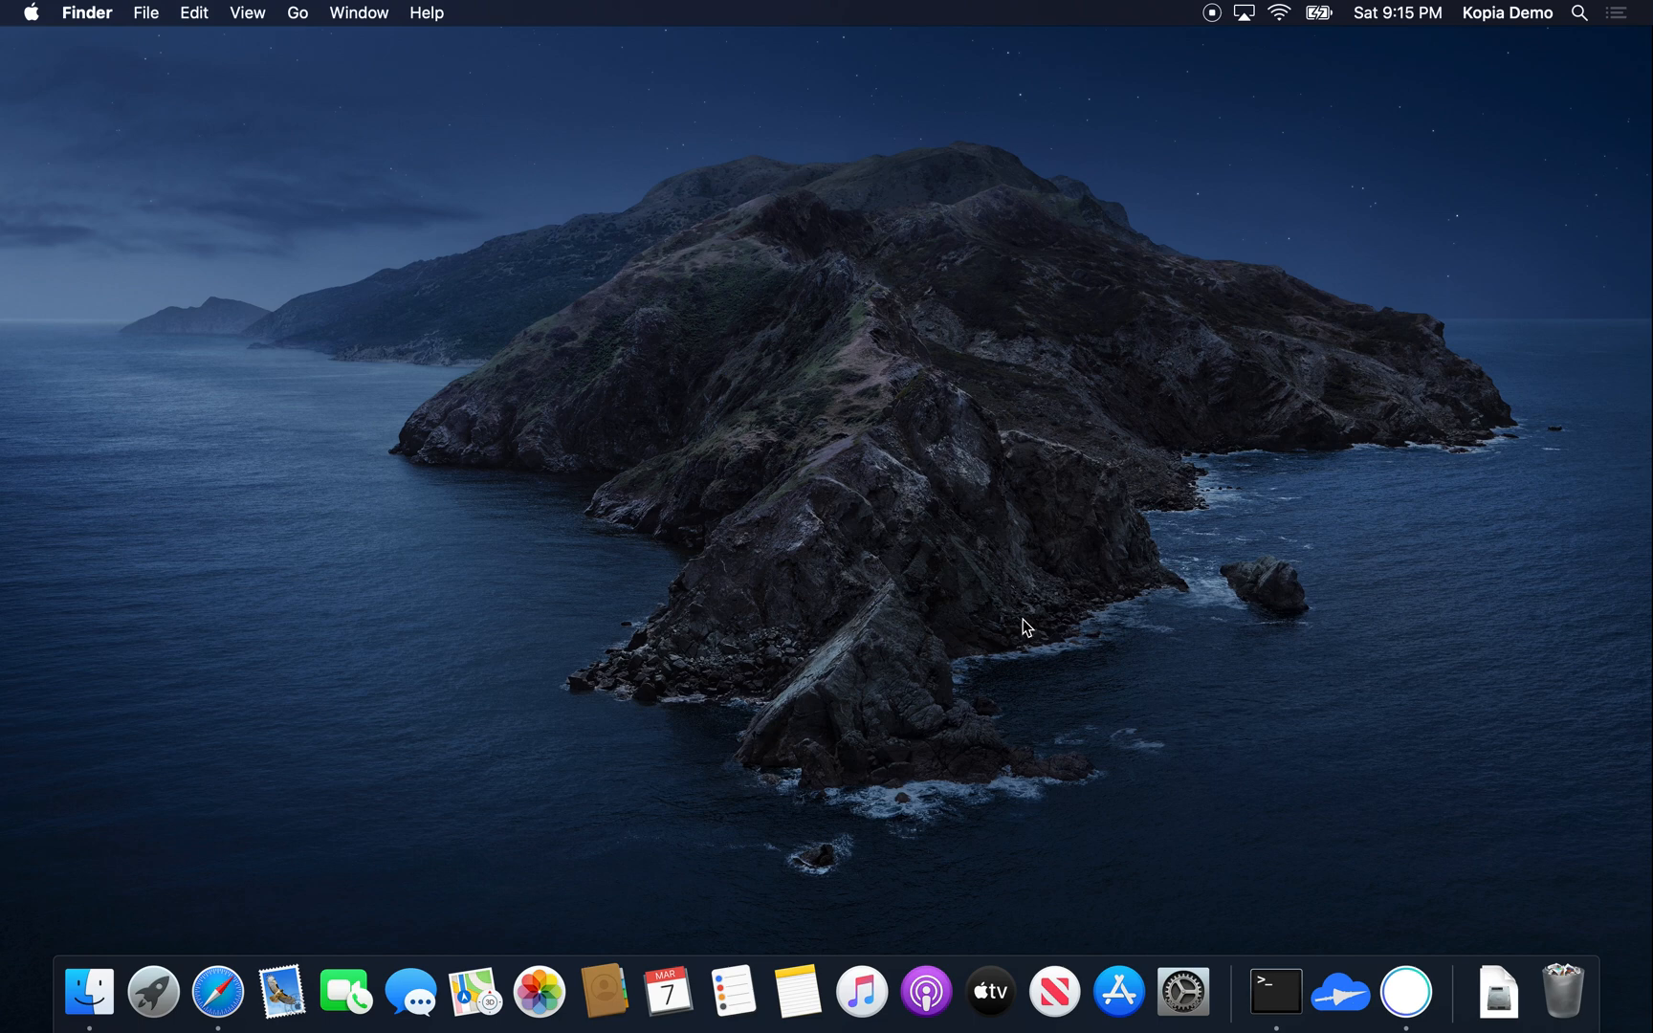
pyautogui.moveTo(1339, 991)
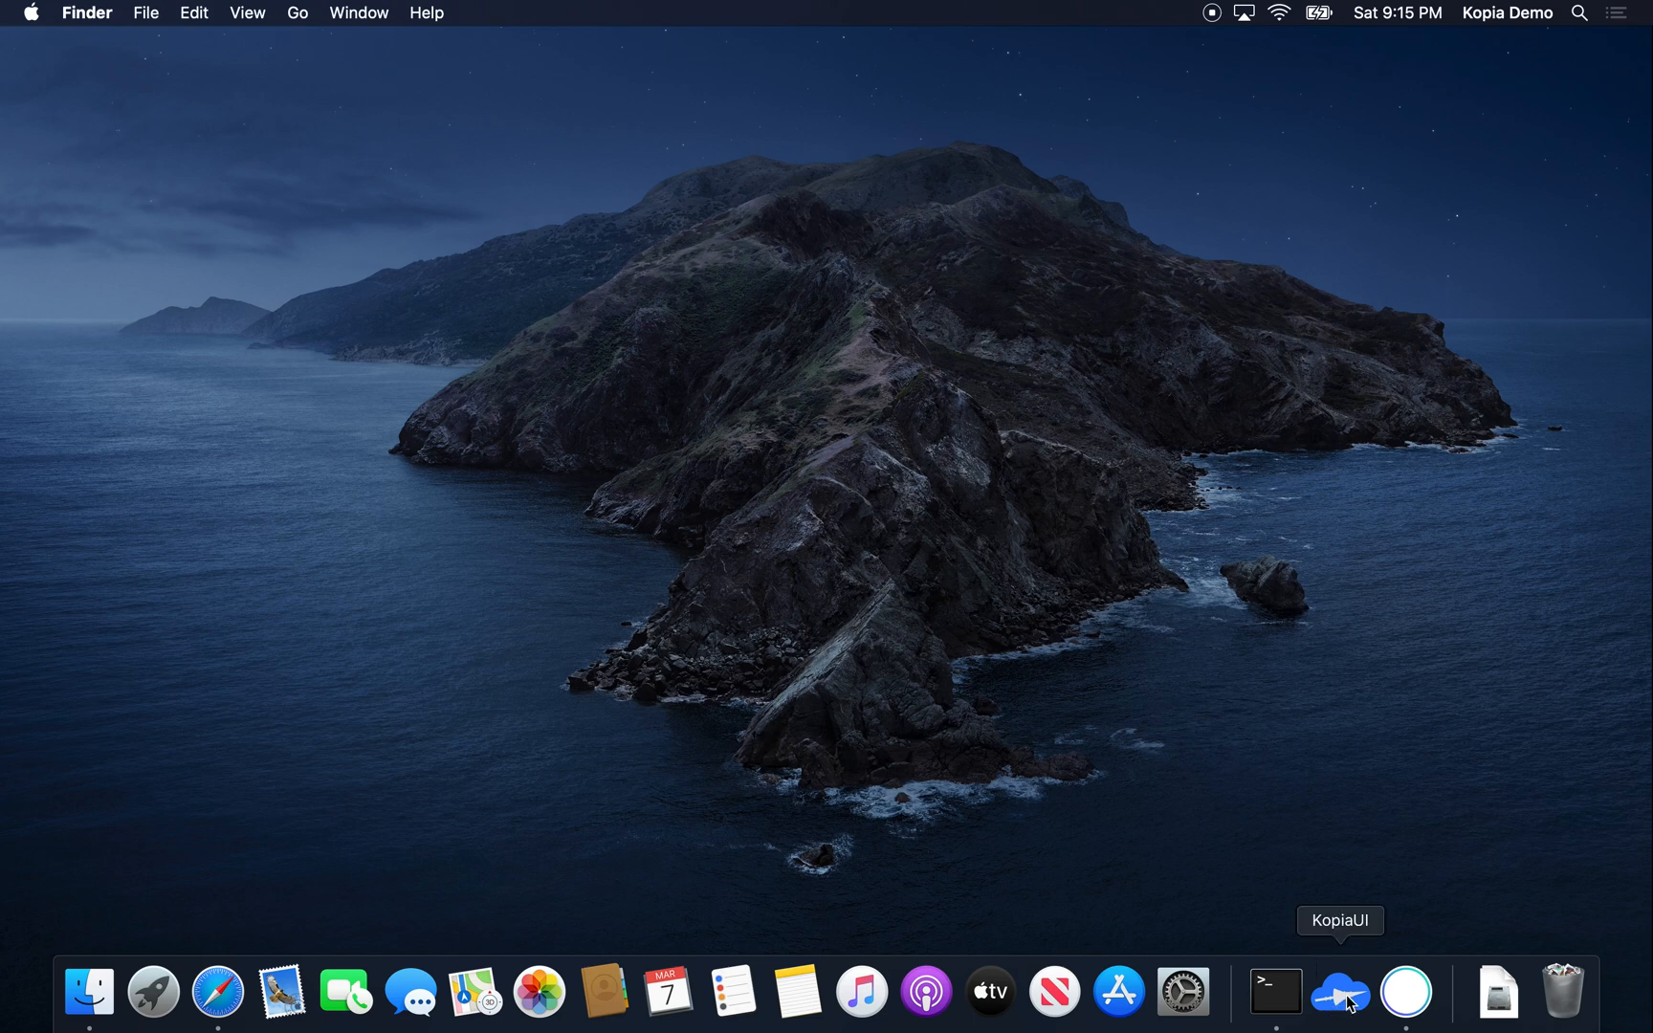
# Step: Launch KopiaUI from the Dock and reveal its menu-bar status menu
pyautogui.click(1339, 990)
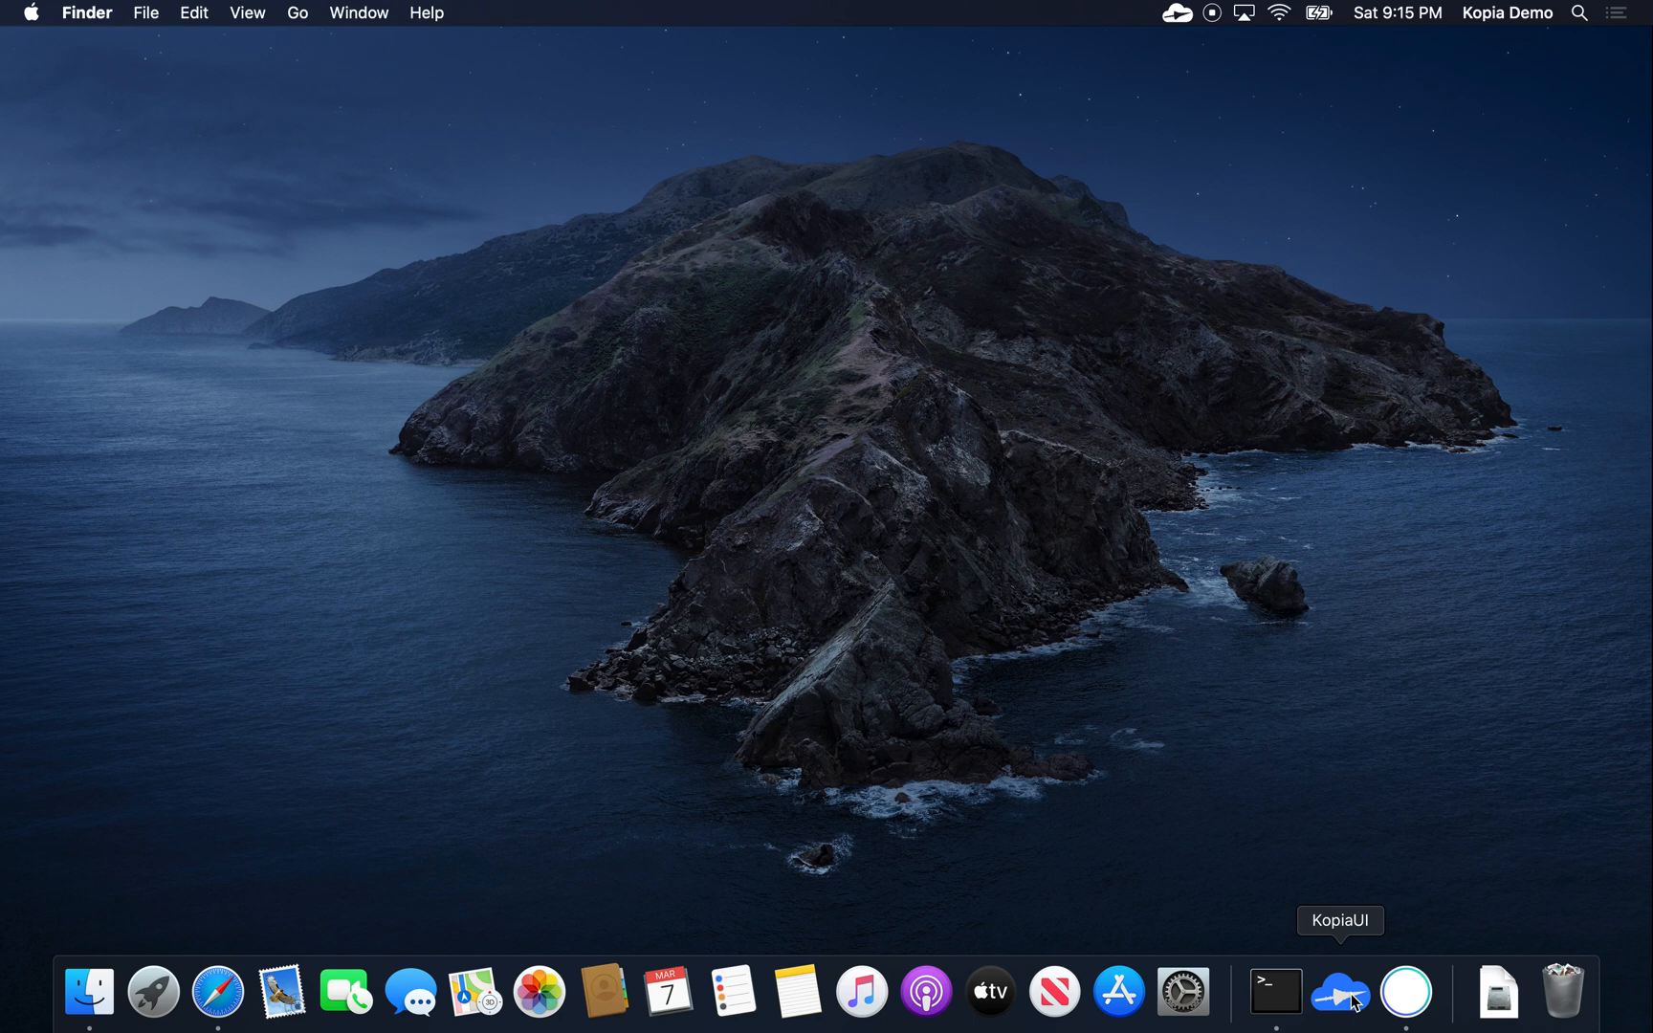
pyautogui.moveTo(1182, 19)
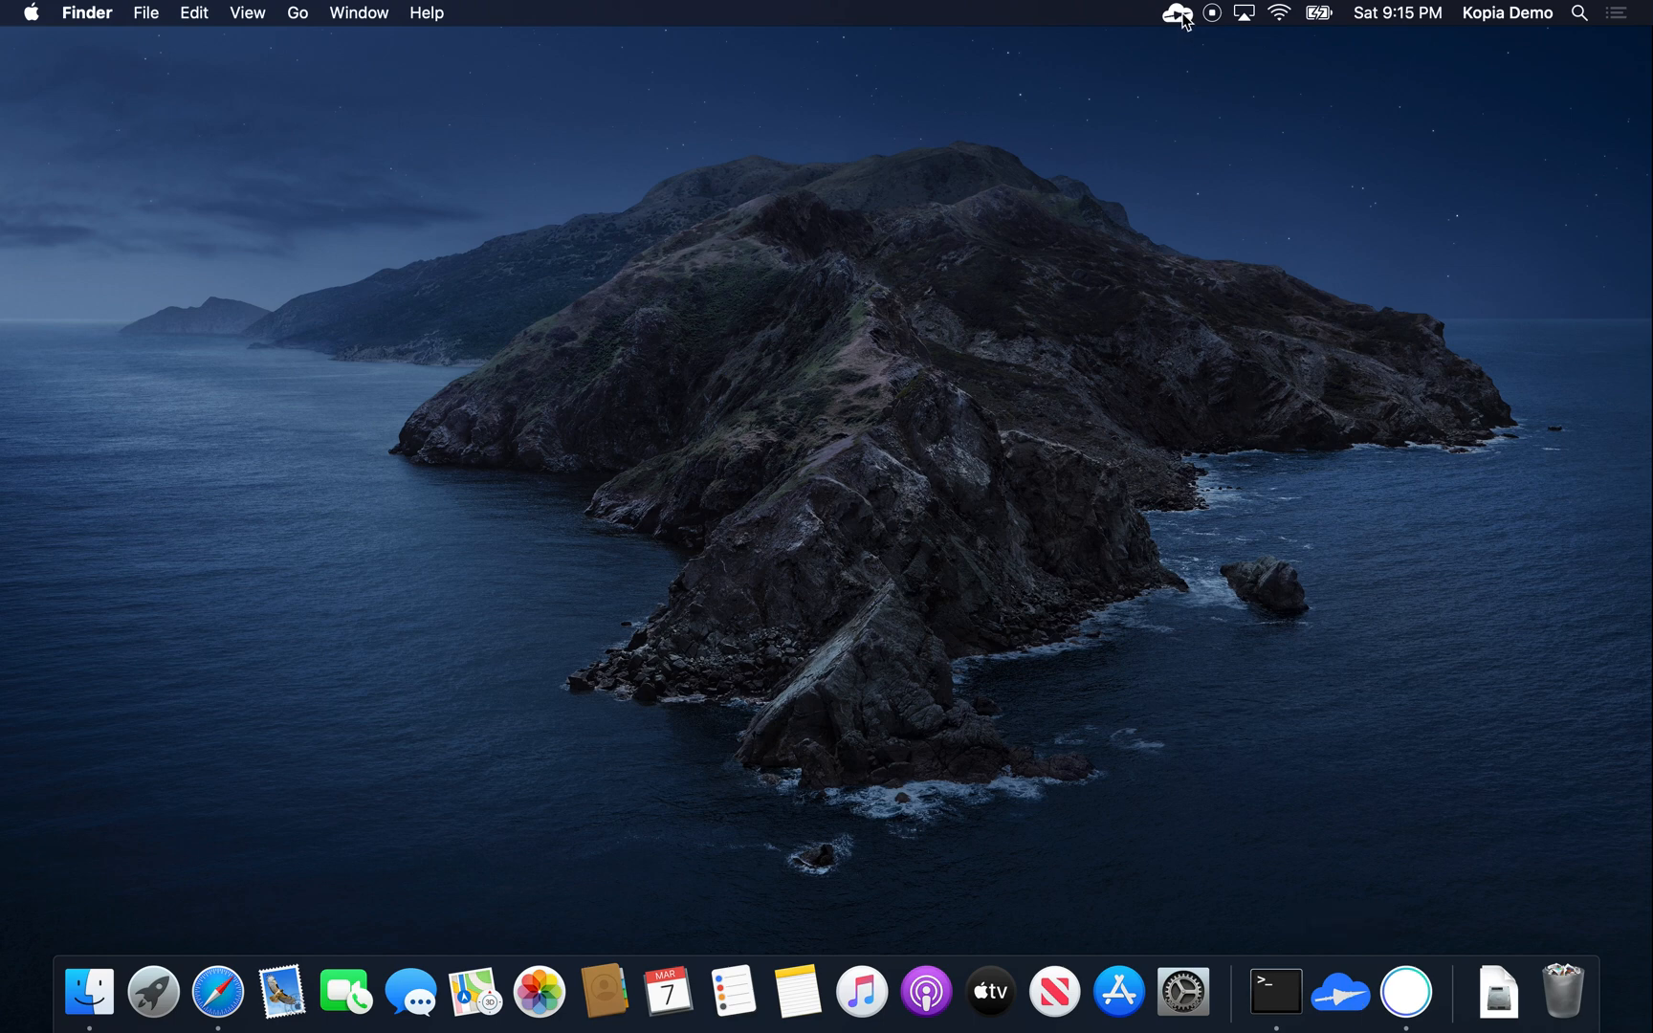
pyautogui.moveTo(1176, 14)
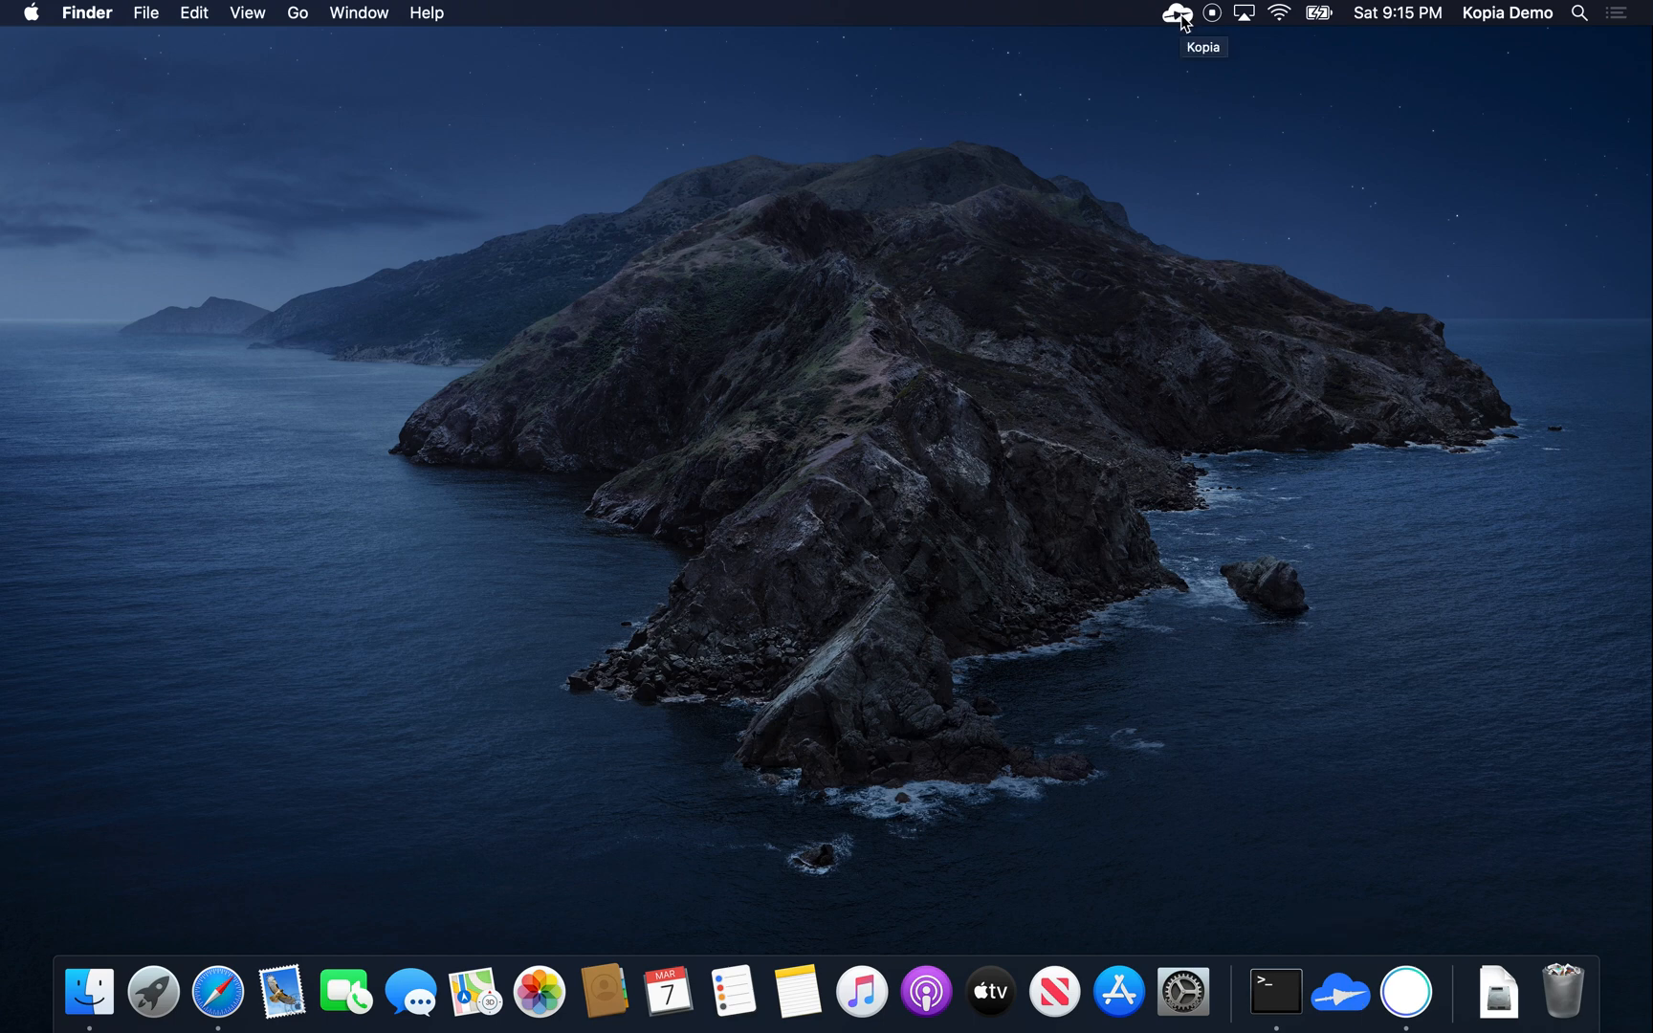
pyautogui.click(1177, 13)
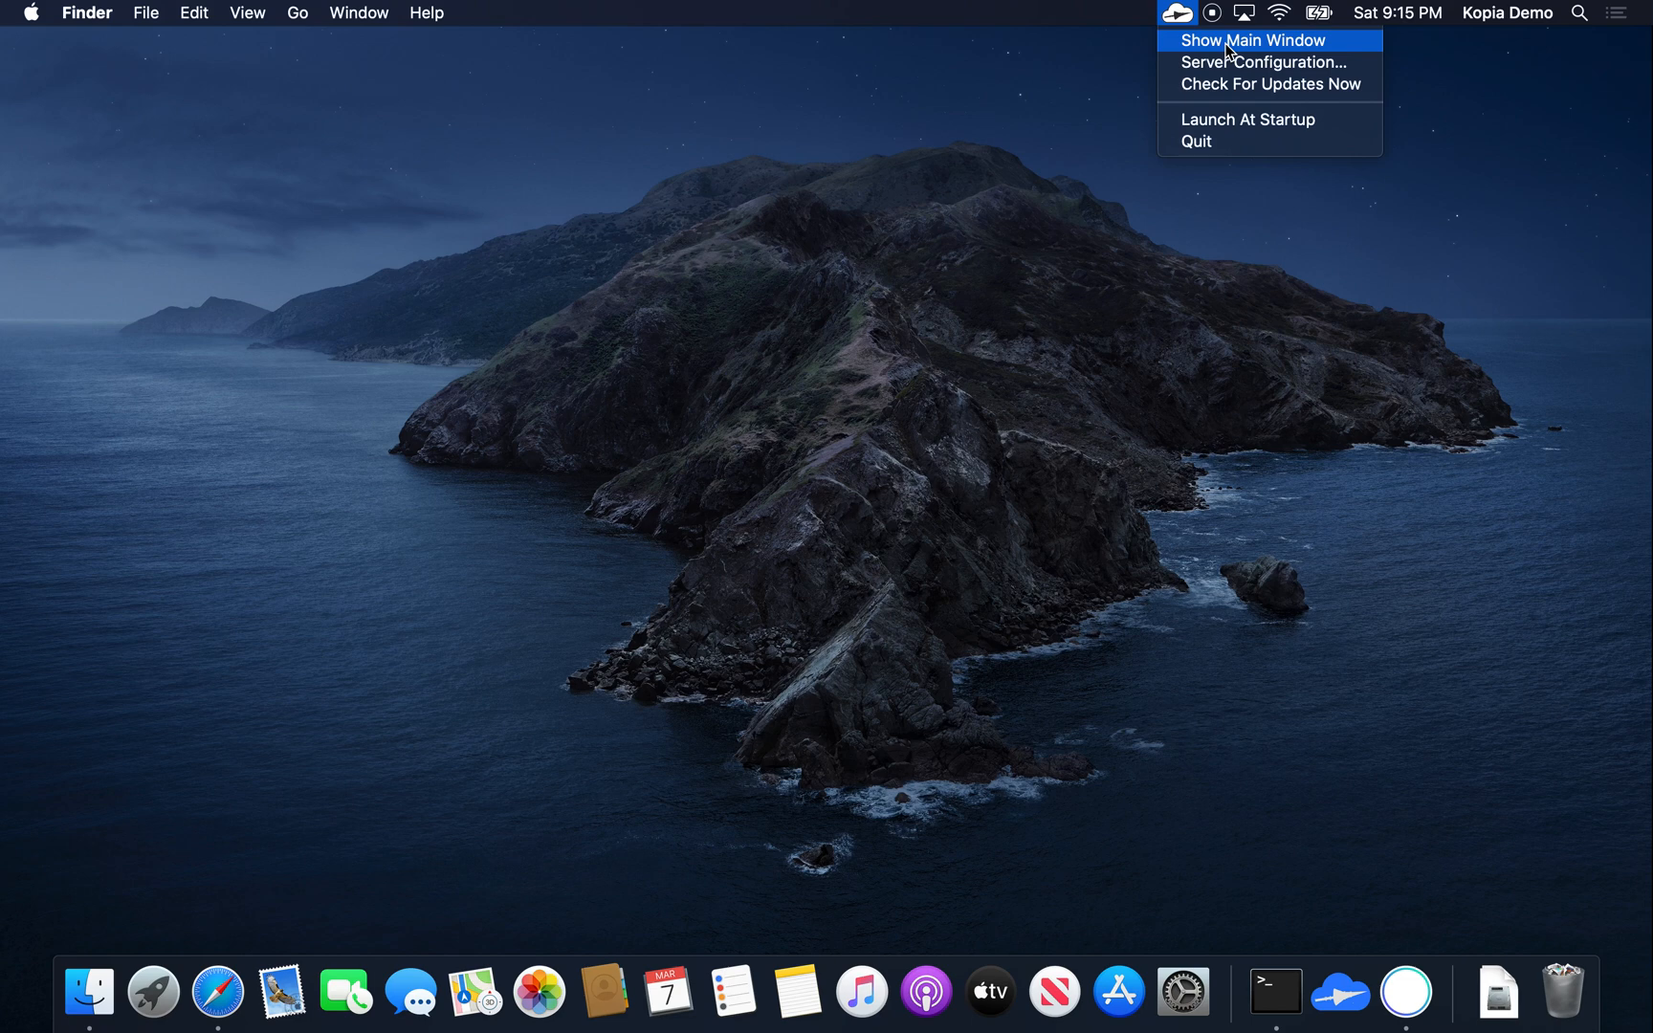
# Step: Show the main window and choose Filesystem as the repository storage provider
pyautogui.click(1253, 41)
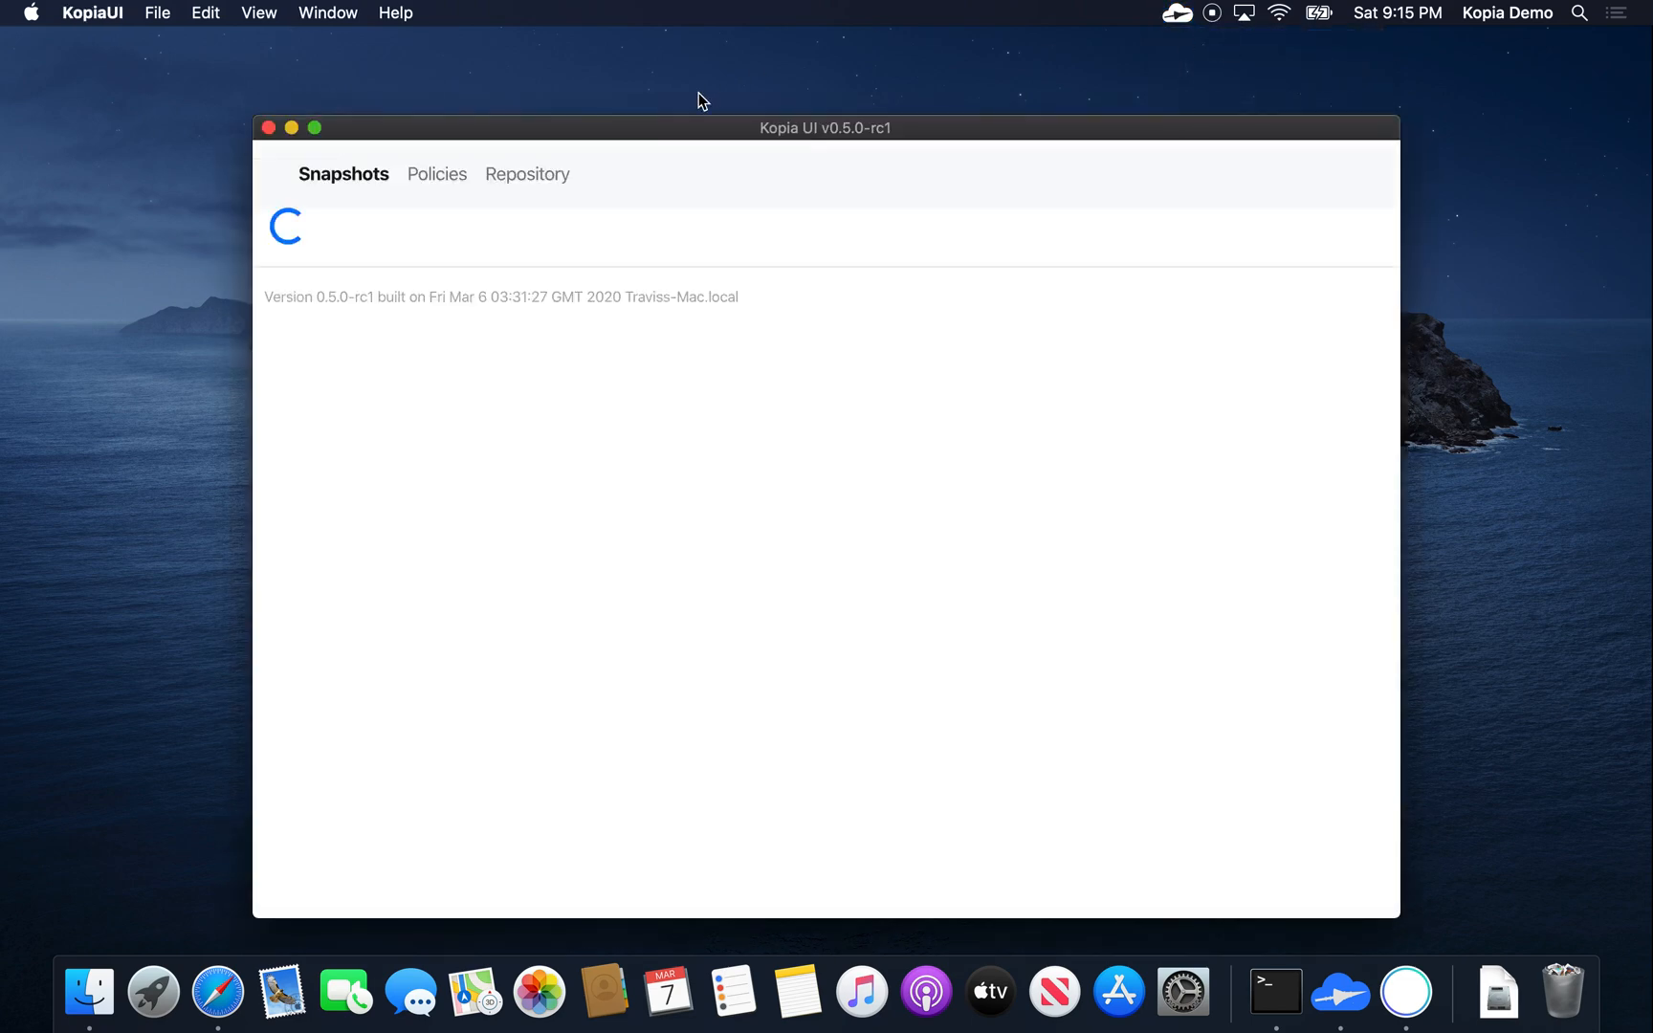
pyautogui.click(528, 174)
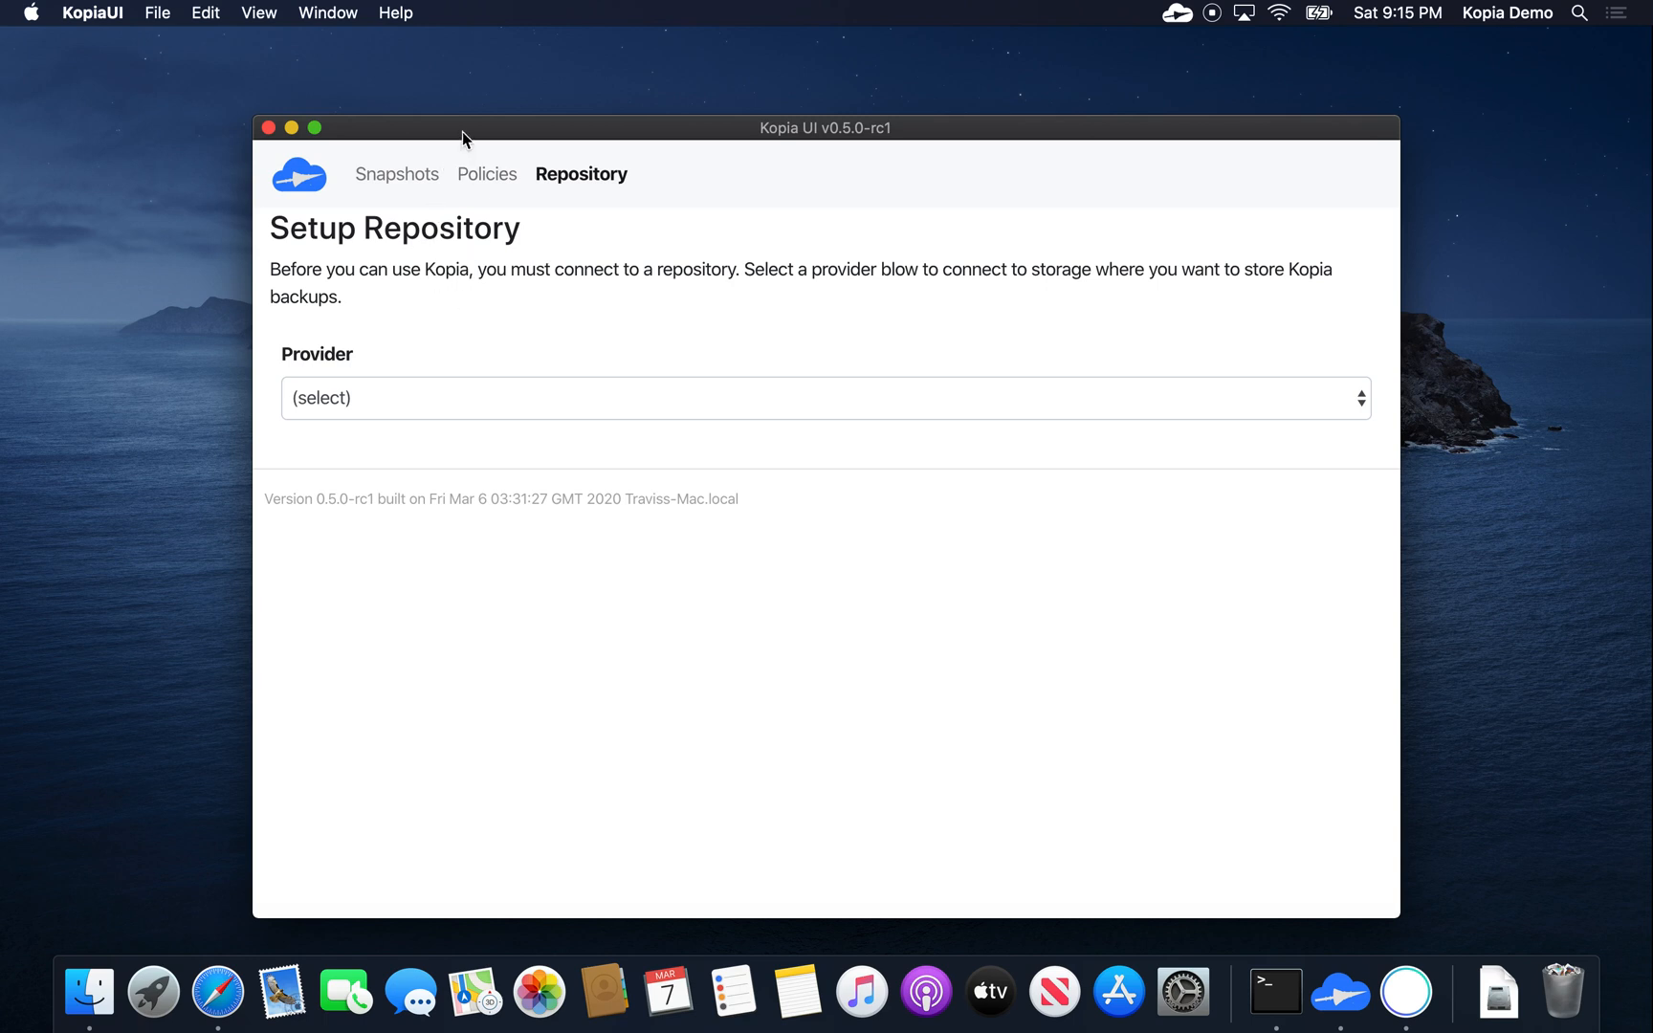
pyautogui.moveTo(472, 398)
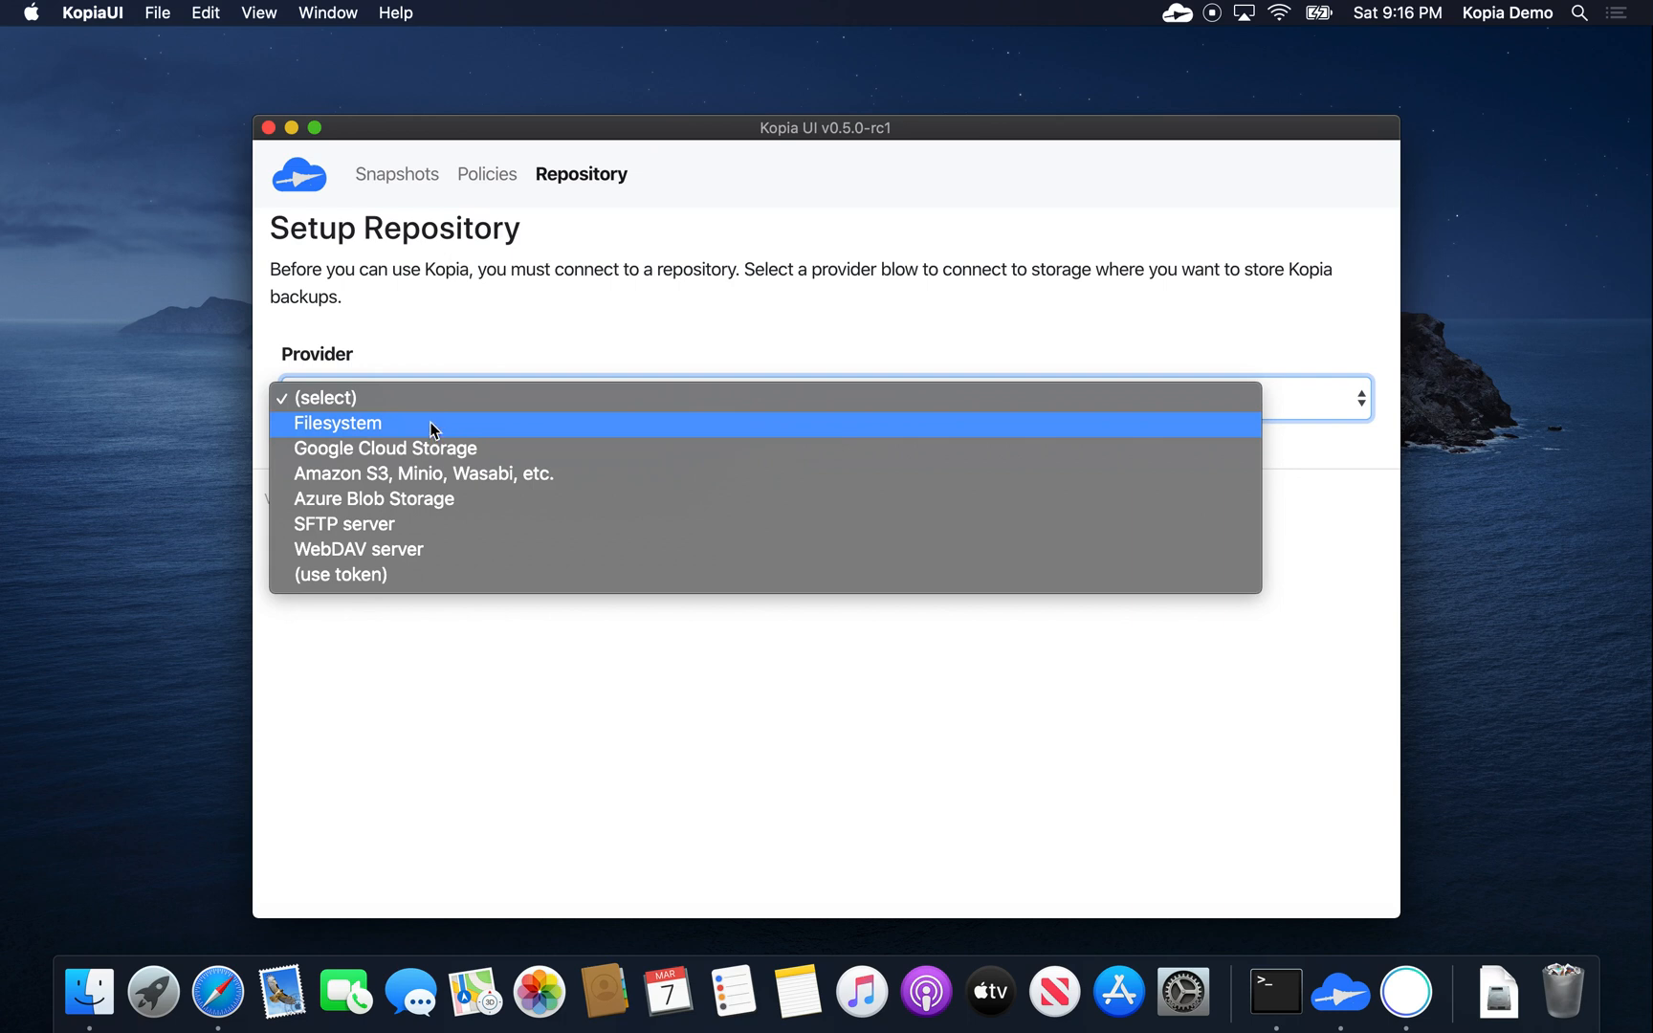
pyautogui.moveTo(525, 140)
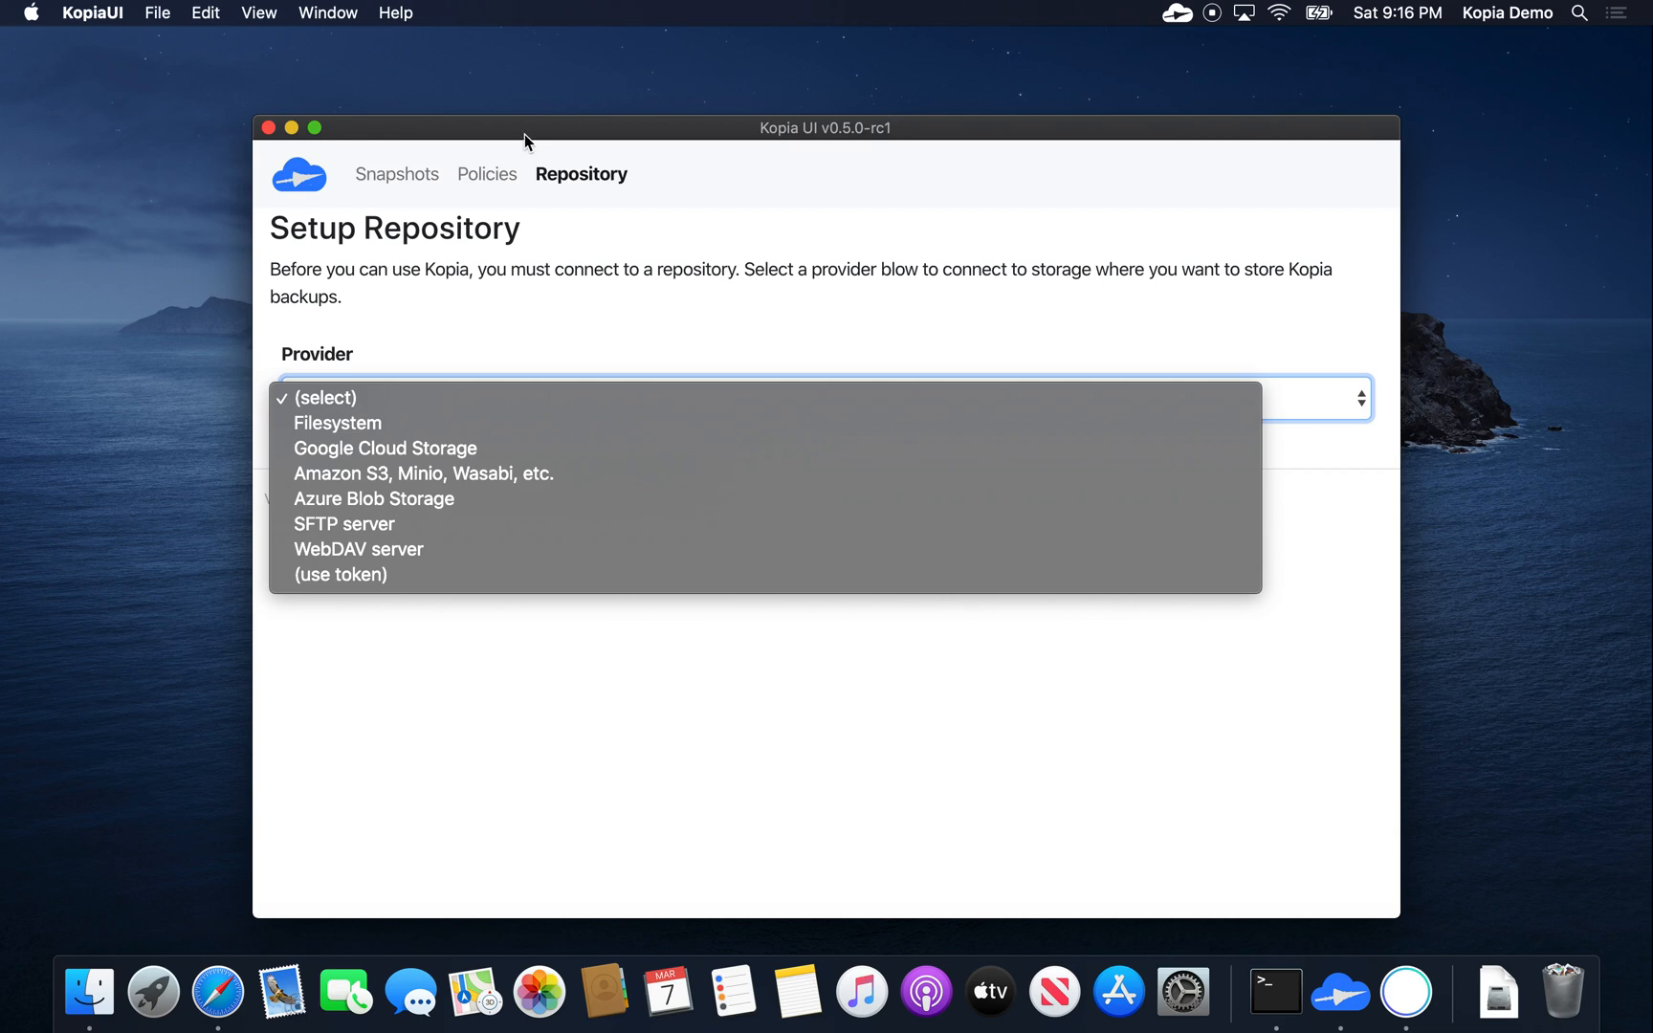
pyautogui.click(337, 423)
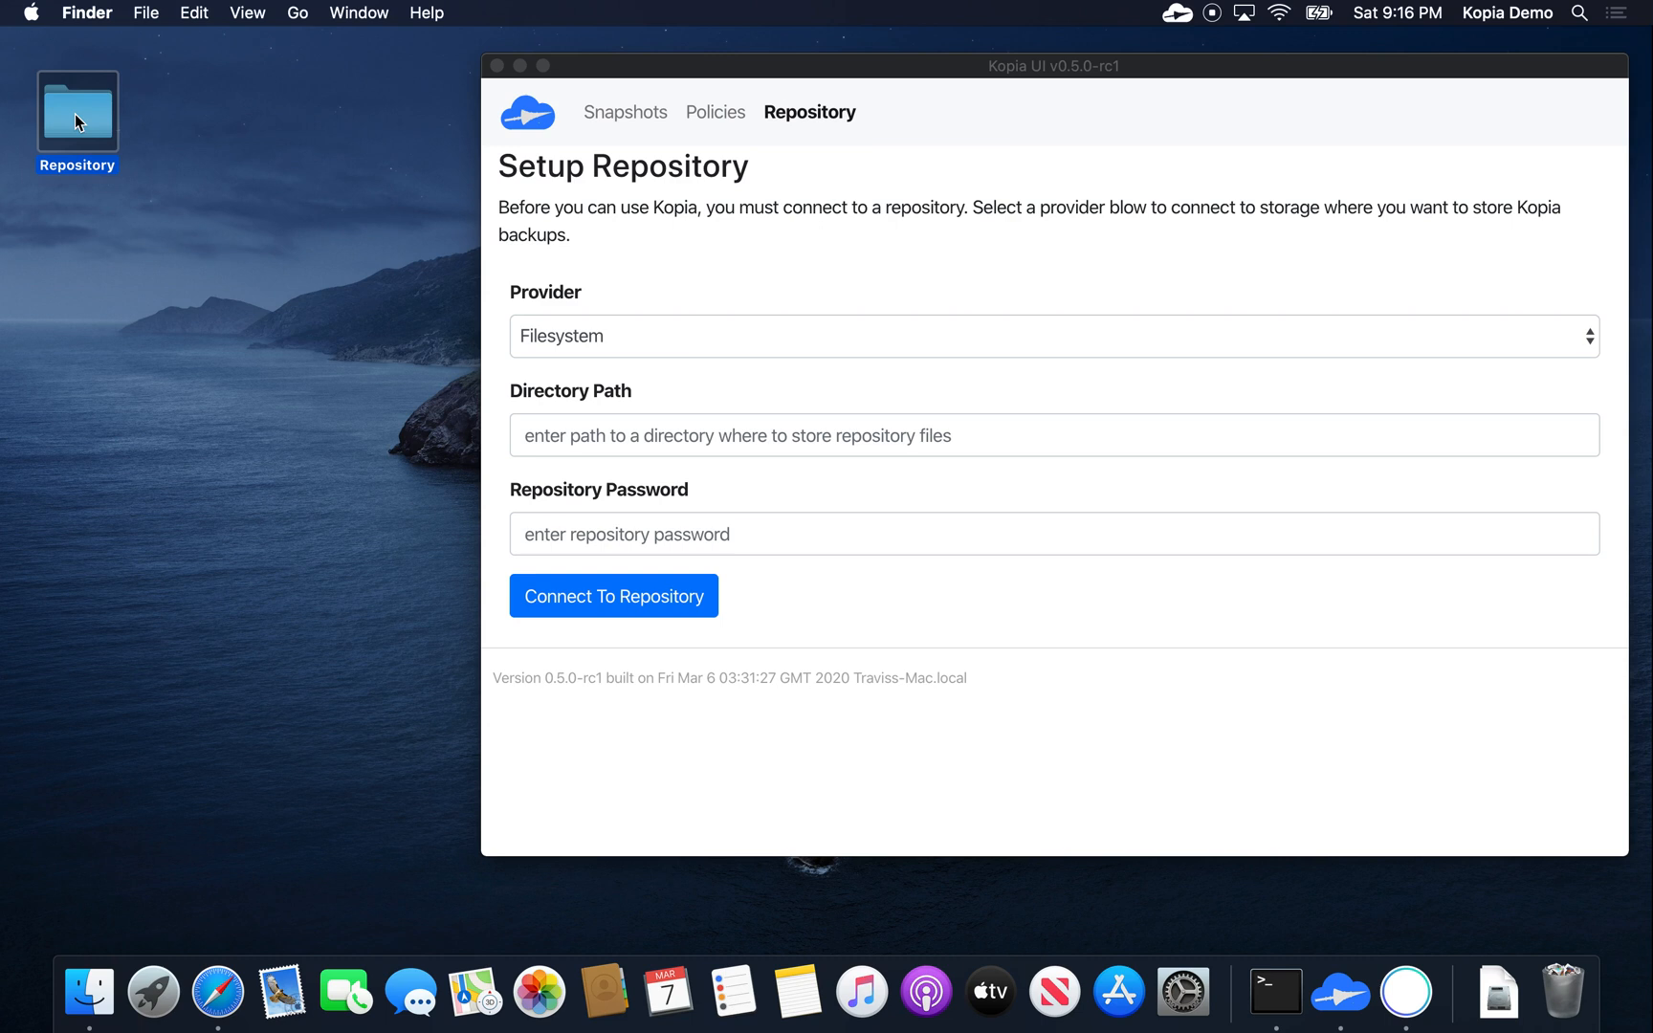
# Step: Point the repository directory path at /Users/kopia/Desktop/Repository, with the folder visible in Finder
pyautogui.doubleClick(76, 112)
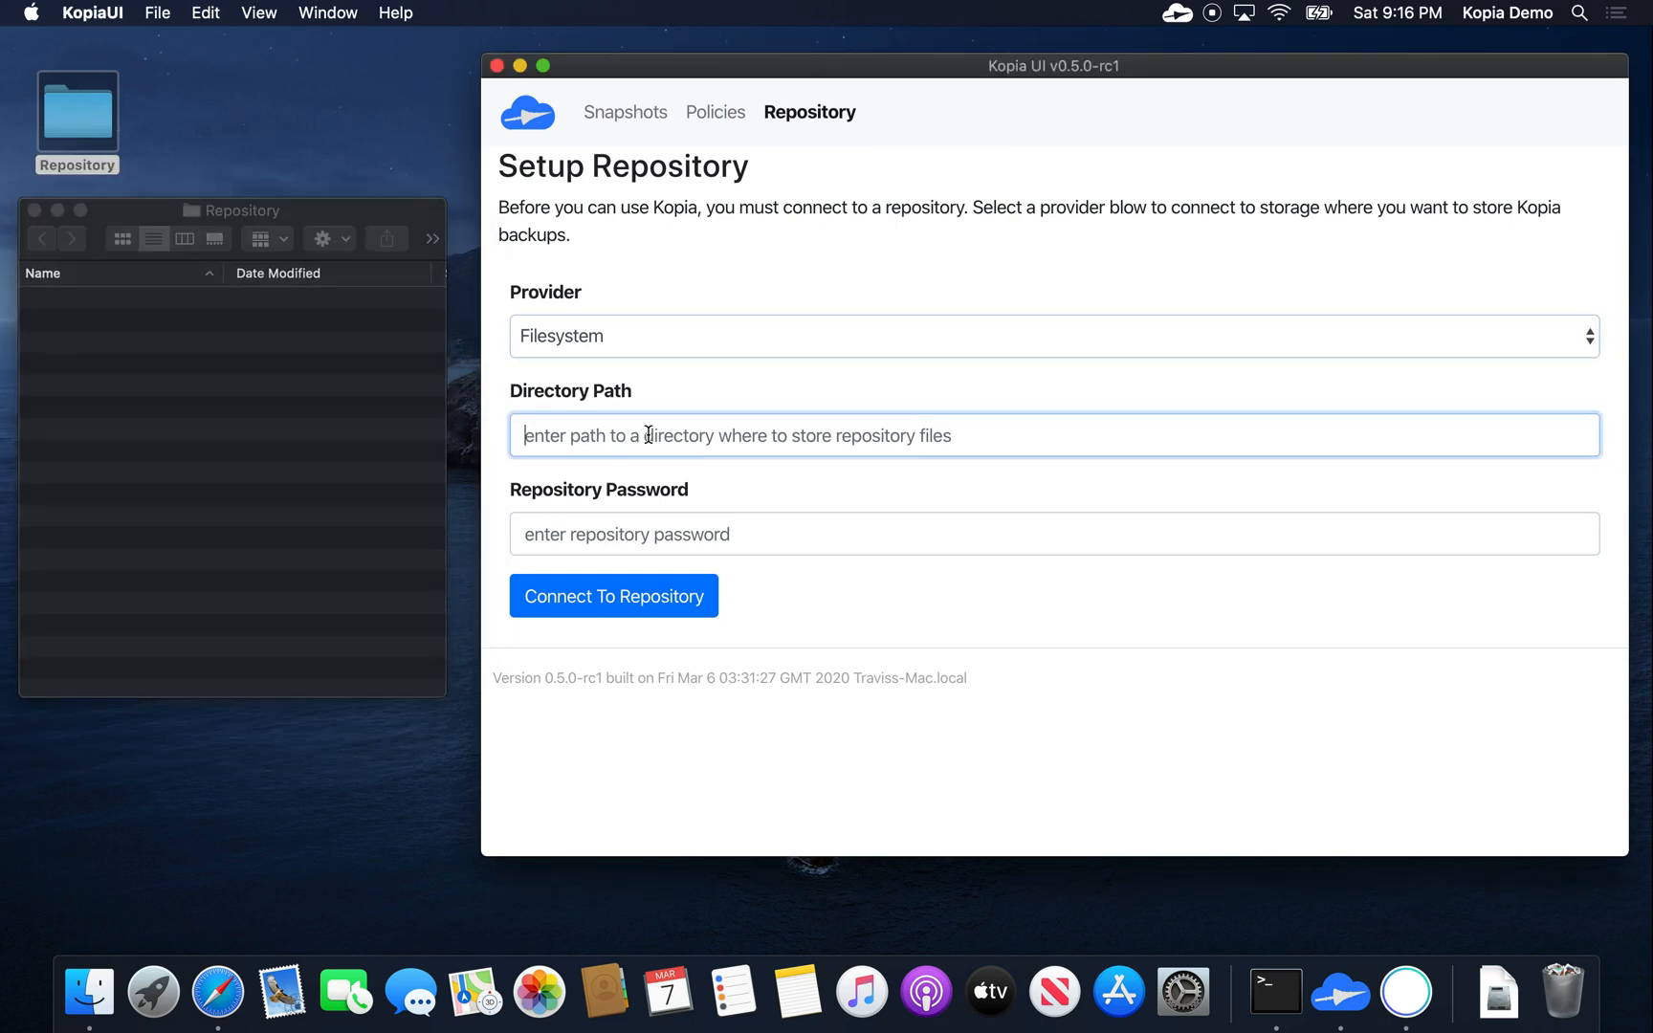
pyautogui.write('/Users/')
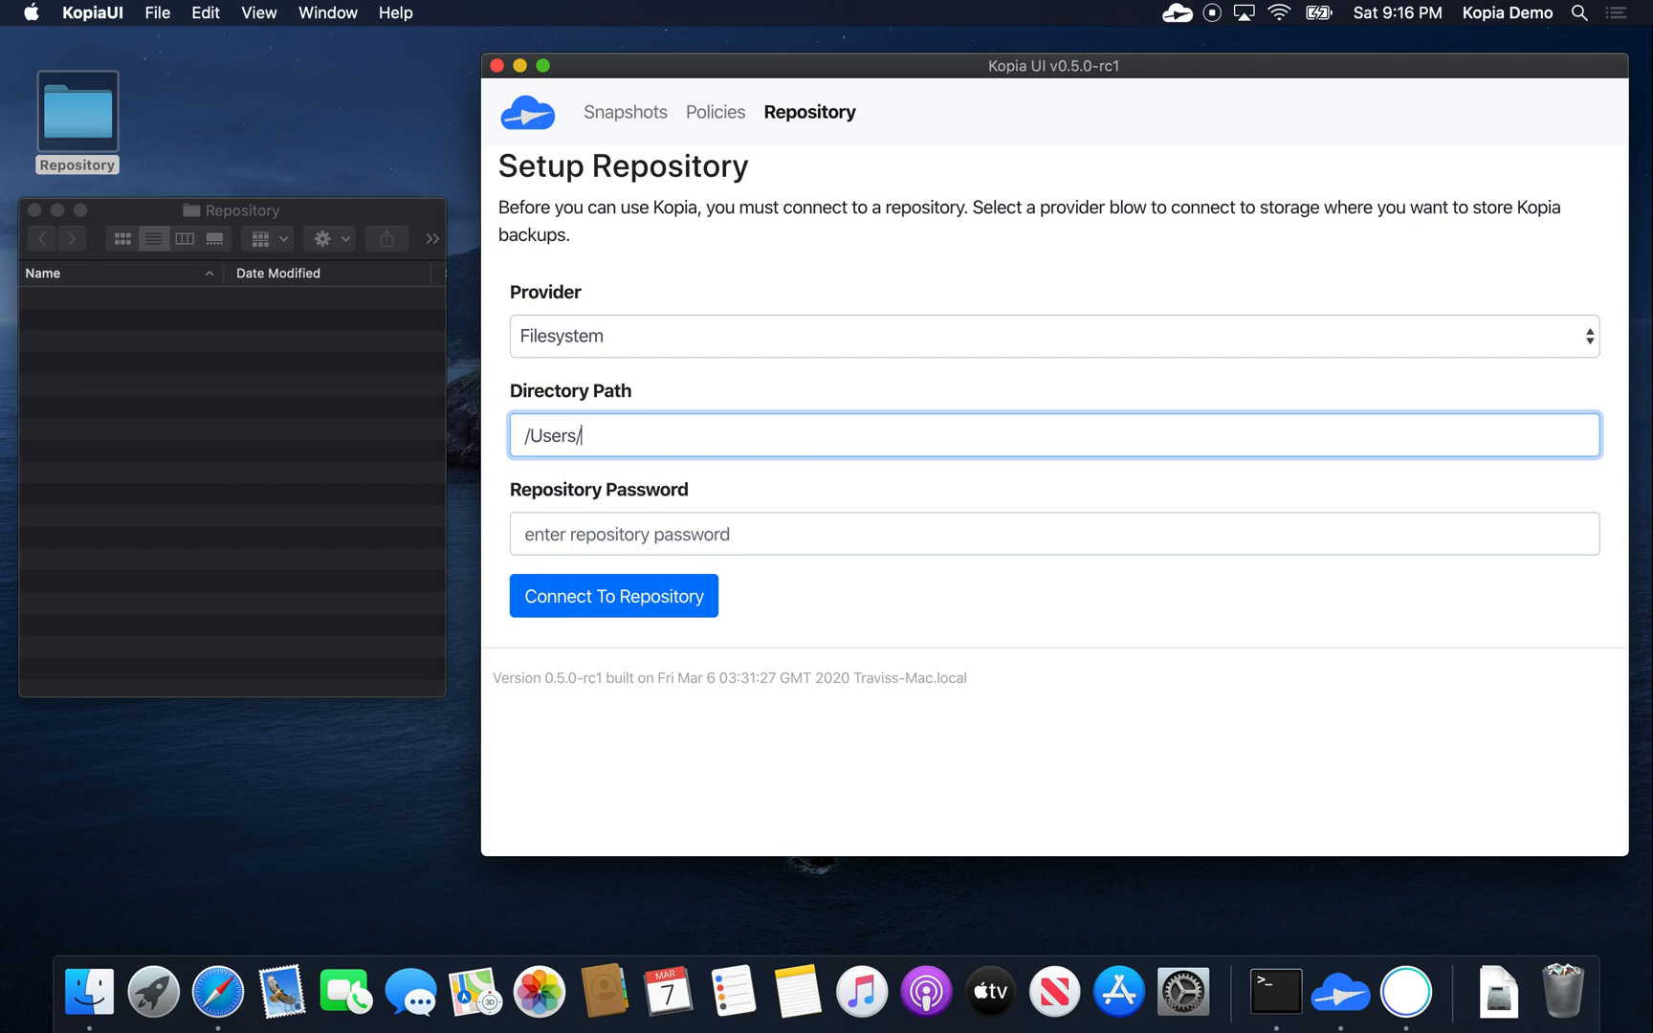
pyautogui.write('kopia/Desktop/')
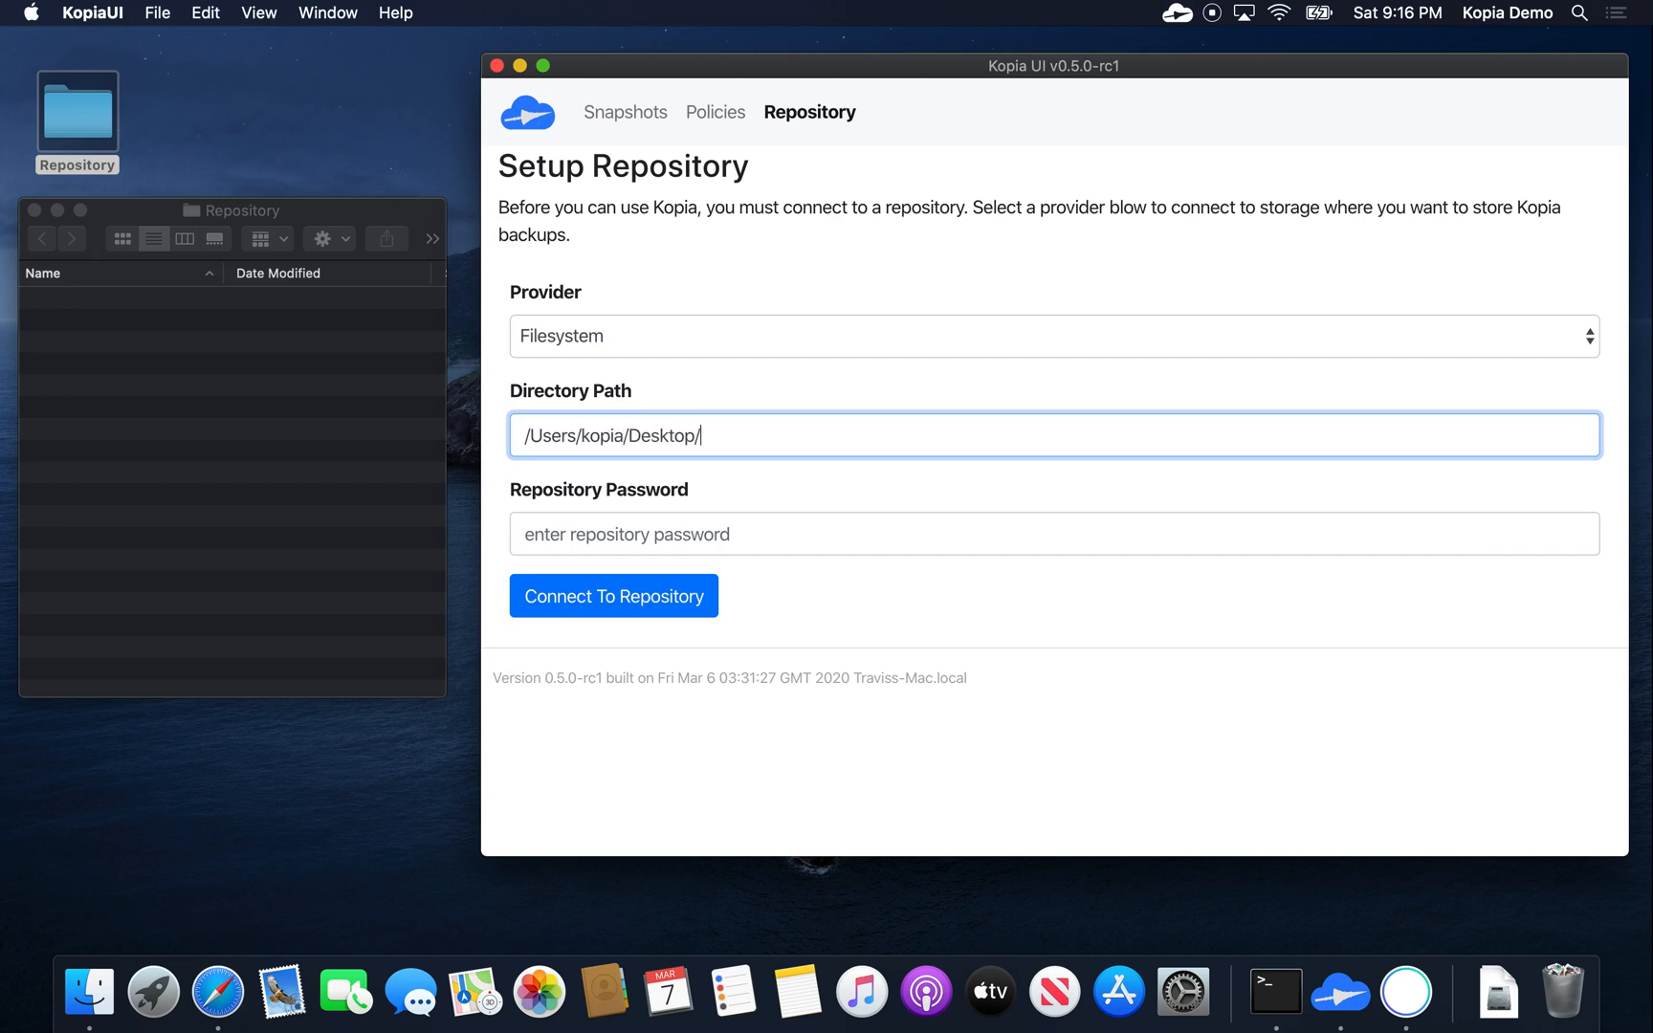
pyautogui.write('Repository')
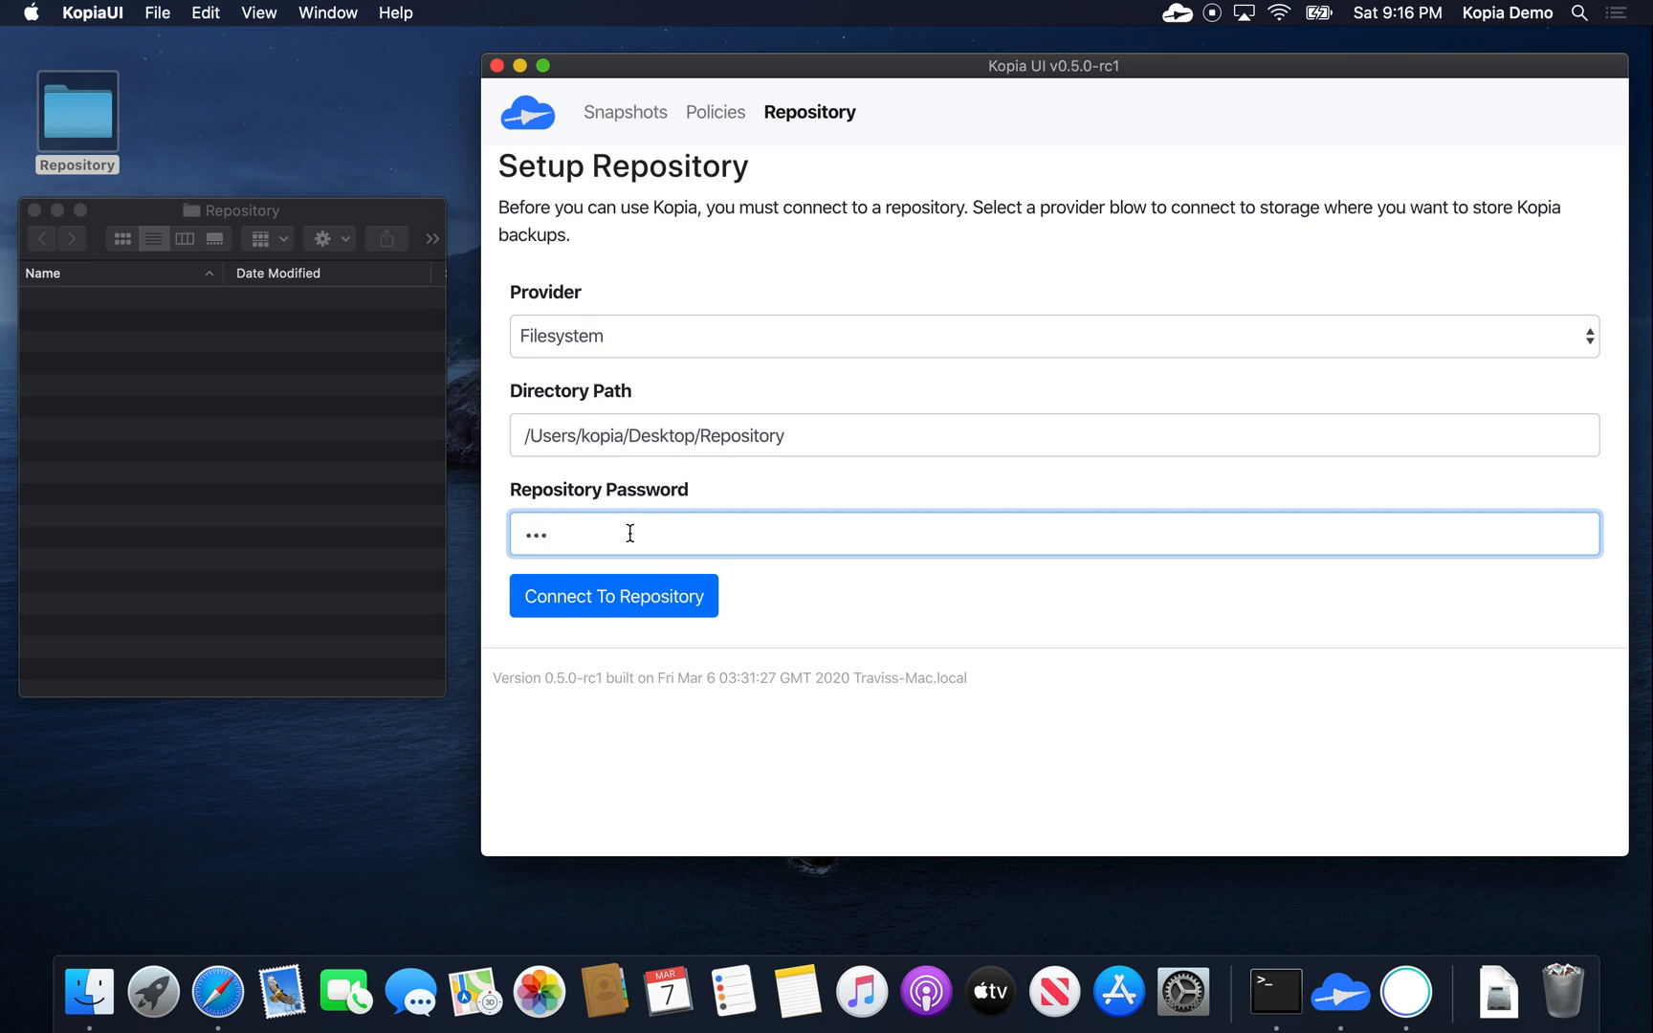
# Step: Connect, confirm the repository password and initialize the new repository
pyautogui.click(612, 595)
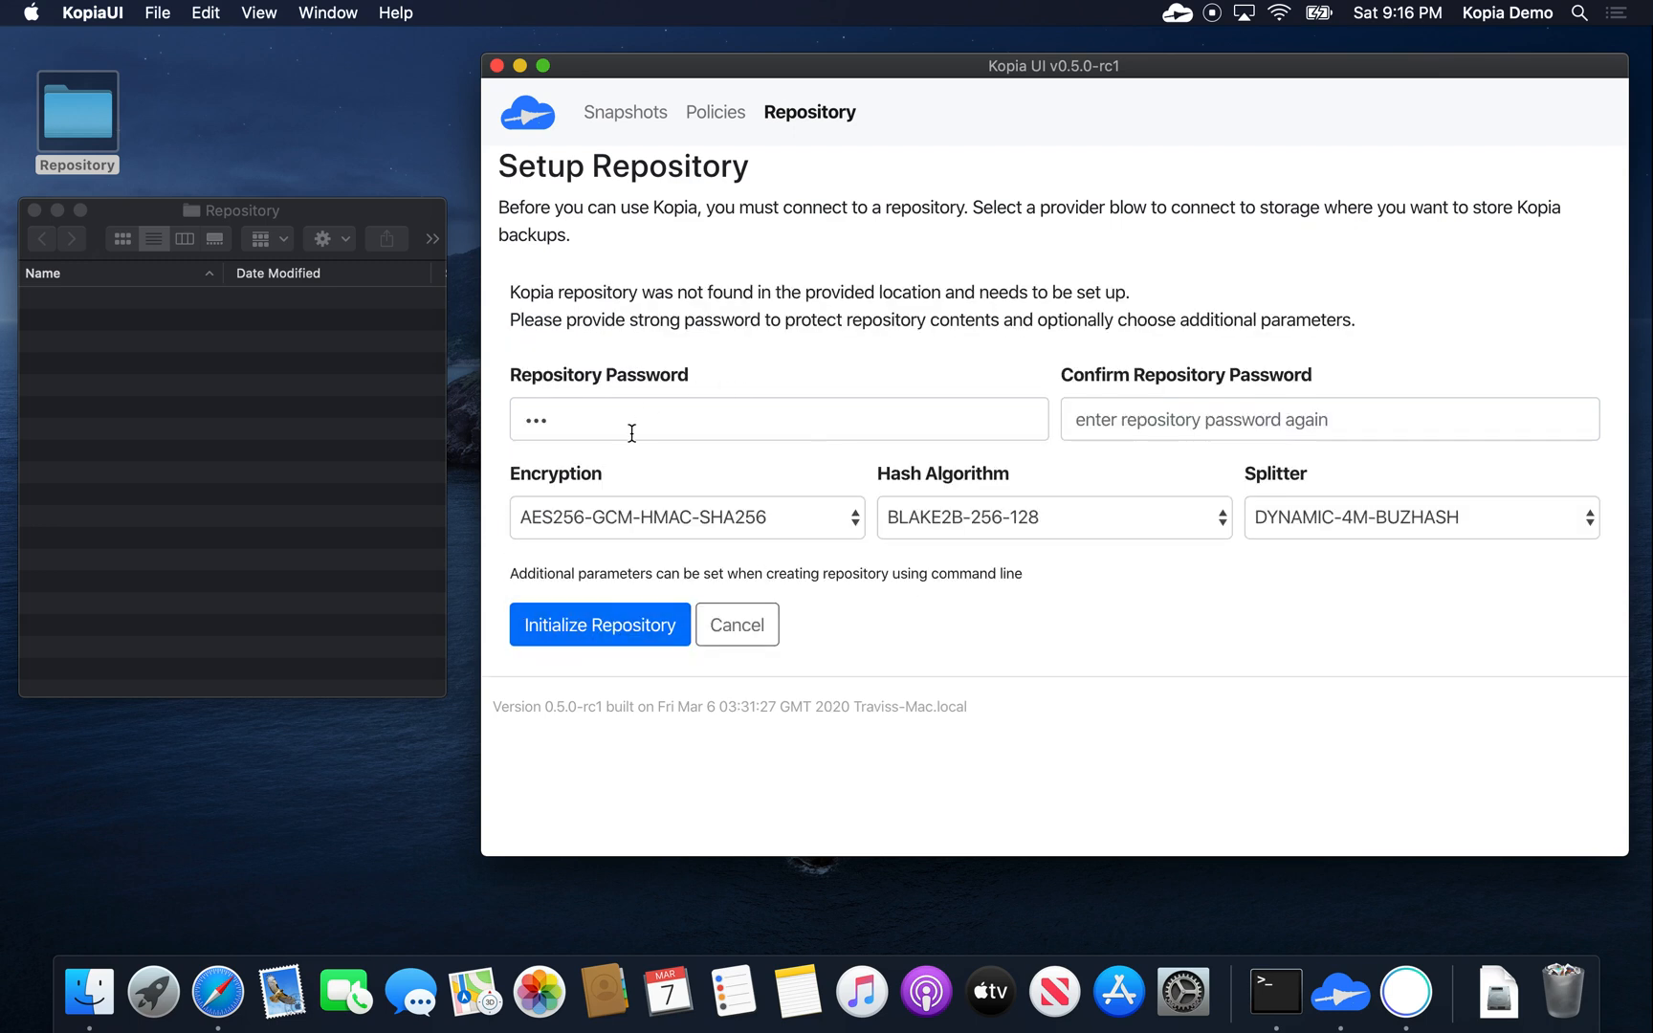
pyautogui.moveTo(955, 419)
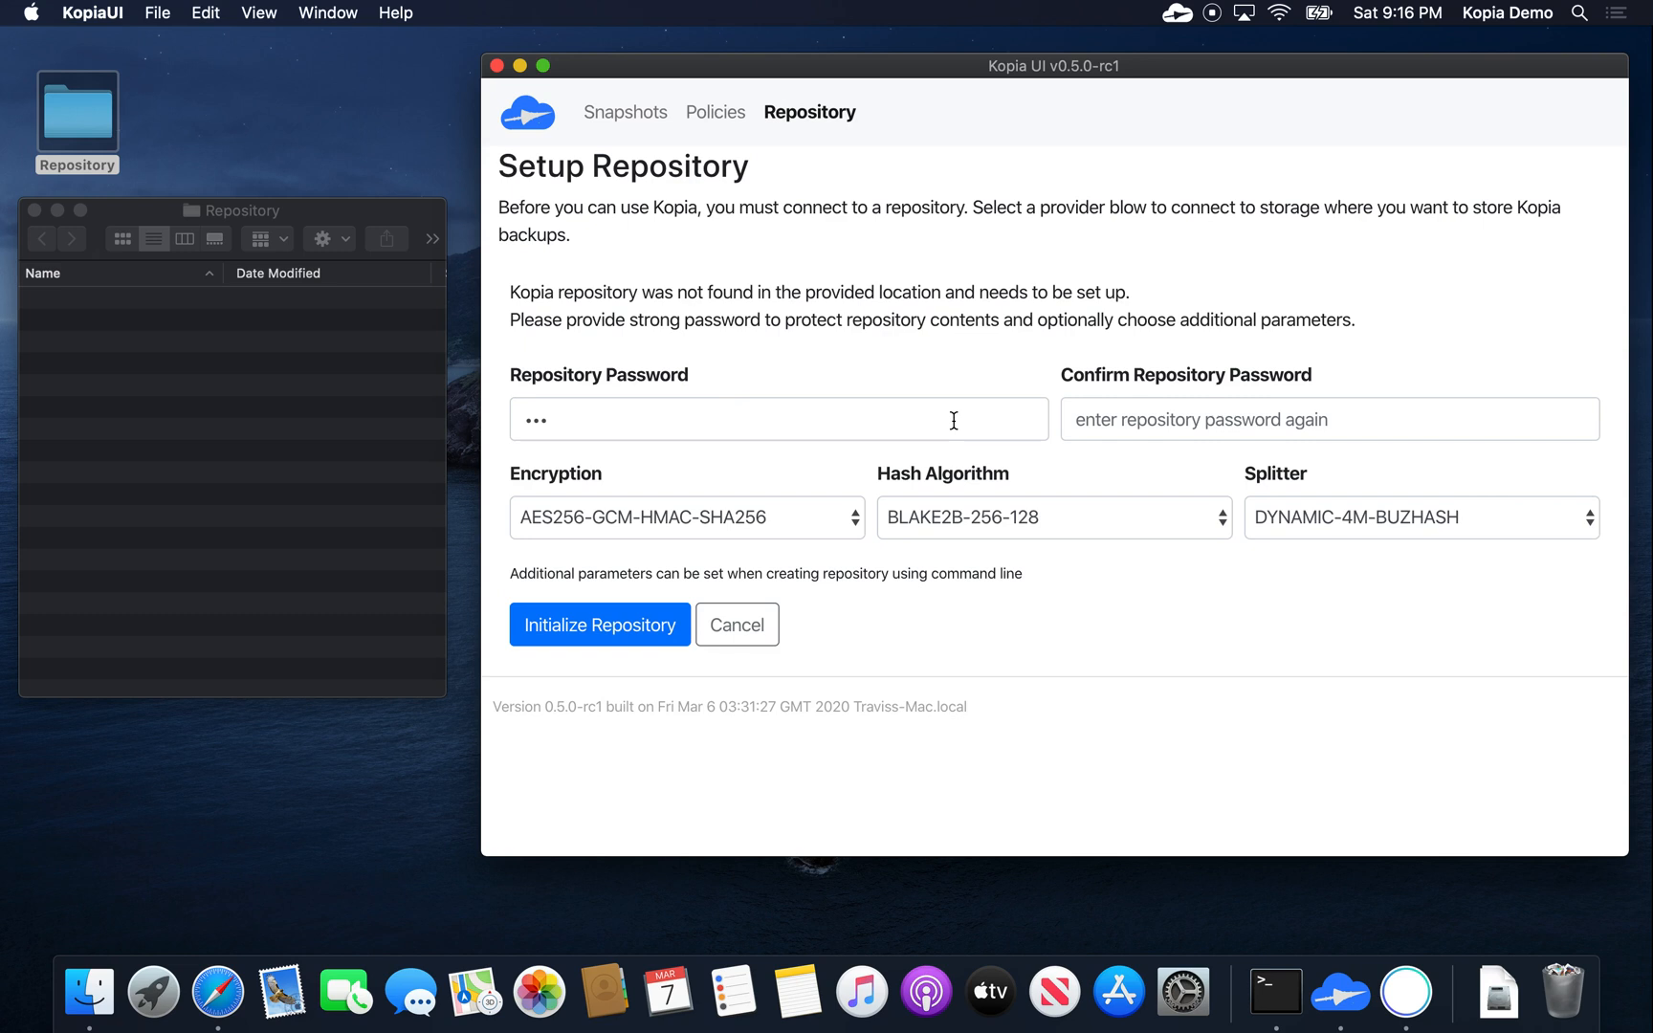
pyautogui.moveTo(1142, 417)
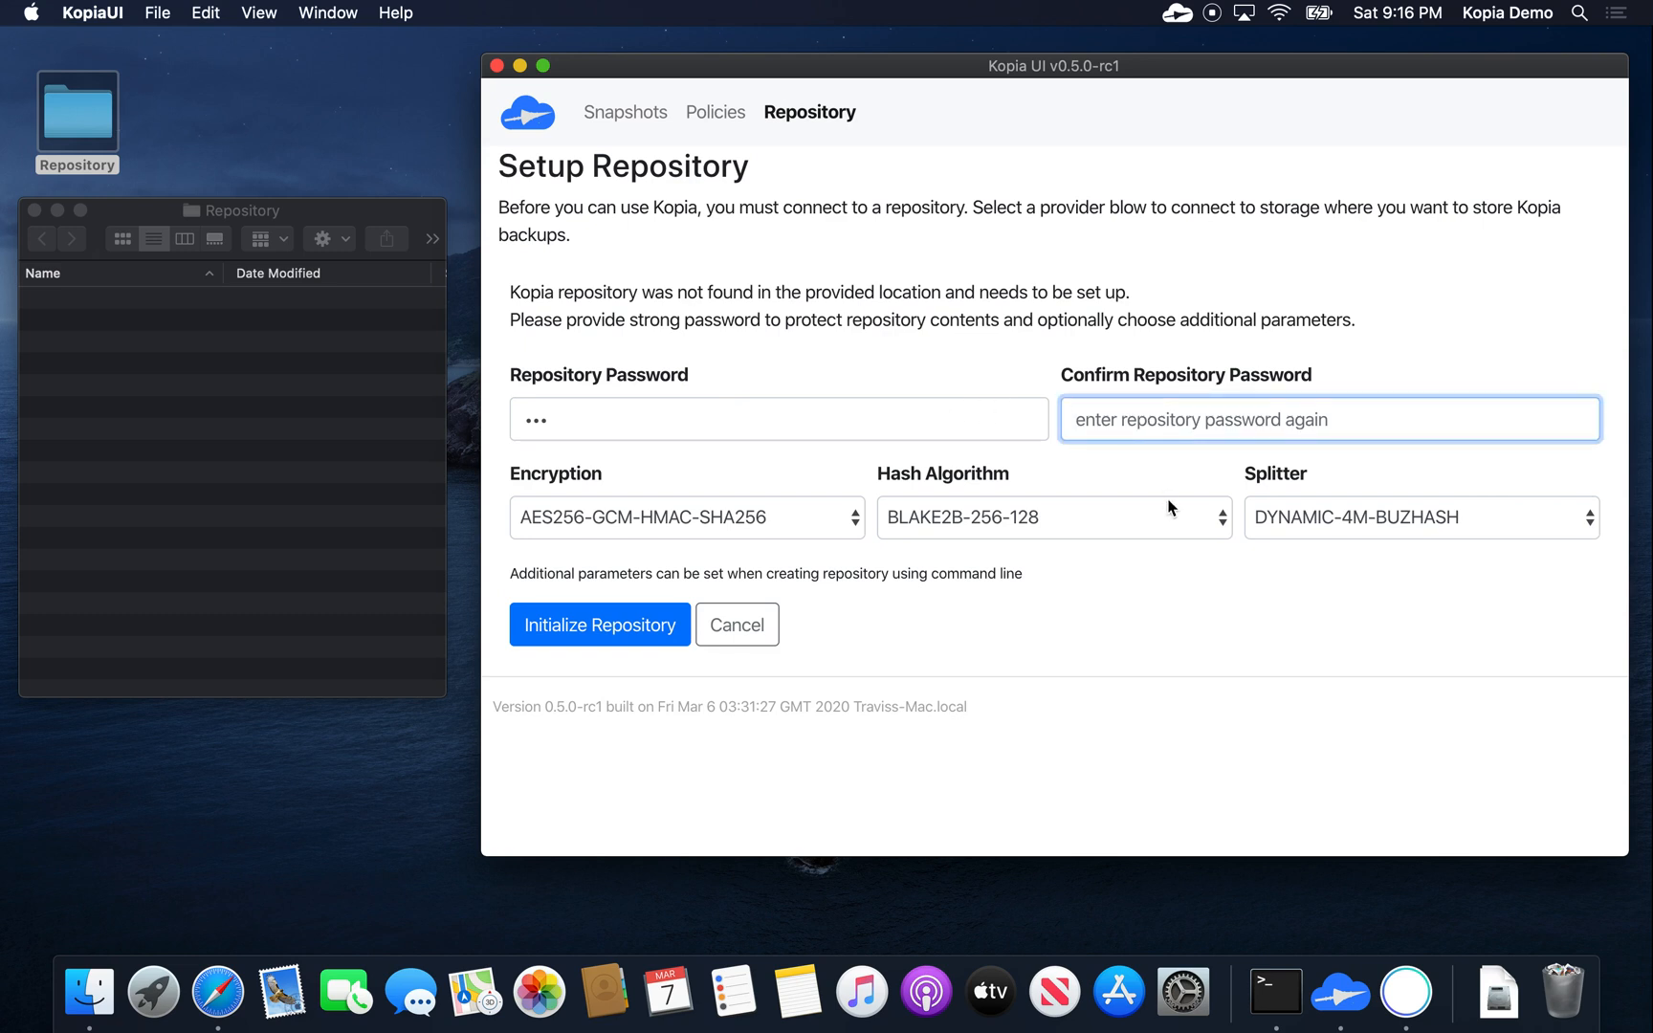
pyautogui.write('···')
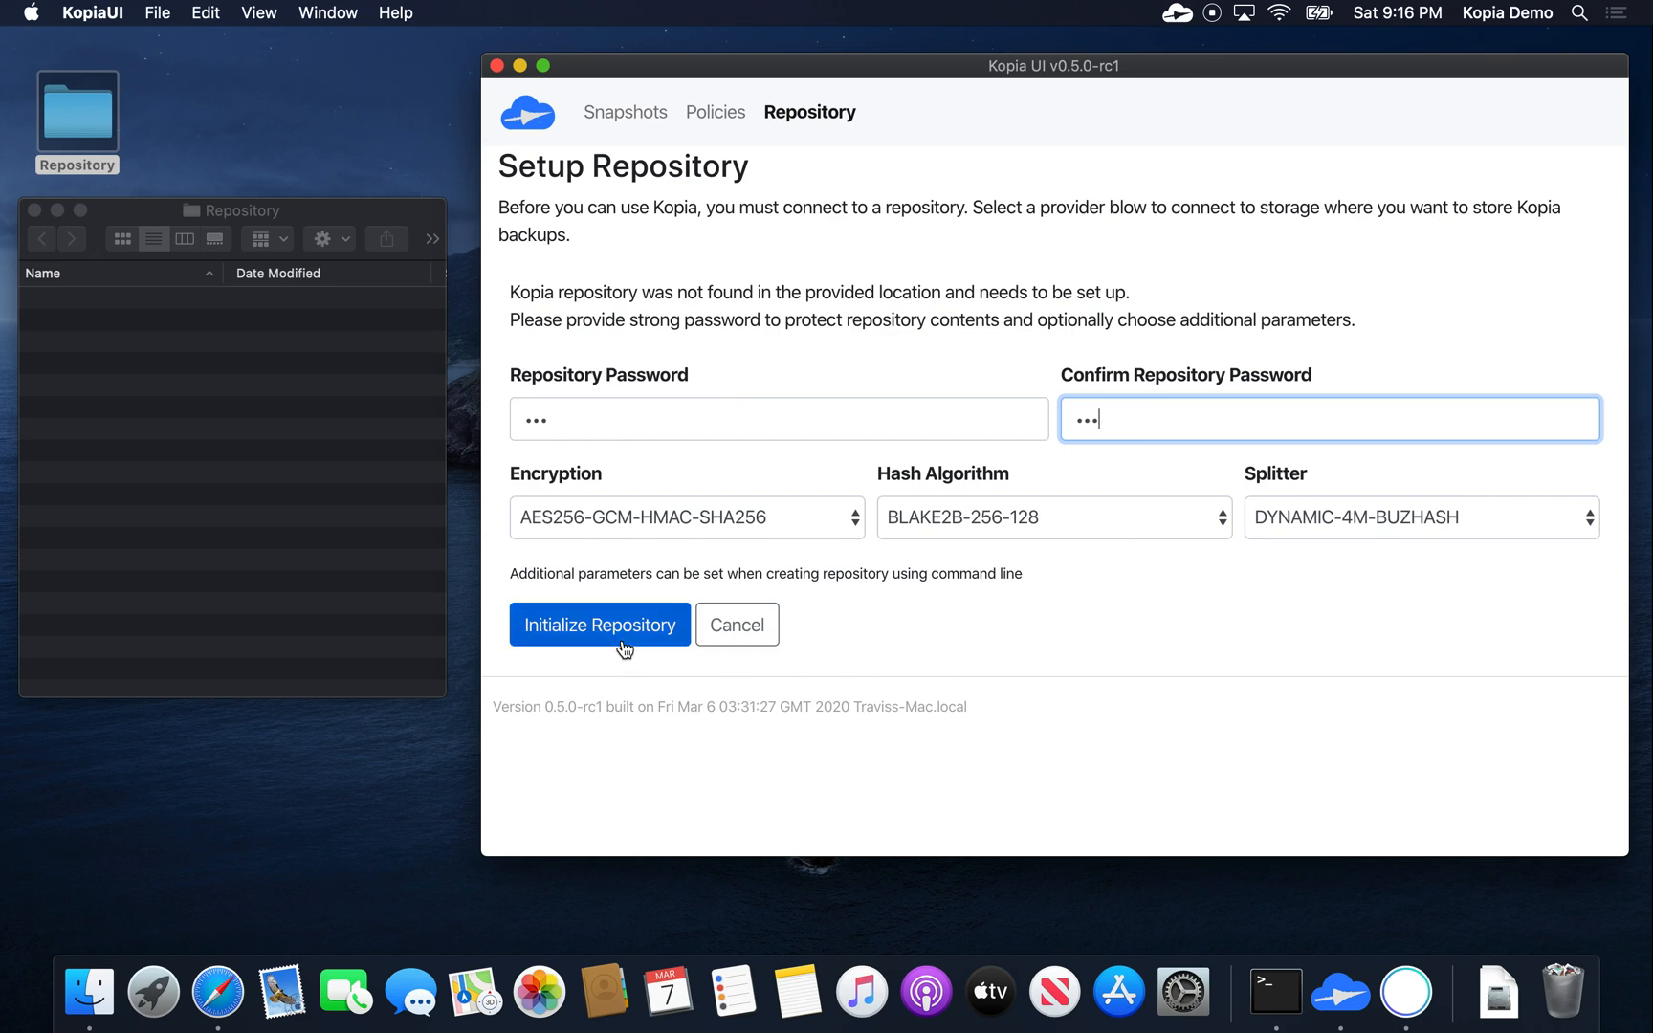
pyautogui.click(599, 624)
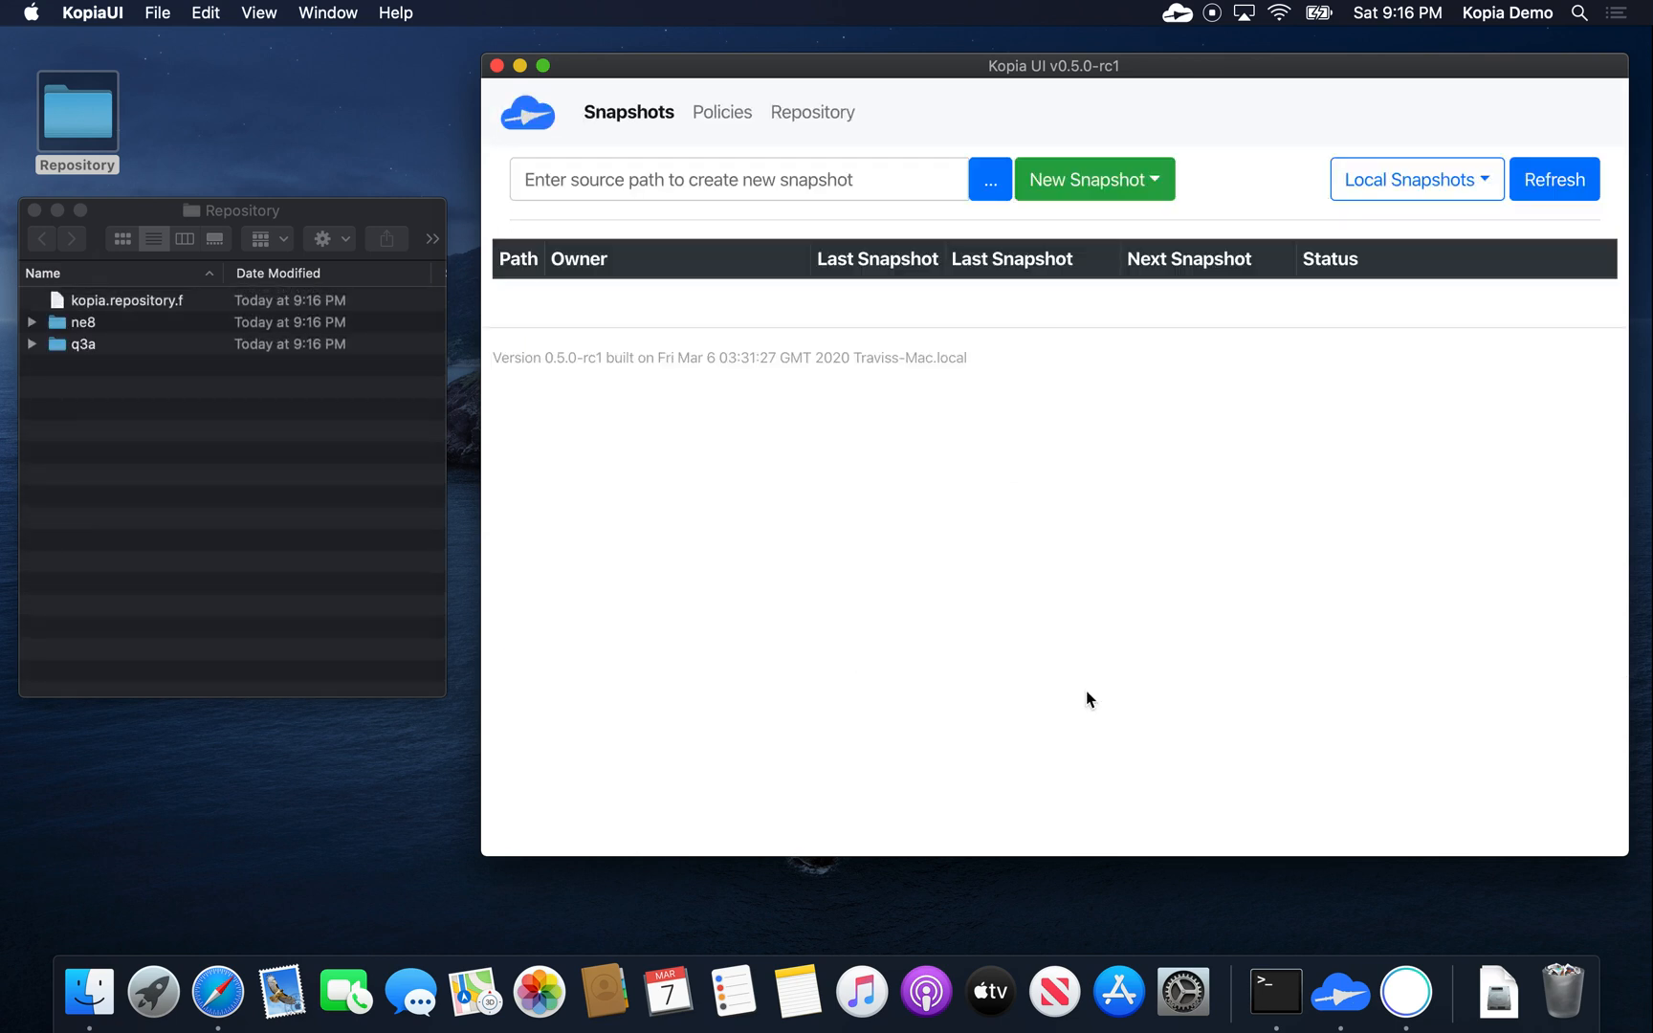
pyautogui.moveTo(142, 417)
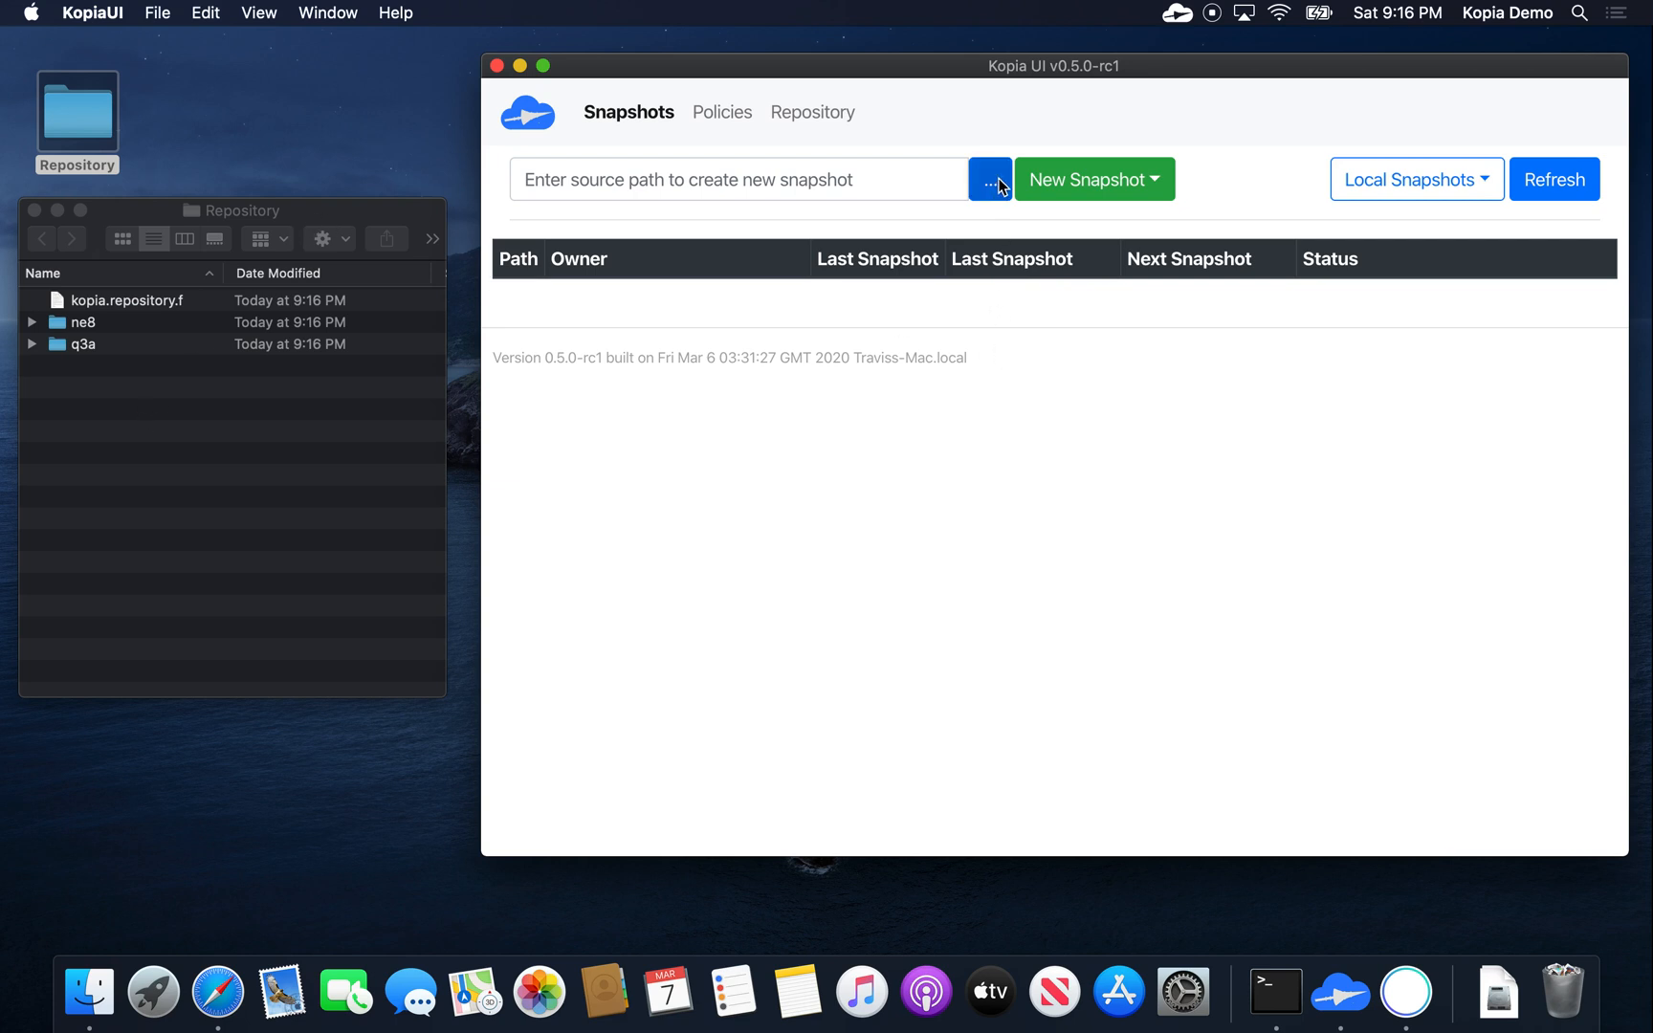
# Step: Take a one-time snapshot of /Users/kopia/Downloads
pyautogui.click(987, 180)
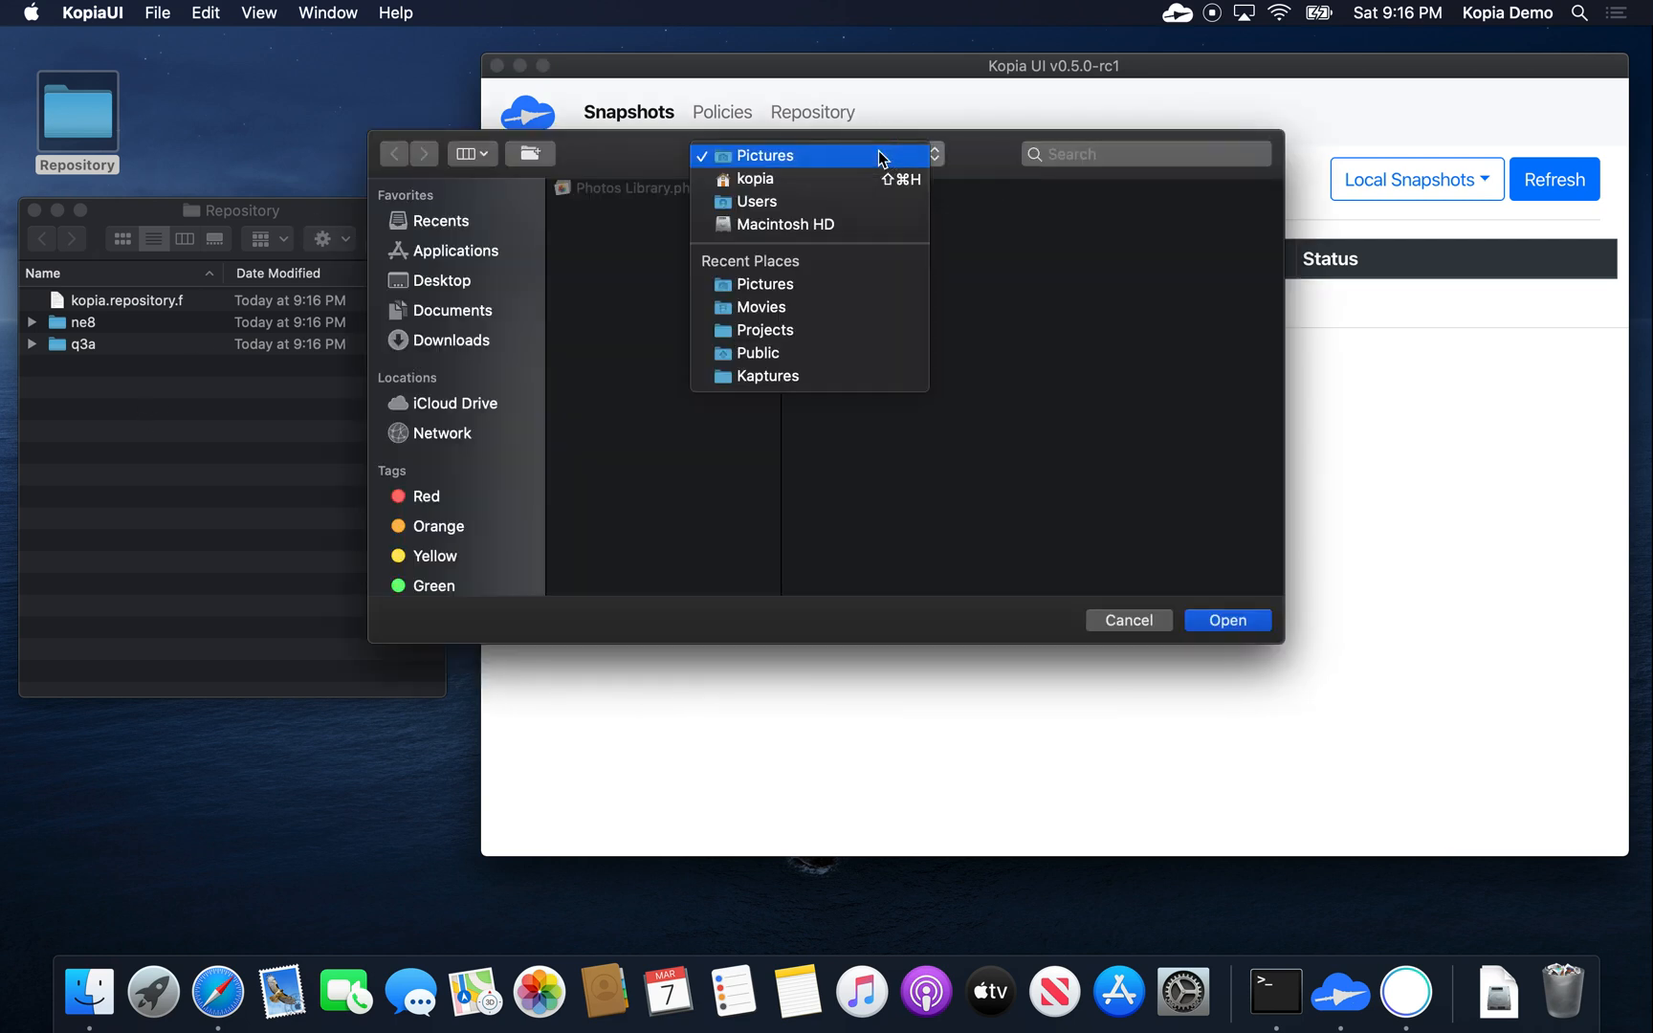
pyautogui.click(752, 178)
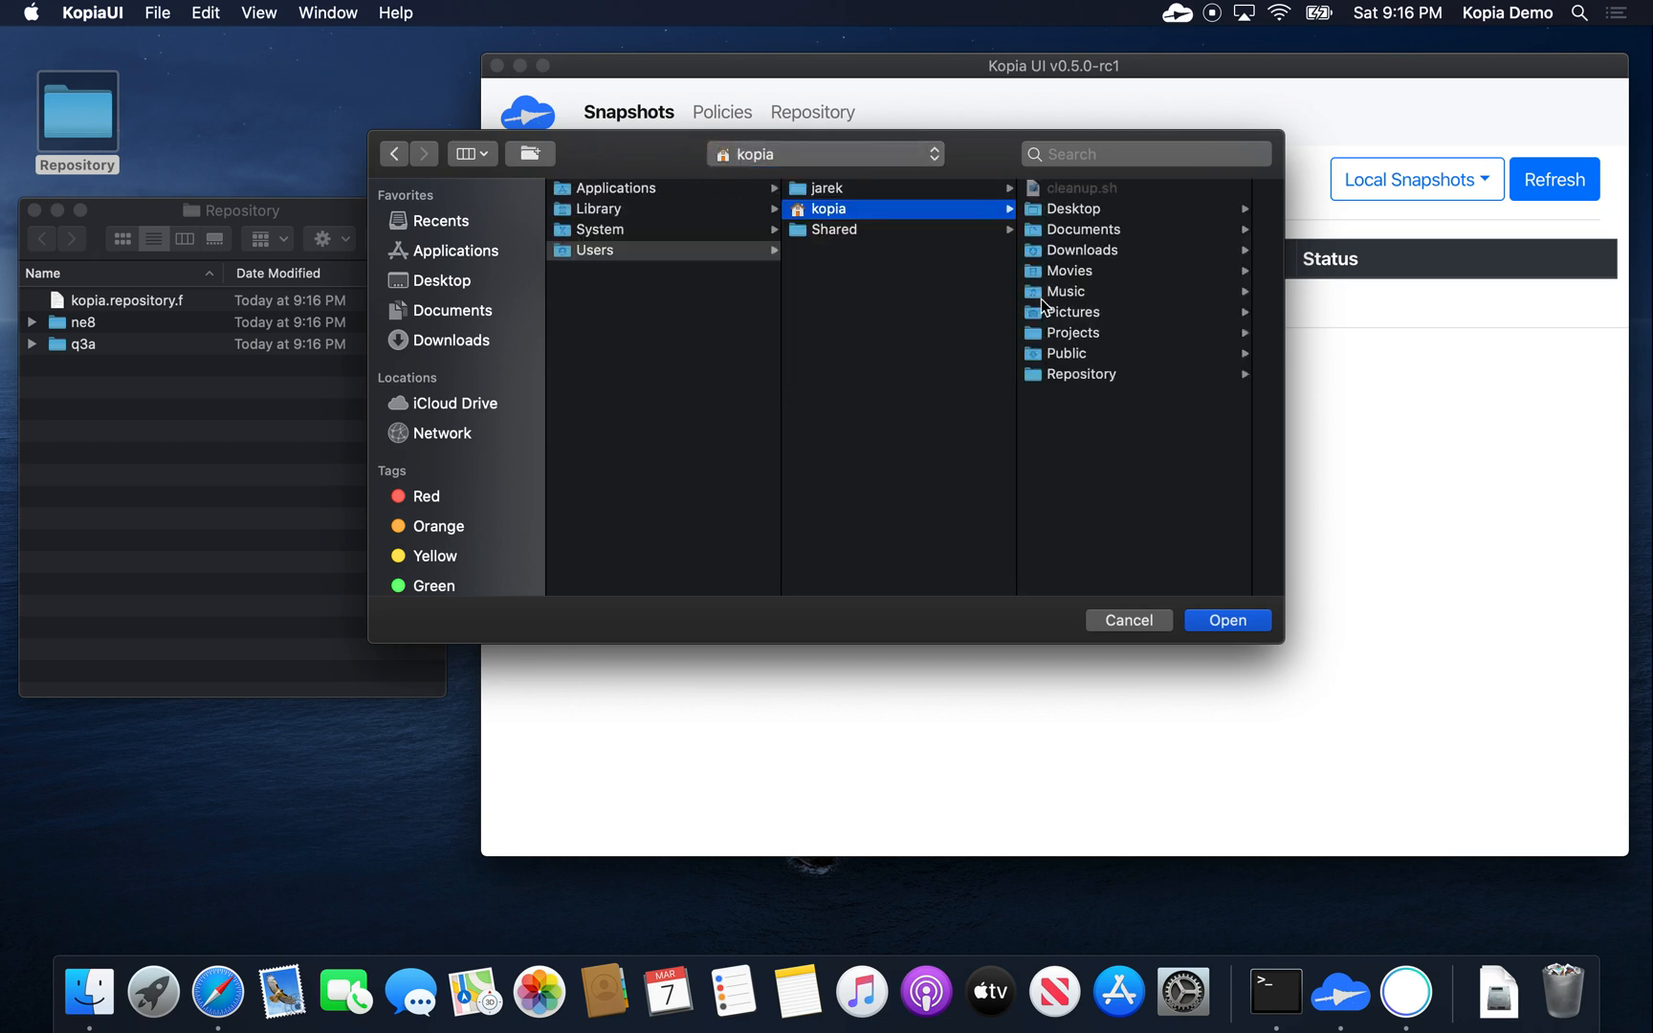
pyautogui.click(1079, 251)
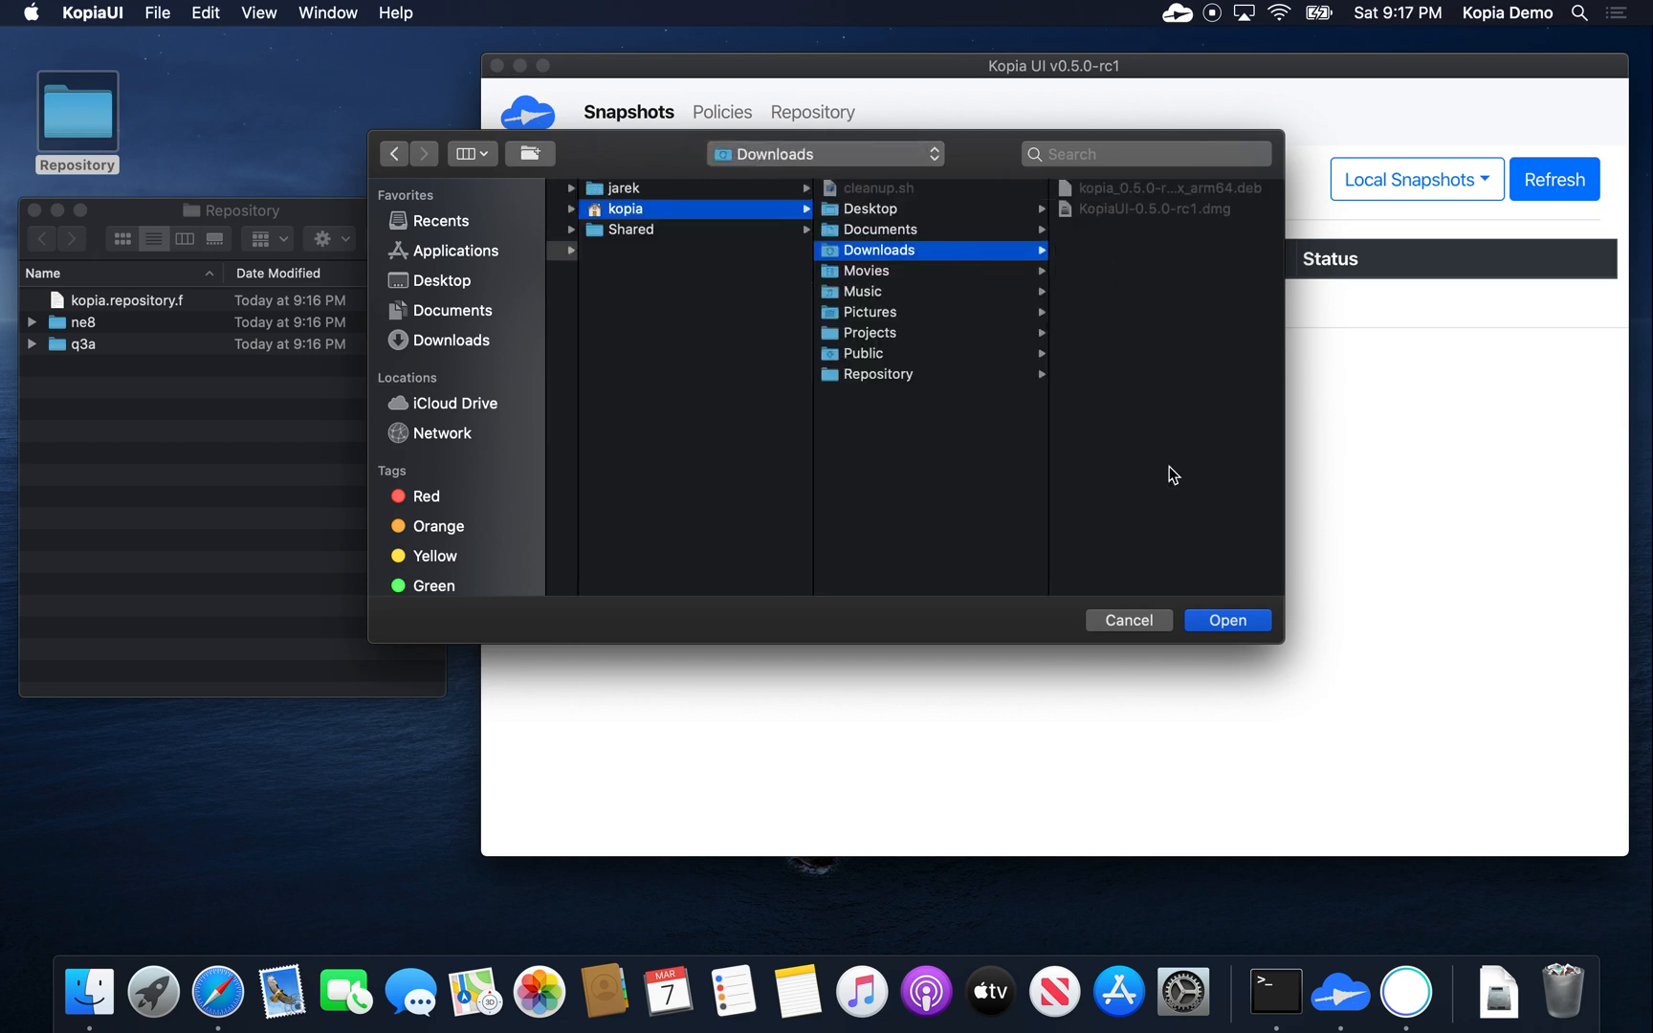
pyautogui.moveTo(1226, 620)
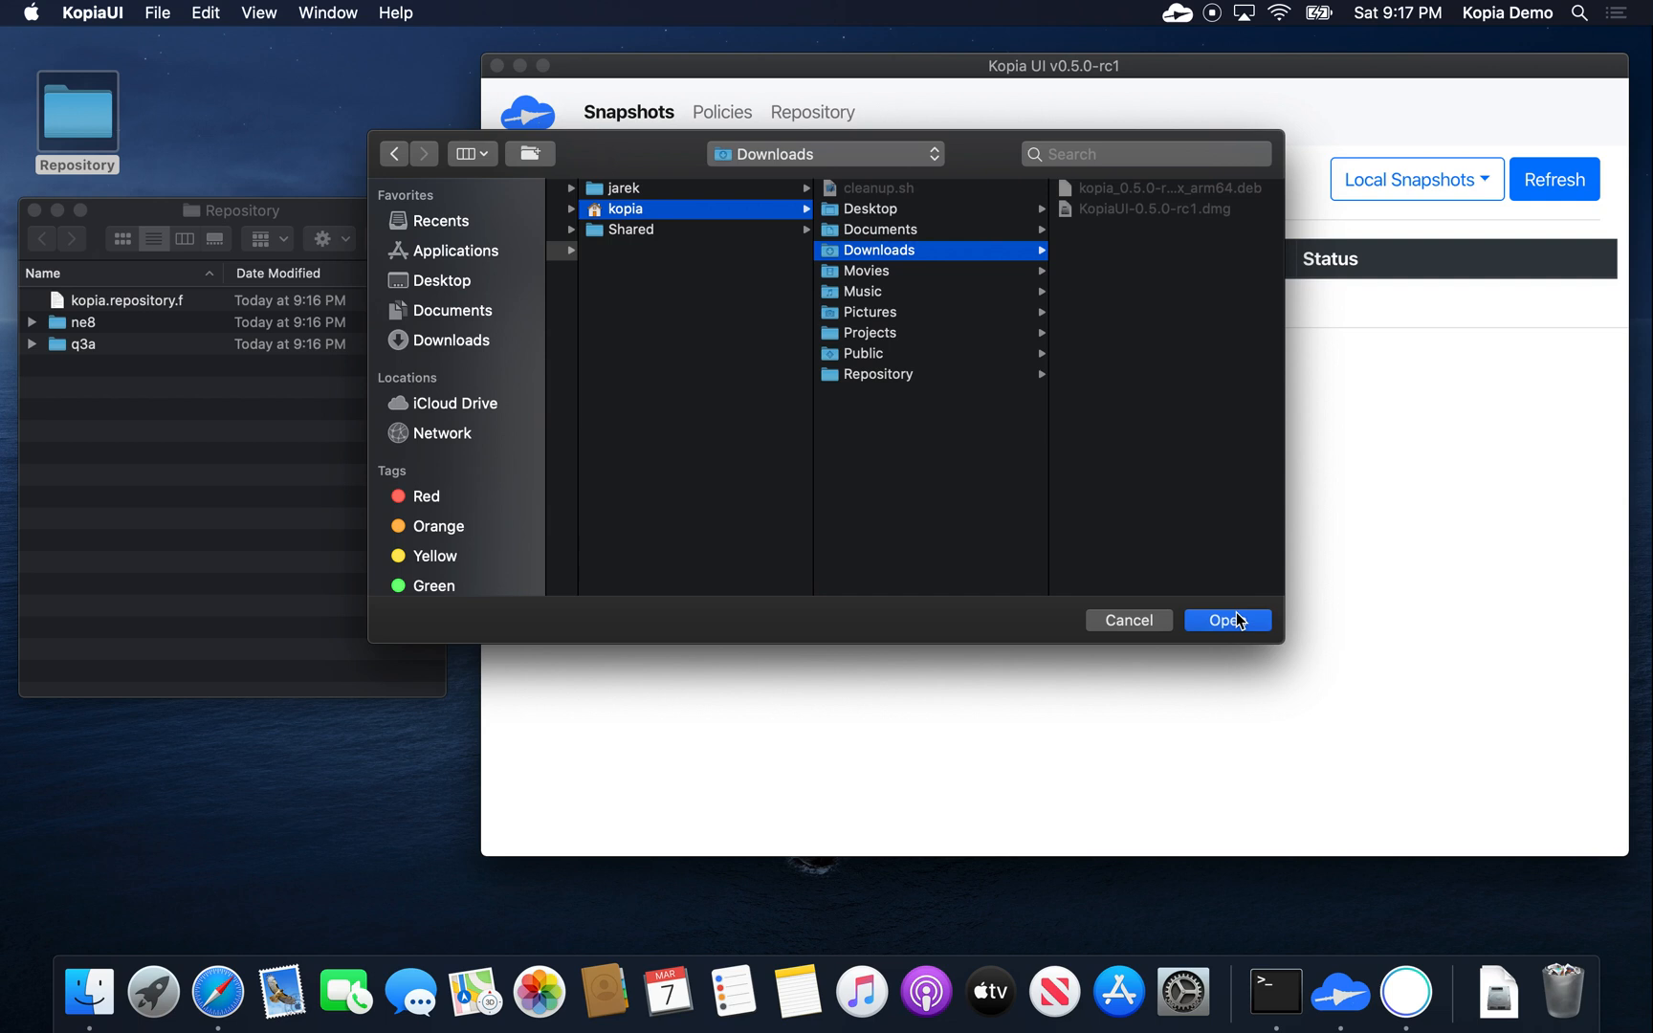
pyautogui.click(1226, 620)
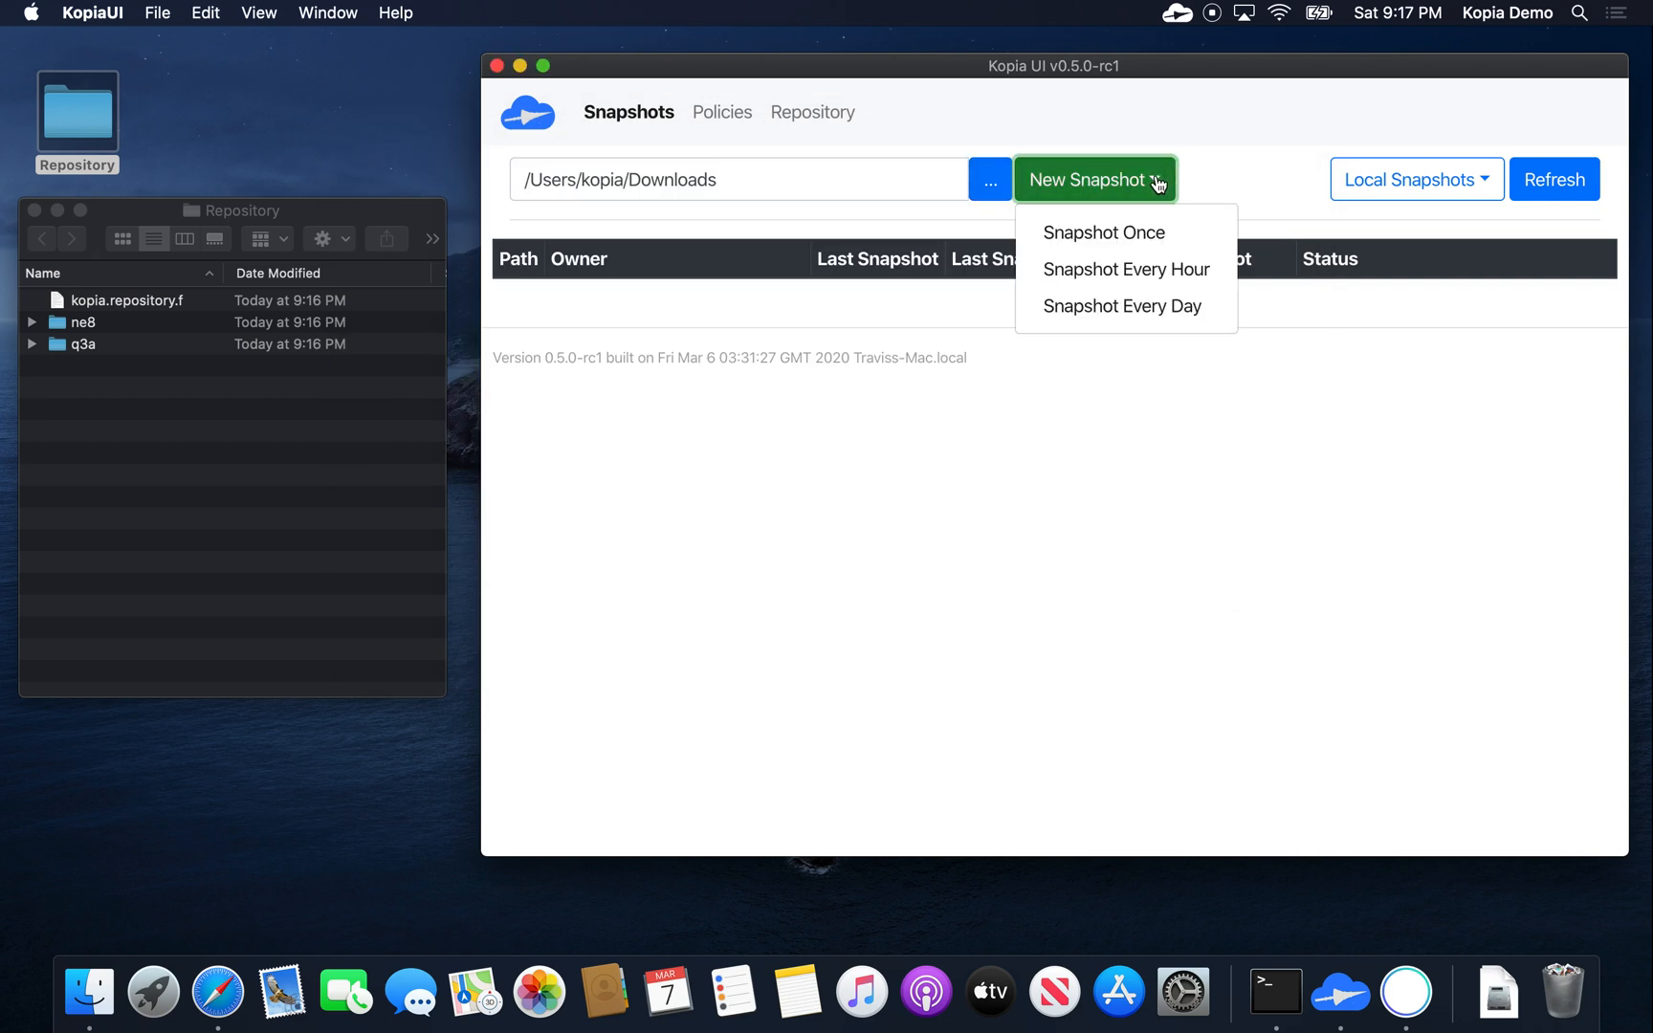
pyautogui.moveTo(1128, 239)
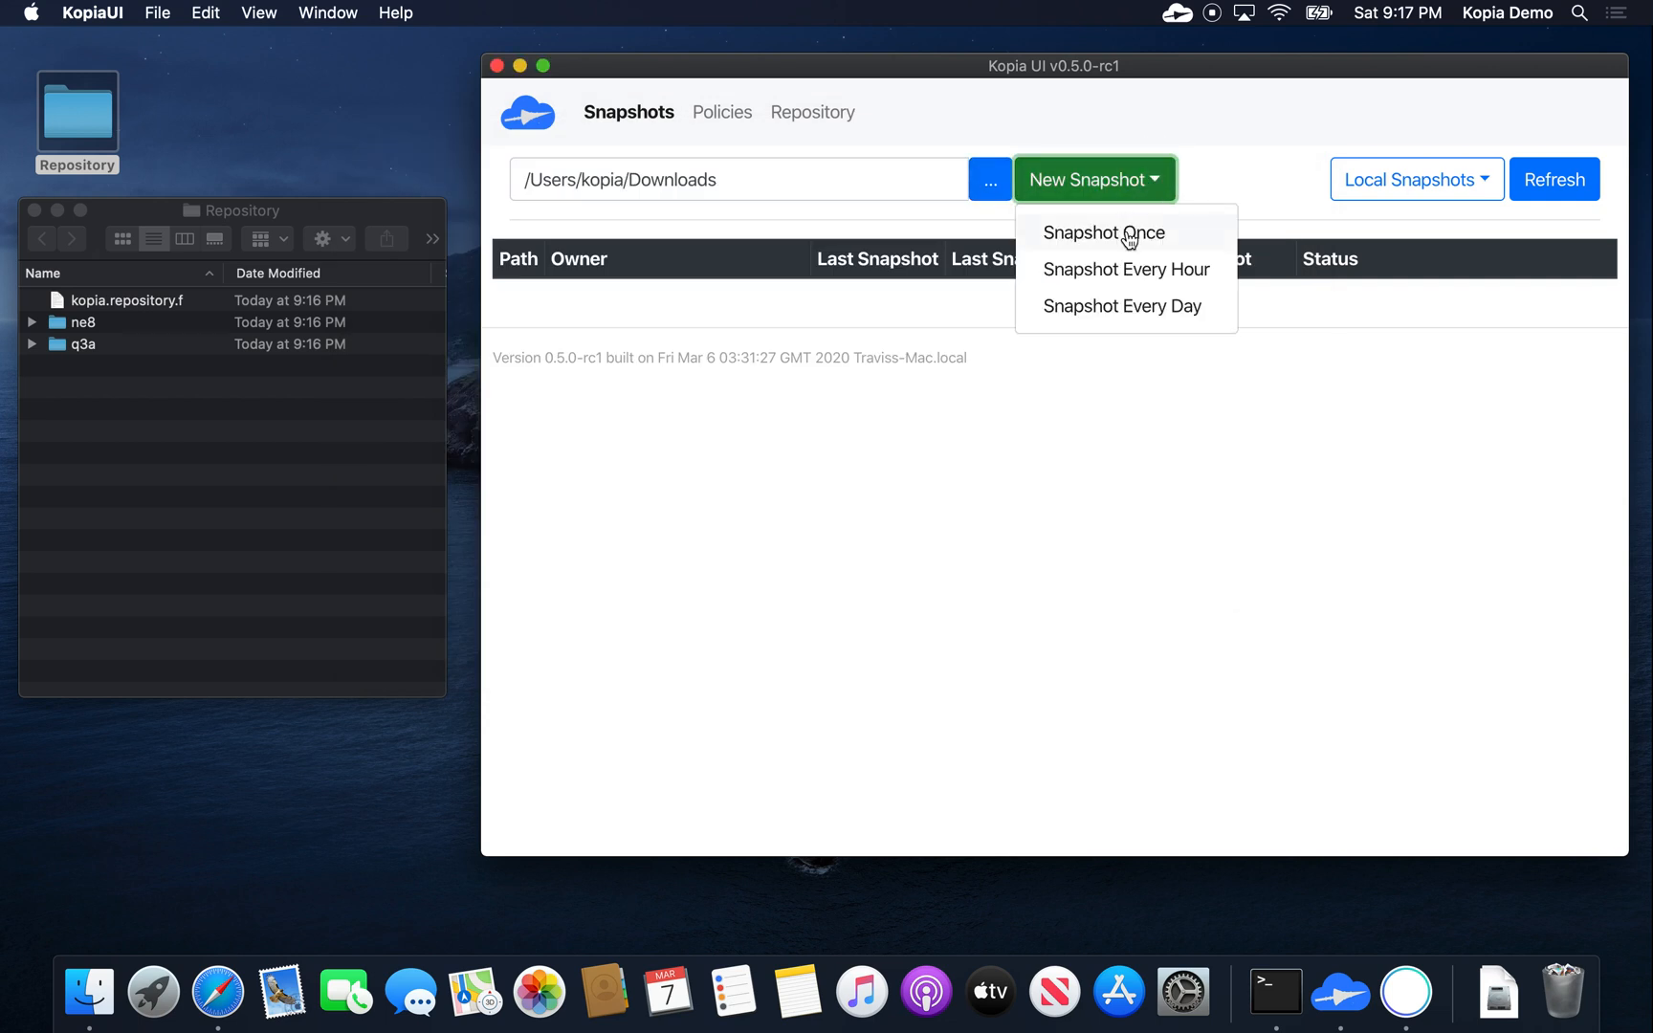
pyautogui.click(1102, 232)
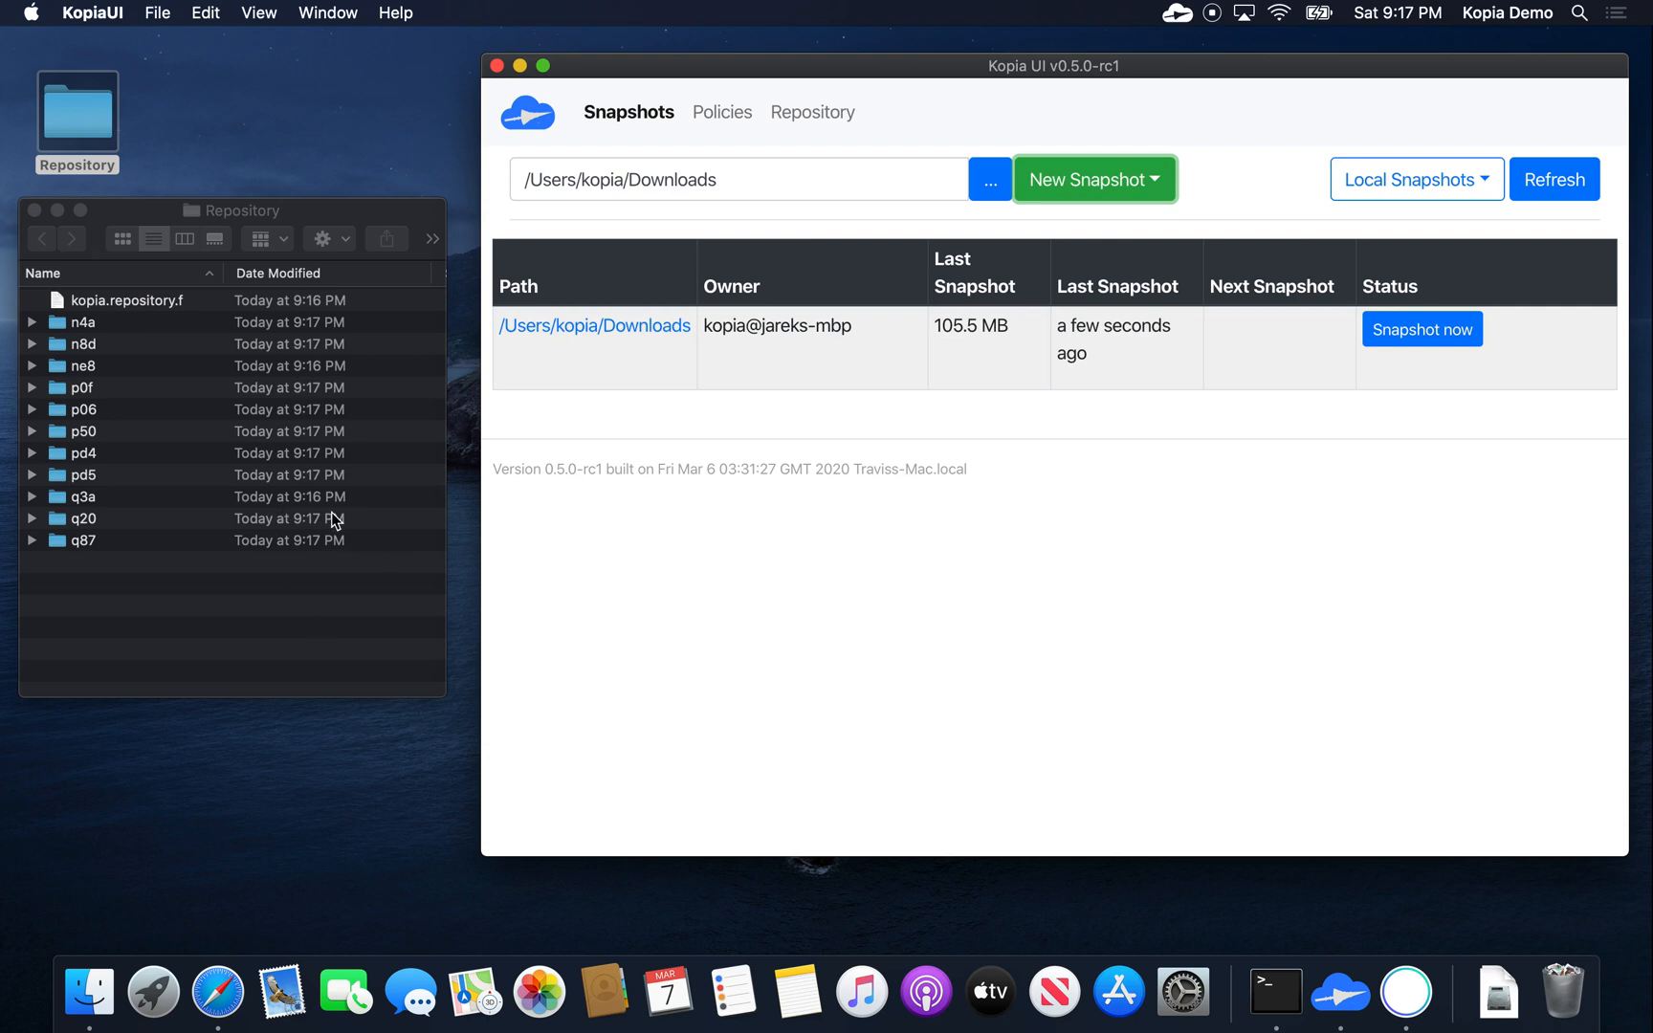
pyautogui.moveTo(853, 359)
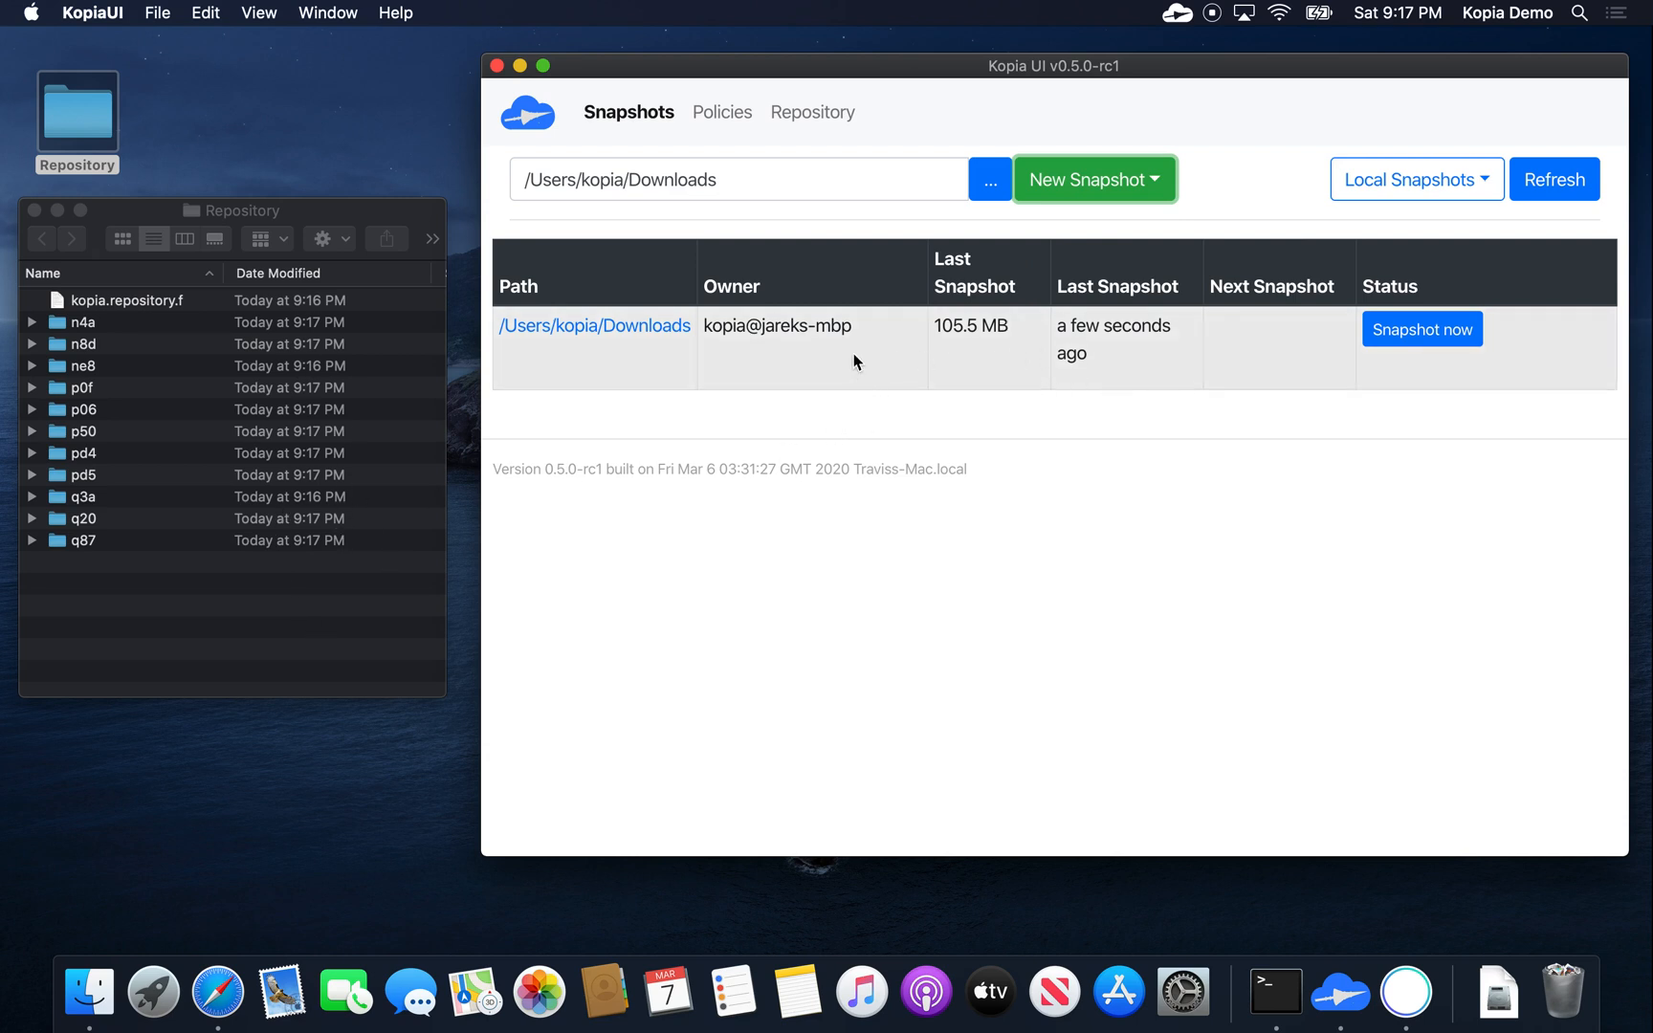
pyautogui.moveTo(1060, 222)
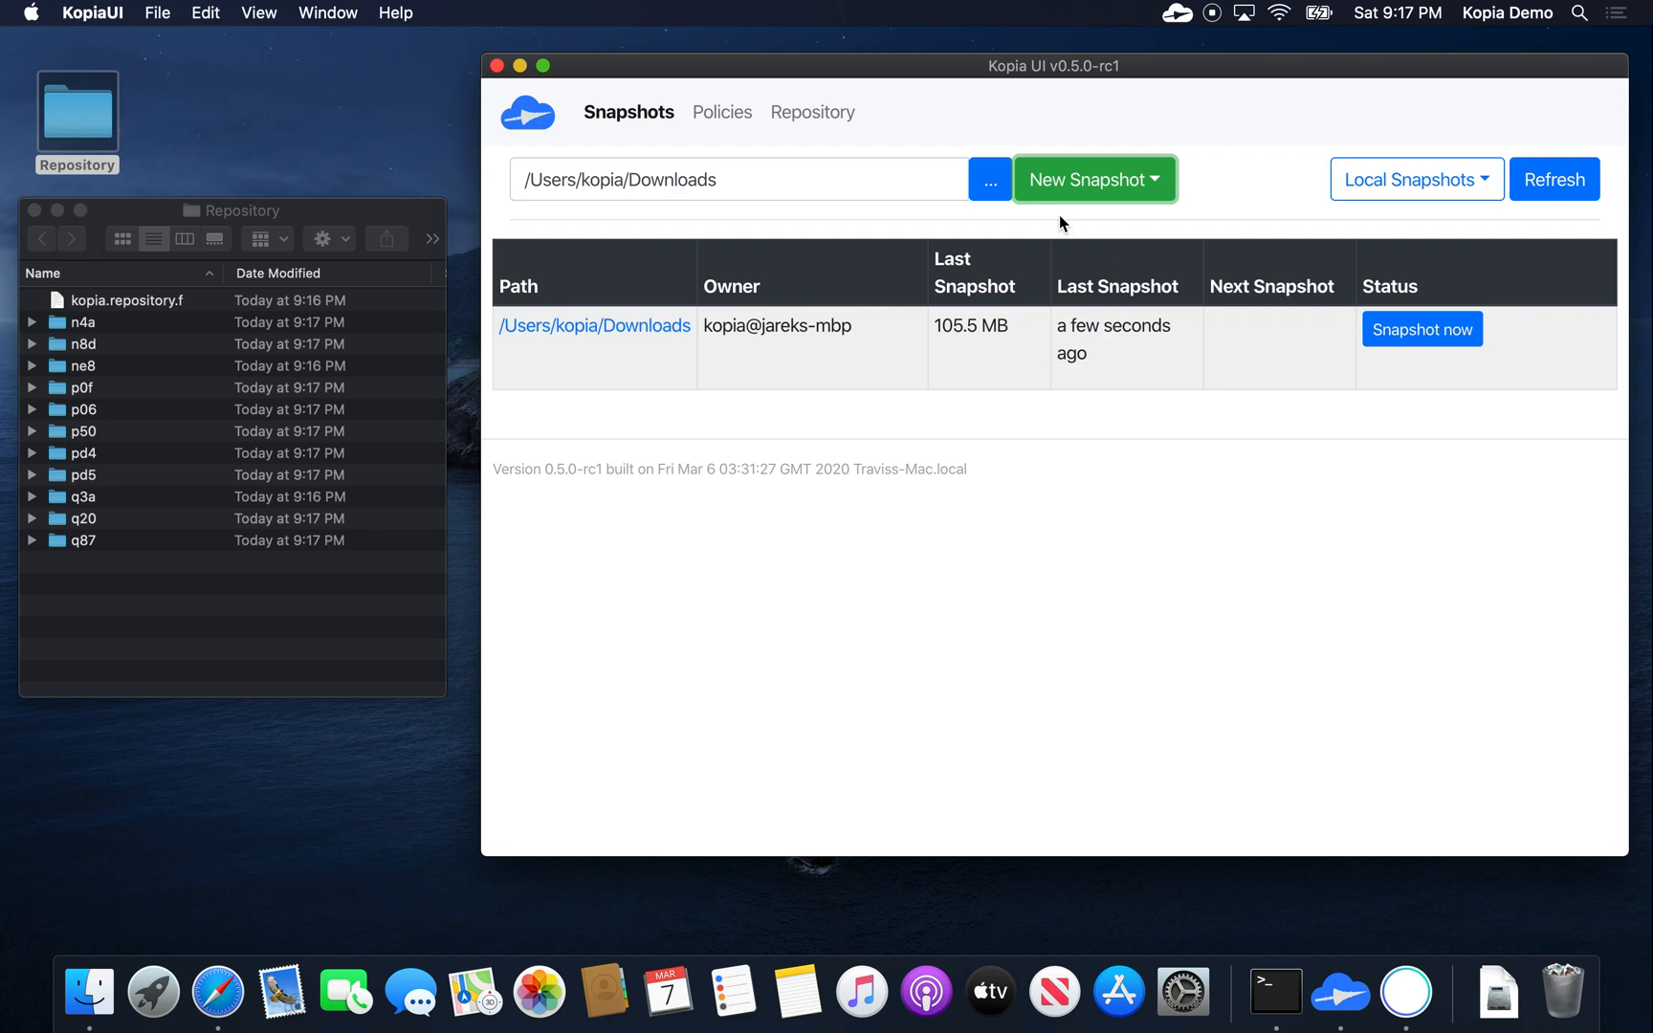
# Step: Add /Users/kopia/Movies as a source snapshotted every hour
pyautogui.click(987, 178)
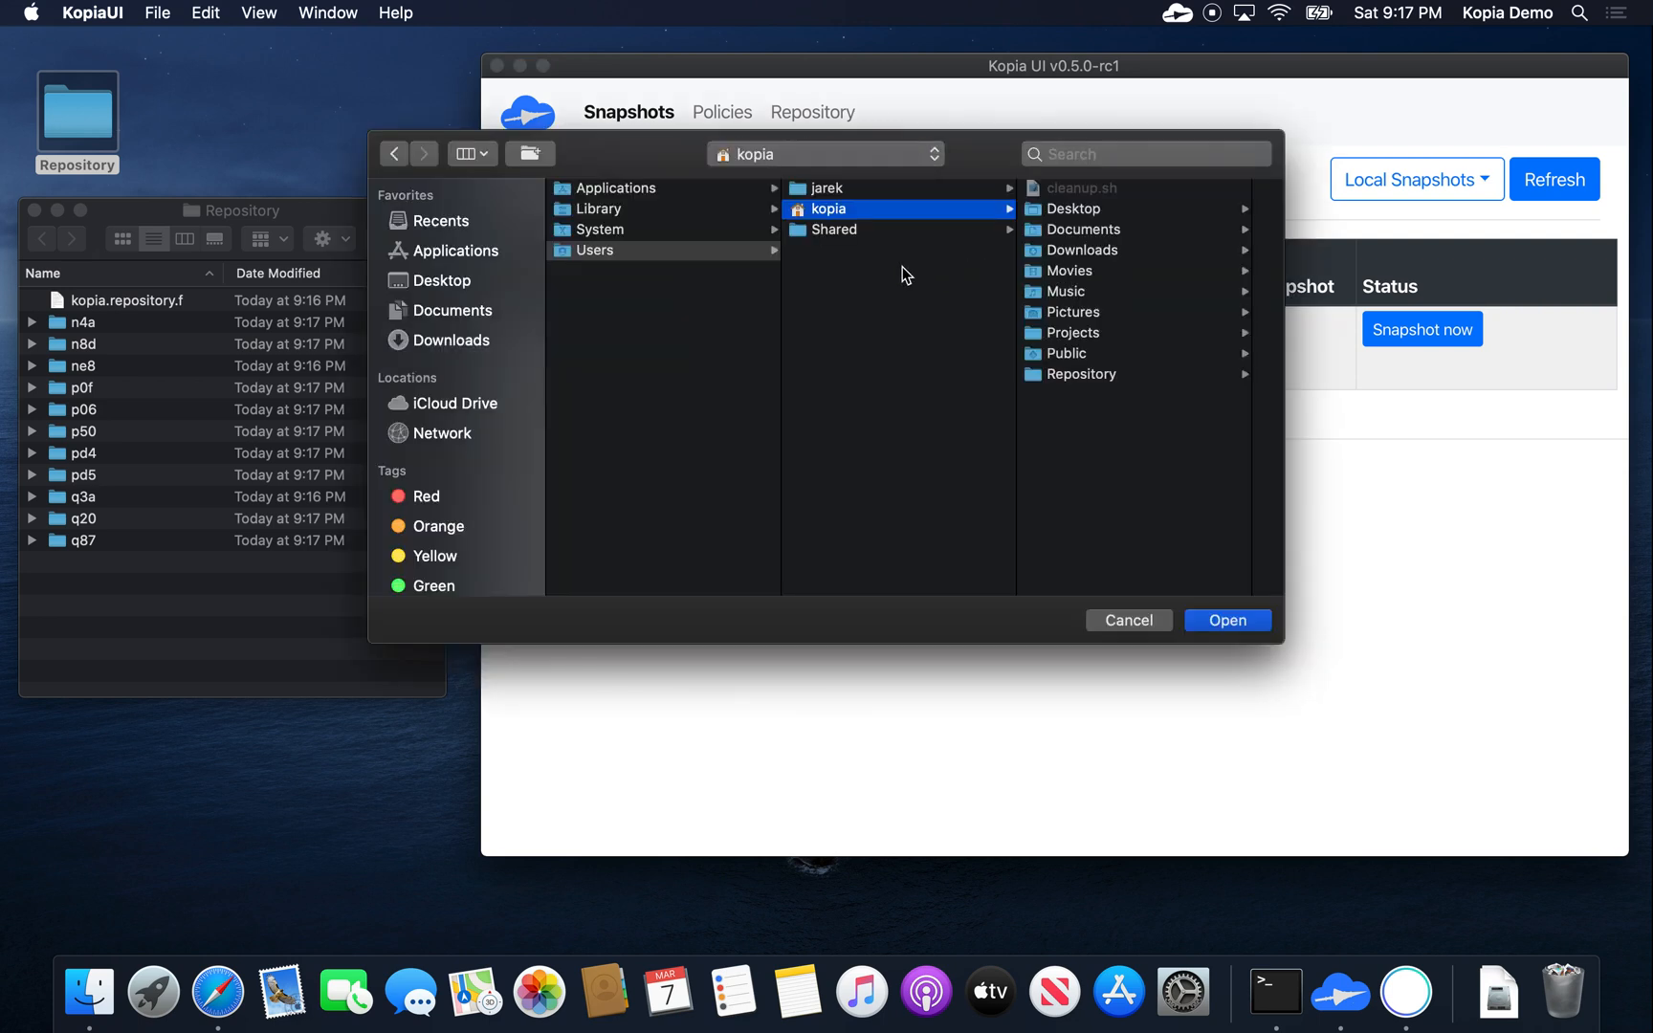
pyautogui.click(1073, 270)
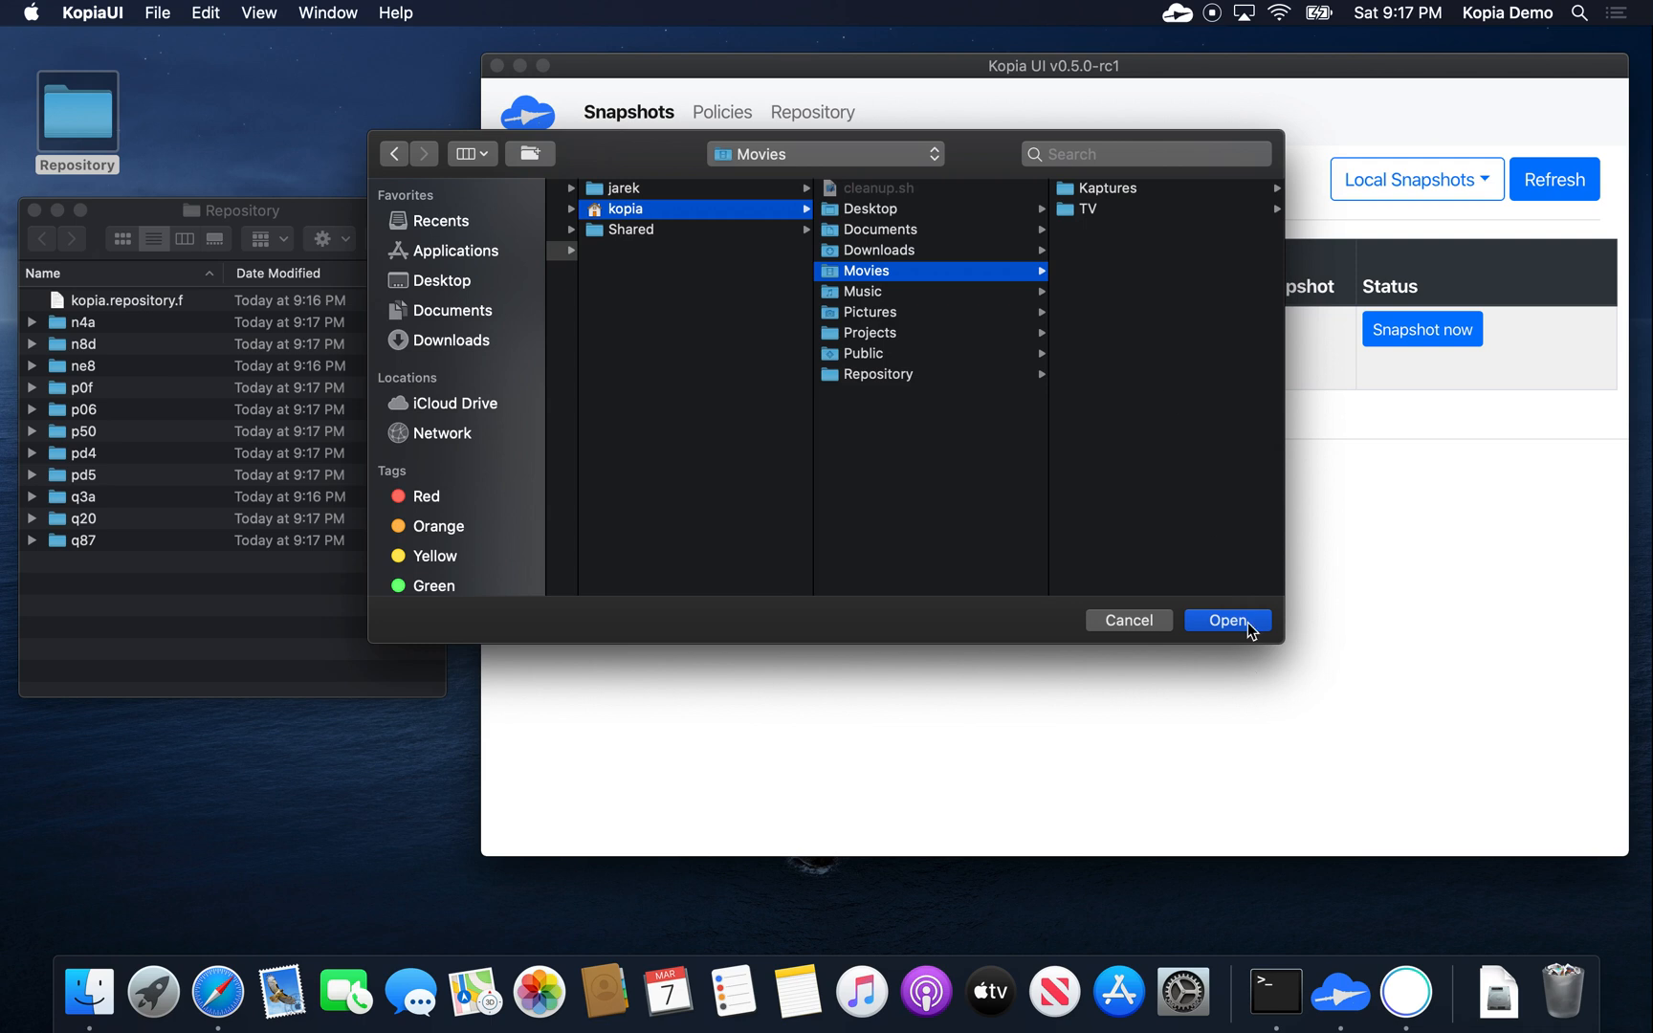
pyautogui.click(1224, 620)
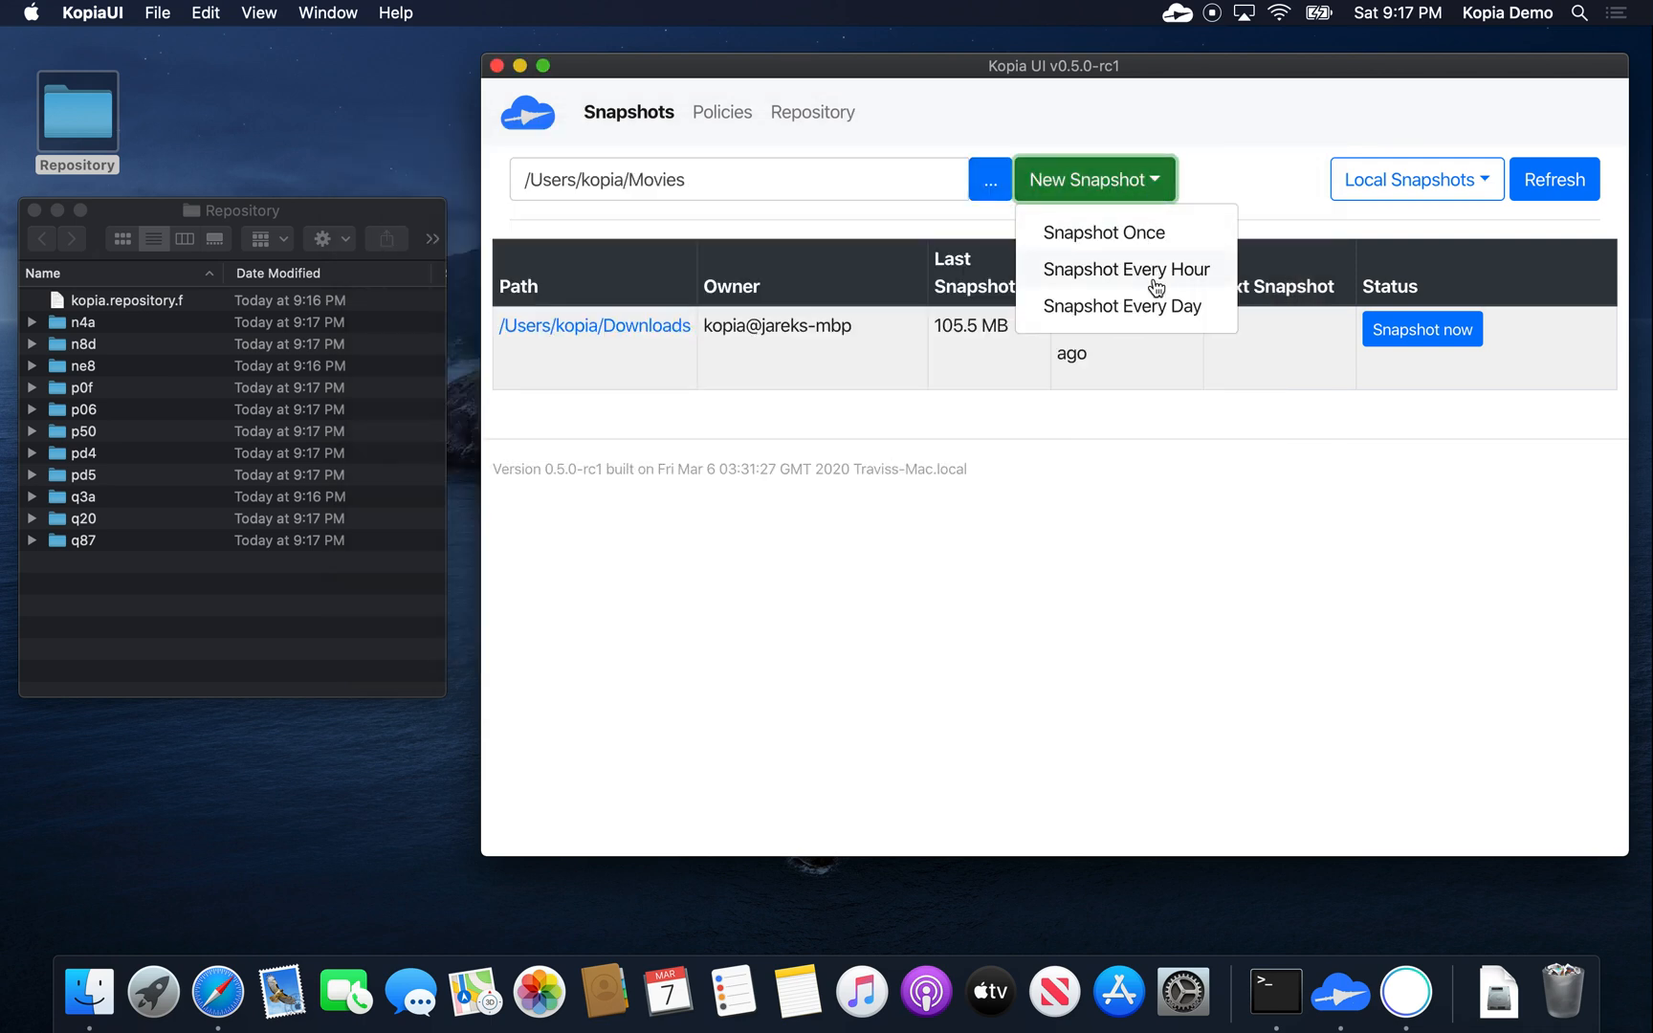
pyautogui.click(1102, 232)
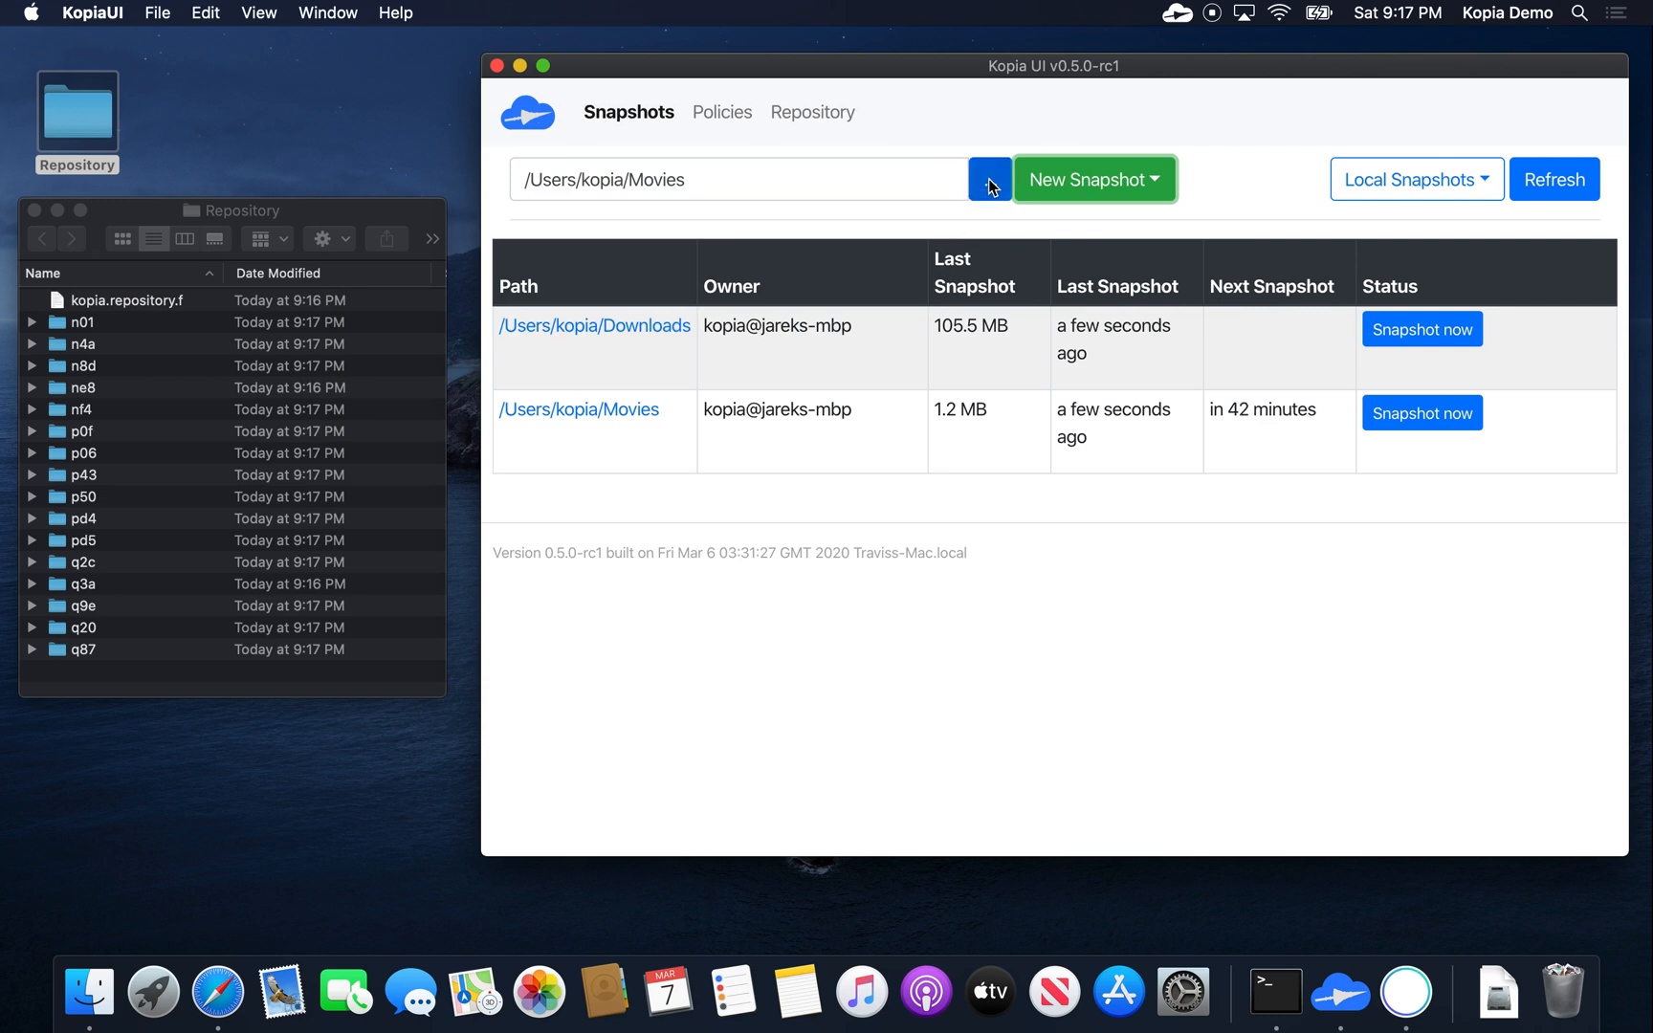
# Step: Add /Users/kopia/Projects as a source snapshotted every day
pyautogui.click(988, 180)
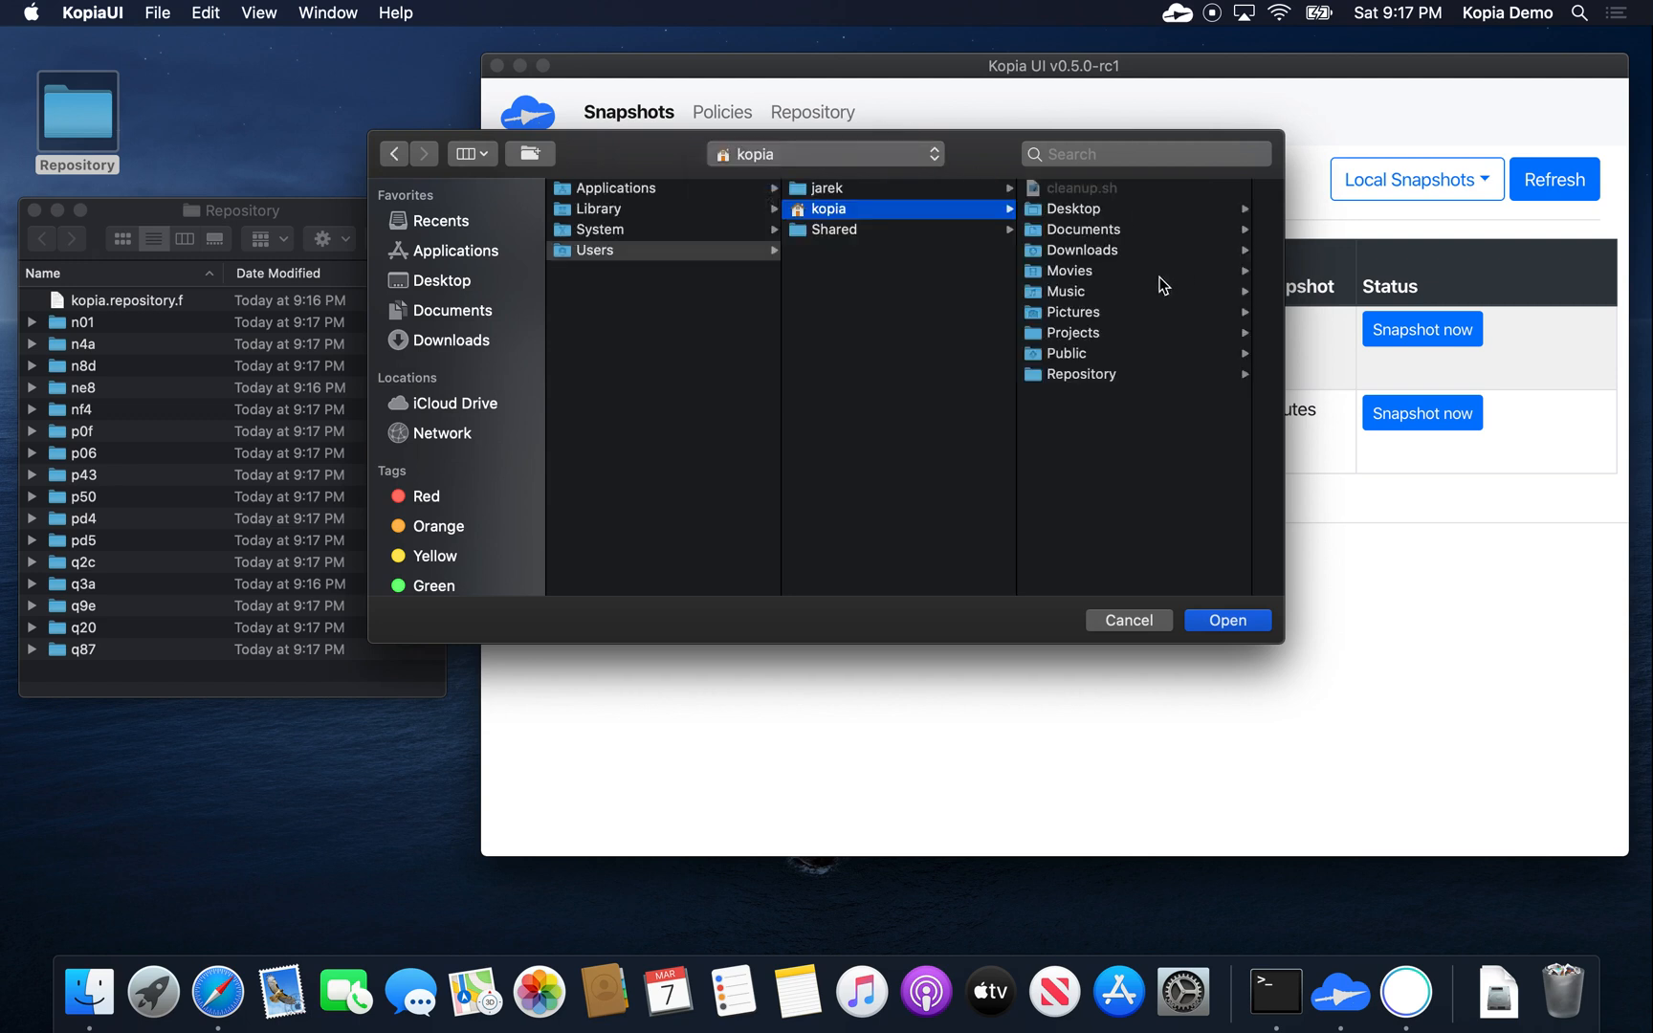
pyautogui.click(1075, 333)
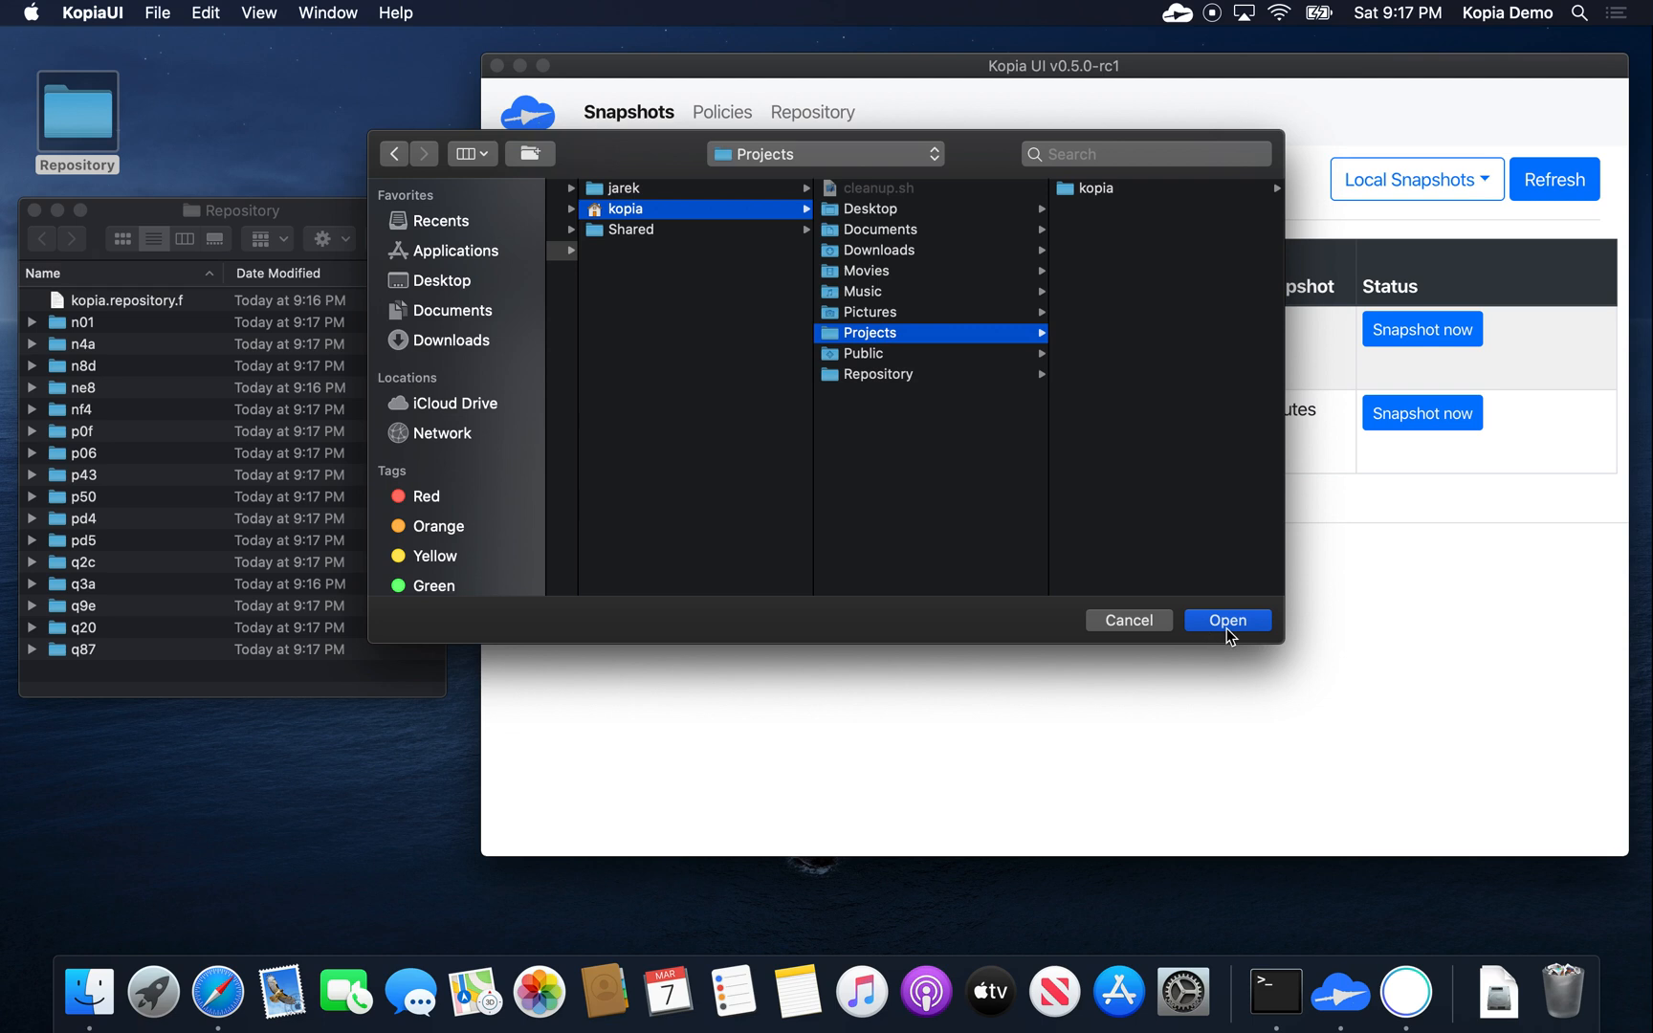
pyautogui.click(1225, 620)
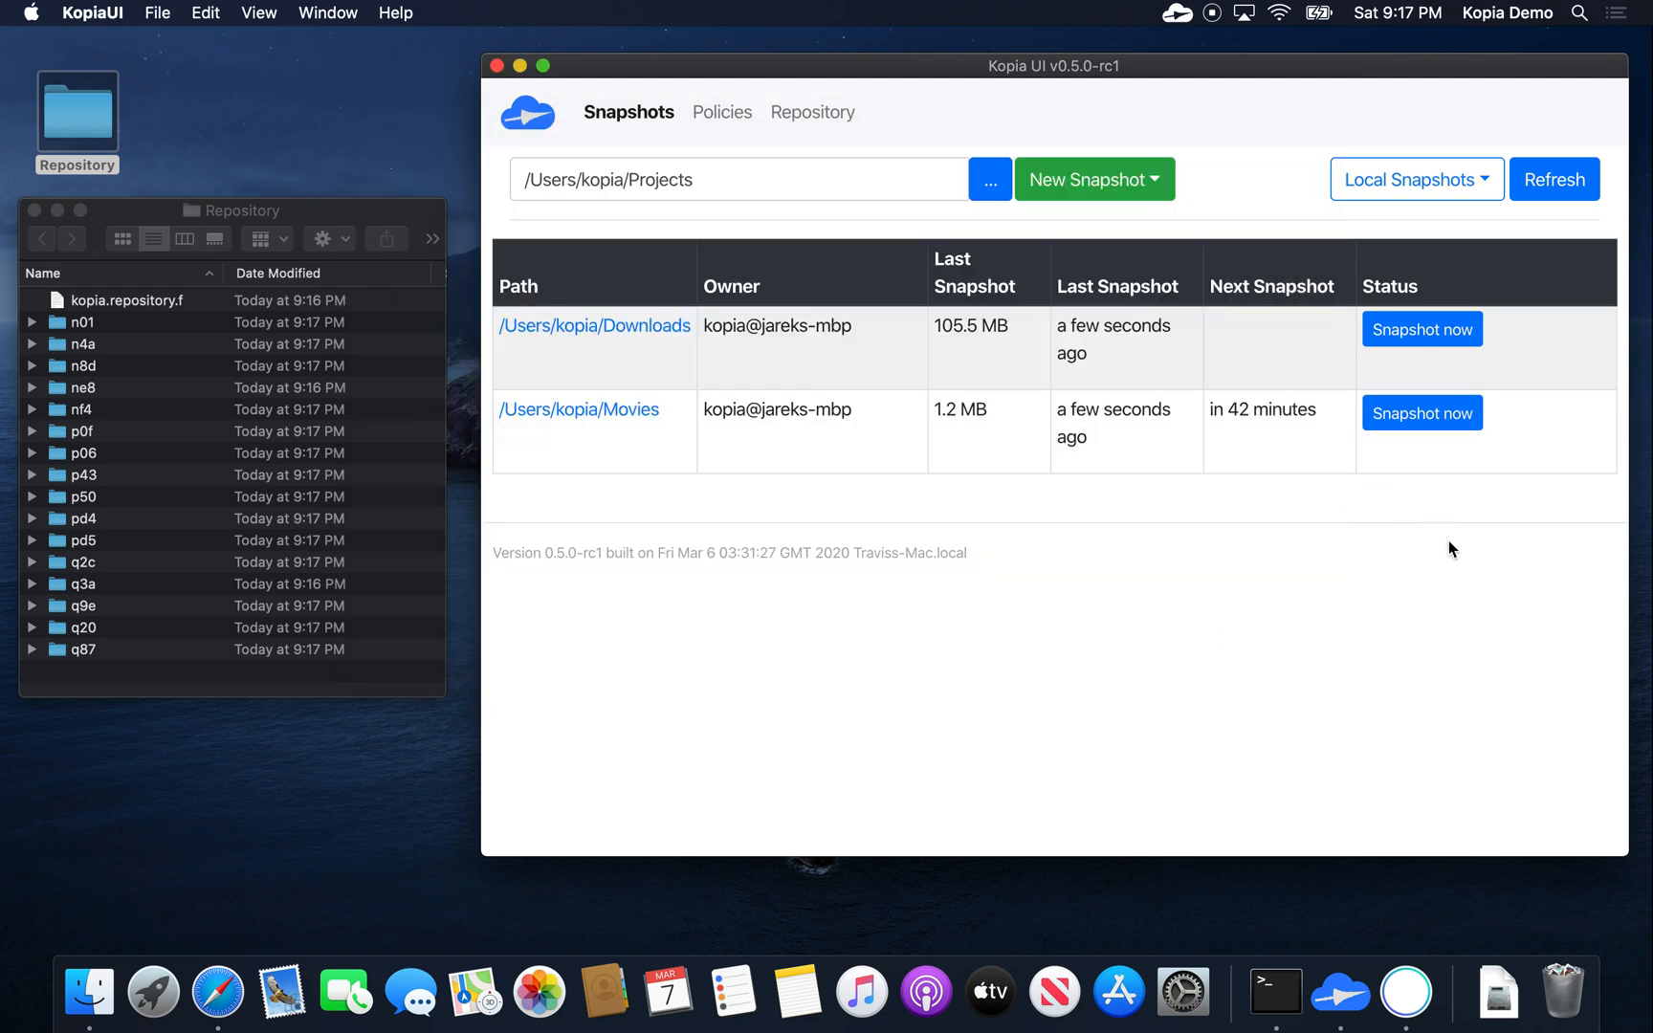
pyautogui.click(1092, 178)
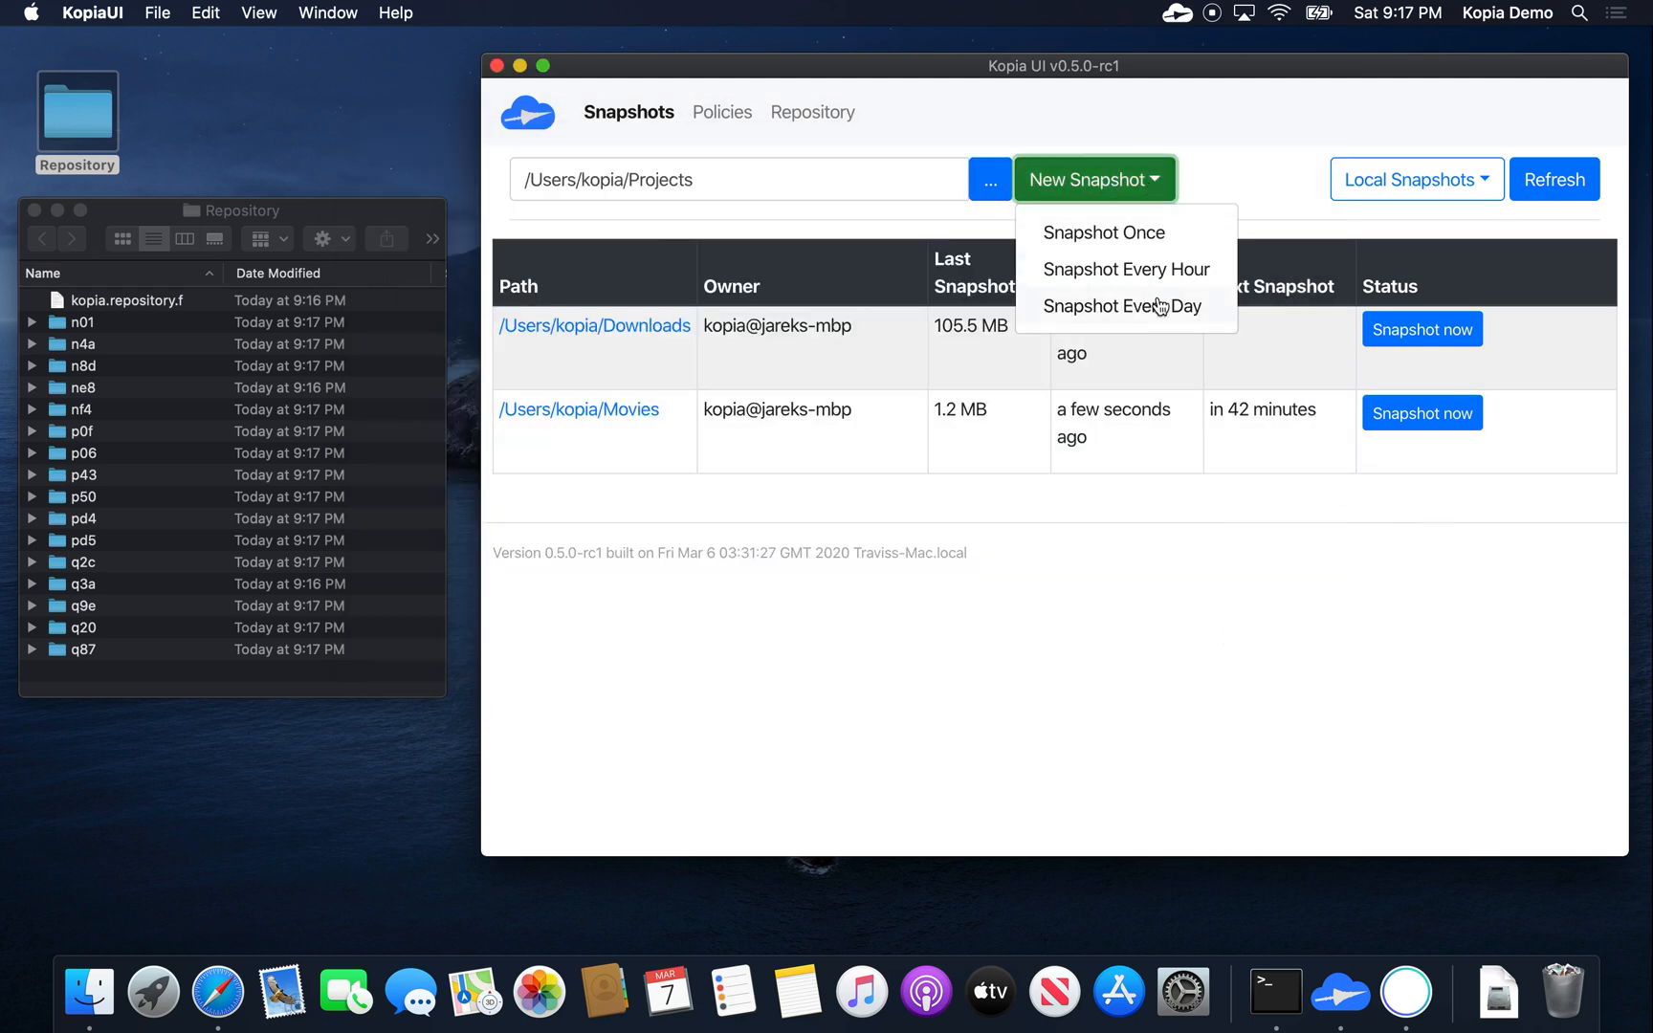
pyautogui.moveTo(1123, 306)
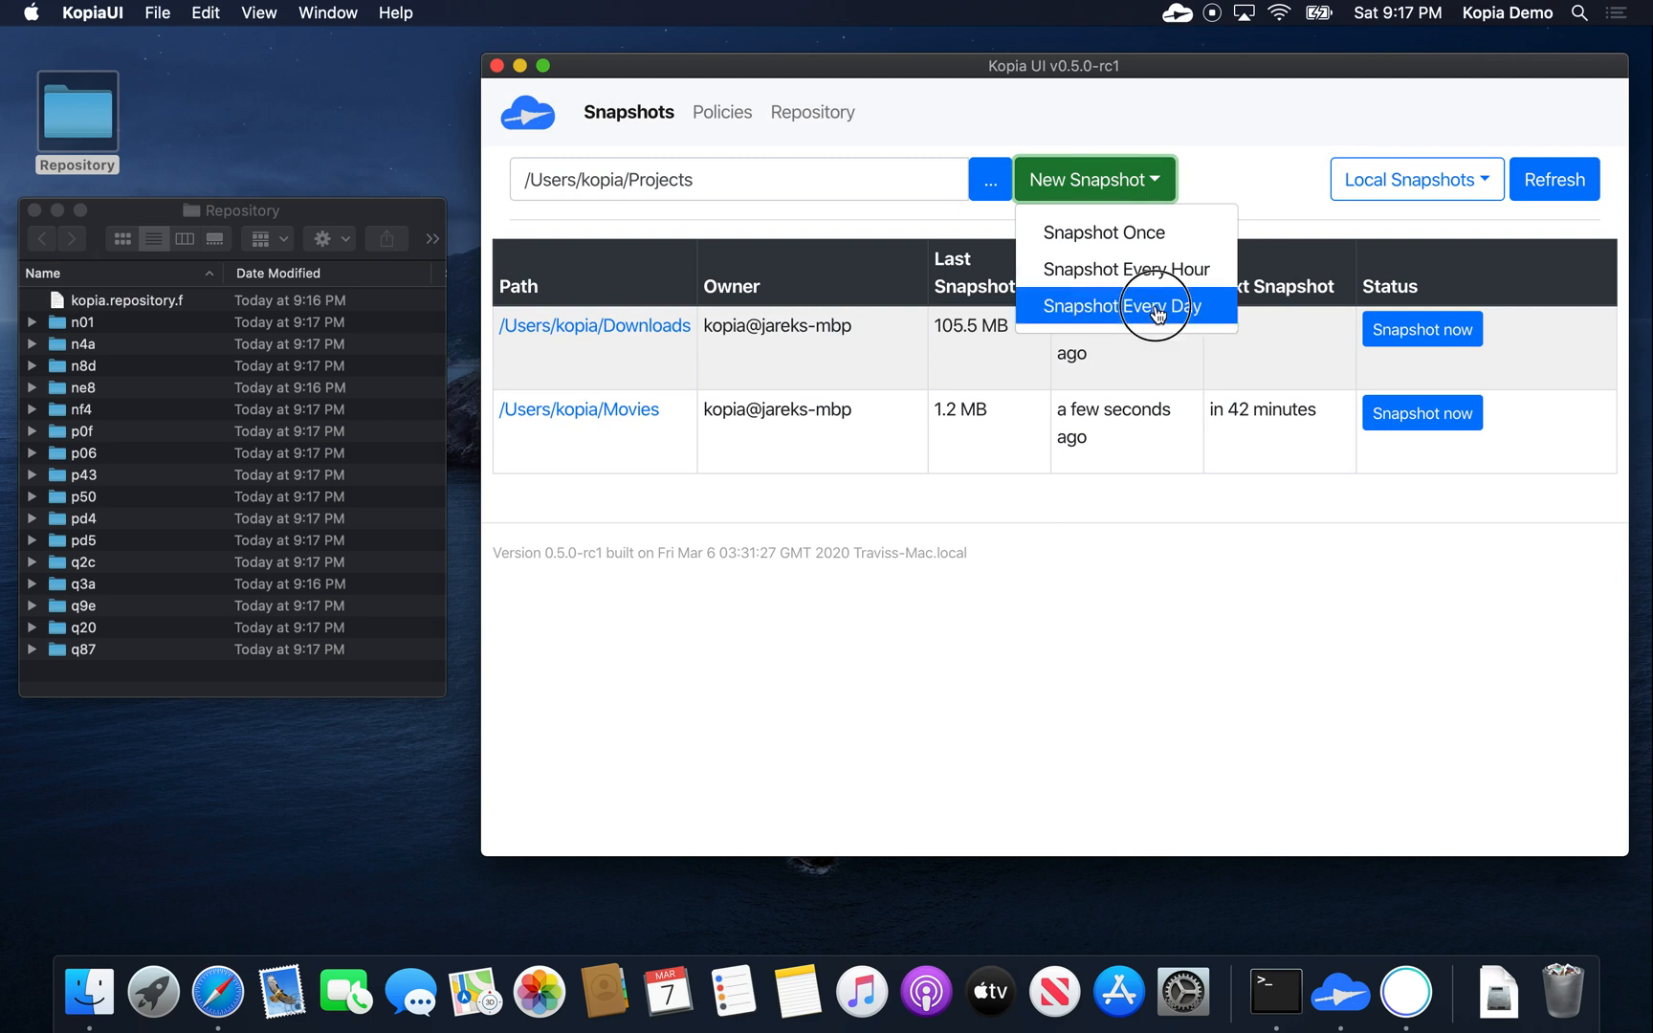
pyautogui.click(1123, 306)
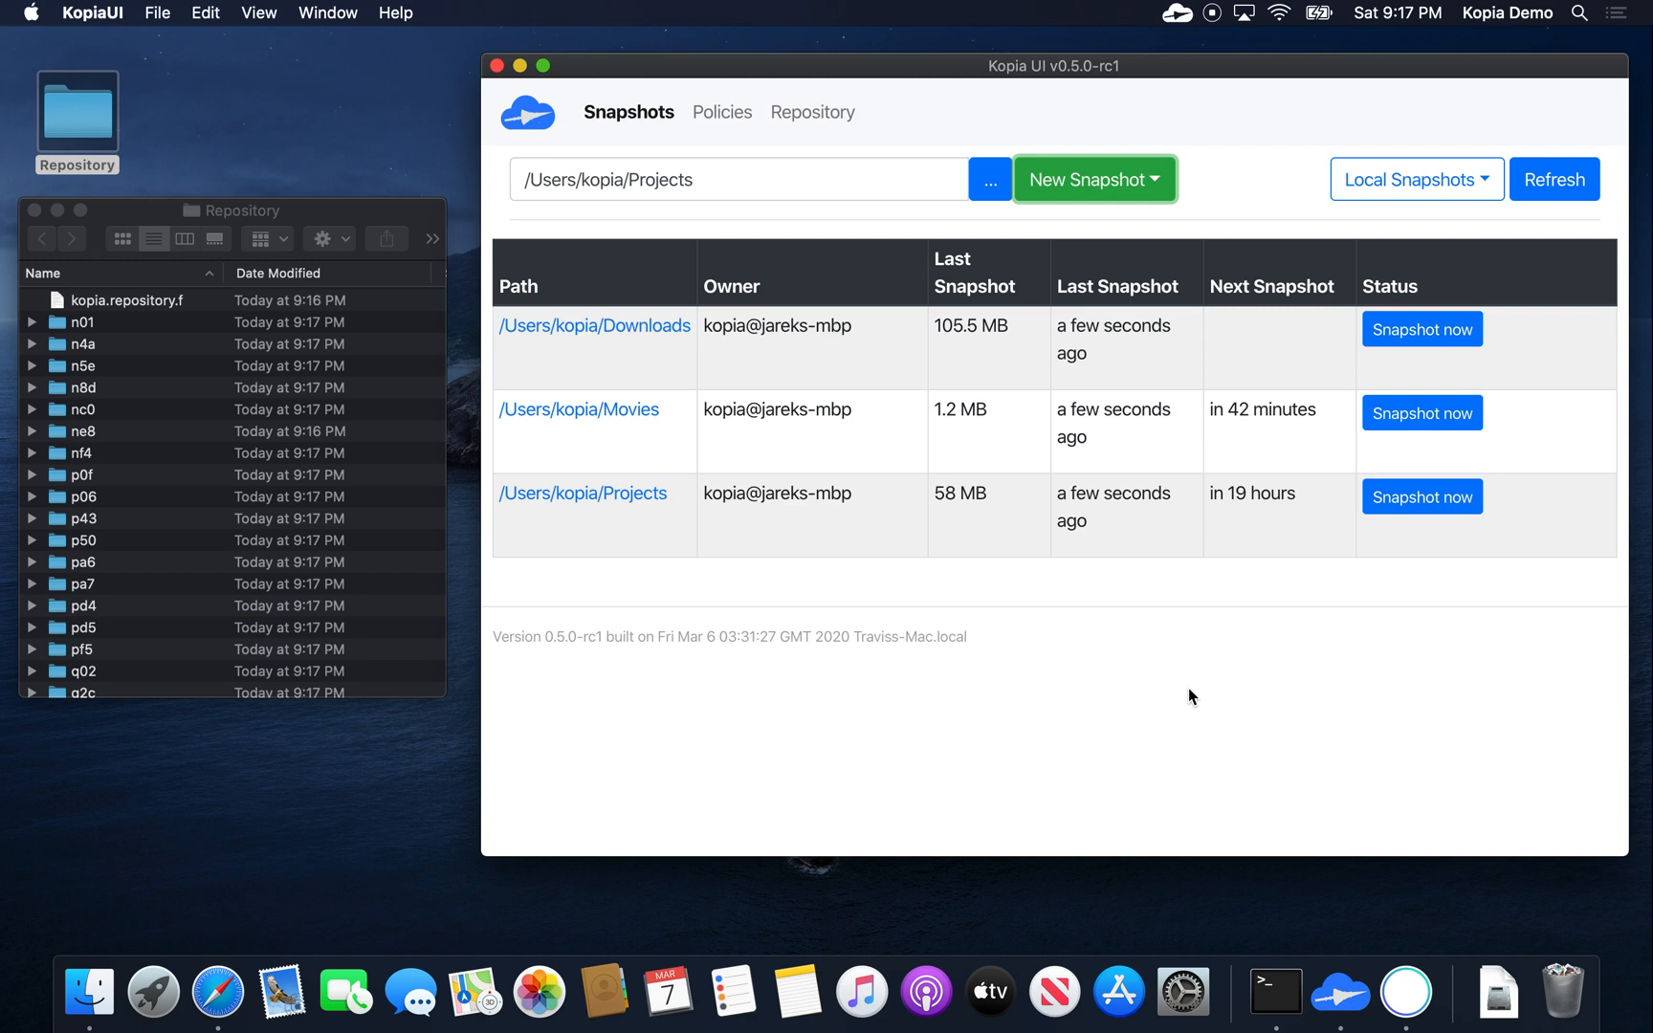
pyautogui.moveTo(769, 513)
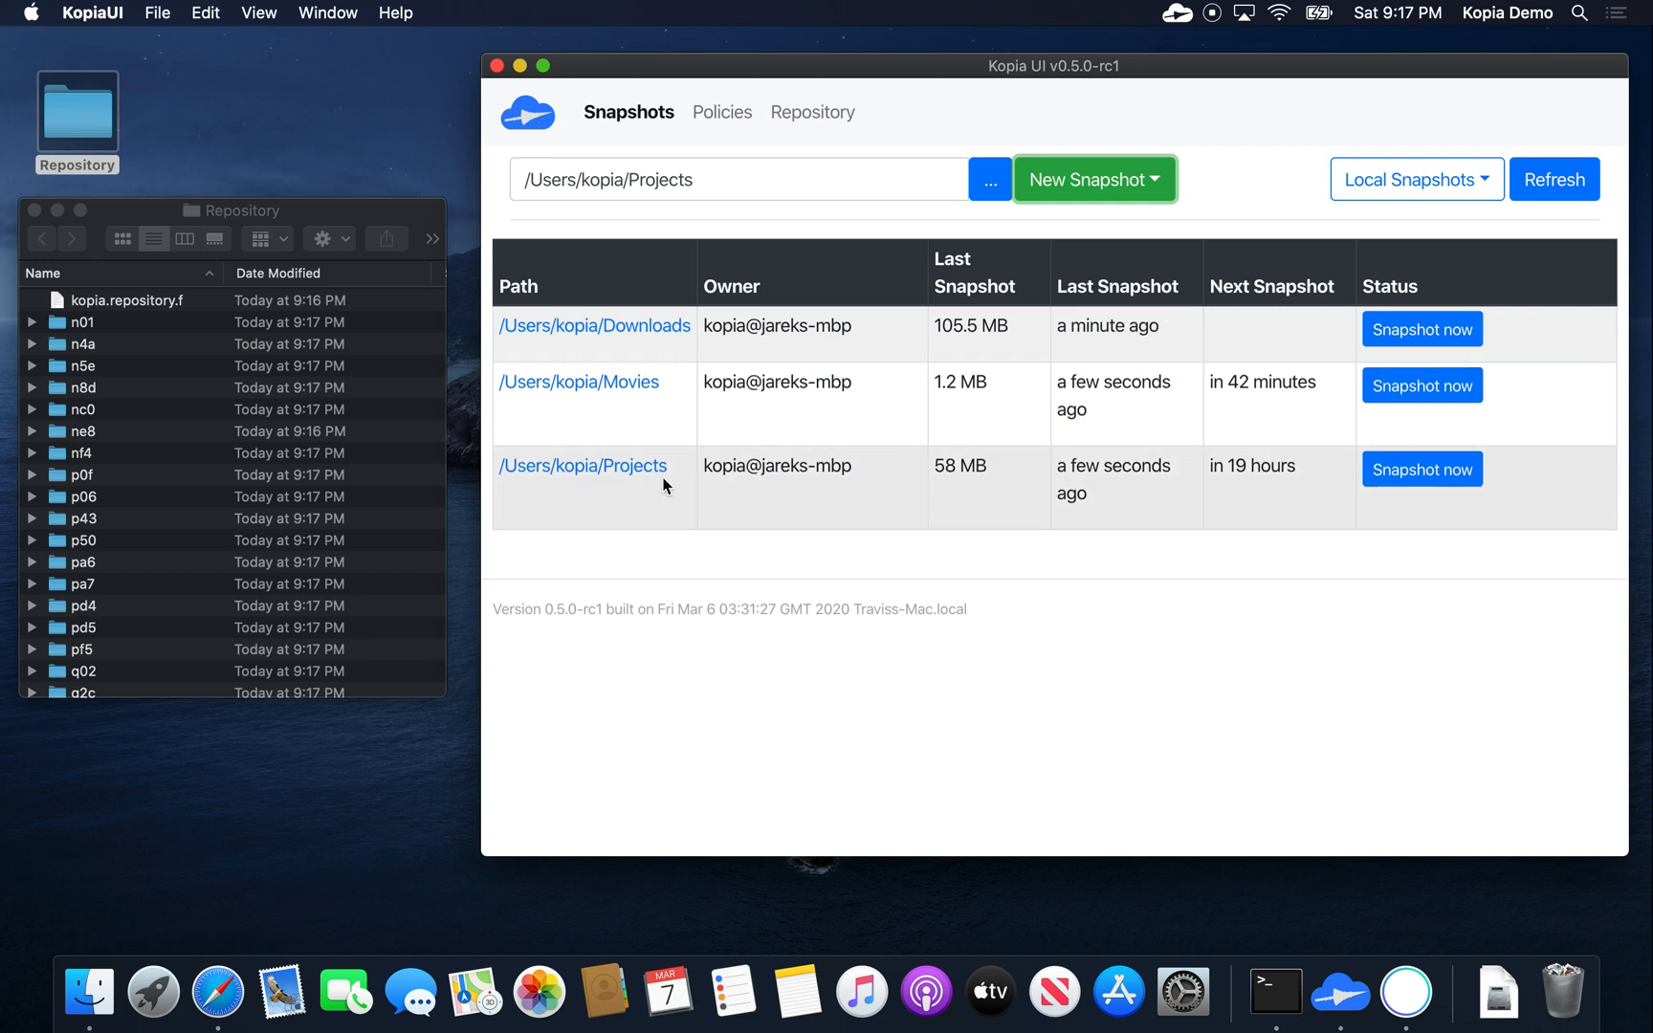
pyautogui.moveTo(608, 477)
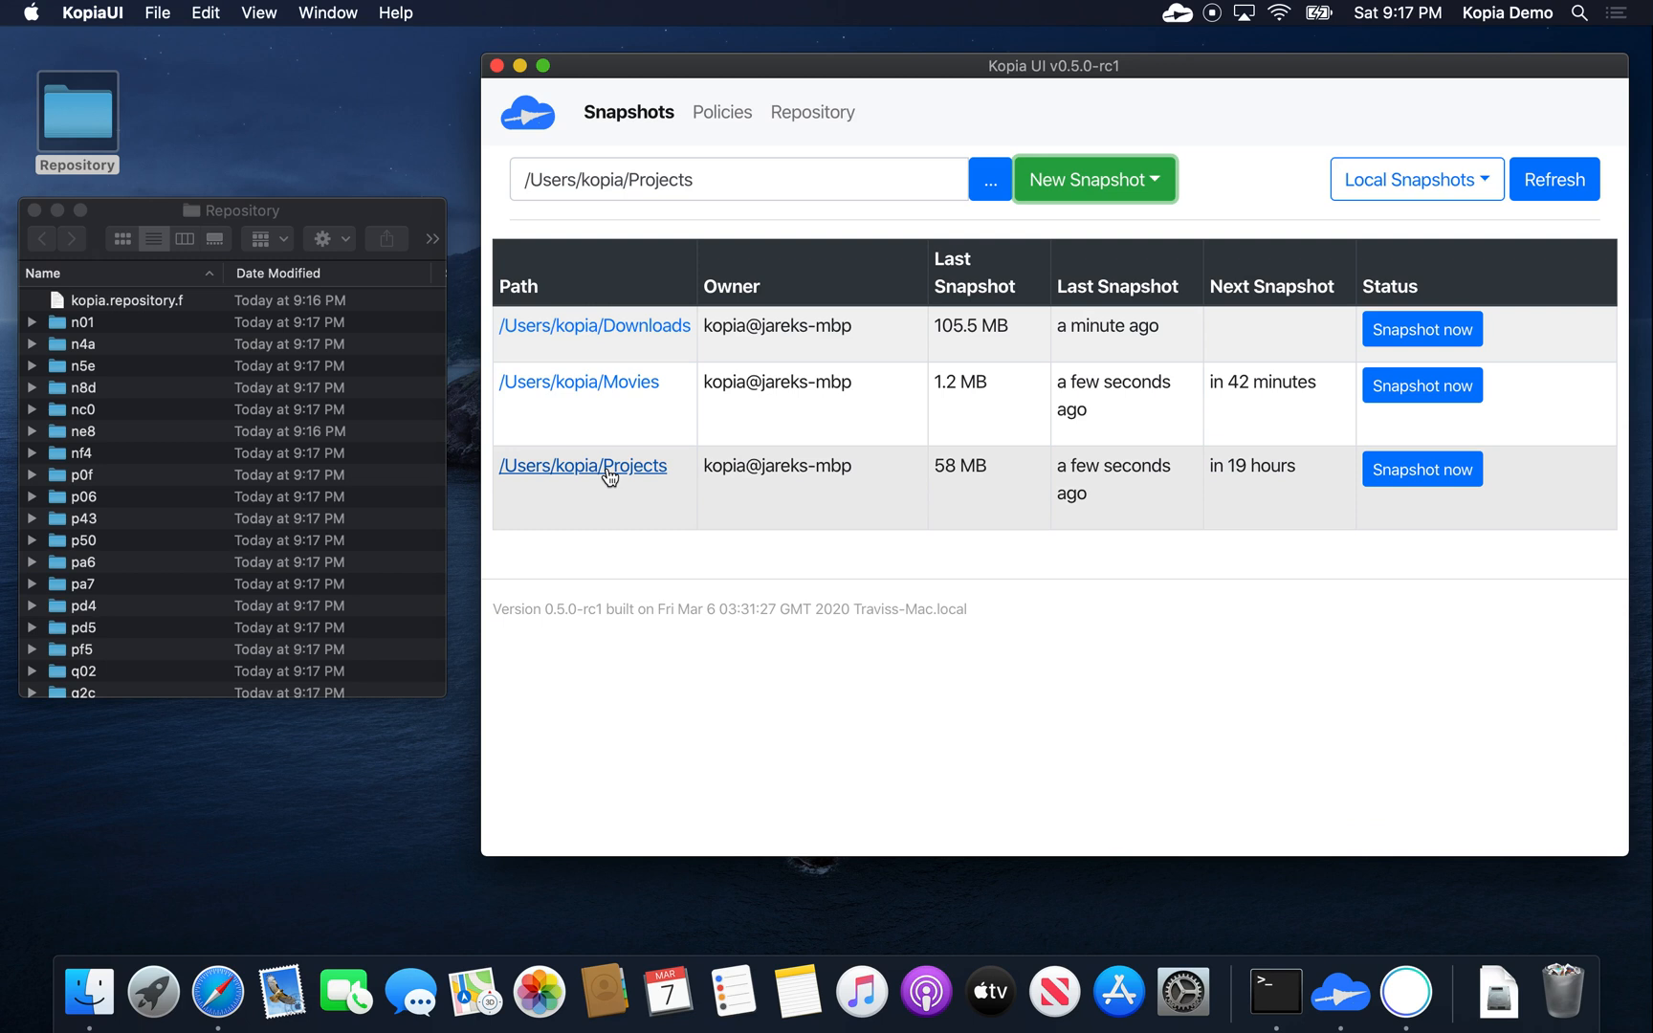
# Step: Browse the Projects snapshot's kopia/ folder through all its pages, then return to its history
pyautogui.click(584, 464)
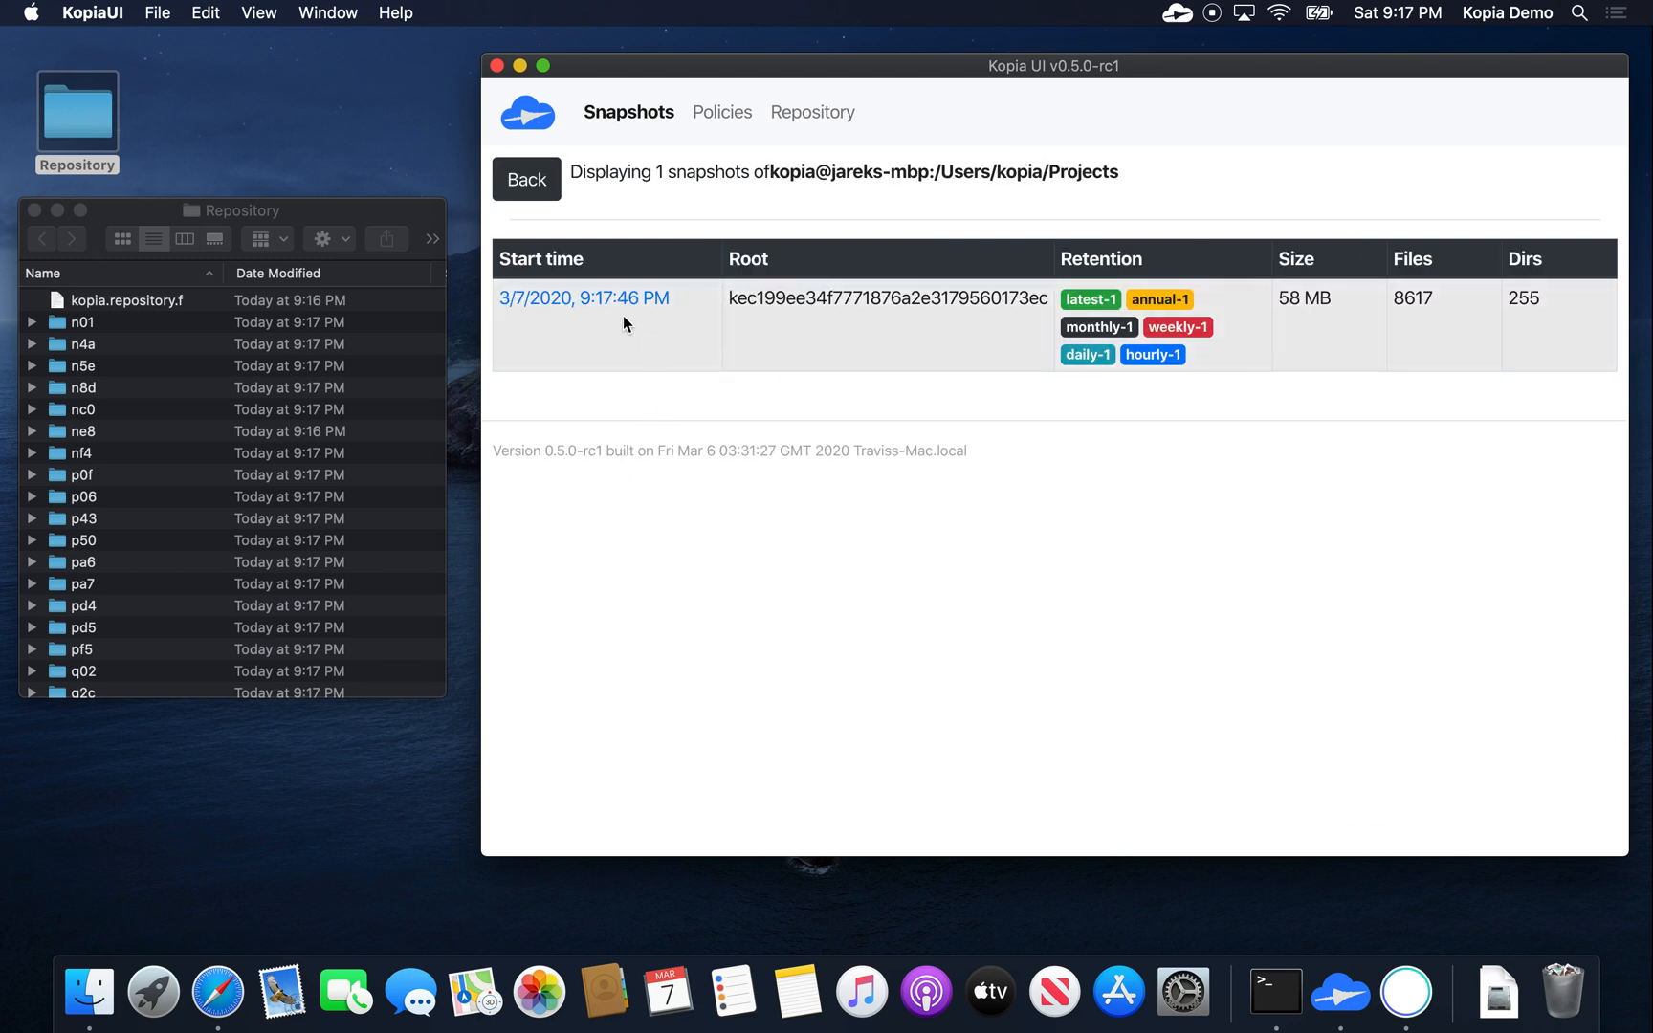
pyautogui.moveTo(1138, 195)
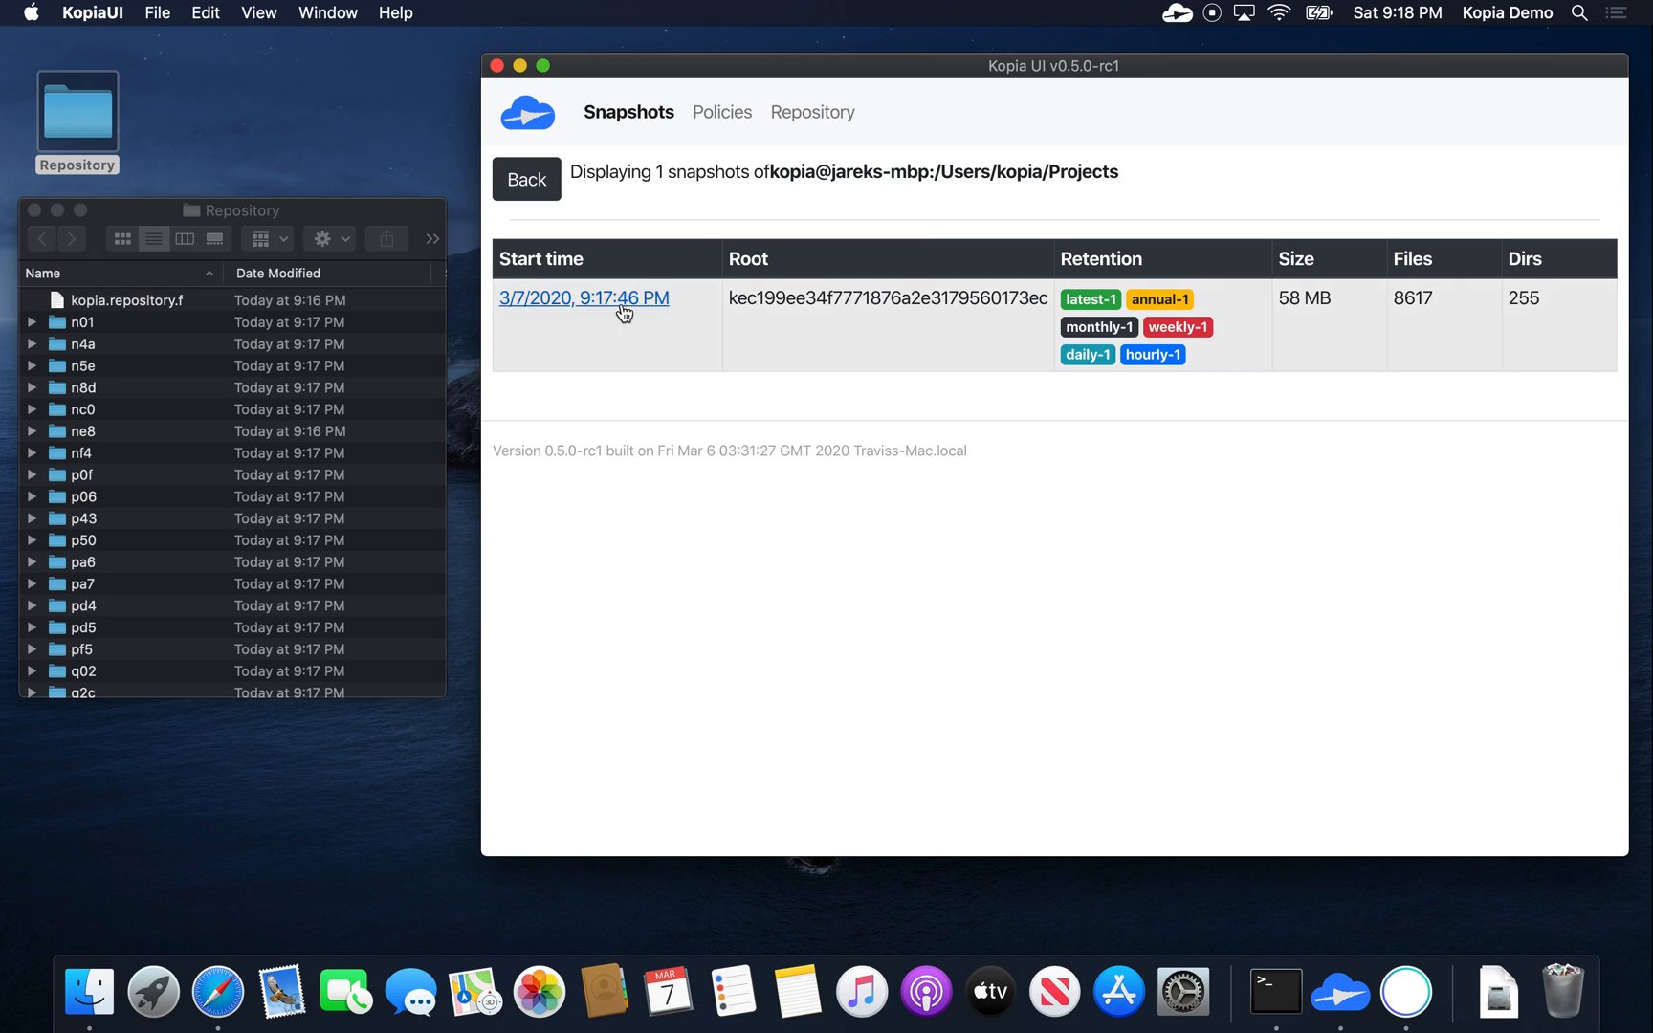
pyautogui.moveTo(653, 310)
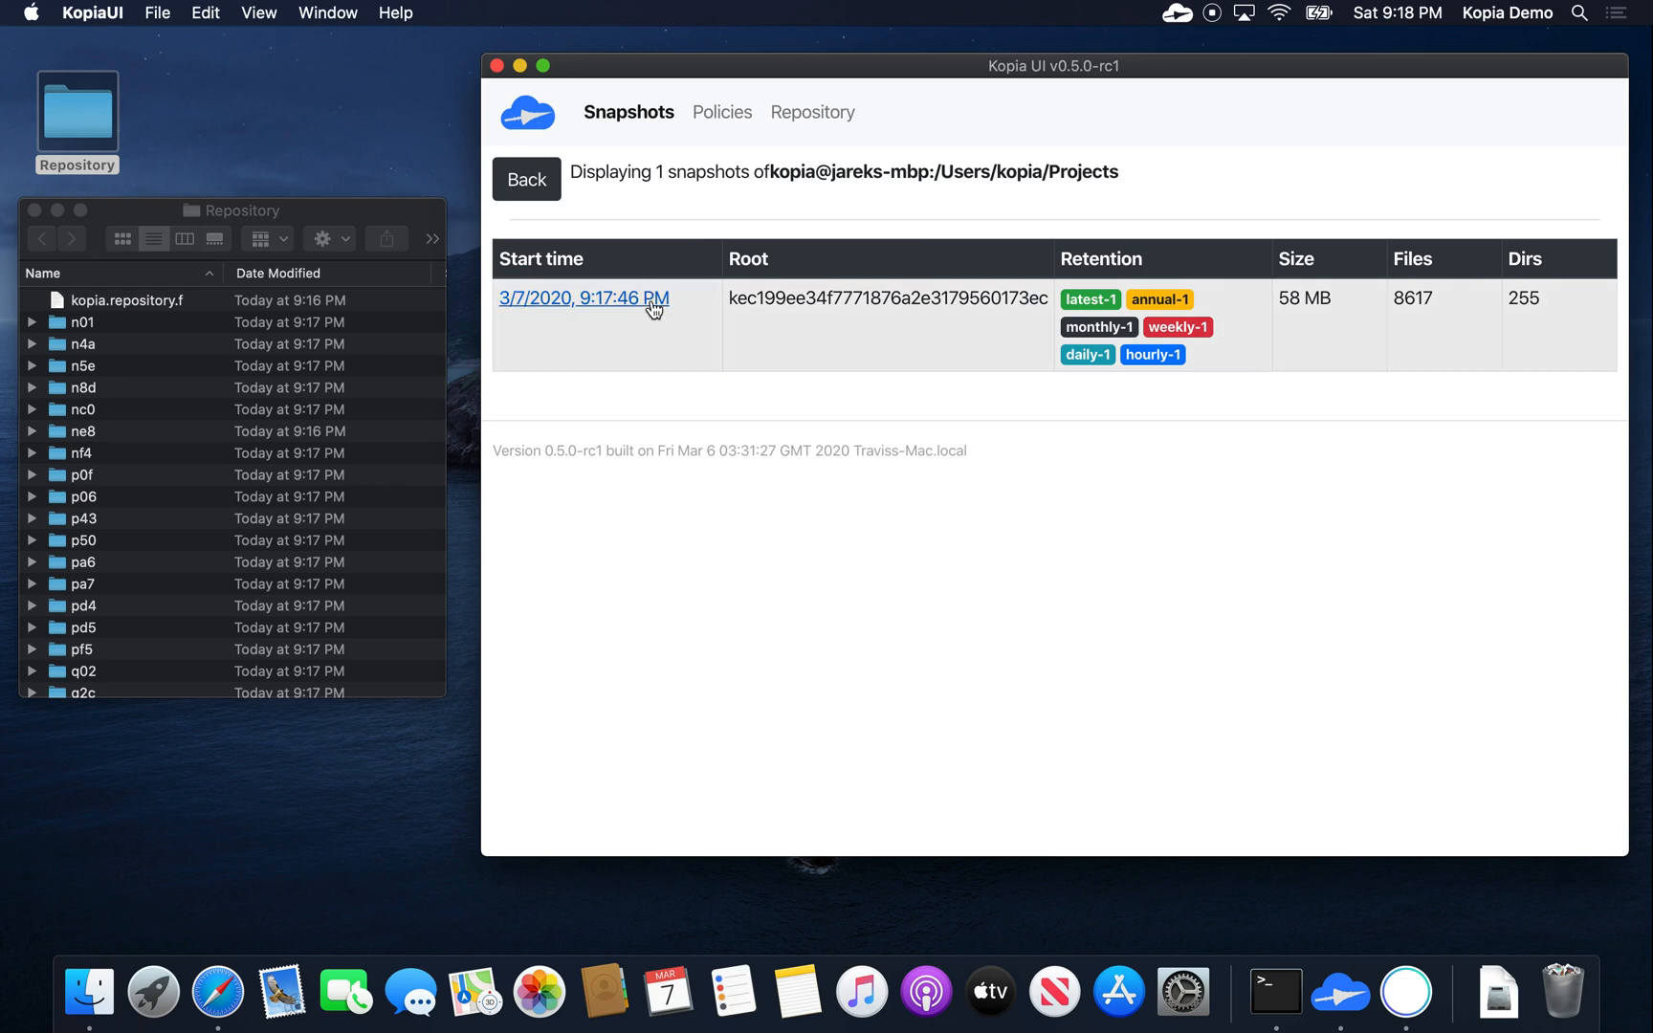
pyautogui.click(582, 296)
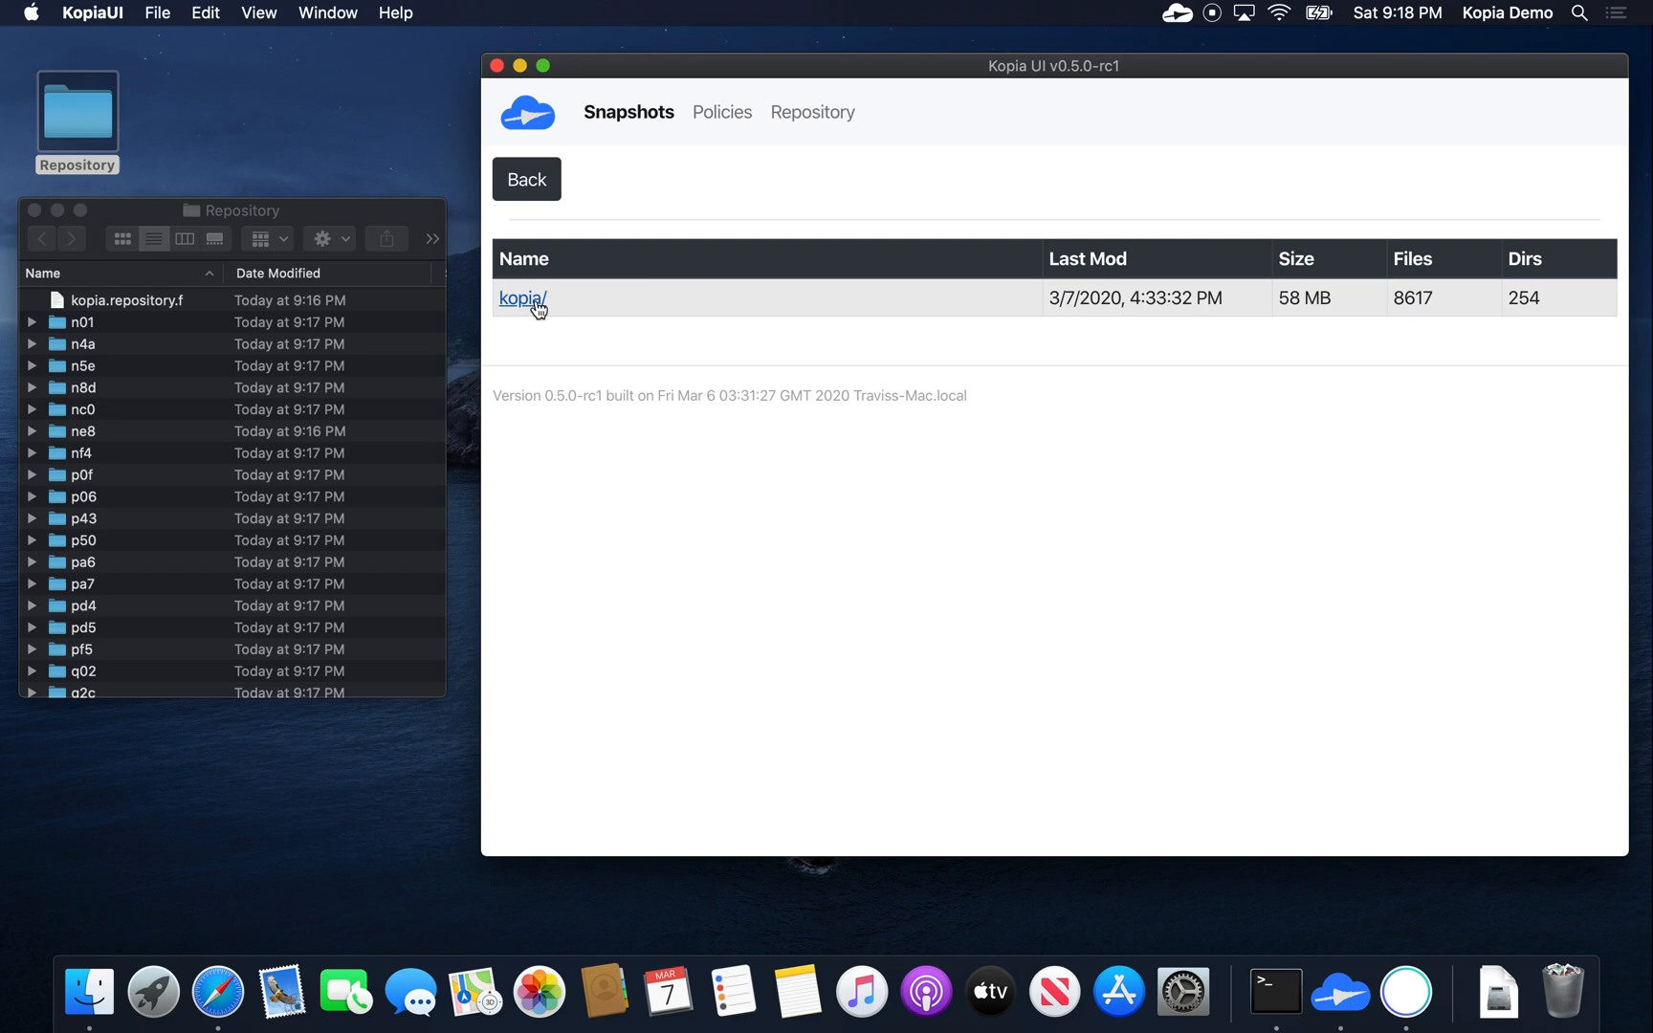
pyautogui.click(523, 297)
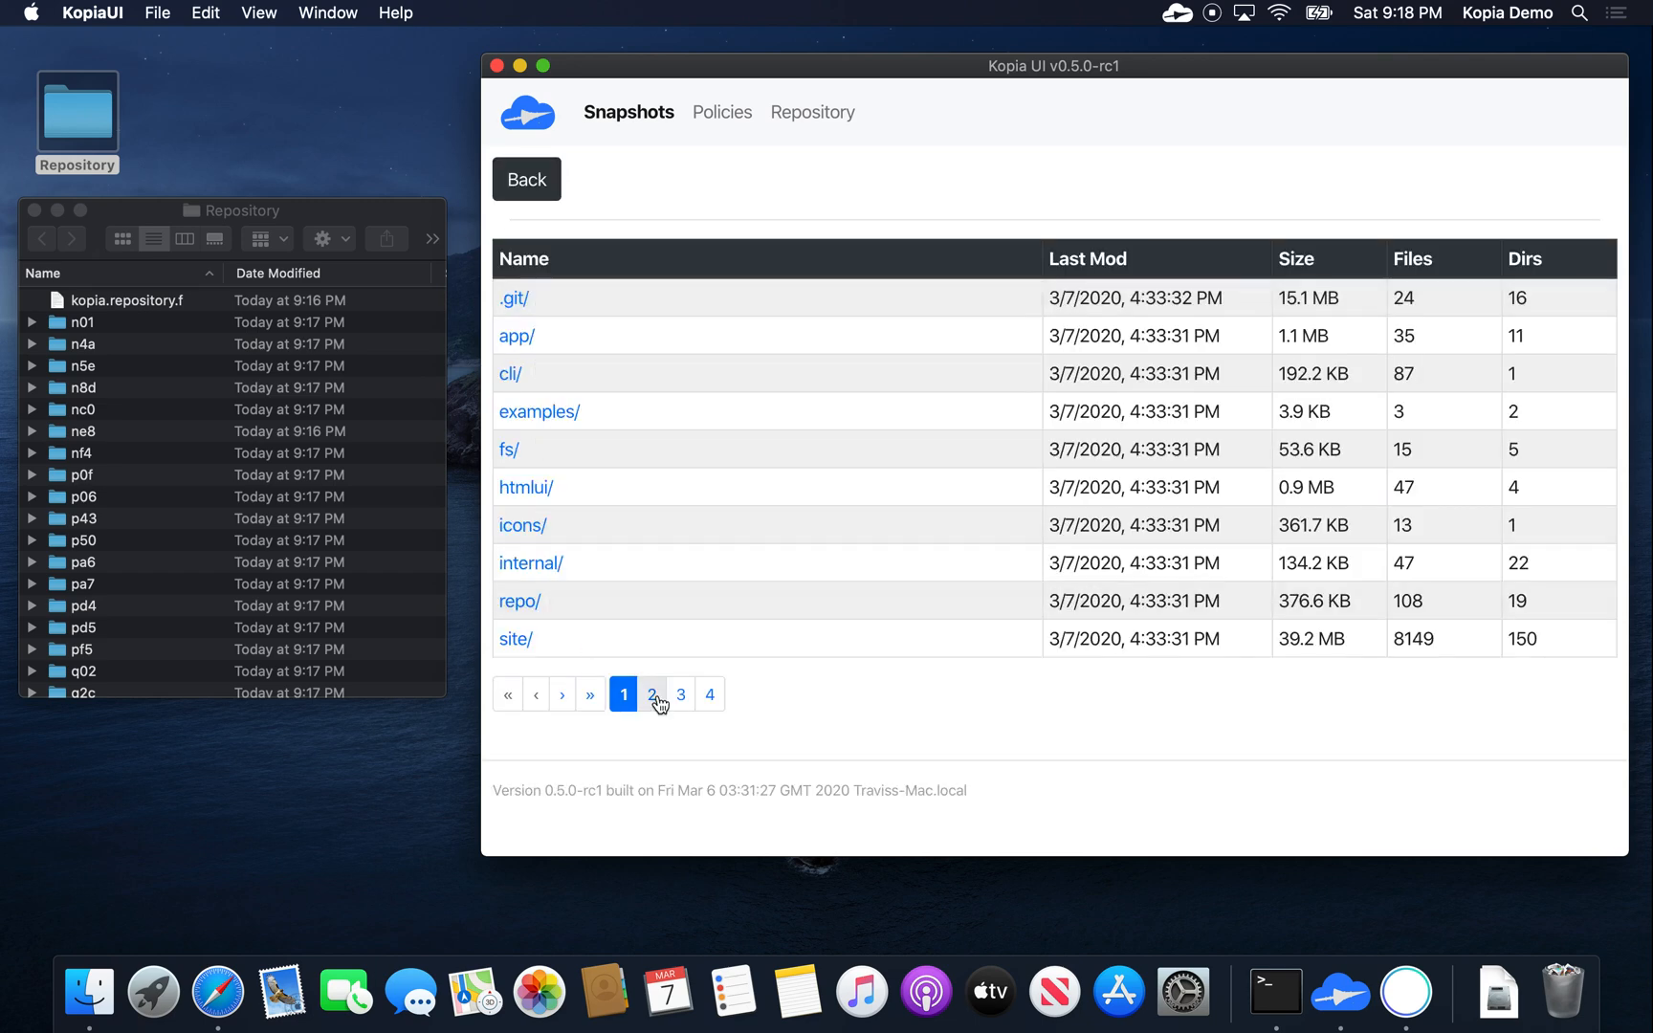
pyautogui.click(650, 695)
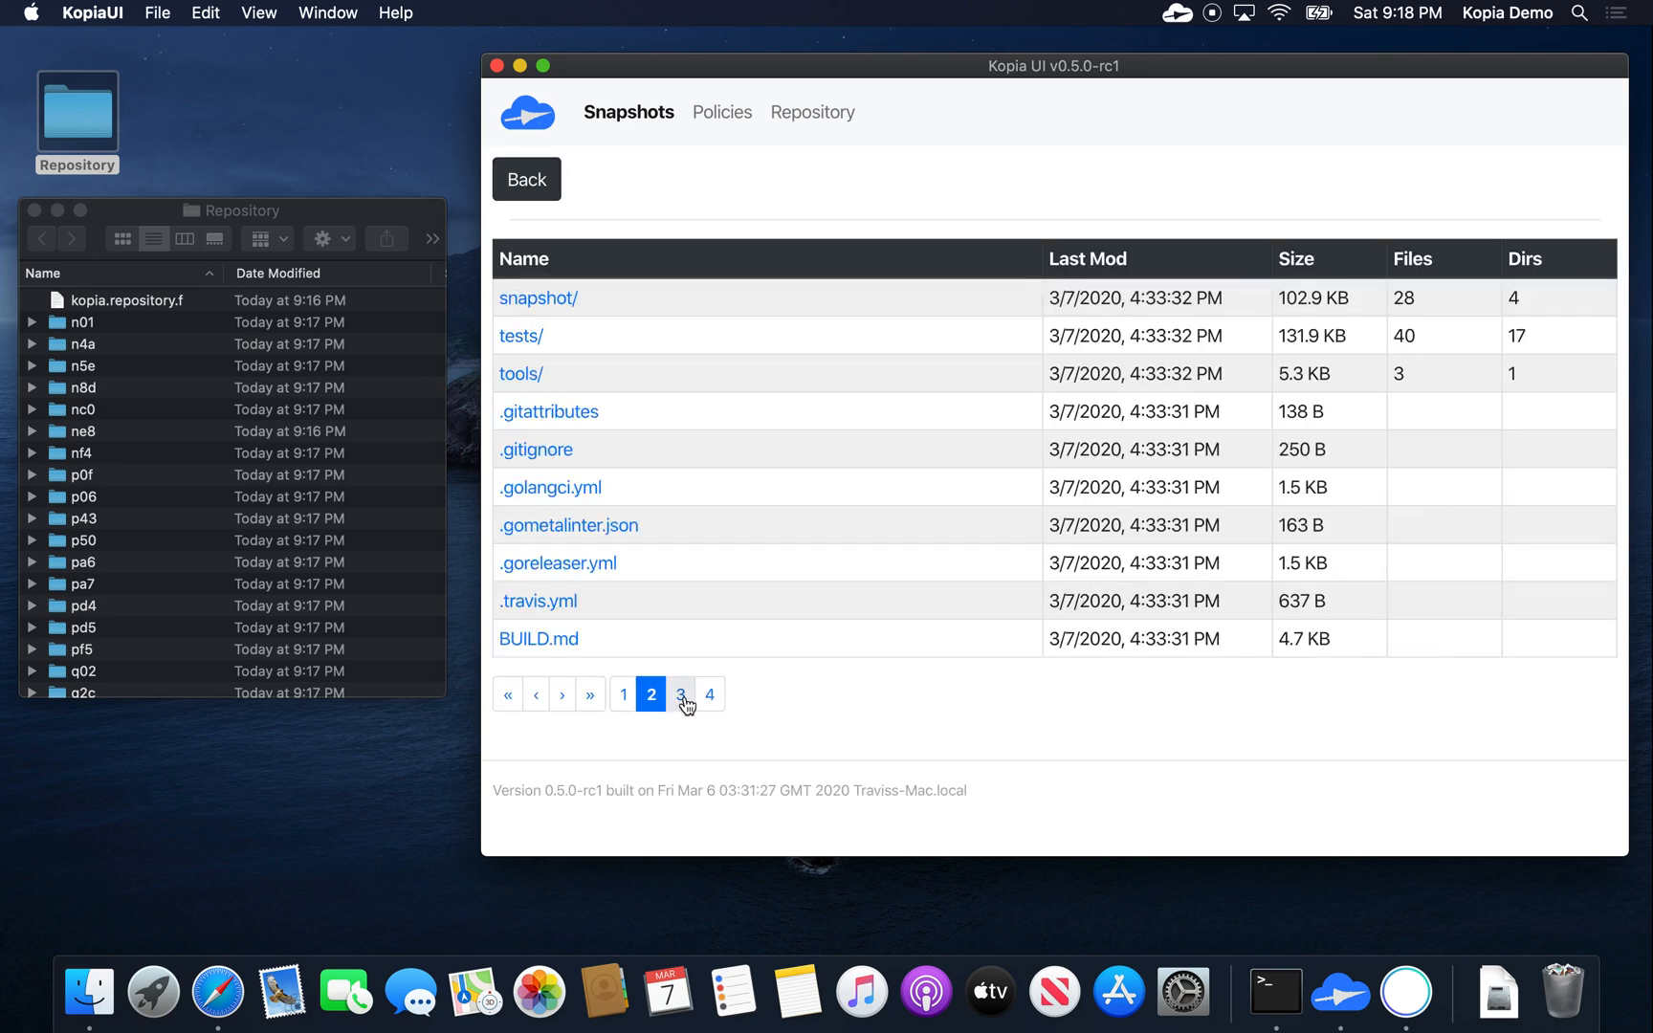
pyautogui.click(707, 692)
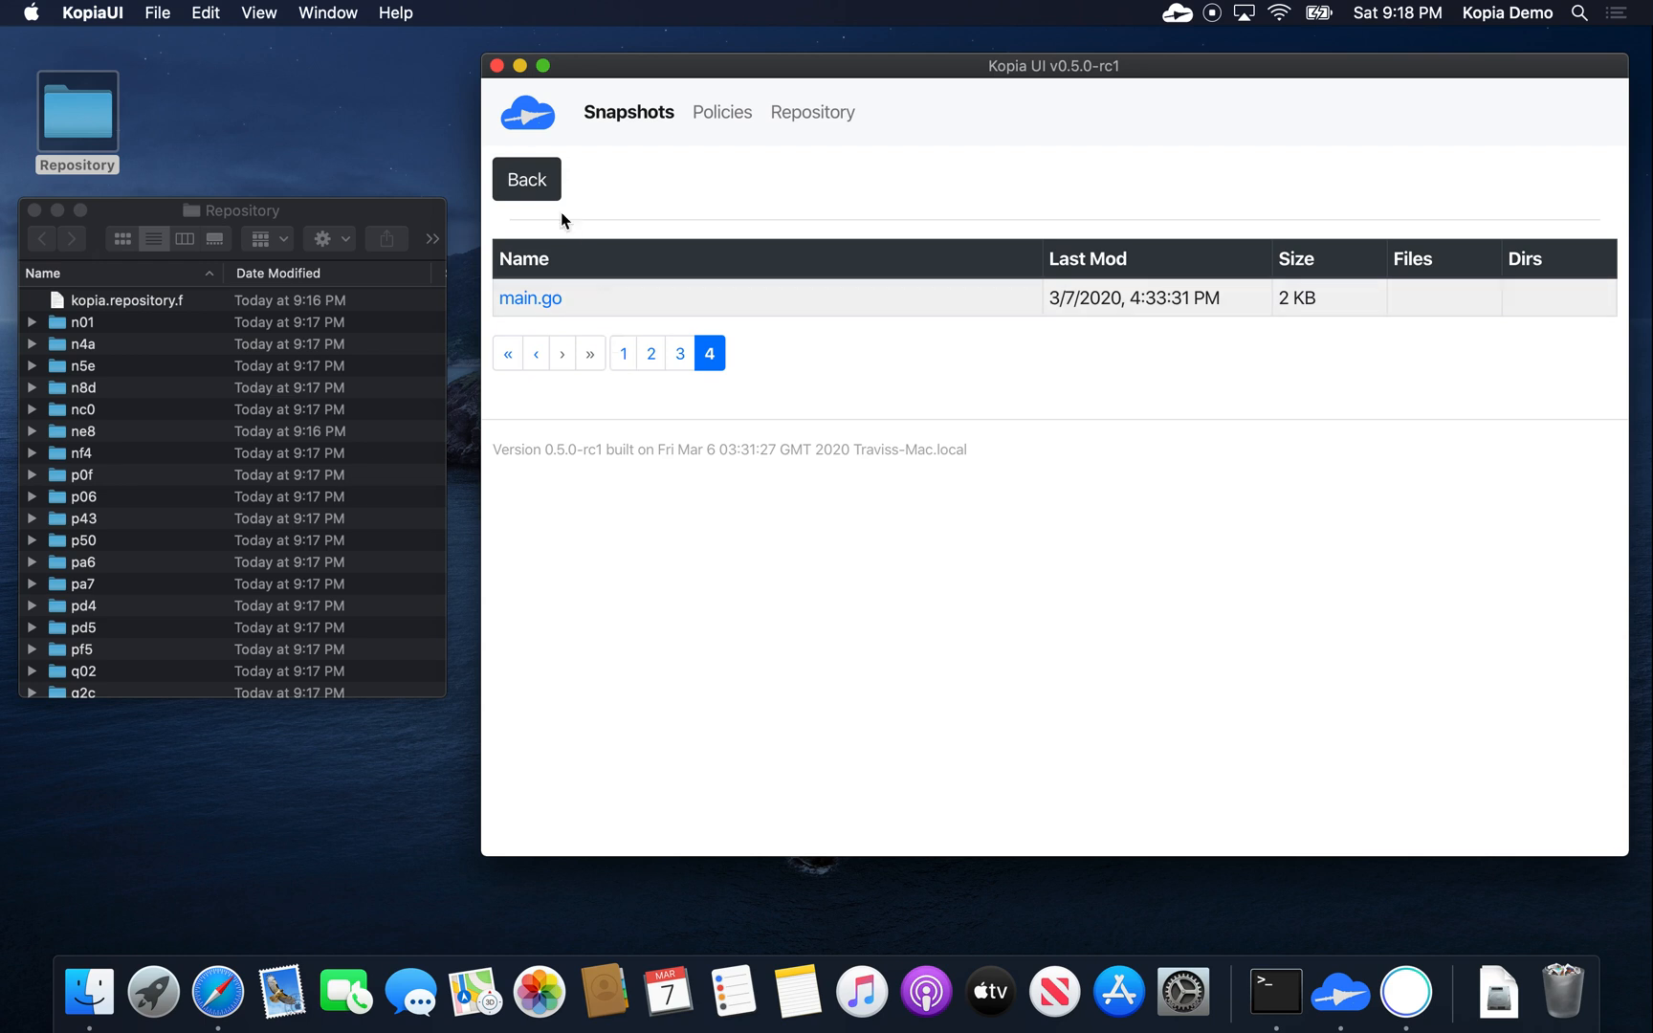
pyautogui.click(526, 178)
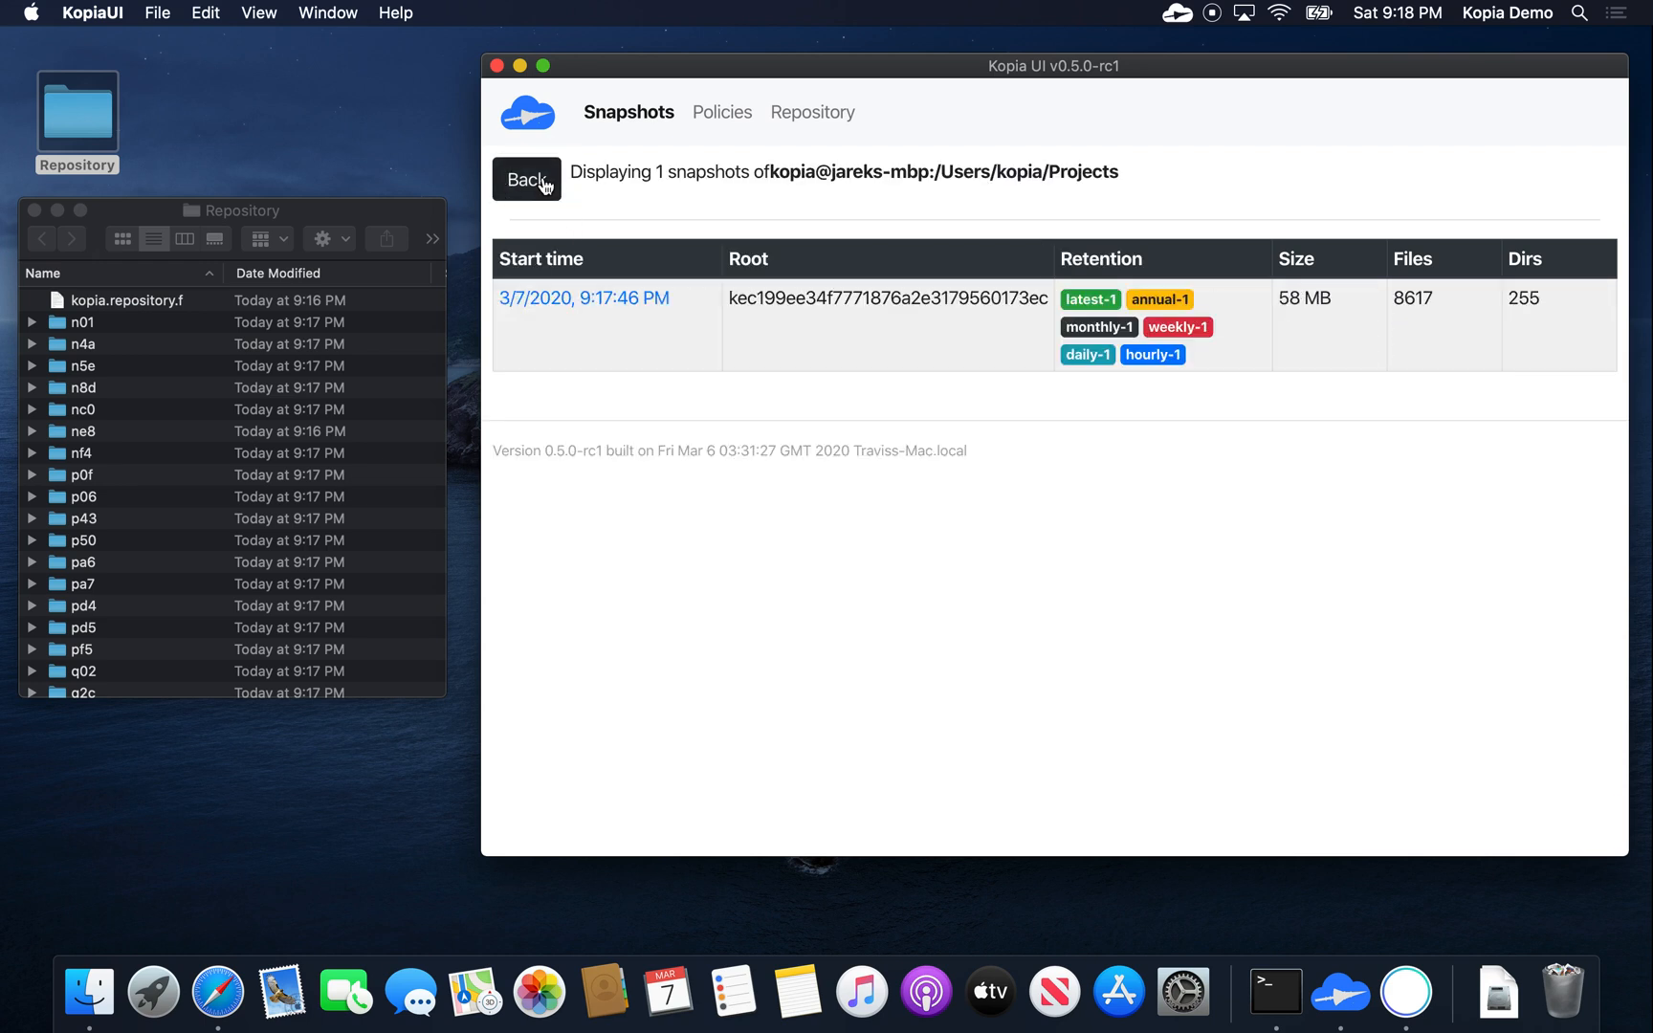
# Step: Return to the sources list and start an immediate new snapshot of Projects
pyautogui.click(526, 178)
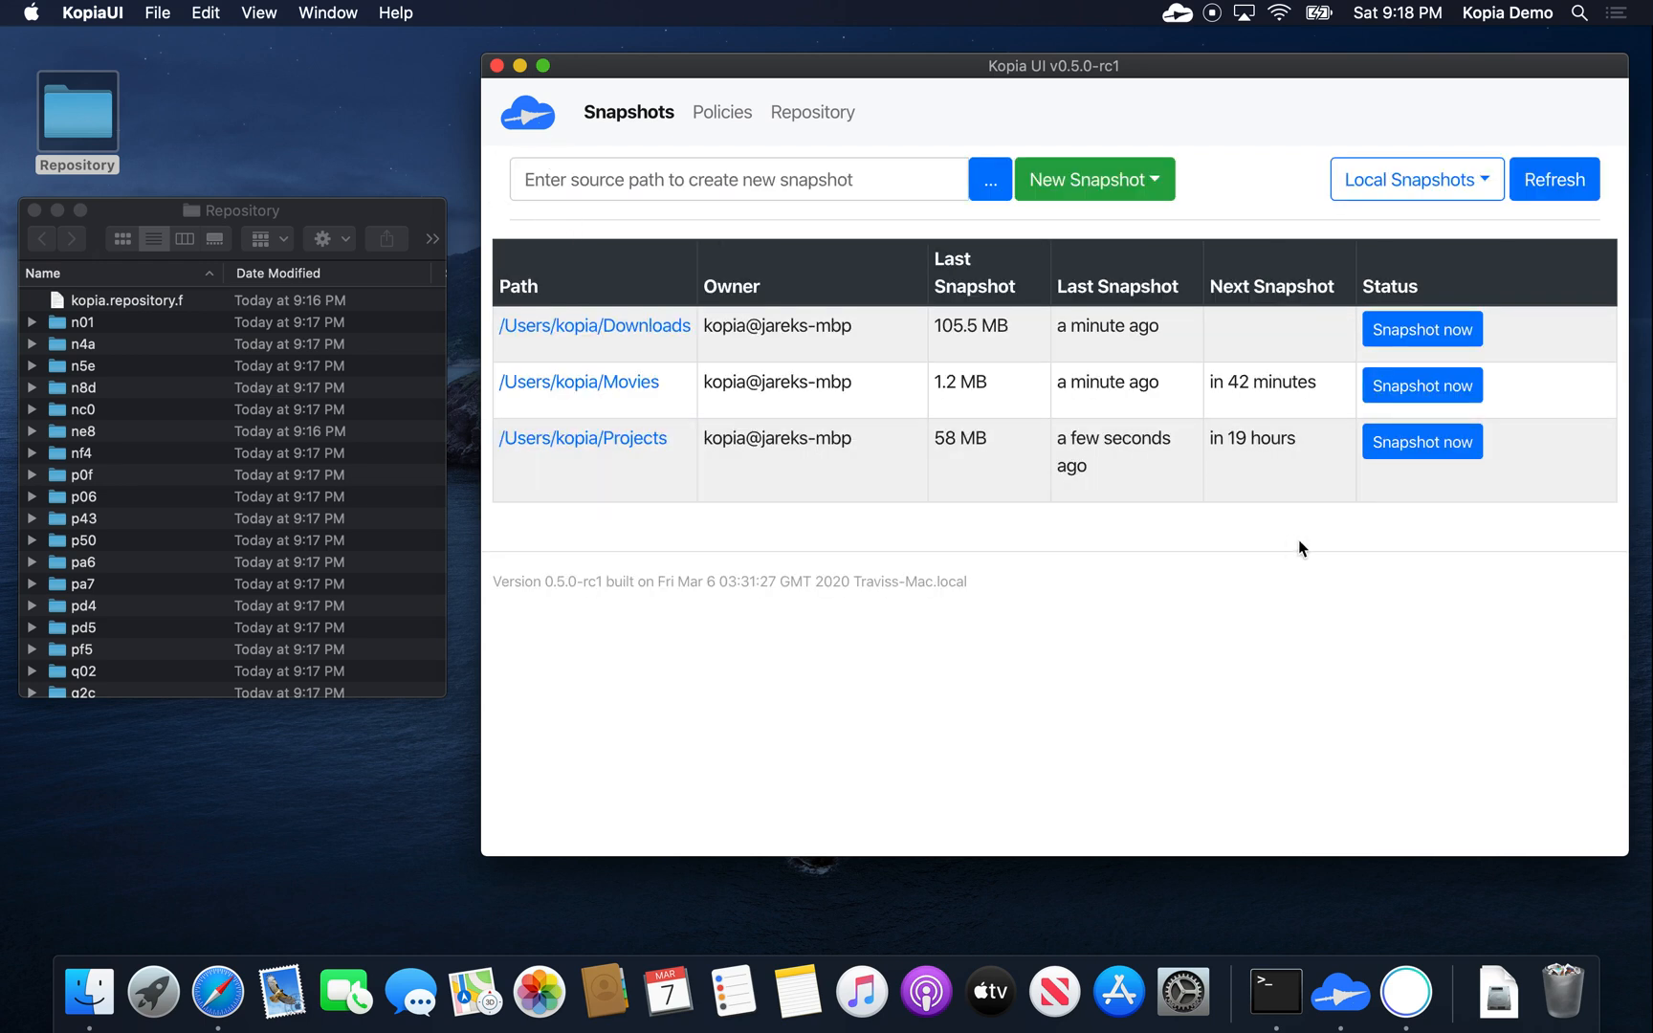
pyautogui.click(1421, 440)
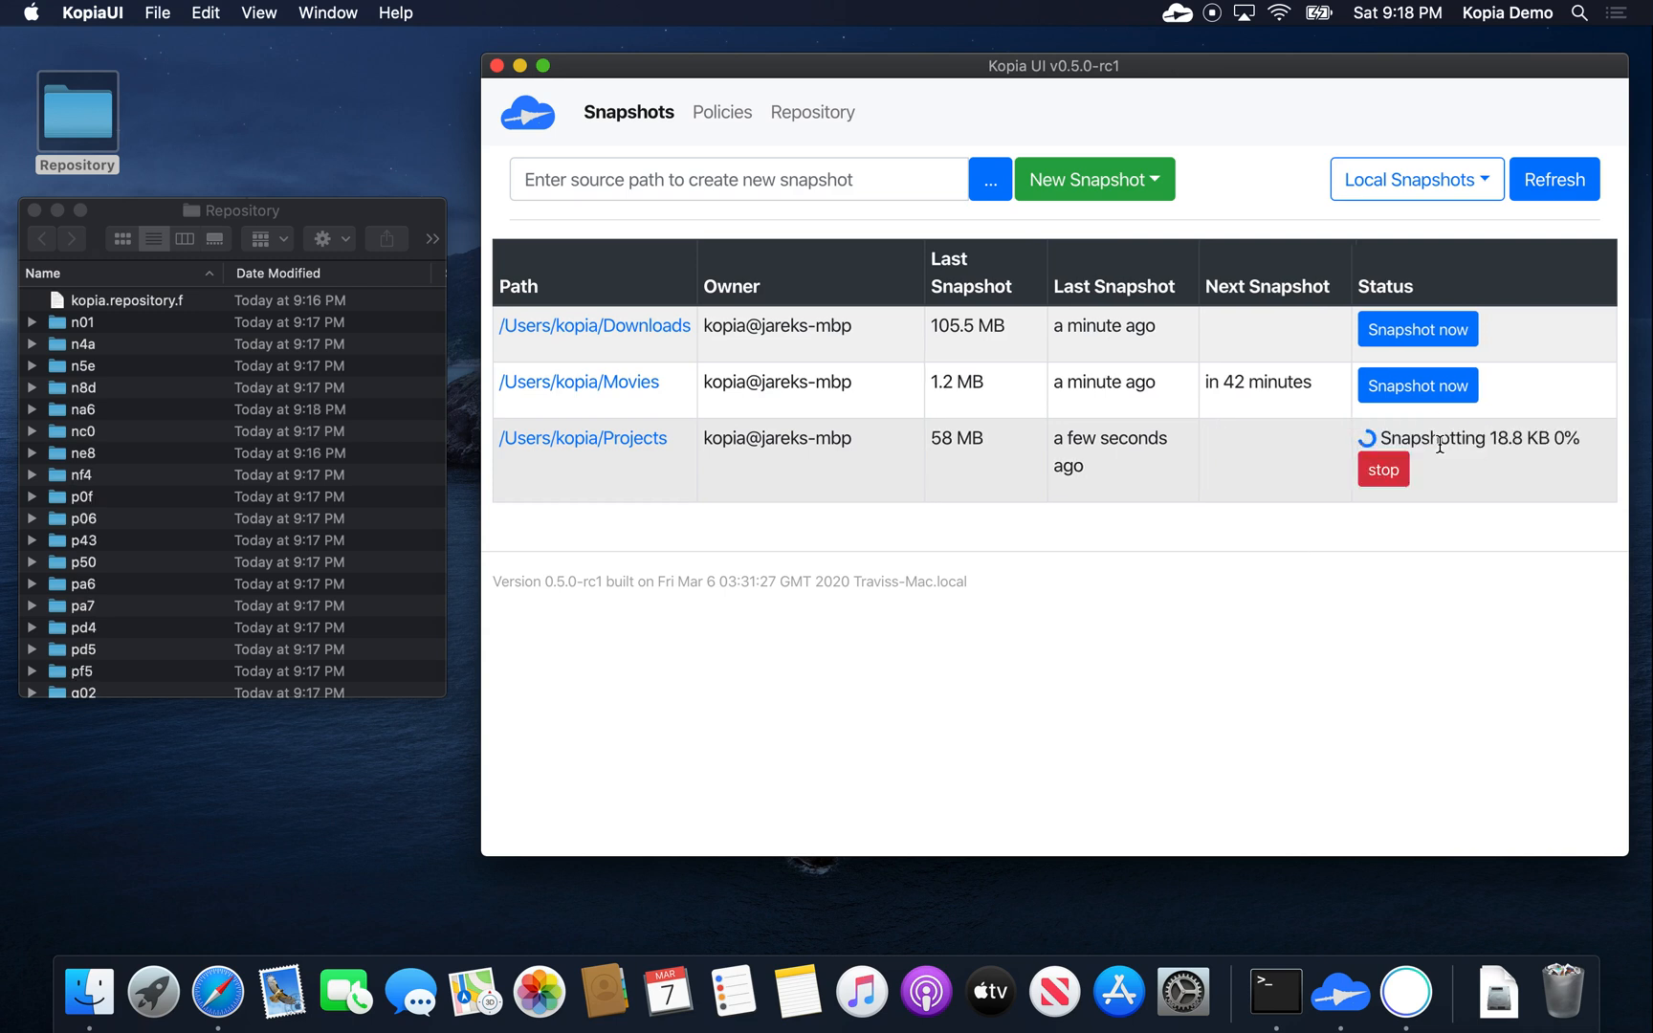
pyautogui.moveTo(1492, 643)
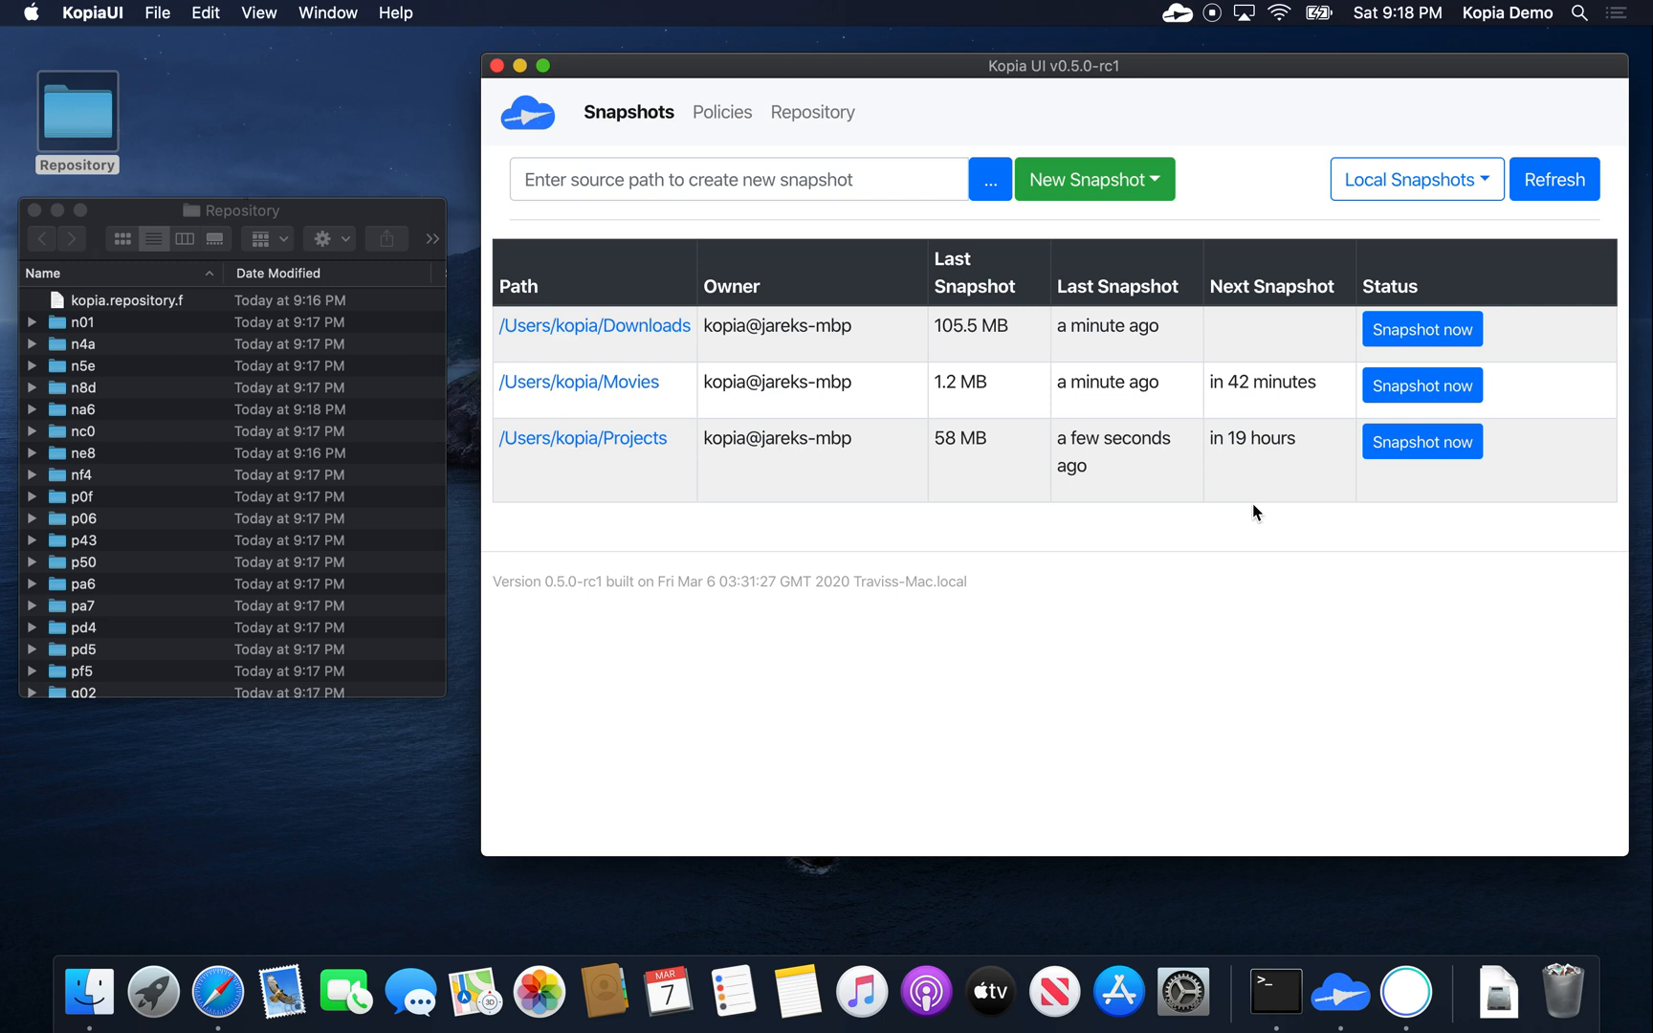
pyautogui.moveTo(652, 451)
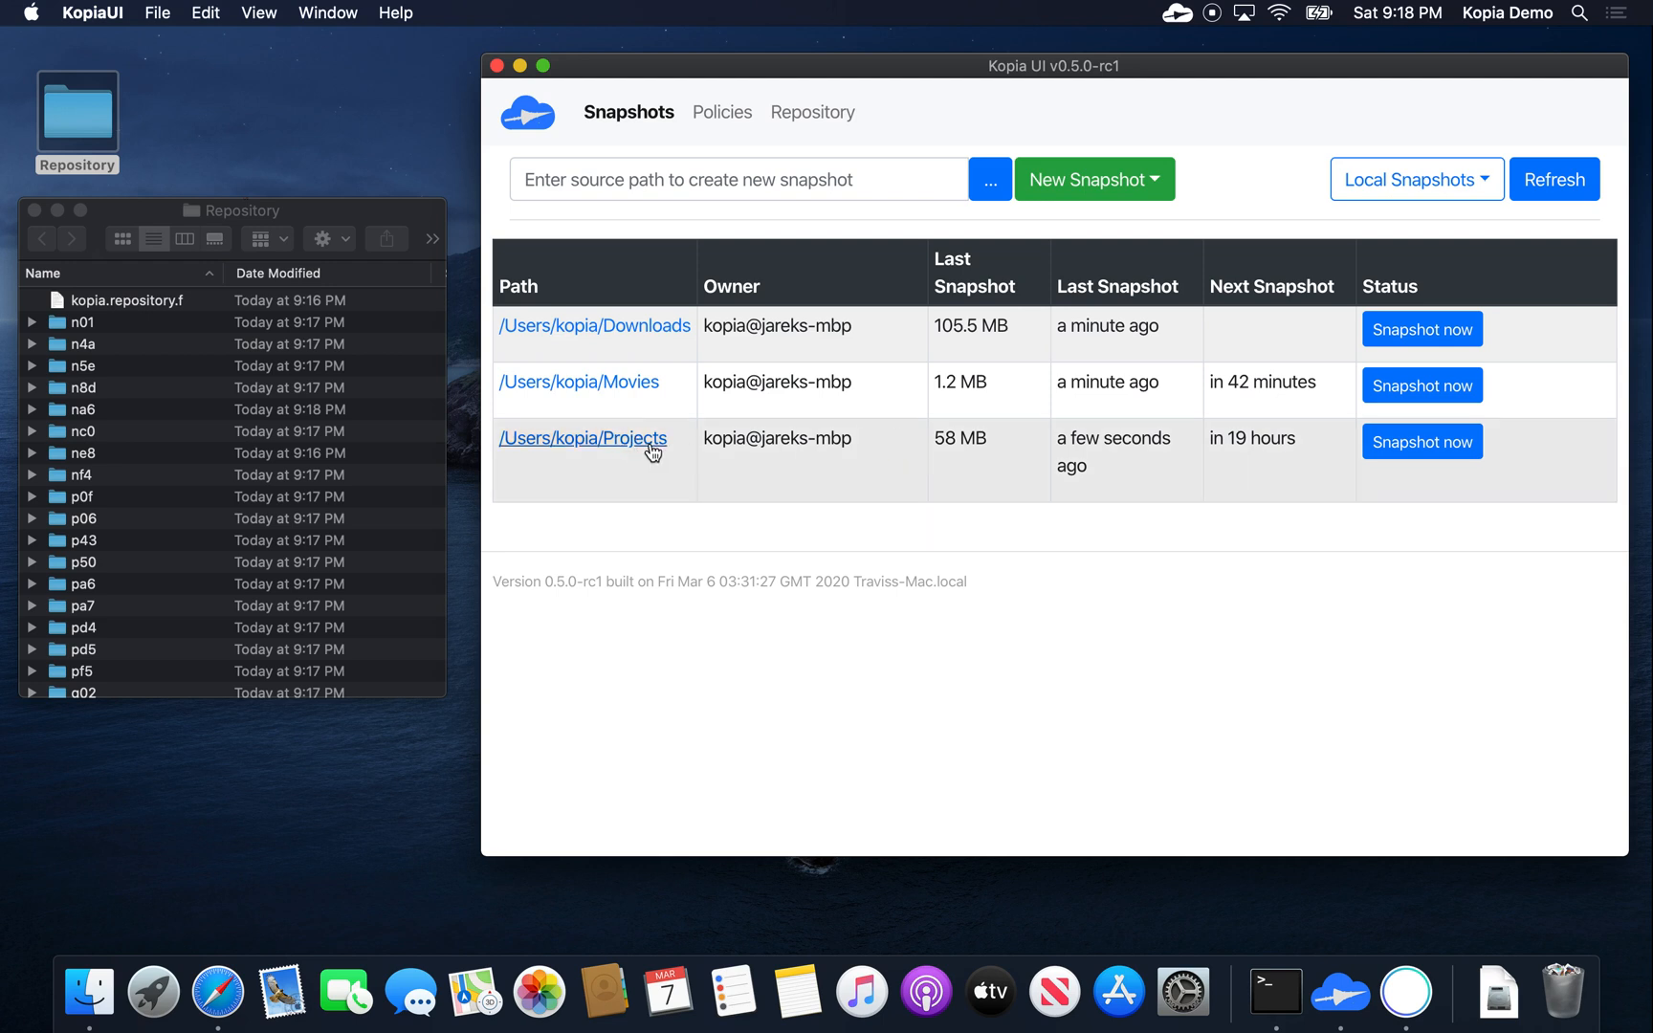
pyautogui.click(581, 438)
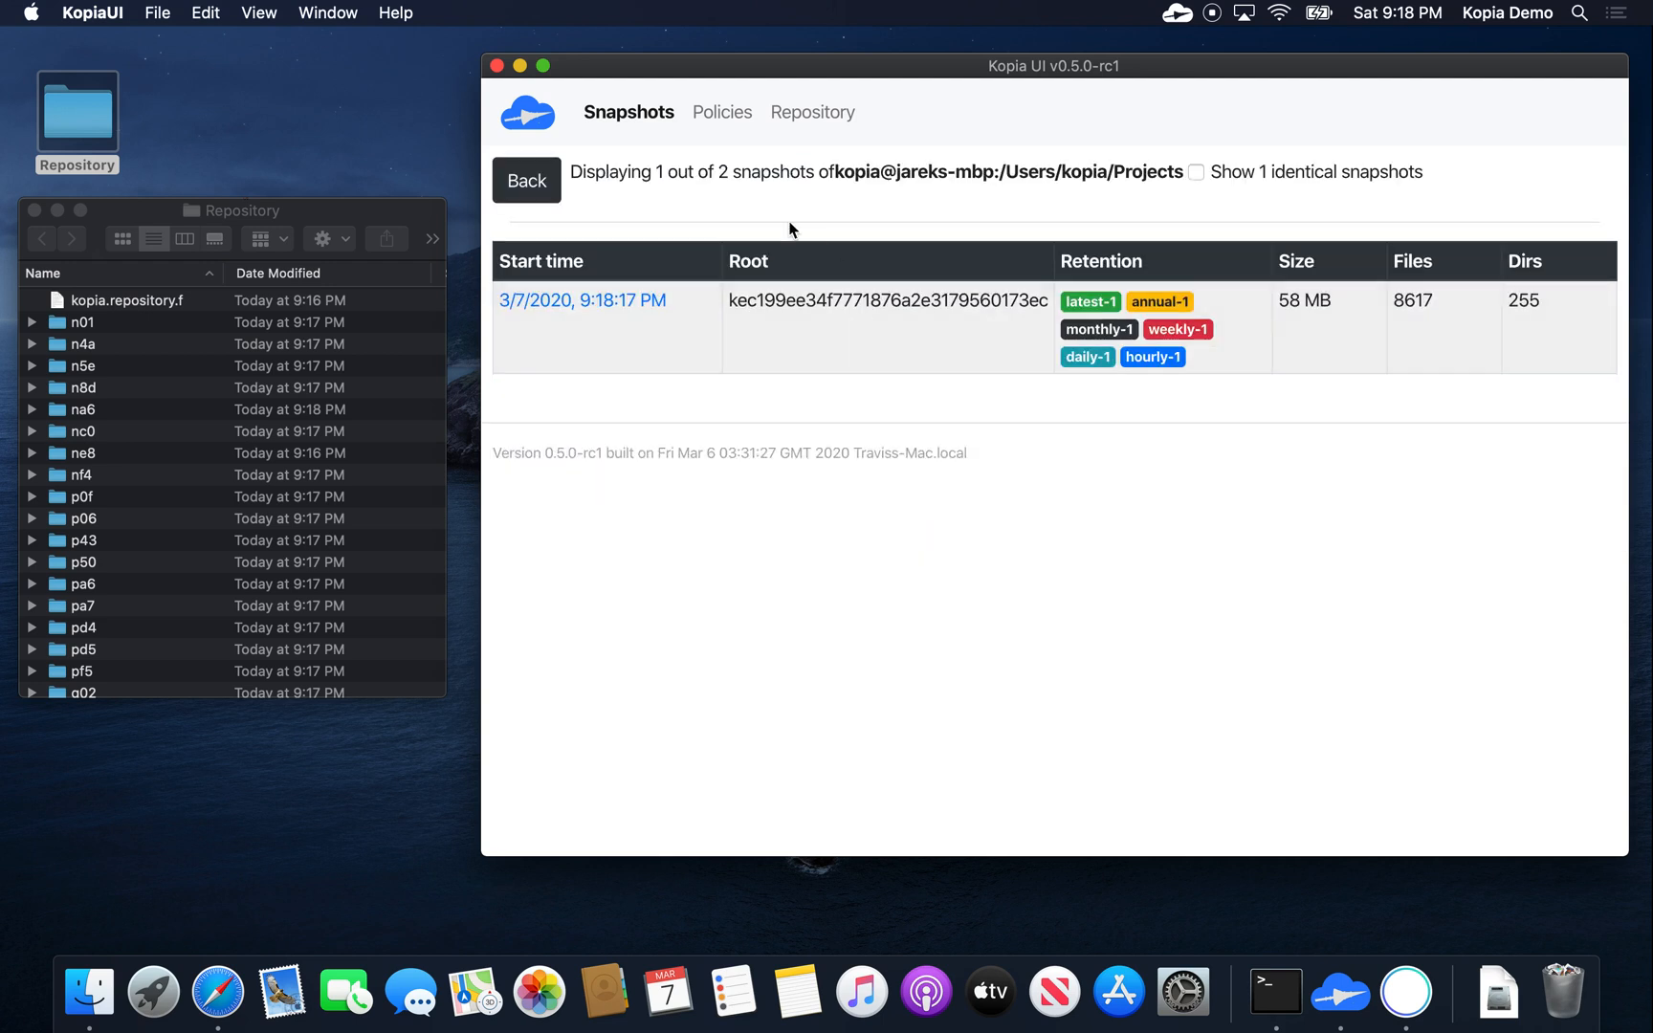
pyautogui.moveTo(1209, 182)
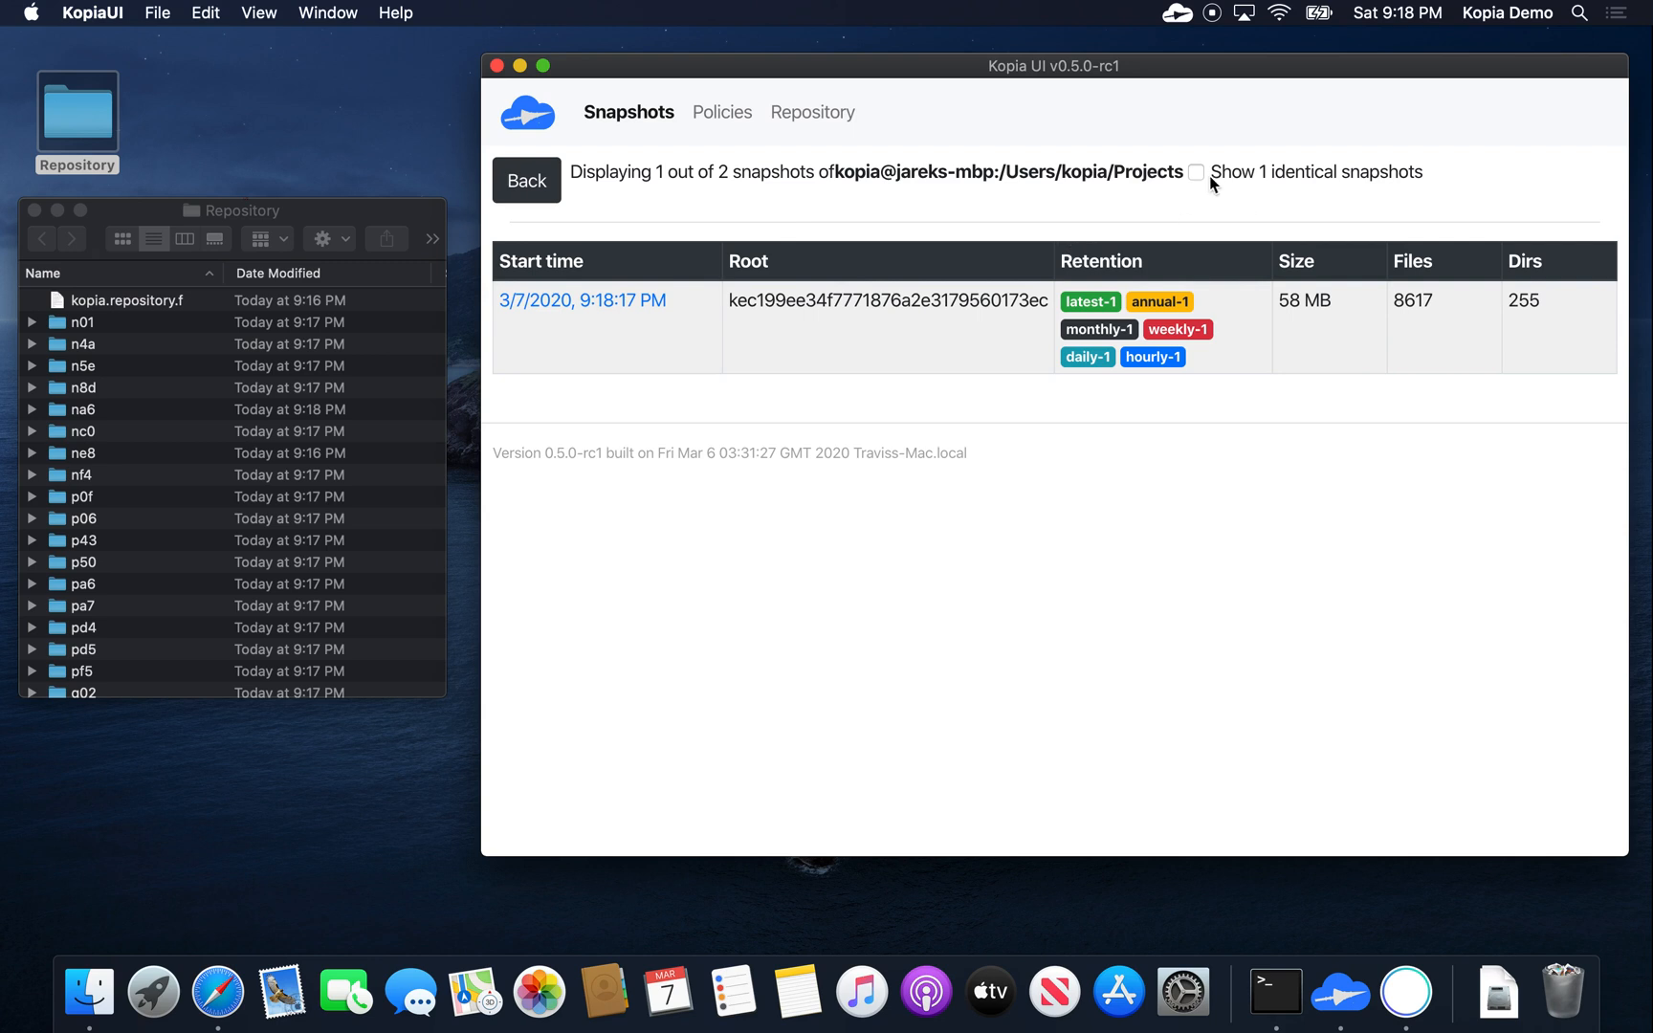
pyautogui.moveTo(1197, 179)
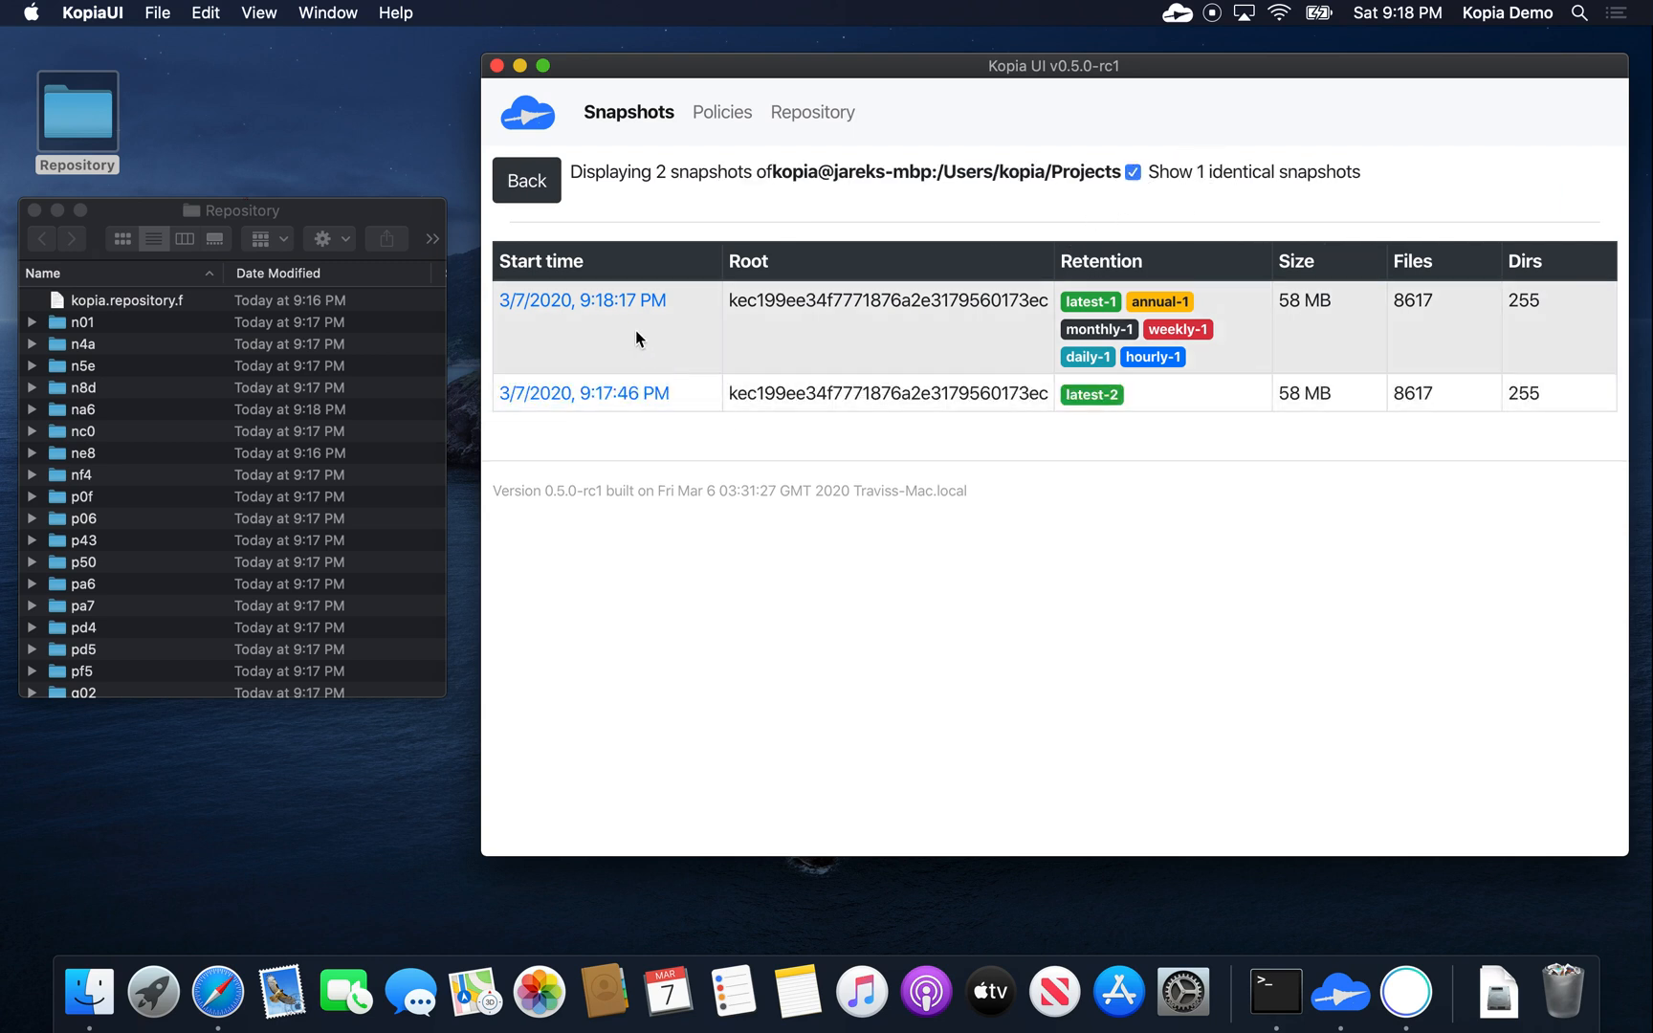
pyautogui.moveTo(748, 400)
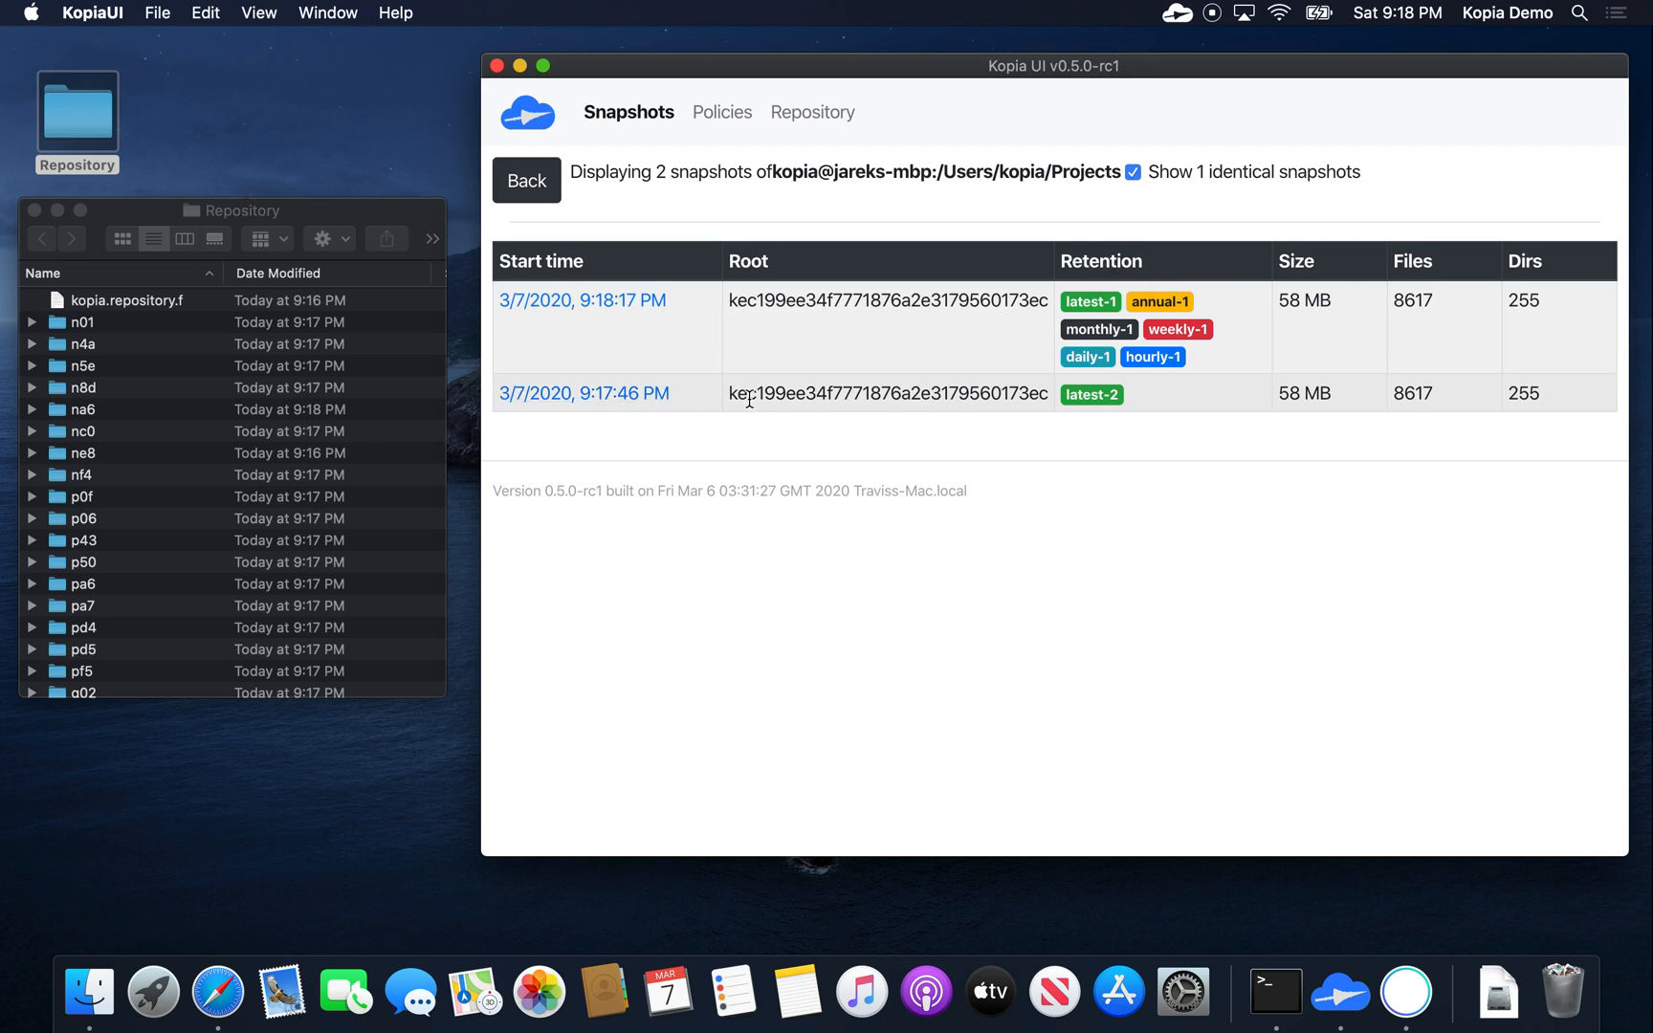
pyautogui.moveTo(1104, 318)
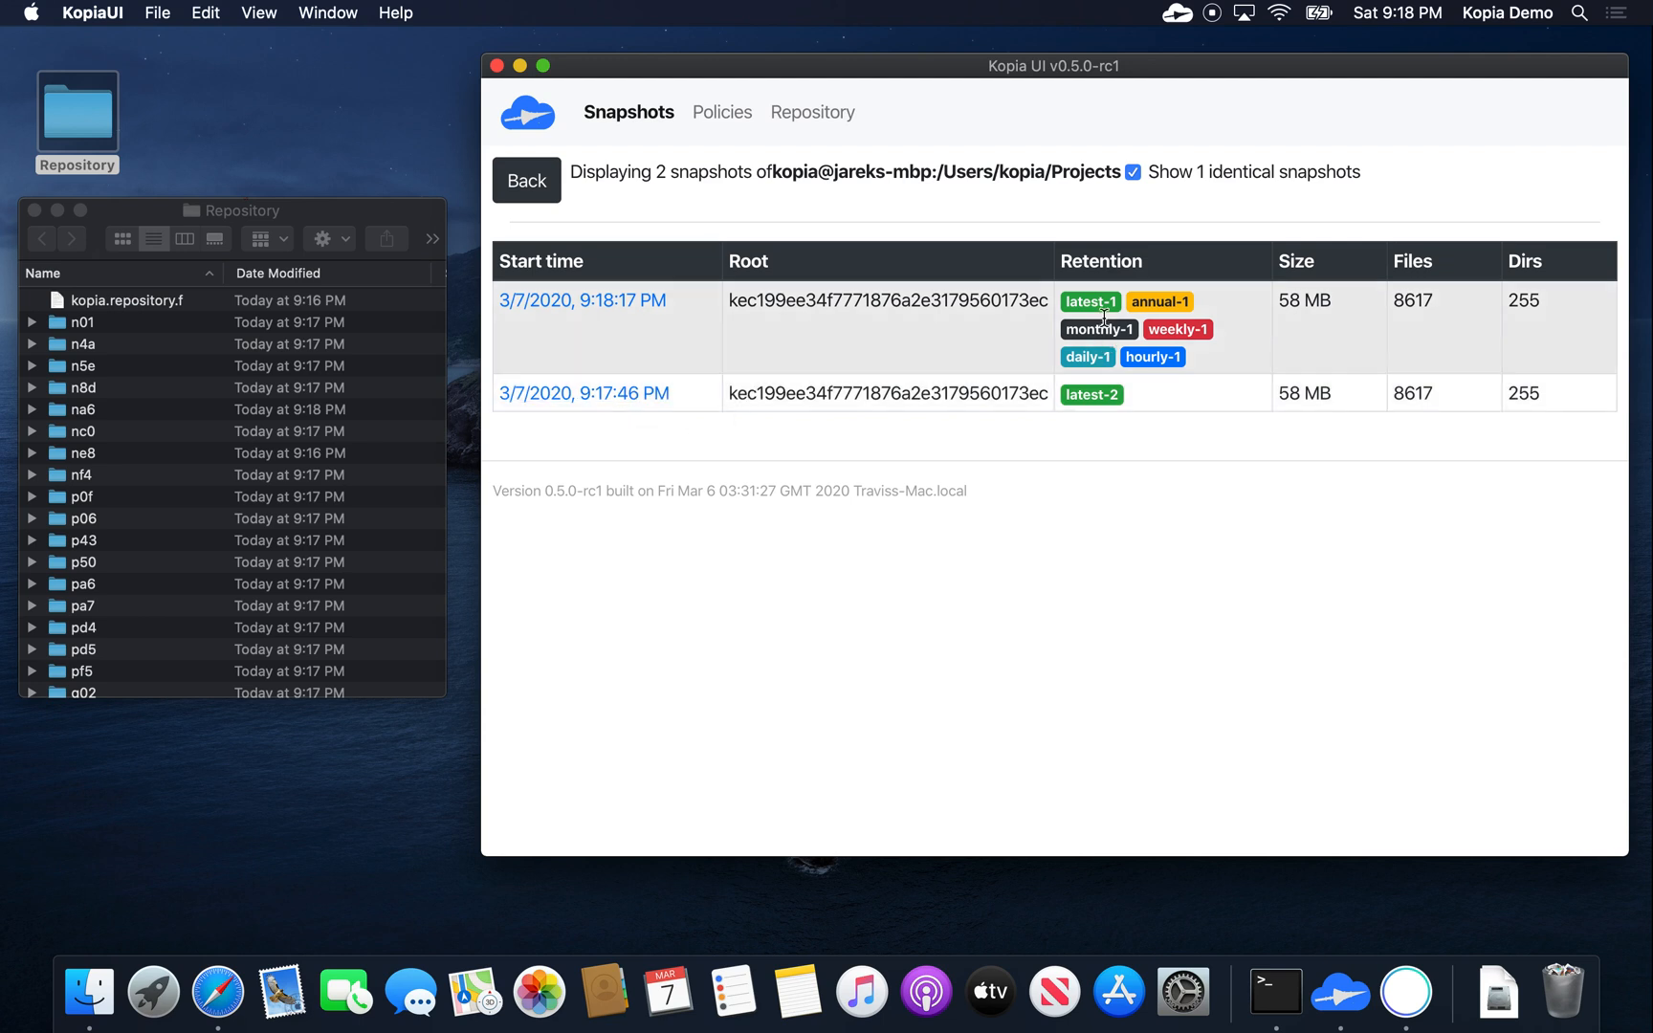
pyautogui.moveTo(1207, 312)
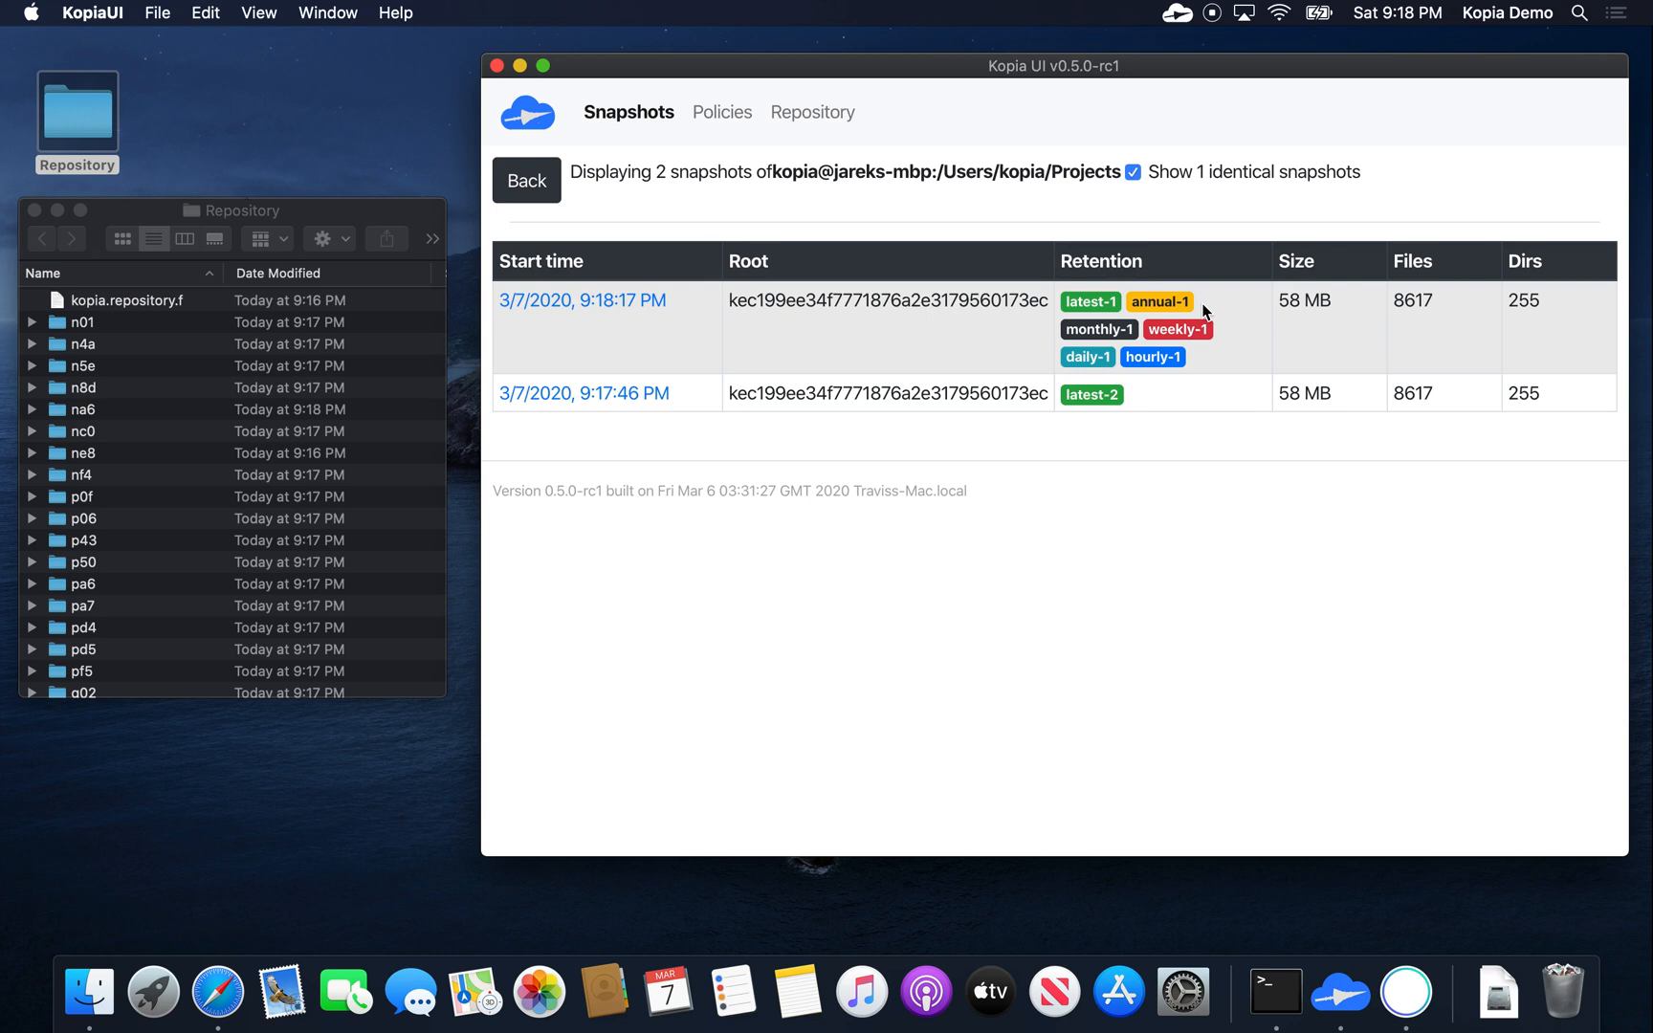
pyautogui.moveTo(1192, 335)
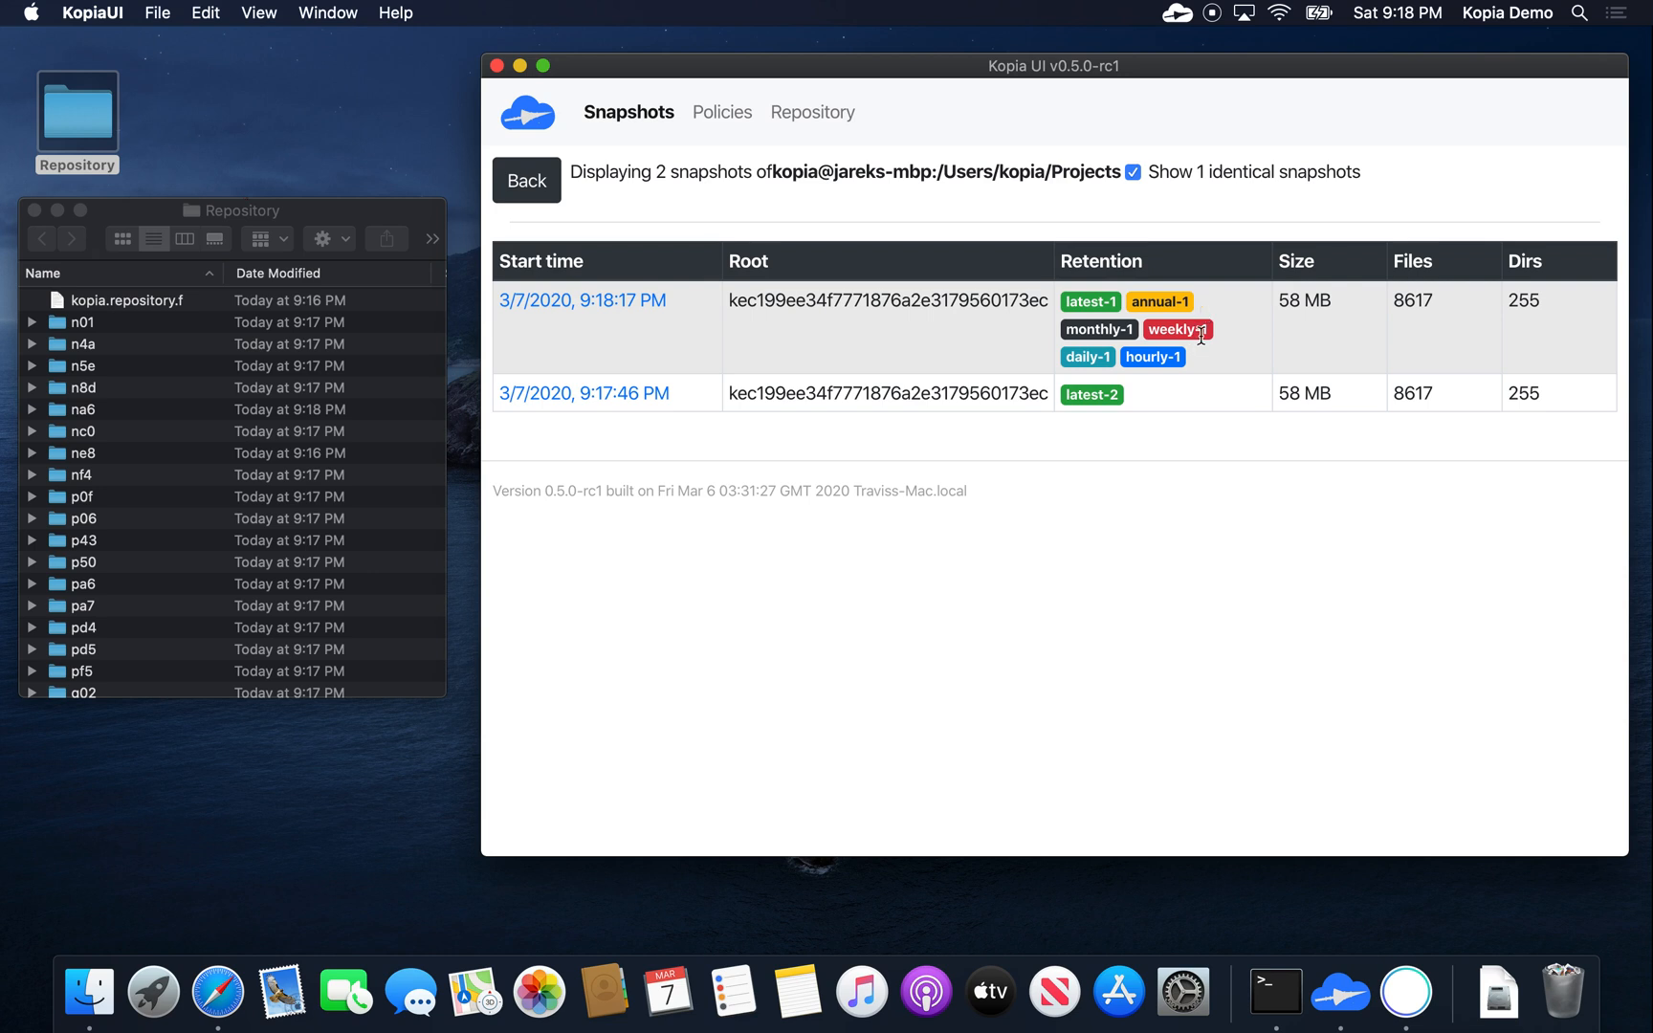
pyautogui.moveTo(1228, 343)
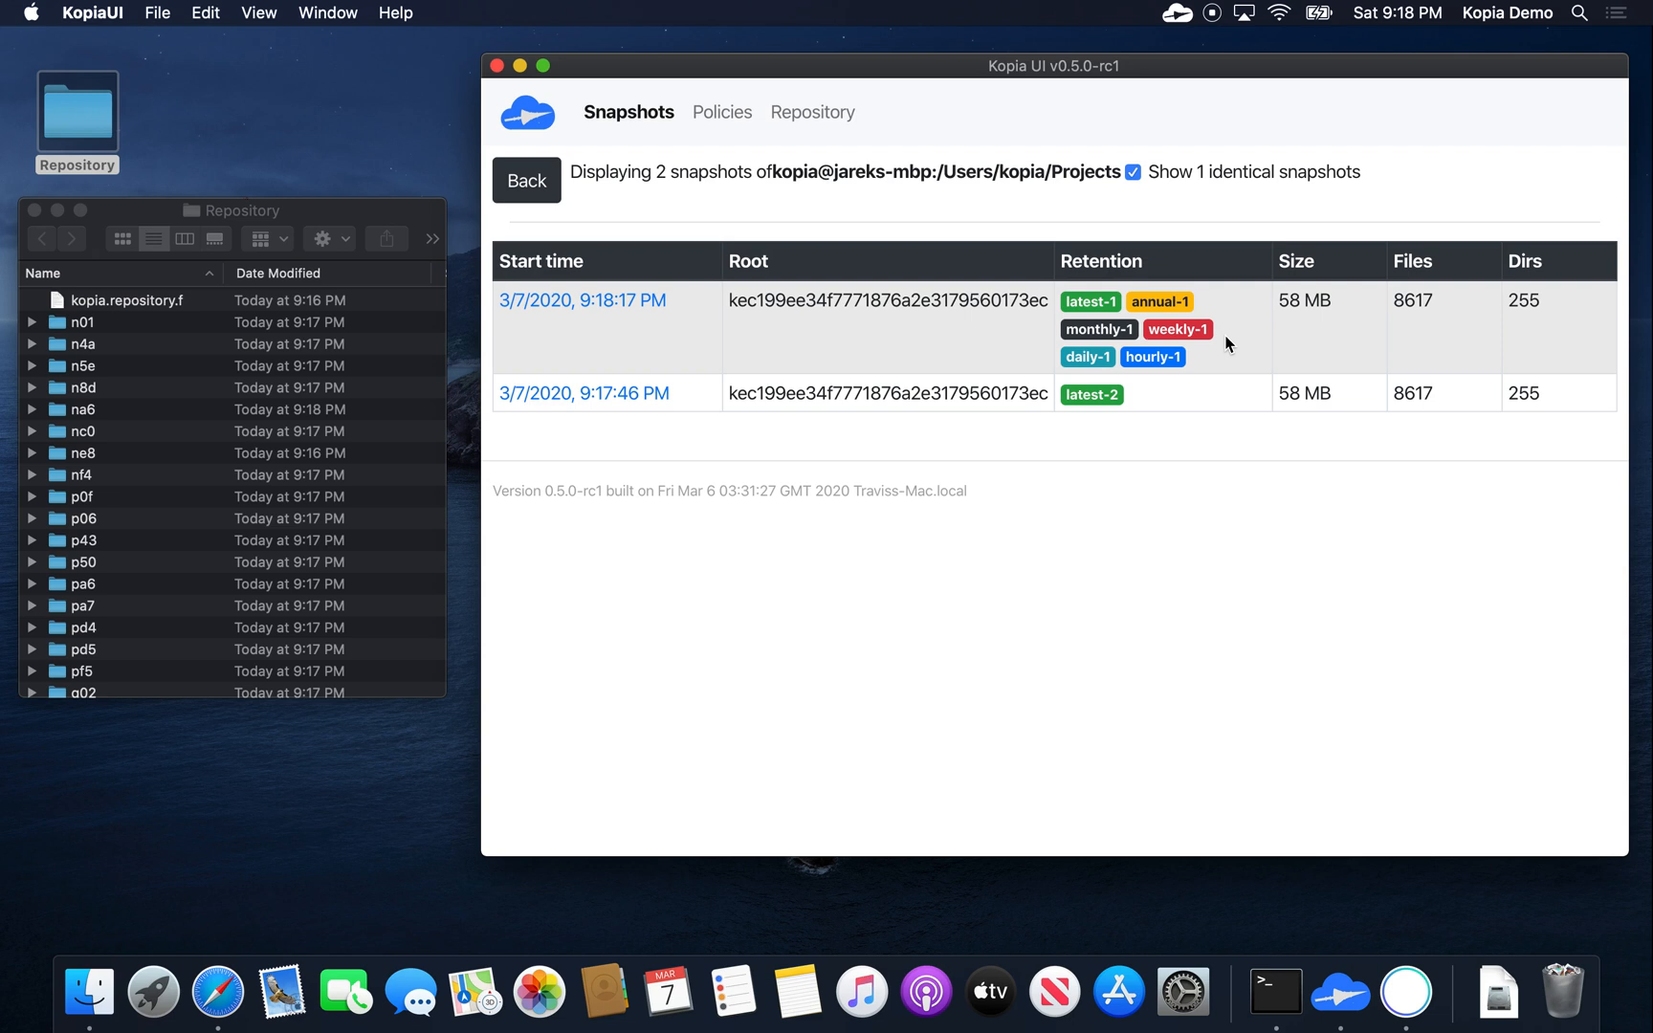
pyautogui.moveTo(1459, 304)
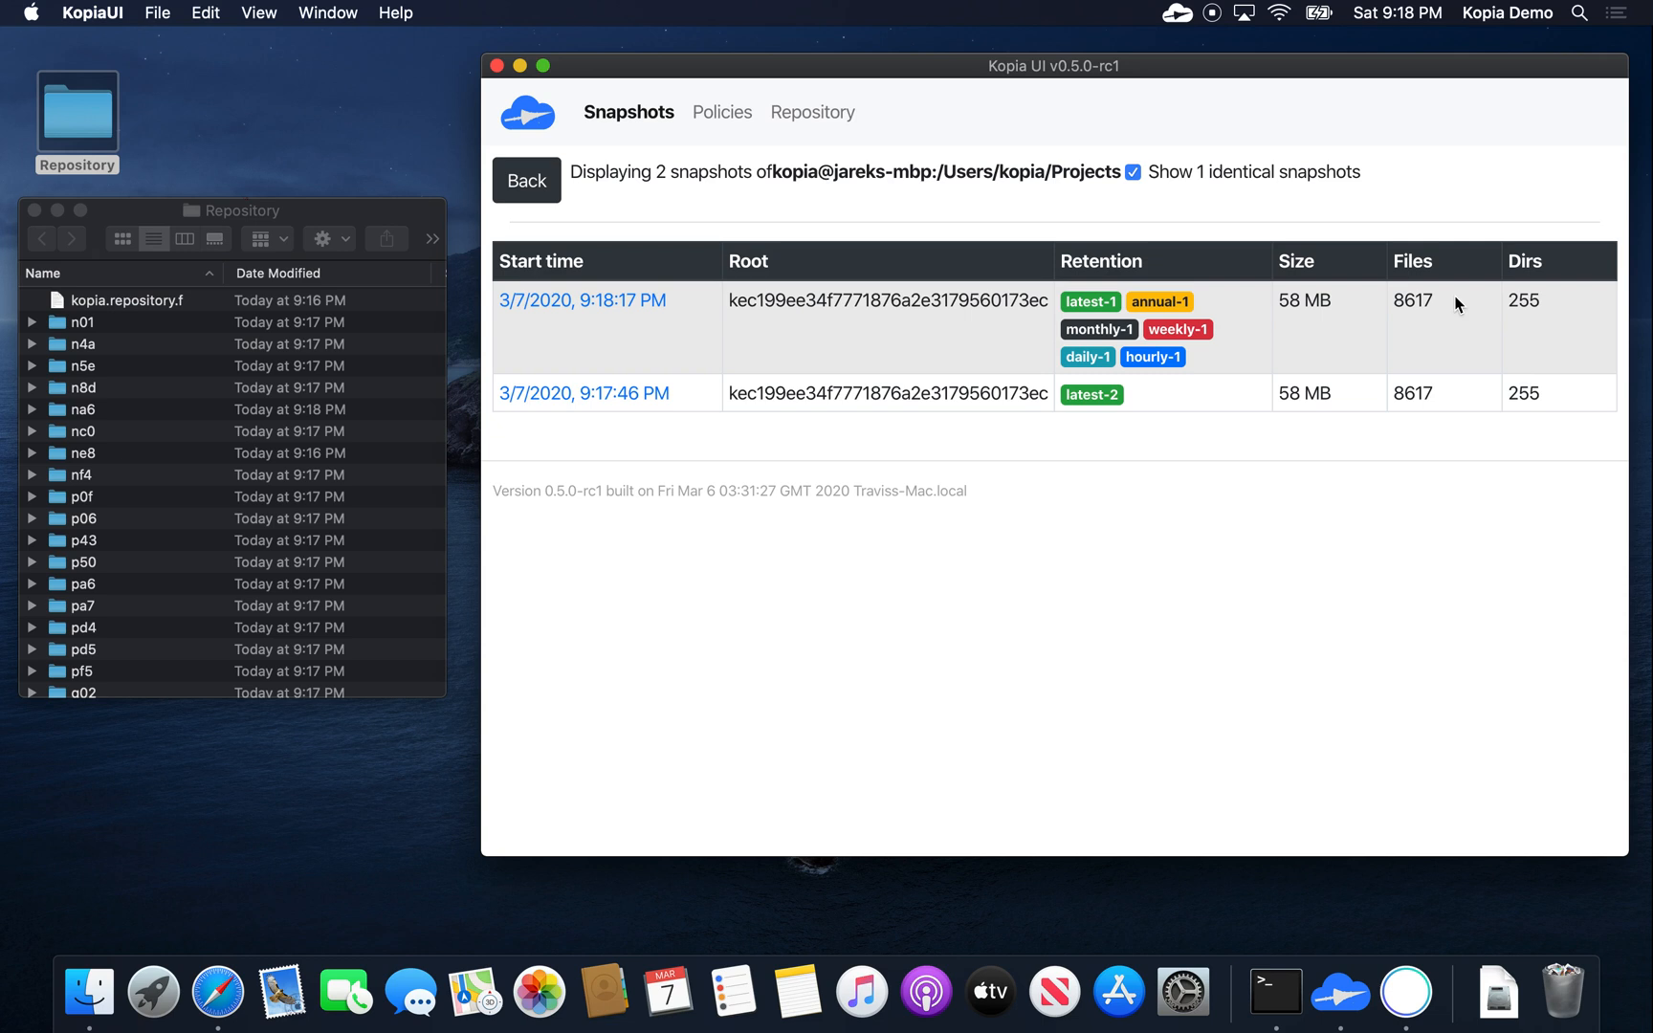
pyautogui.moveTo(1362, 316)
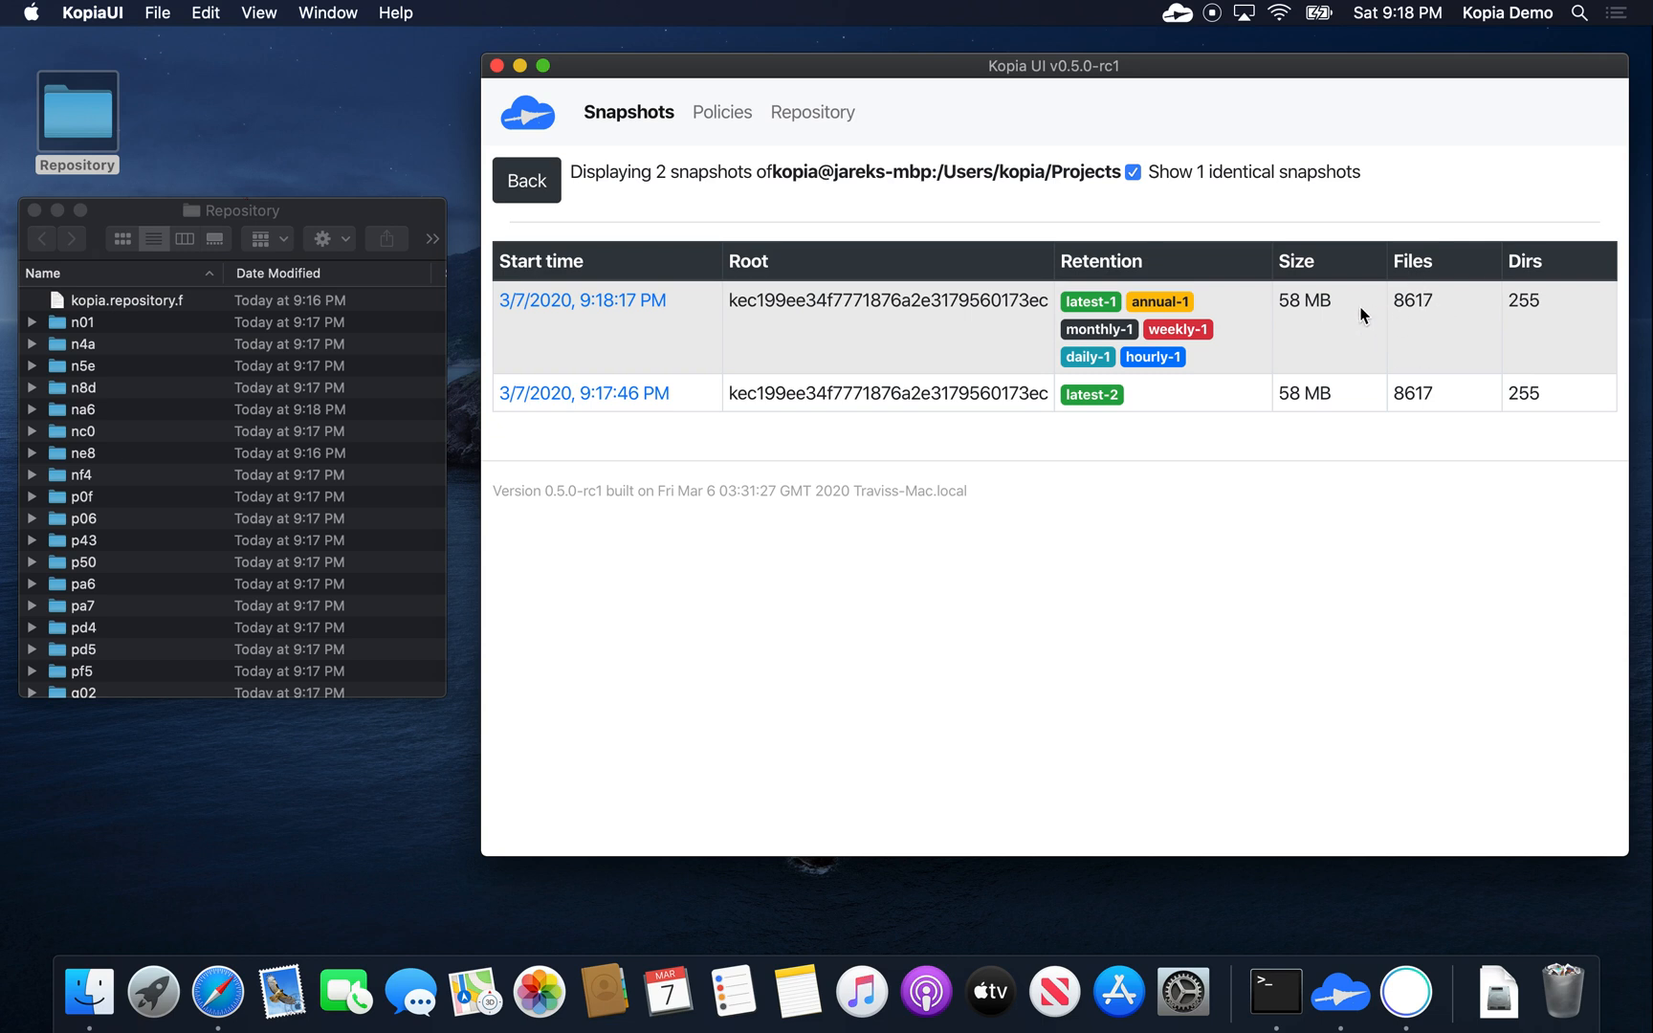
pyautogui.moveTo(1356, 340)
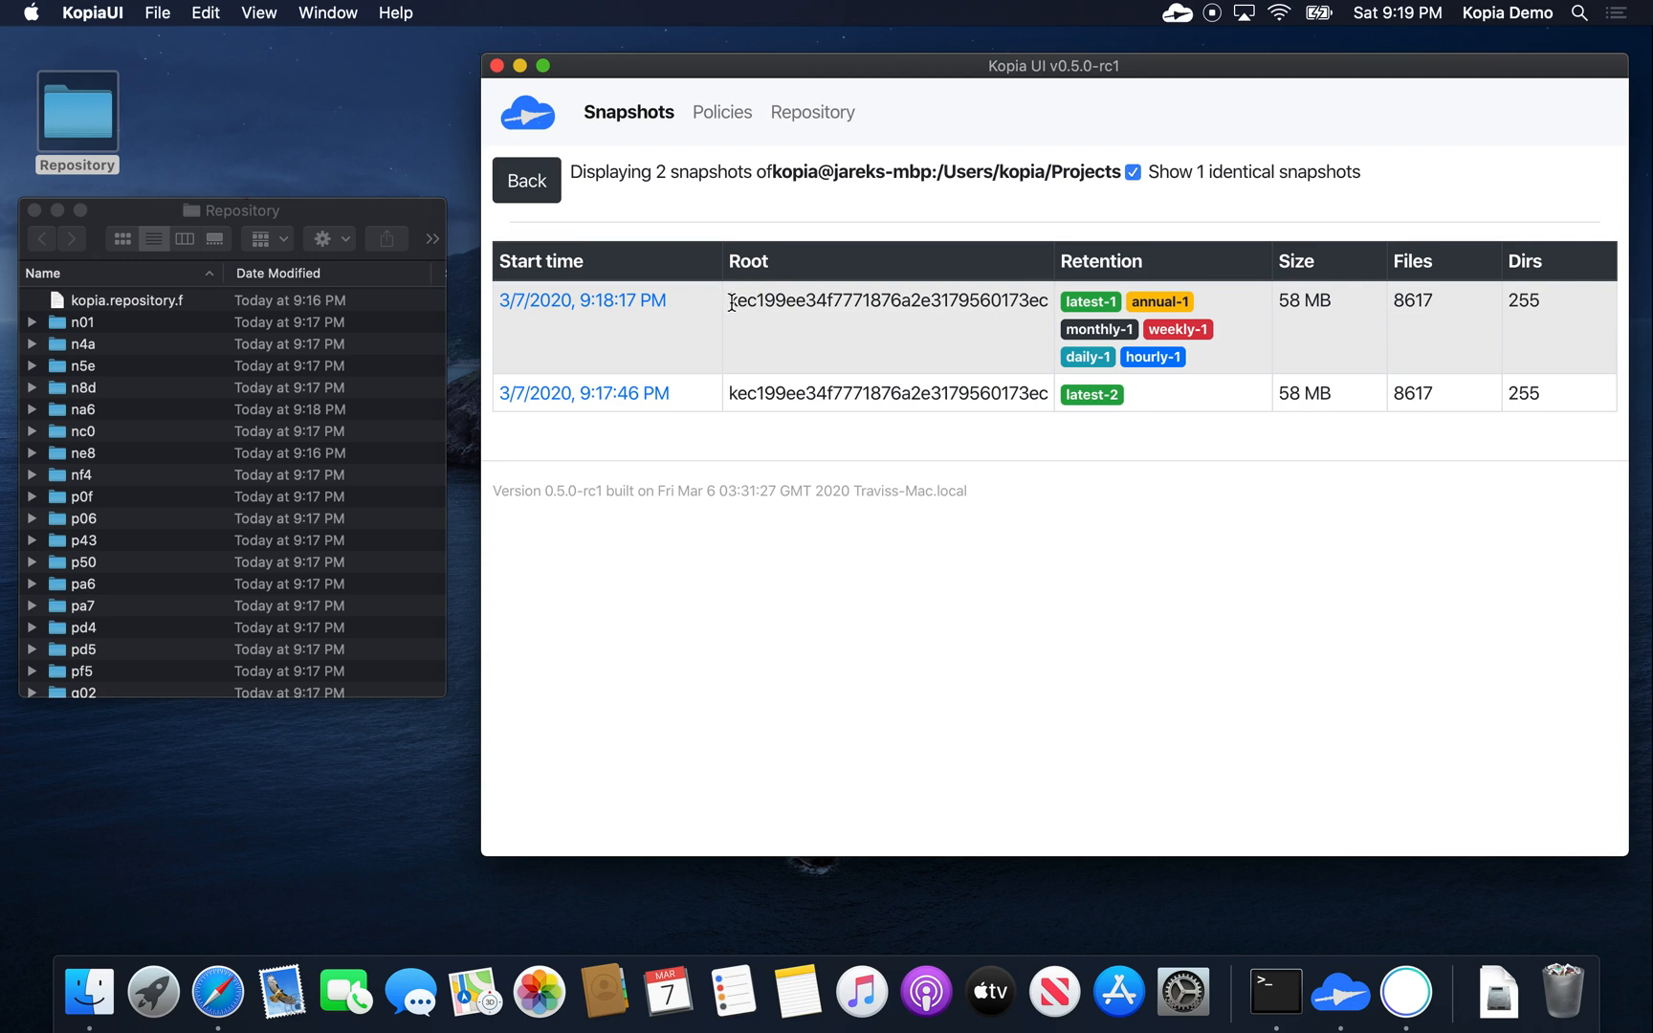
pyautogui.moveTo(710, 356)
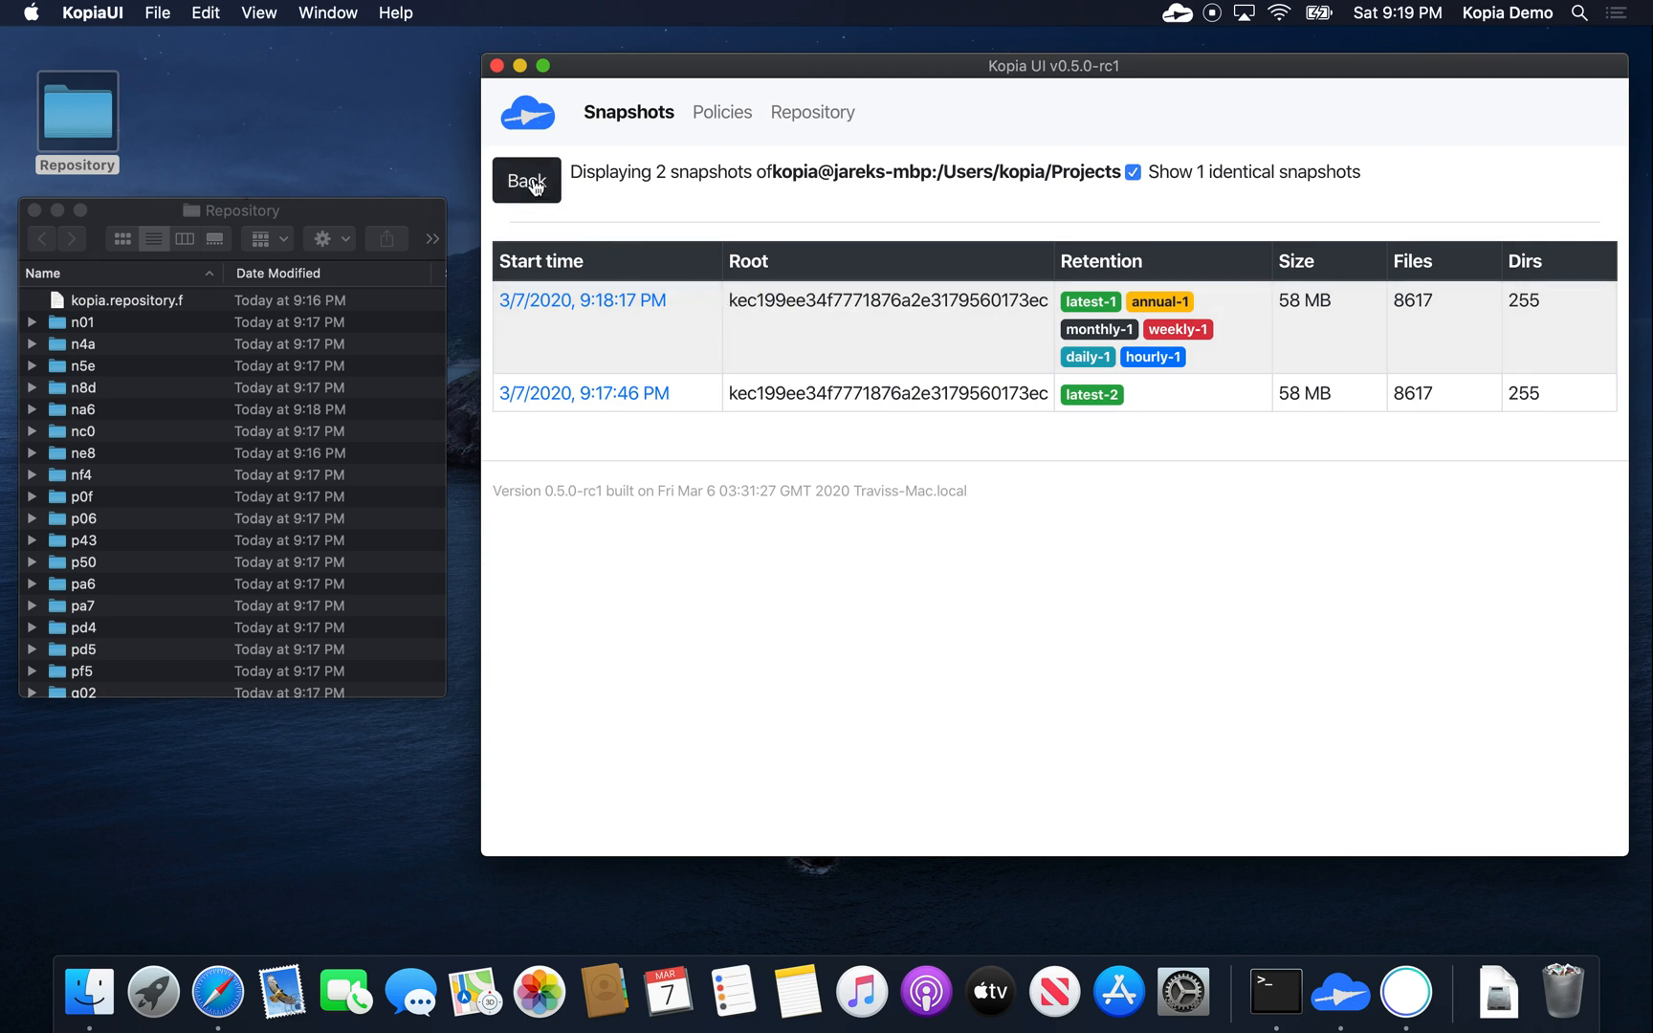
# Step: Return to the sources list showing Downloads, Movies and Projects
pyautogui.click(528, 180)
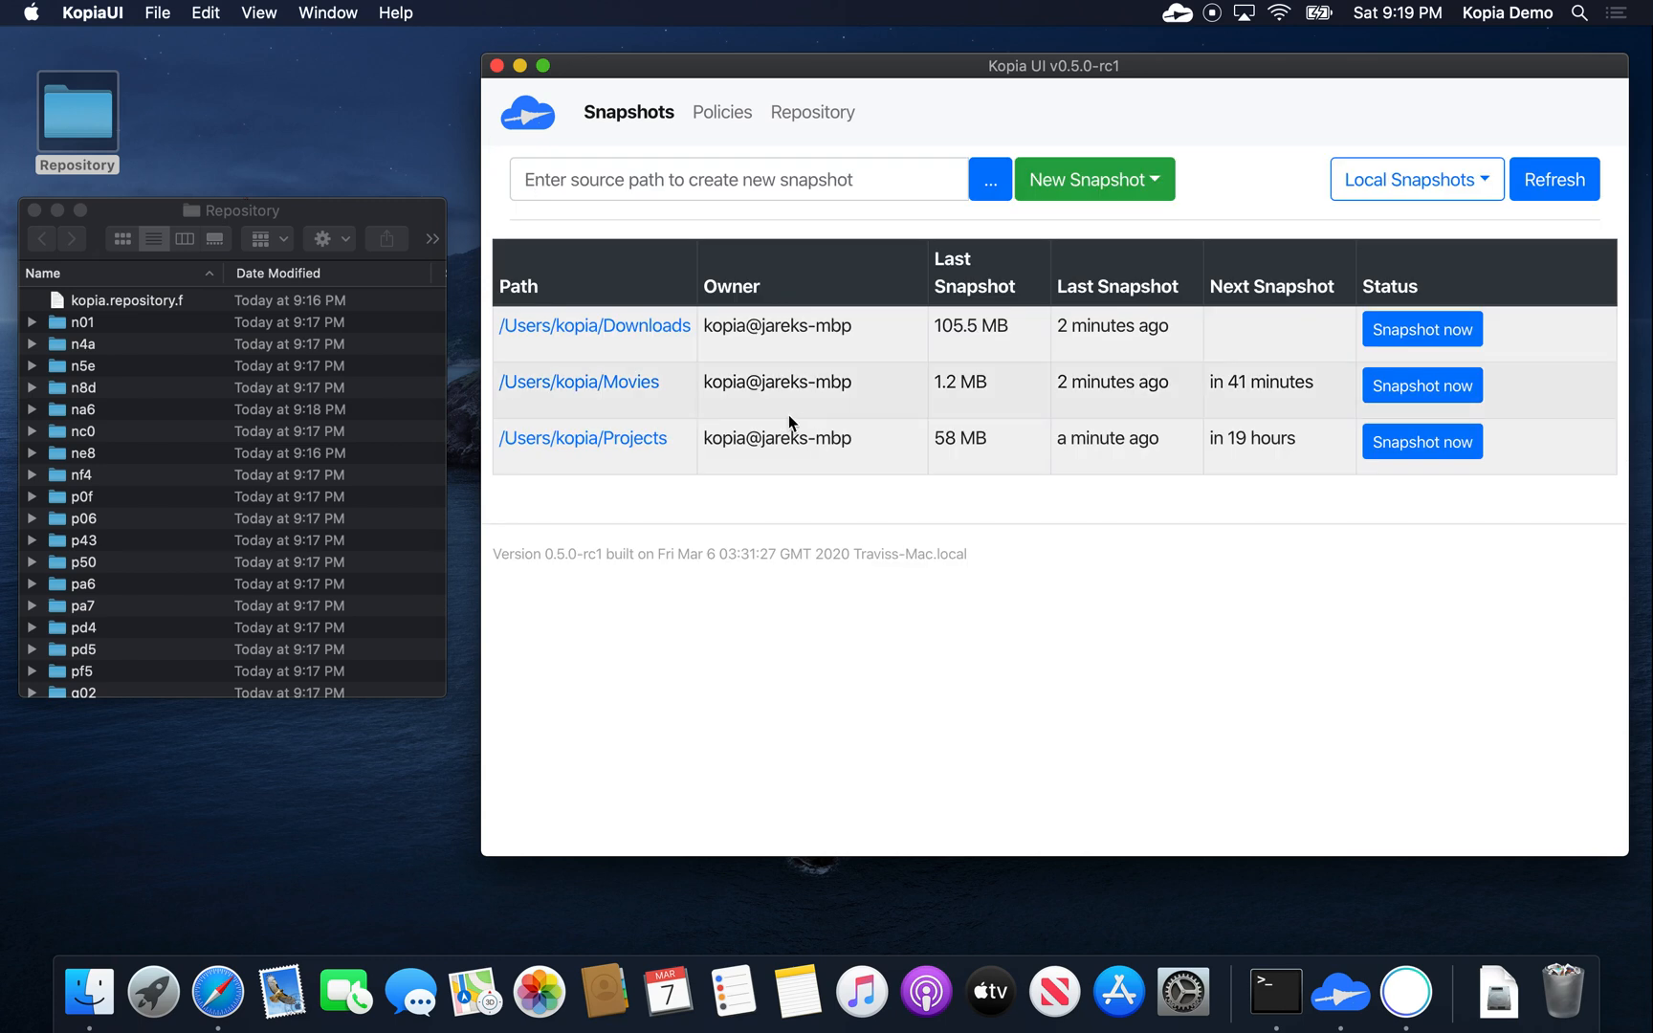
pyautogui.moveTo(658, 463)
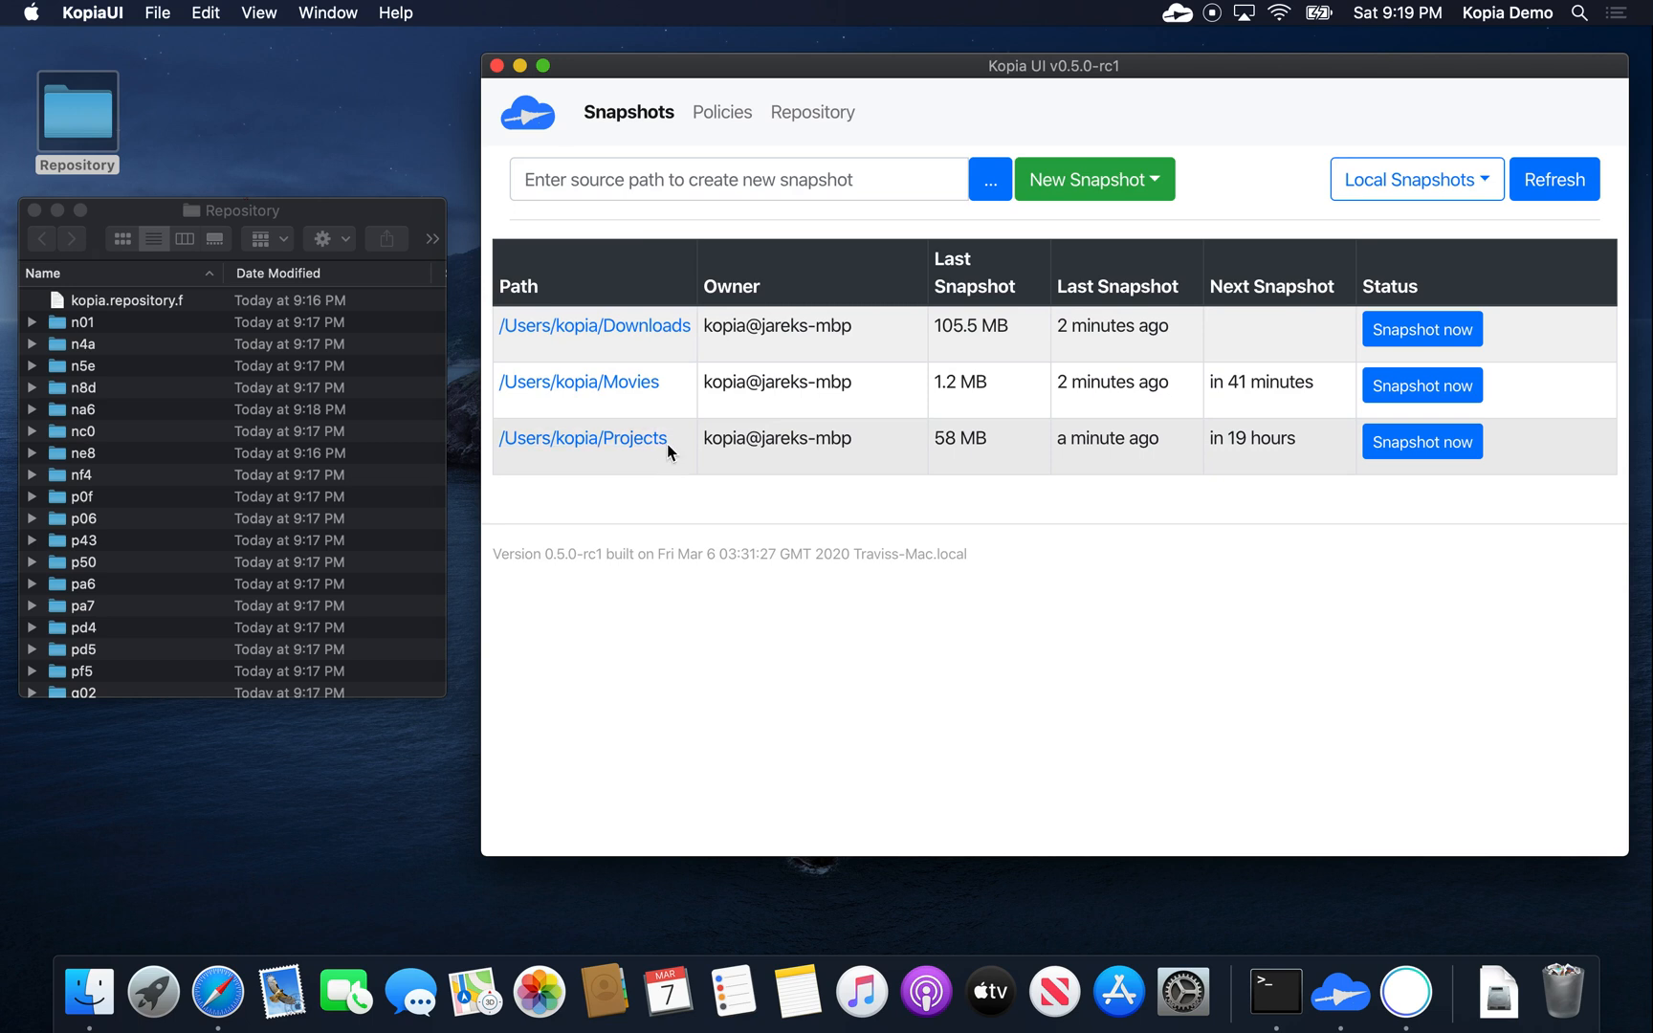
pyautogui.moveTo(678, 446)
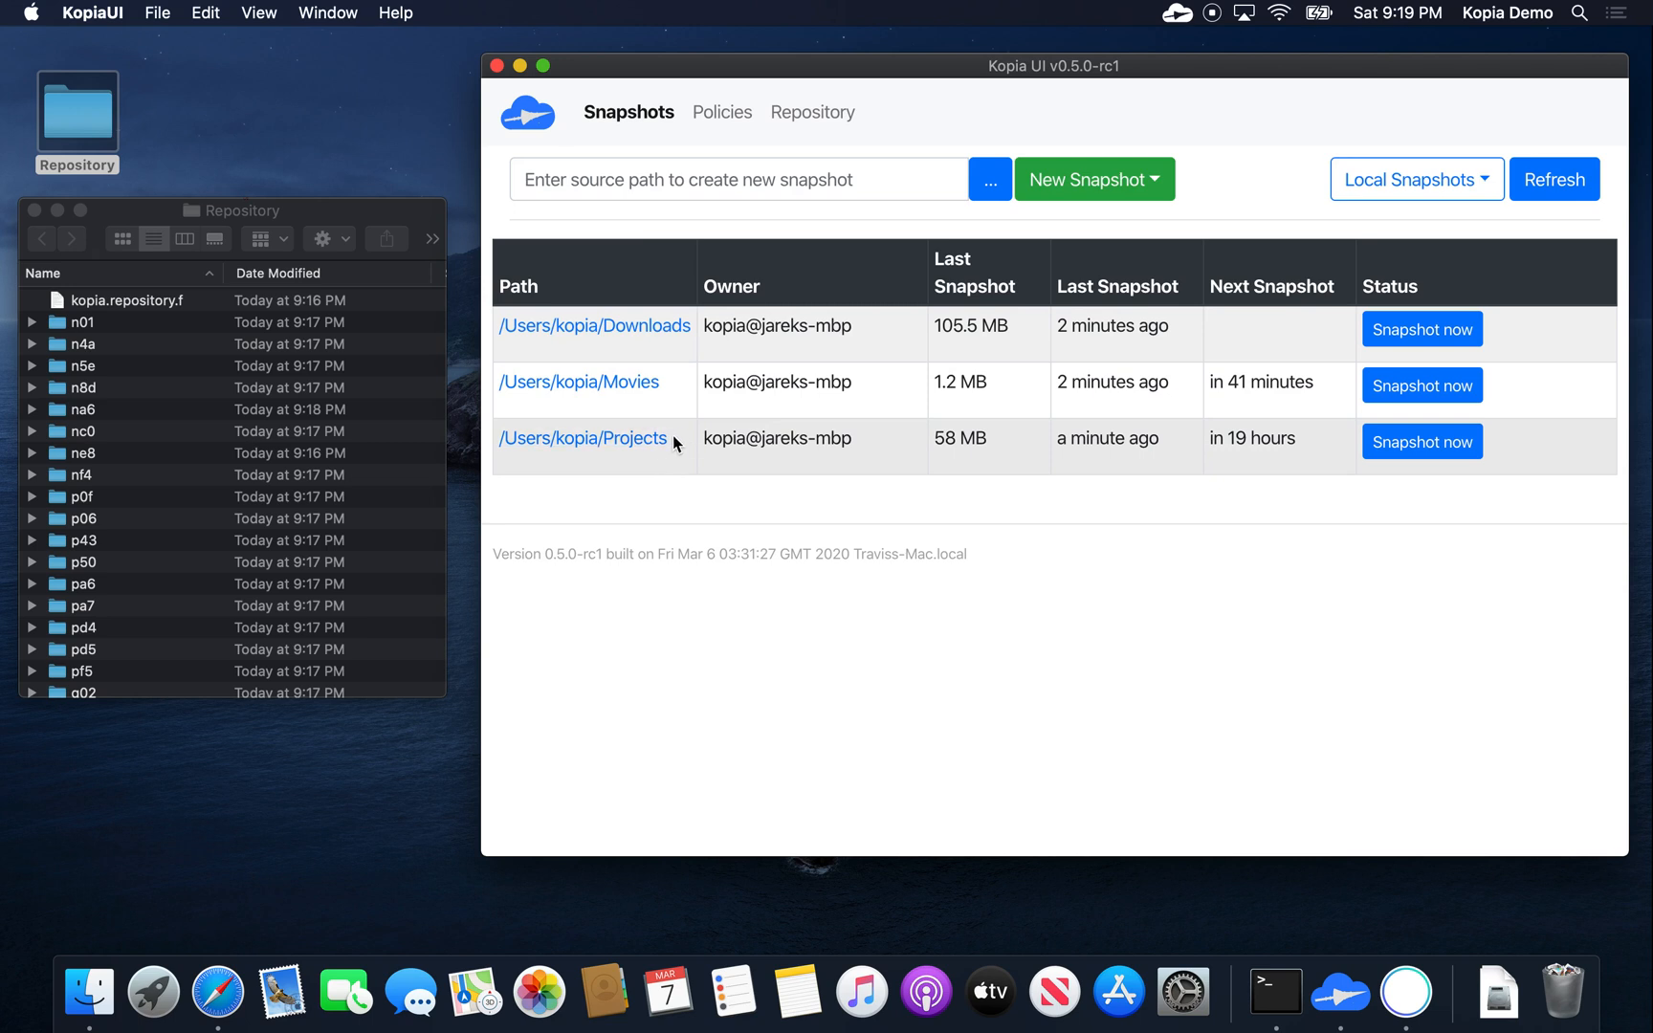
pyautogui.moveTo(704, 252)
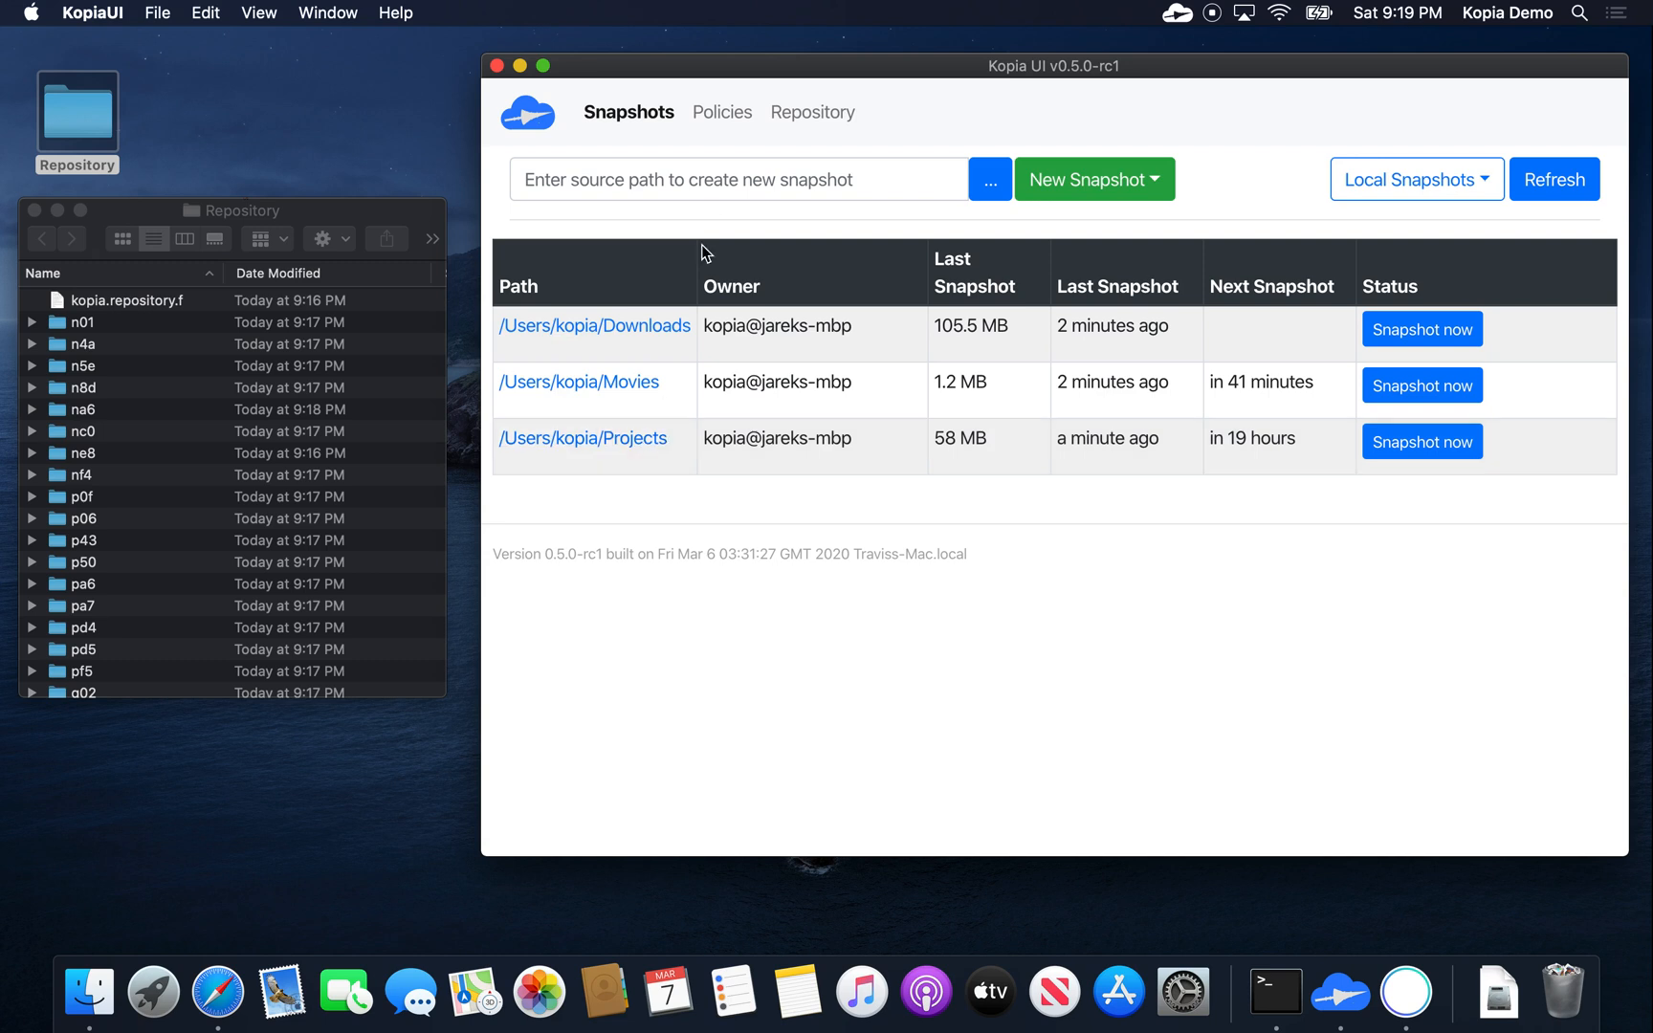
pyautogui.moveTo(721, 111)
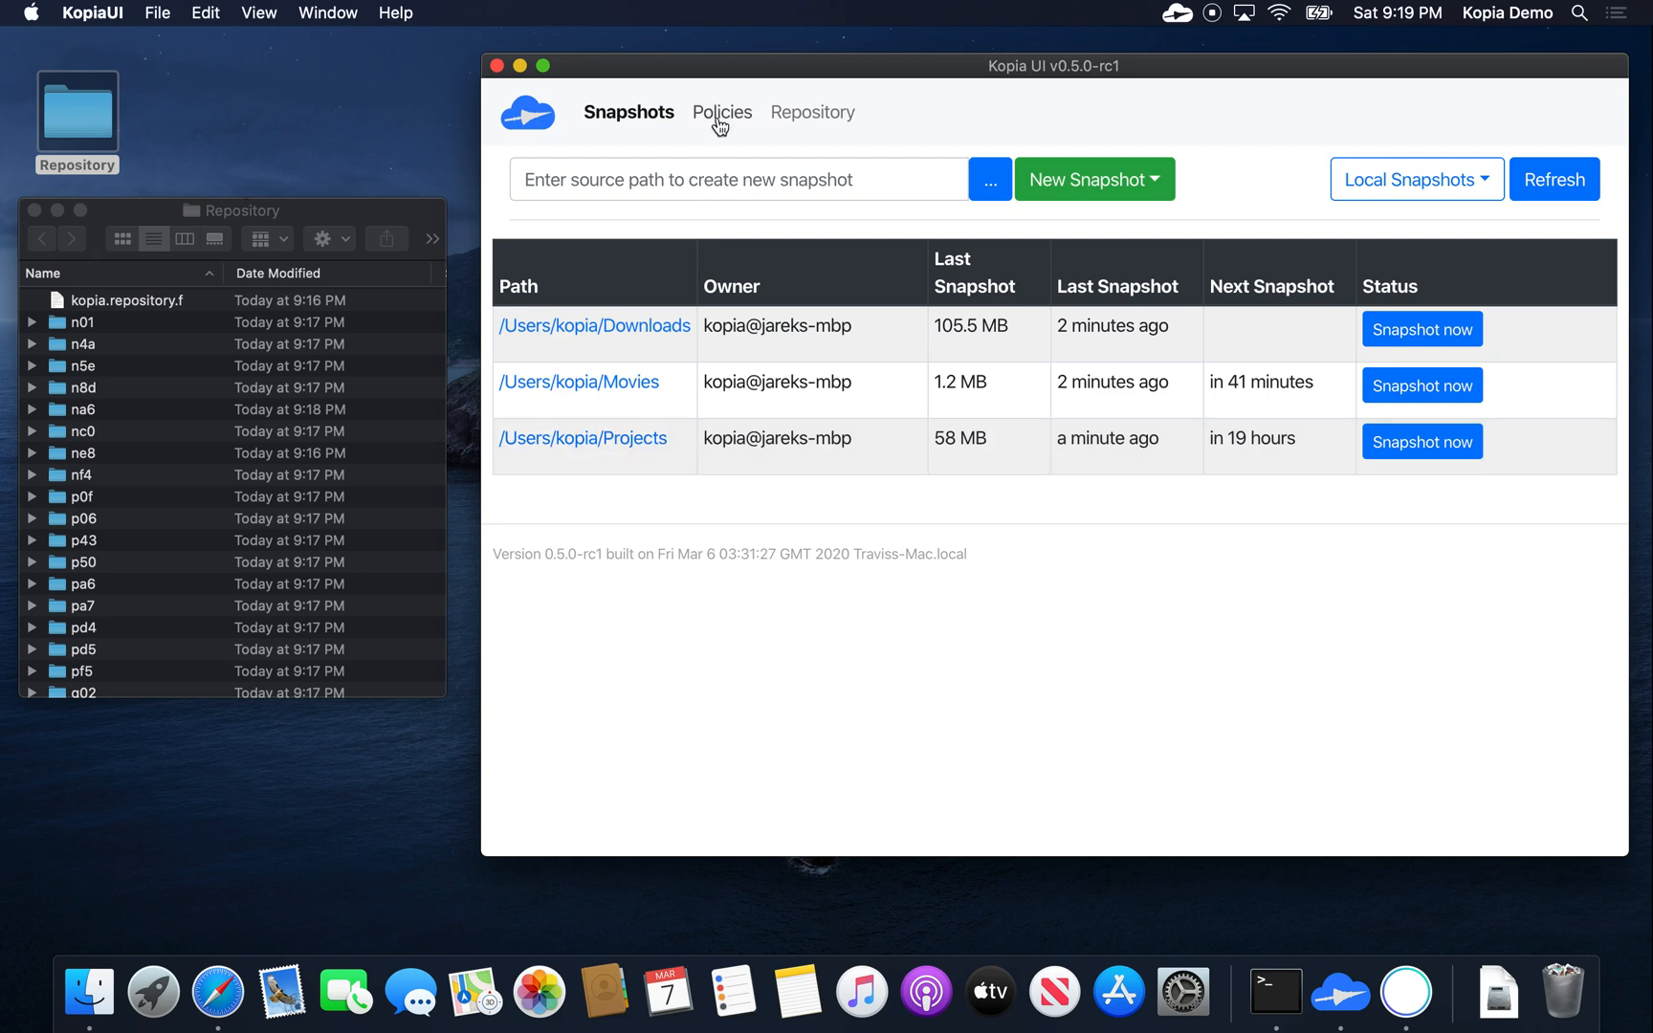
# Step: Show the Policies list with the global, Downloads, Movies and Projects policies
pyautogui.click(719, 113)
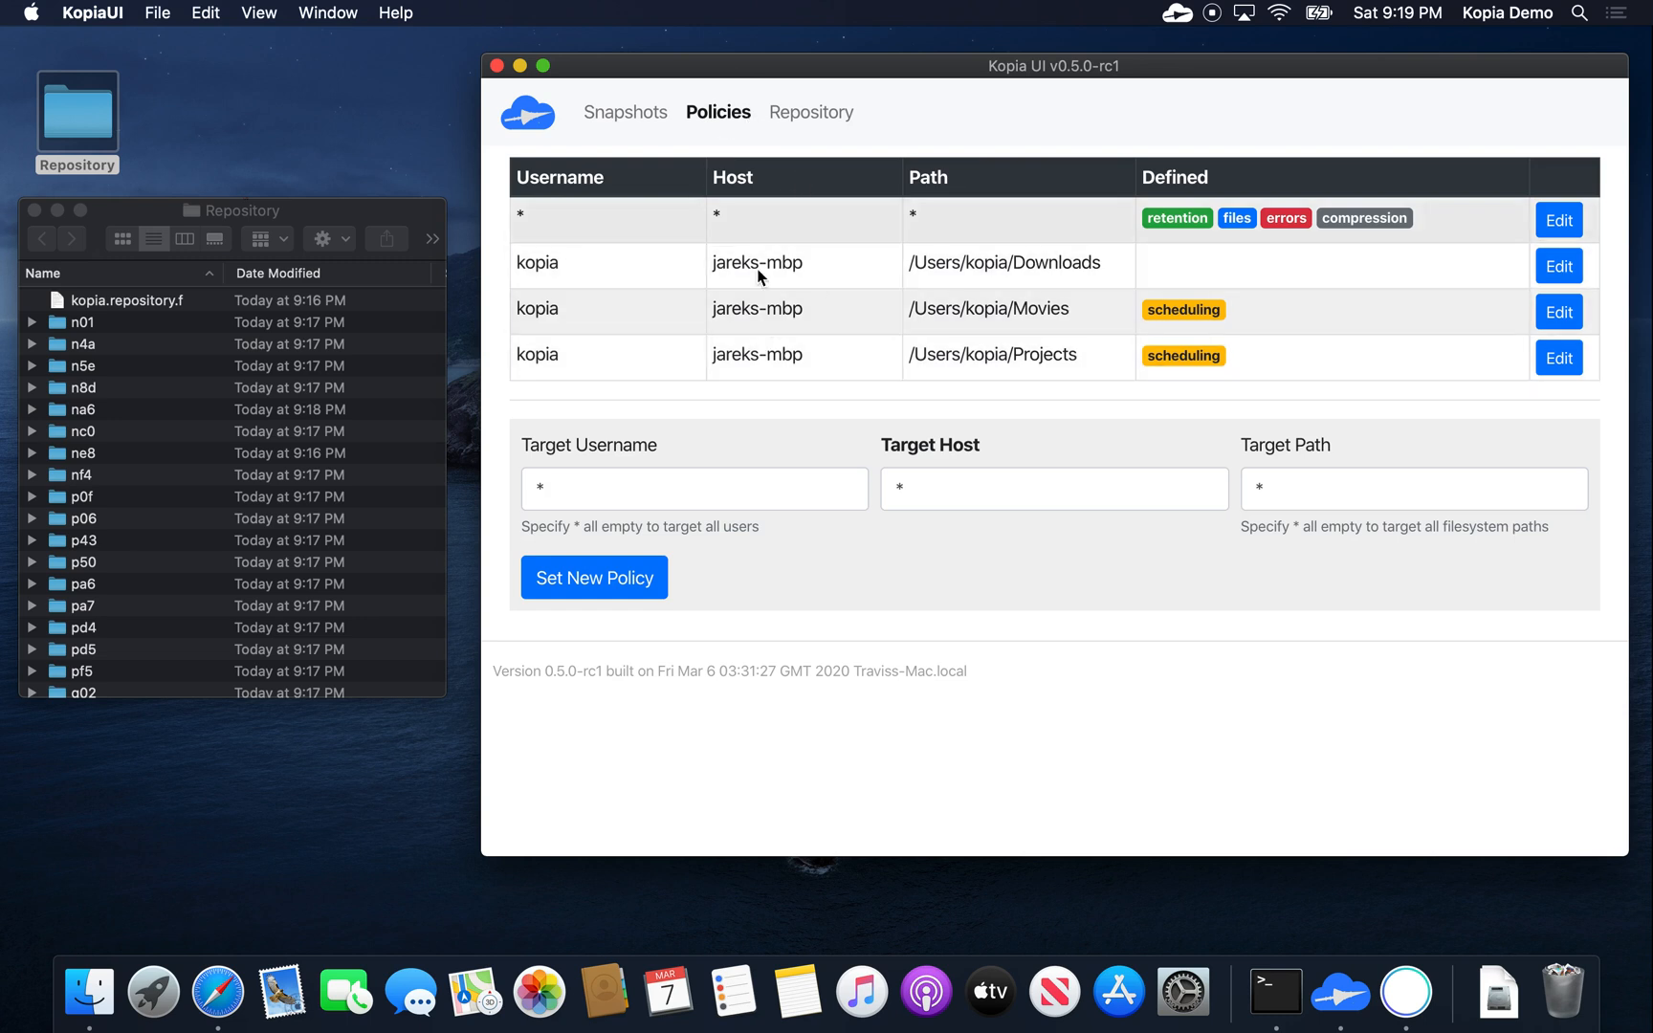
pyautogui.moveTo(1485, 333)
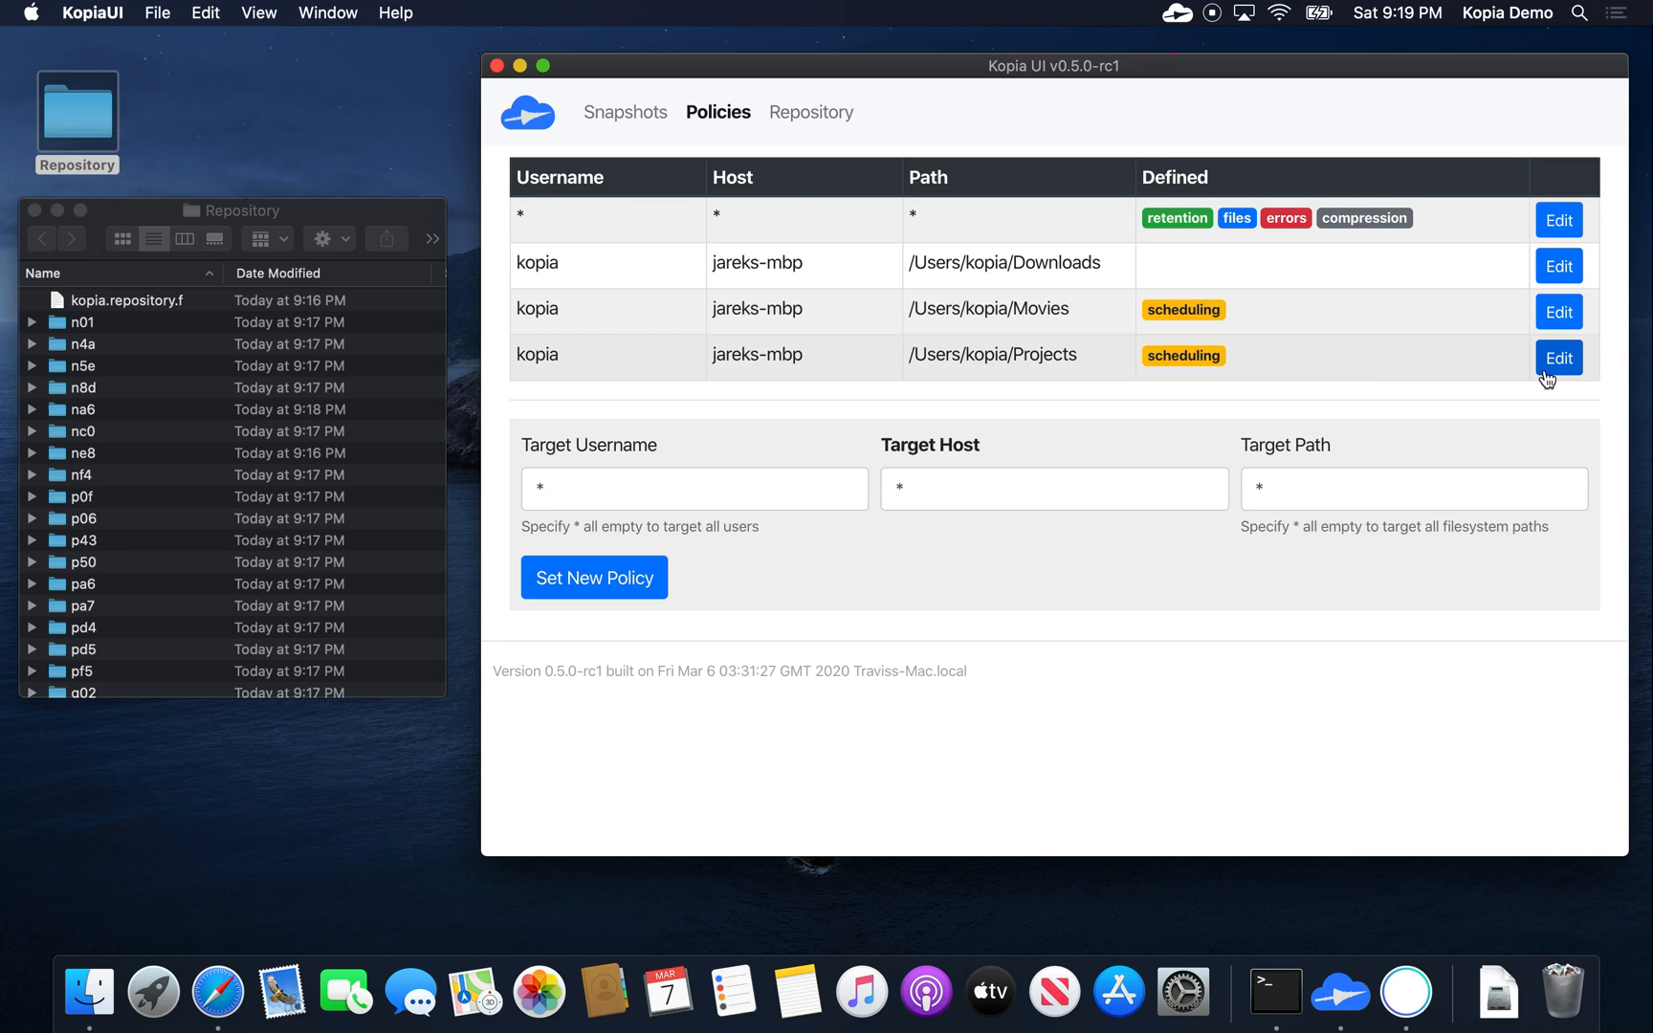
pyautogui.moveTo(1225, 367)
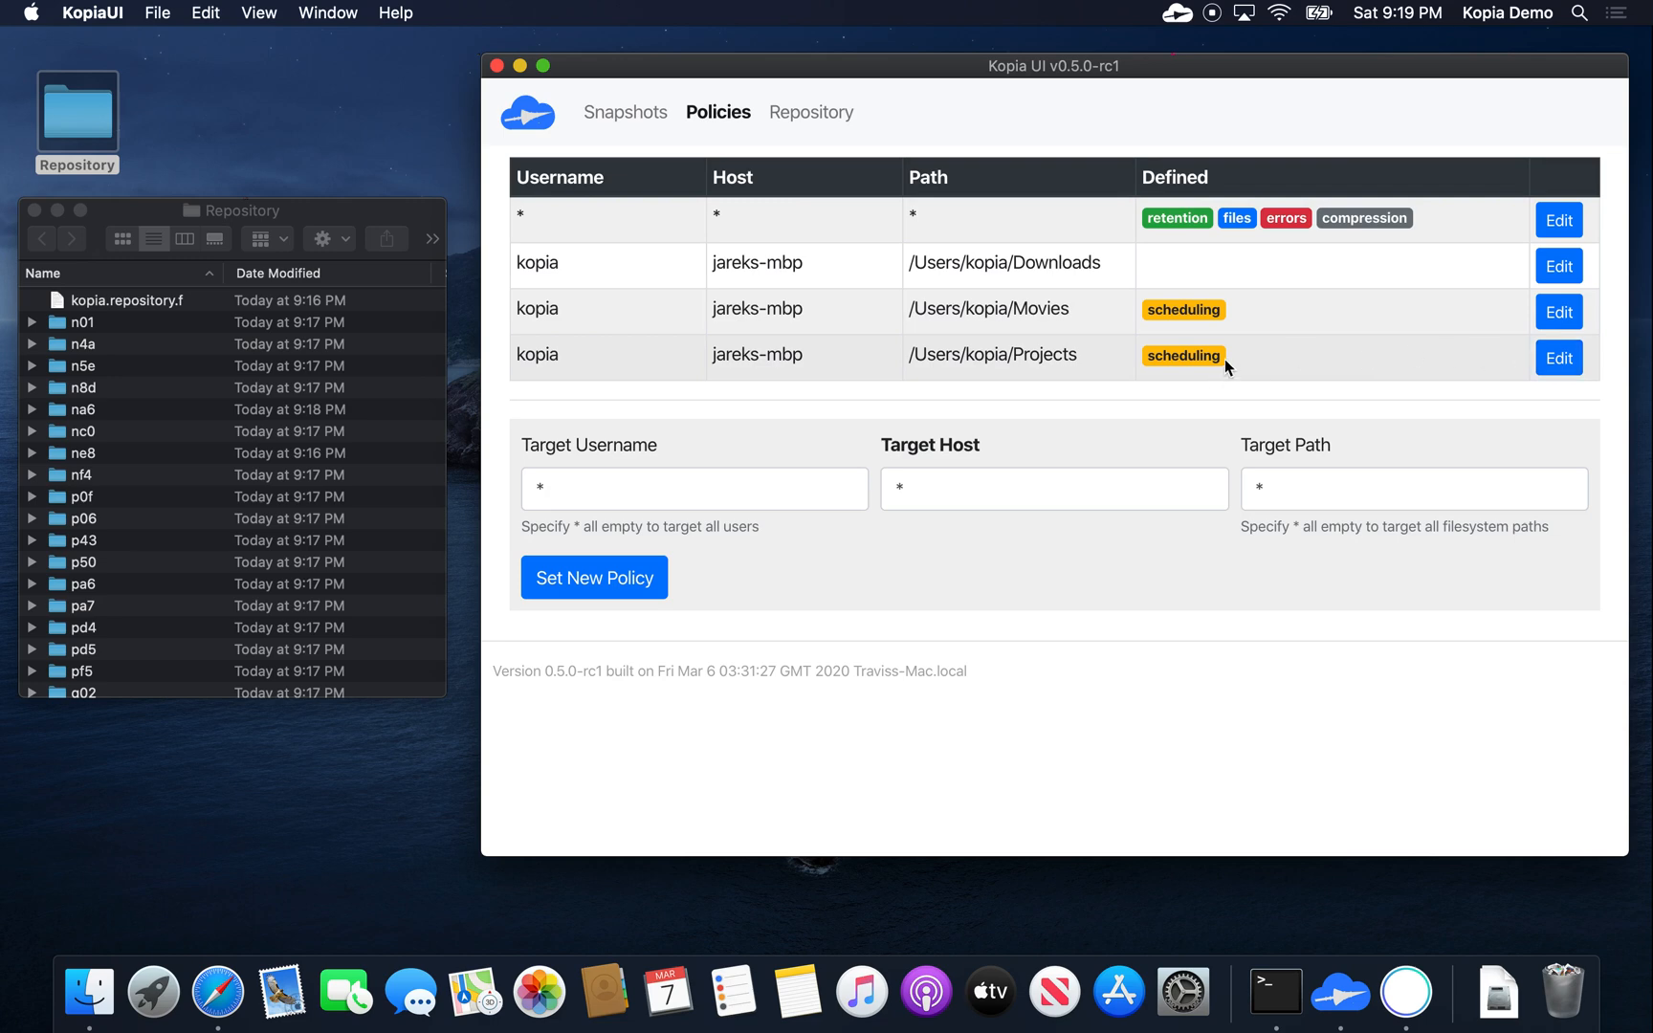
pyautogui.moveTo(1515, 378)
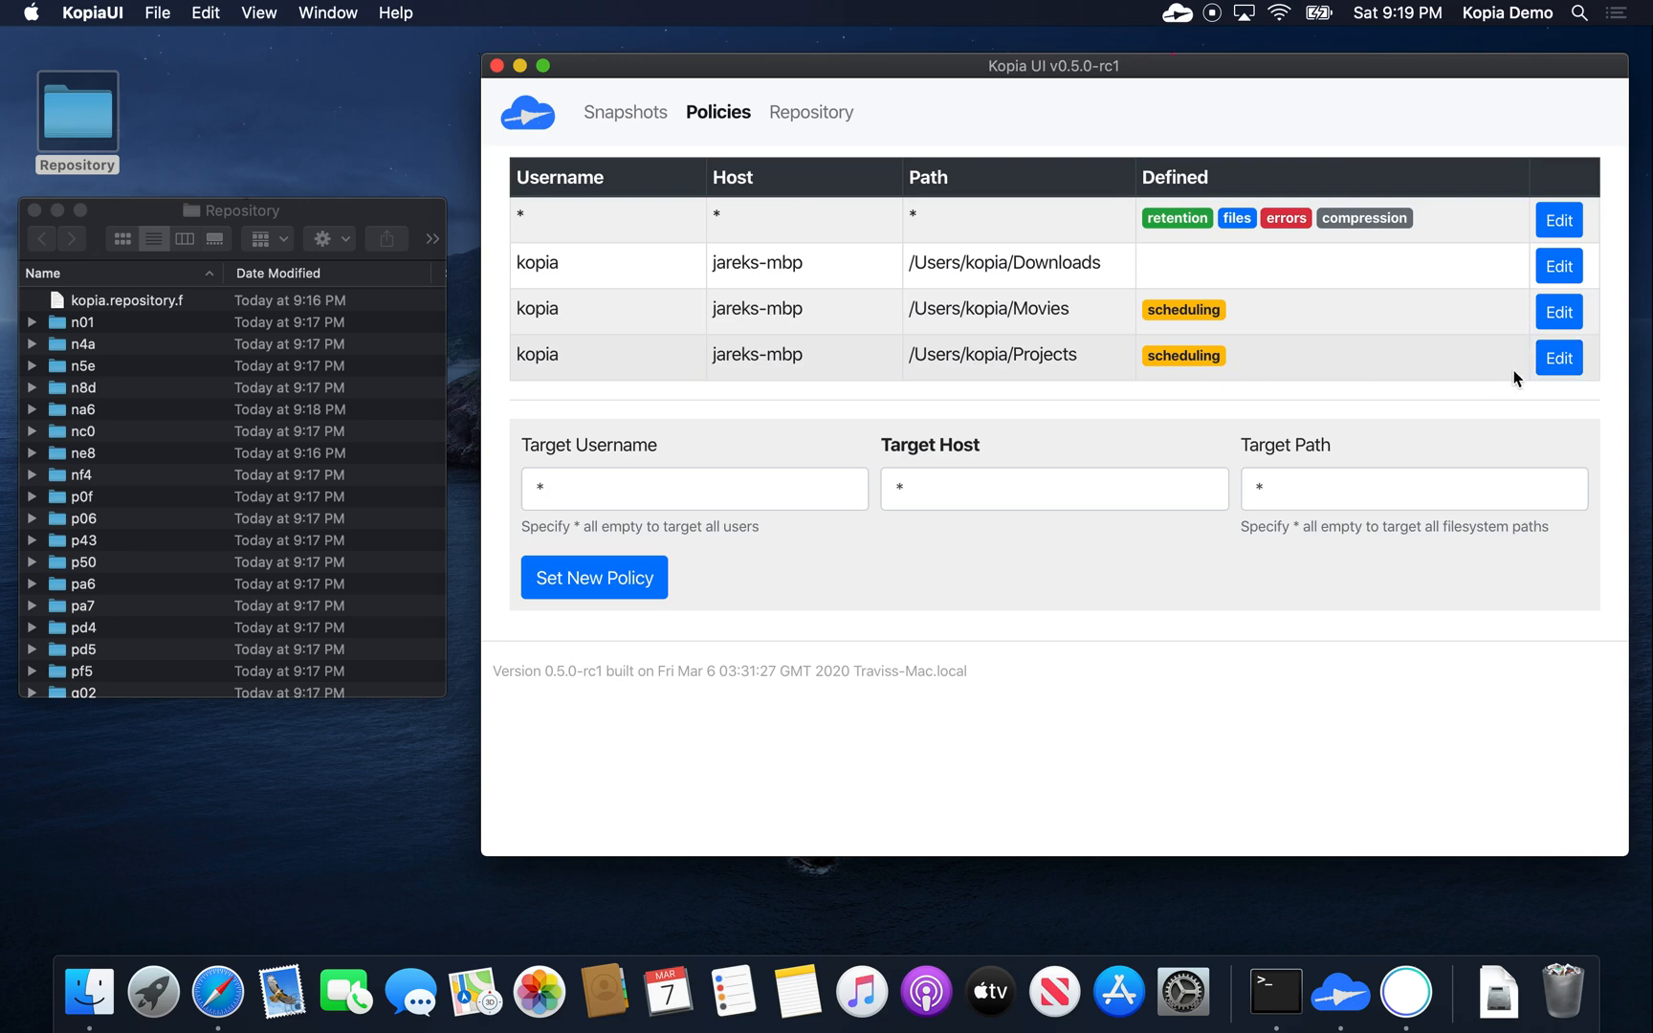
# Step: Edit the /Users/kopia/Projects policy to keep 5 monthly snapshots
pyautogui.click(1557, 357)
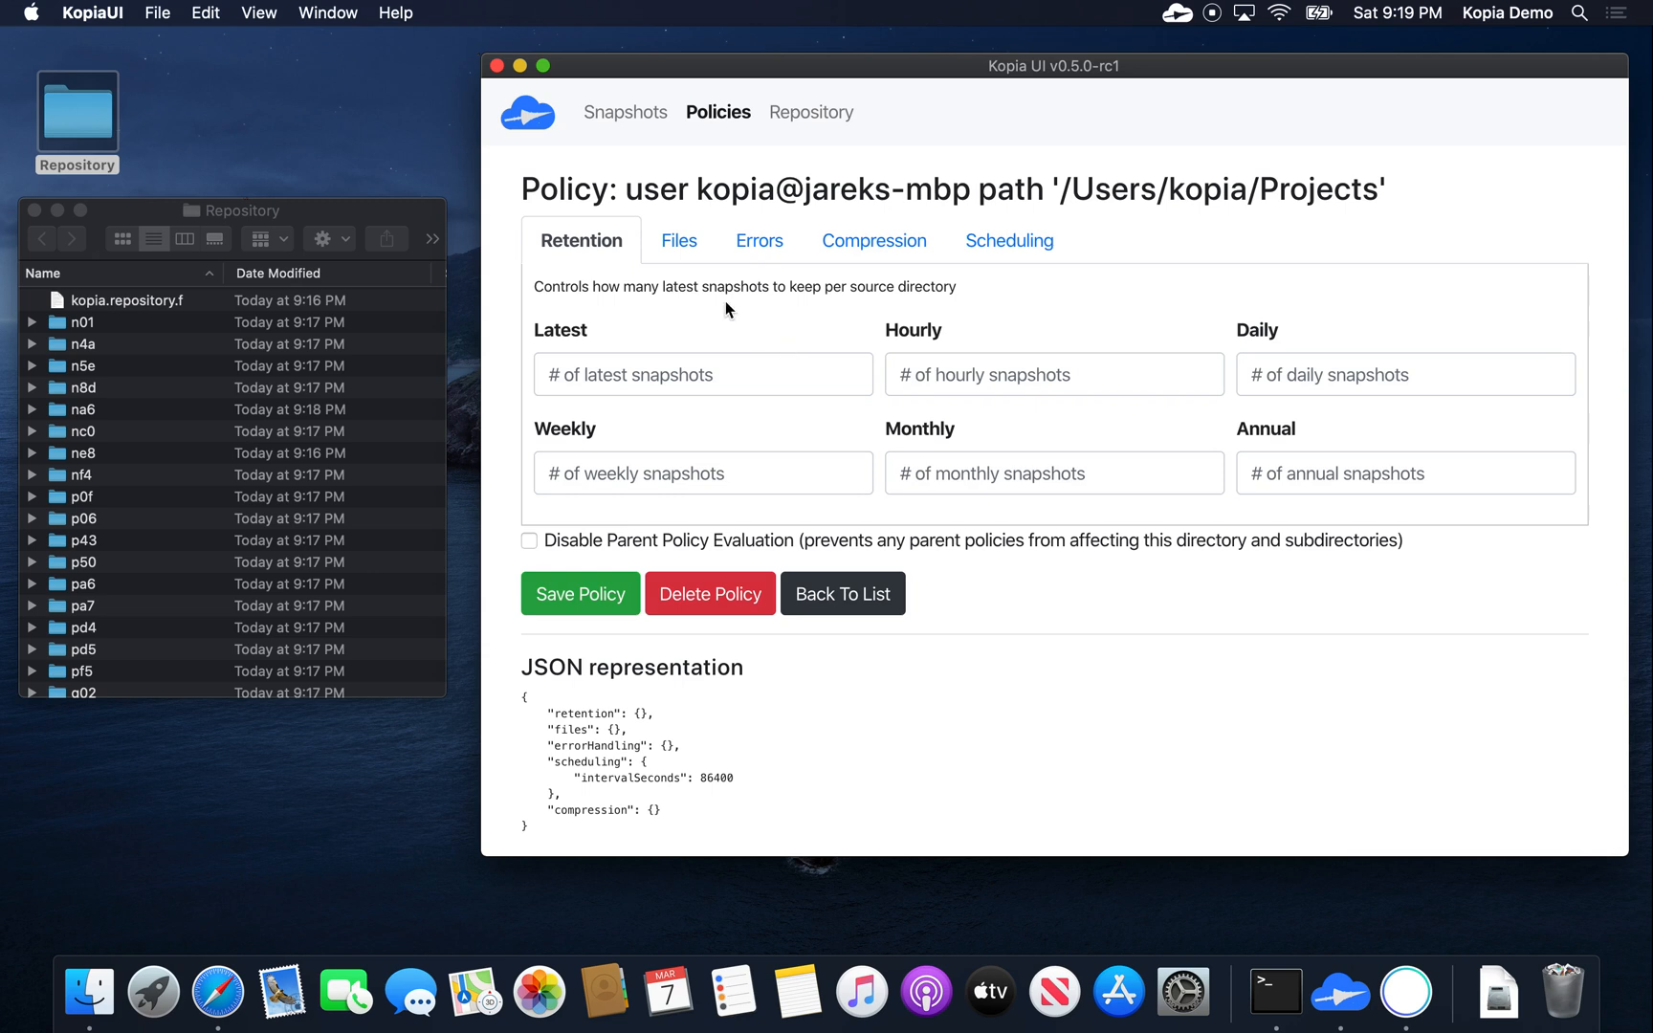
pyautogui.moveTo(913, 385)
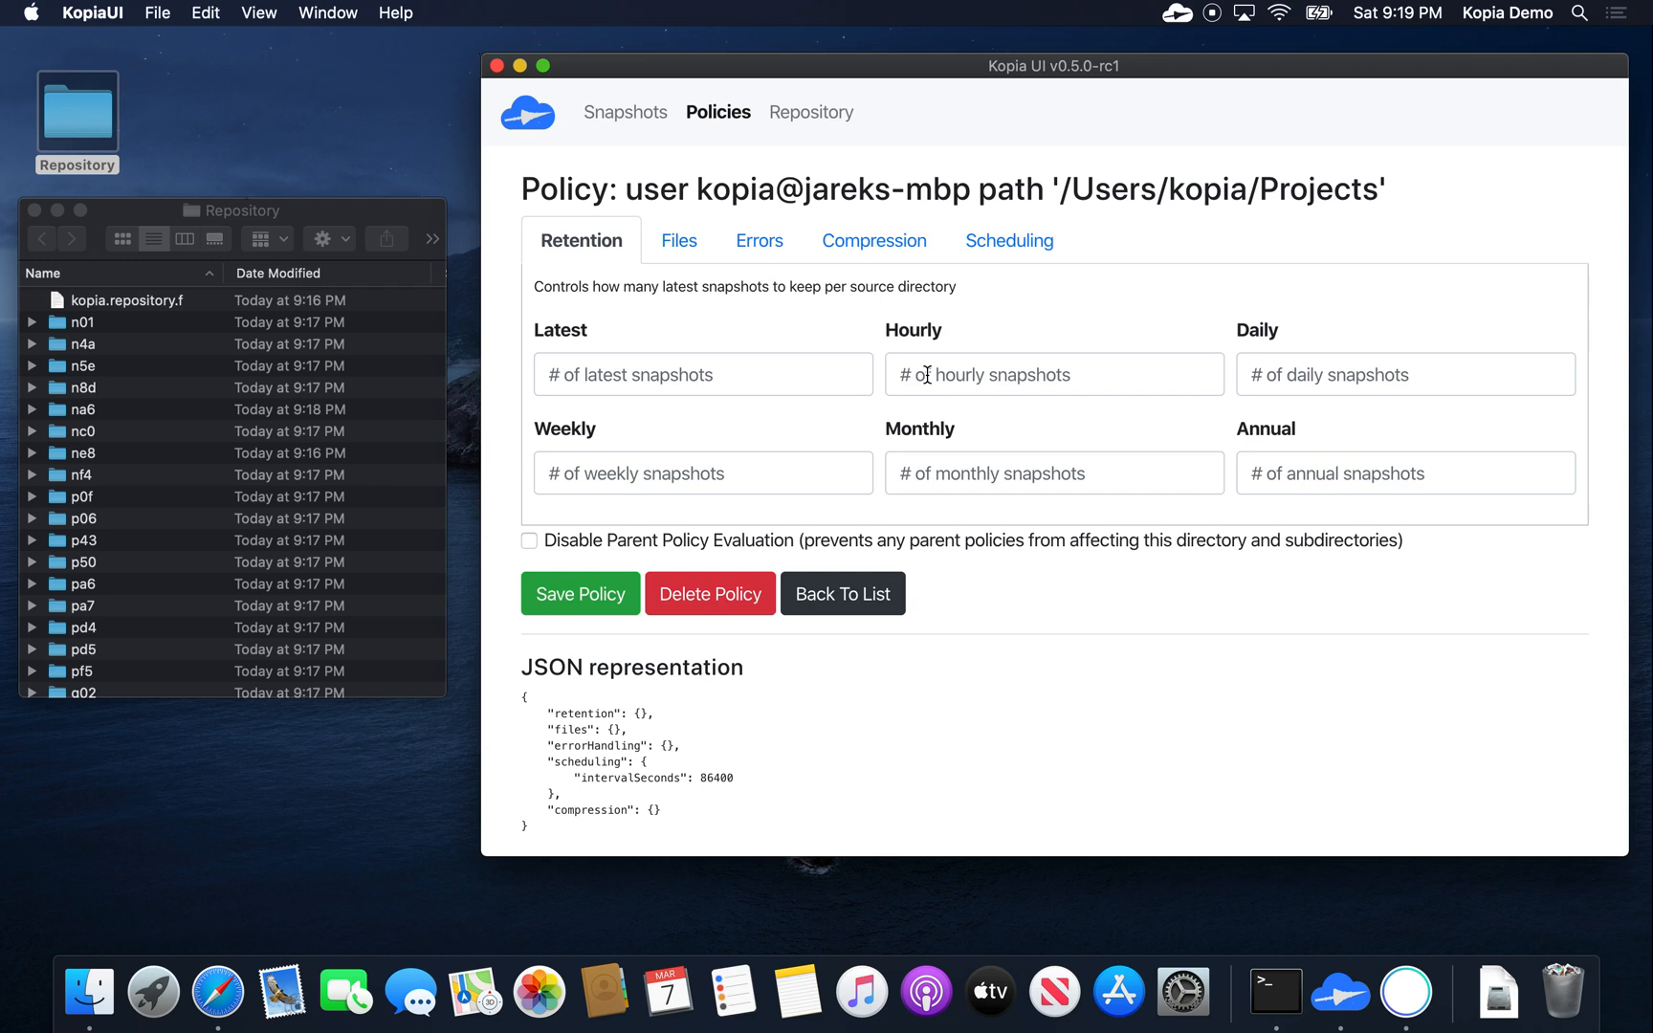
pyautogui.moveTo(956, 375)
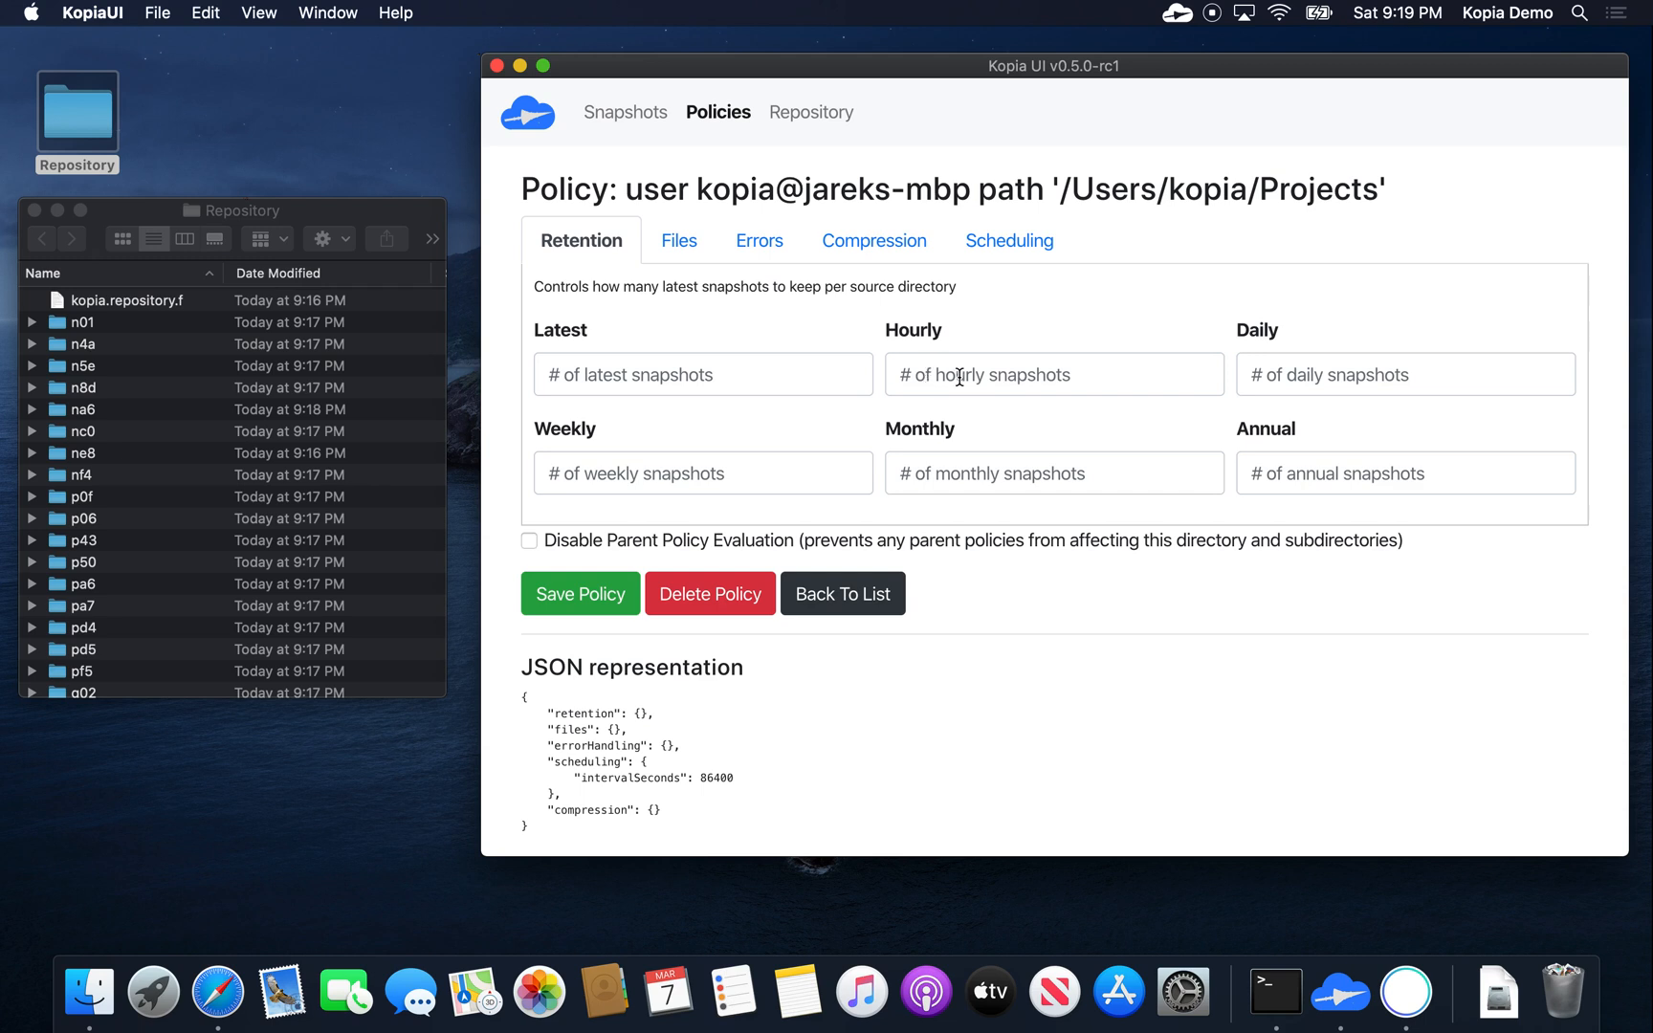
pyautogui.click(1052, 375)
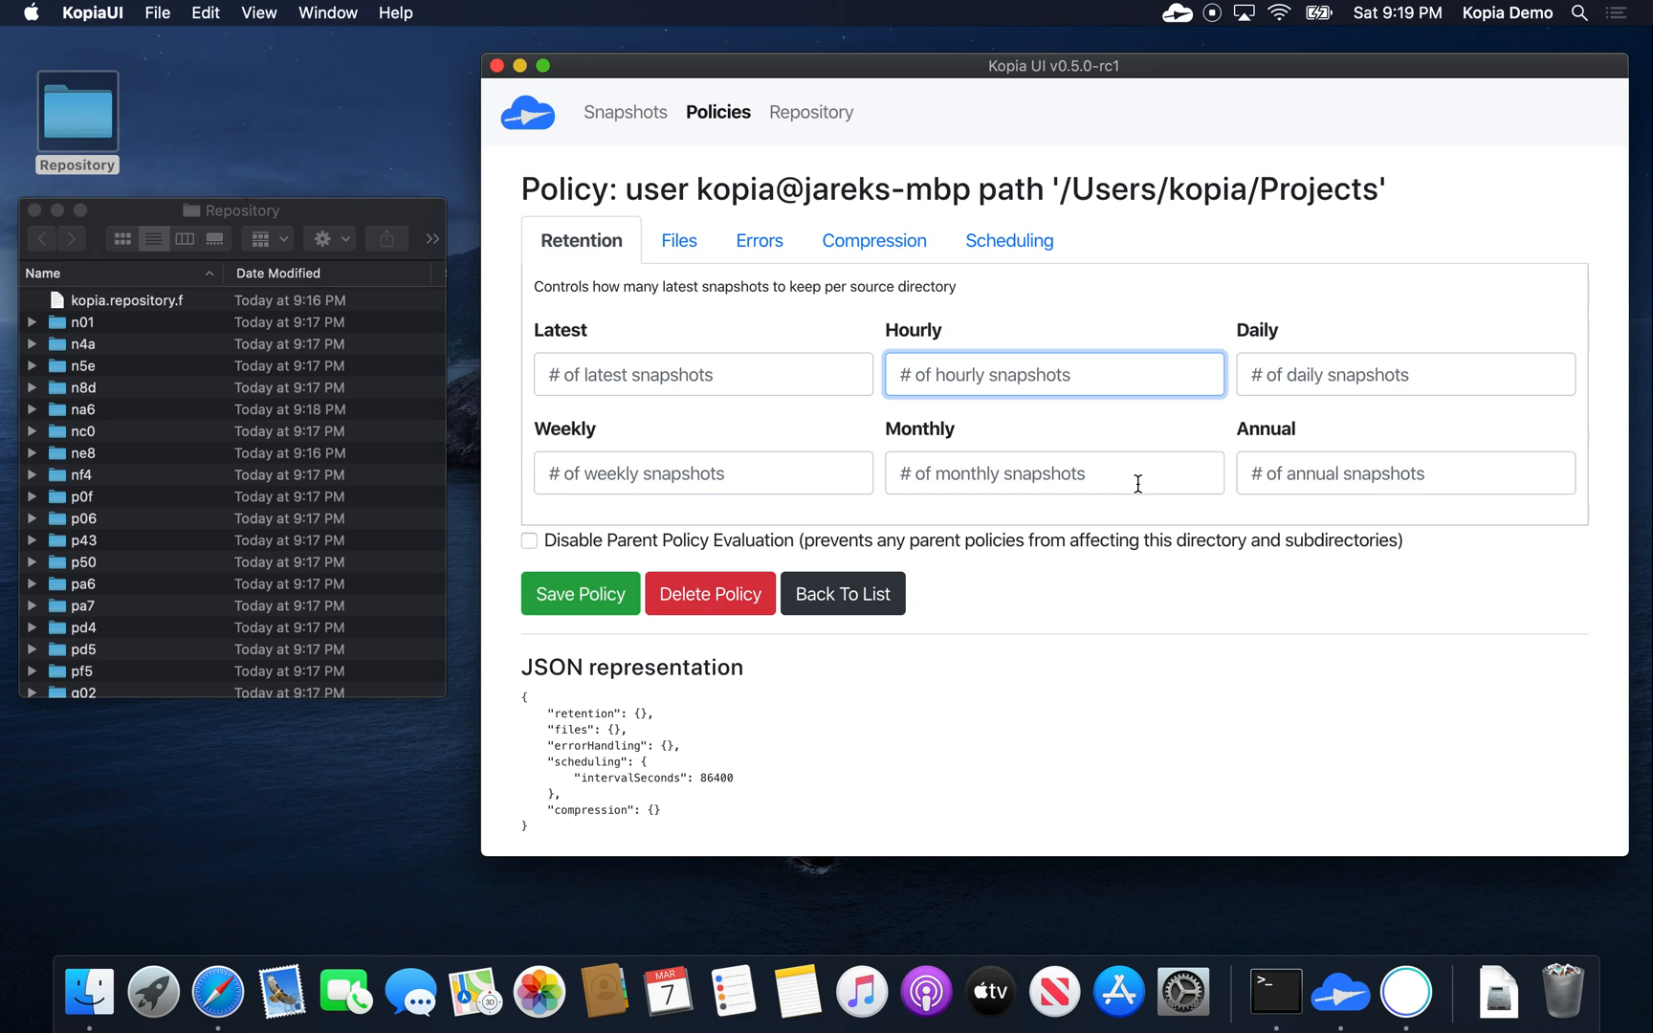
pyautogui.click(1052, 473)
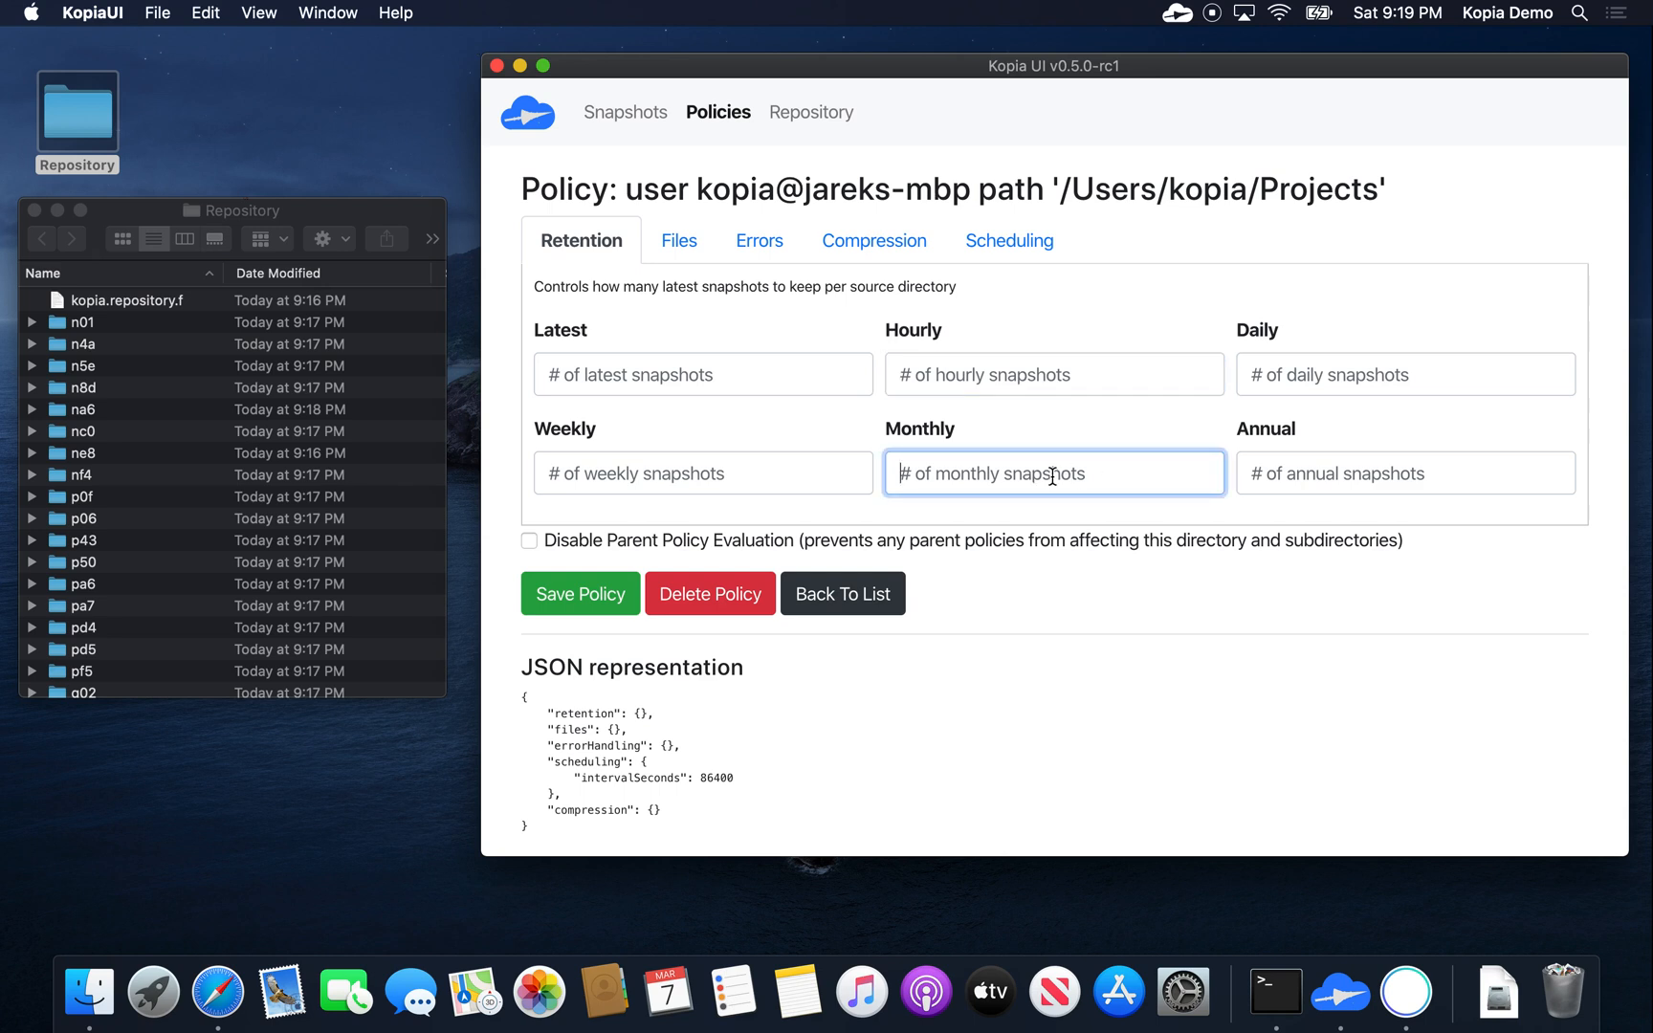
pyautogui.write('5')
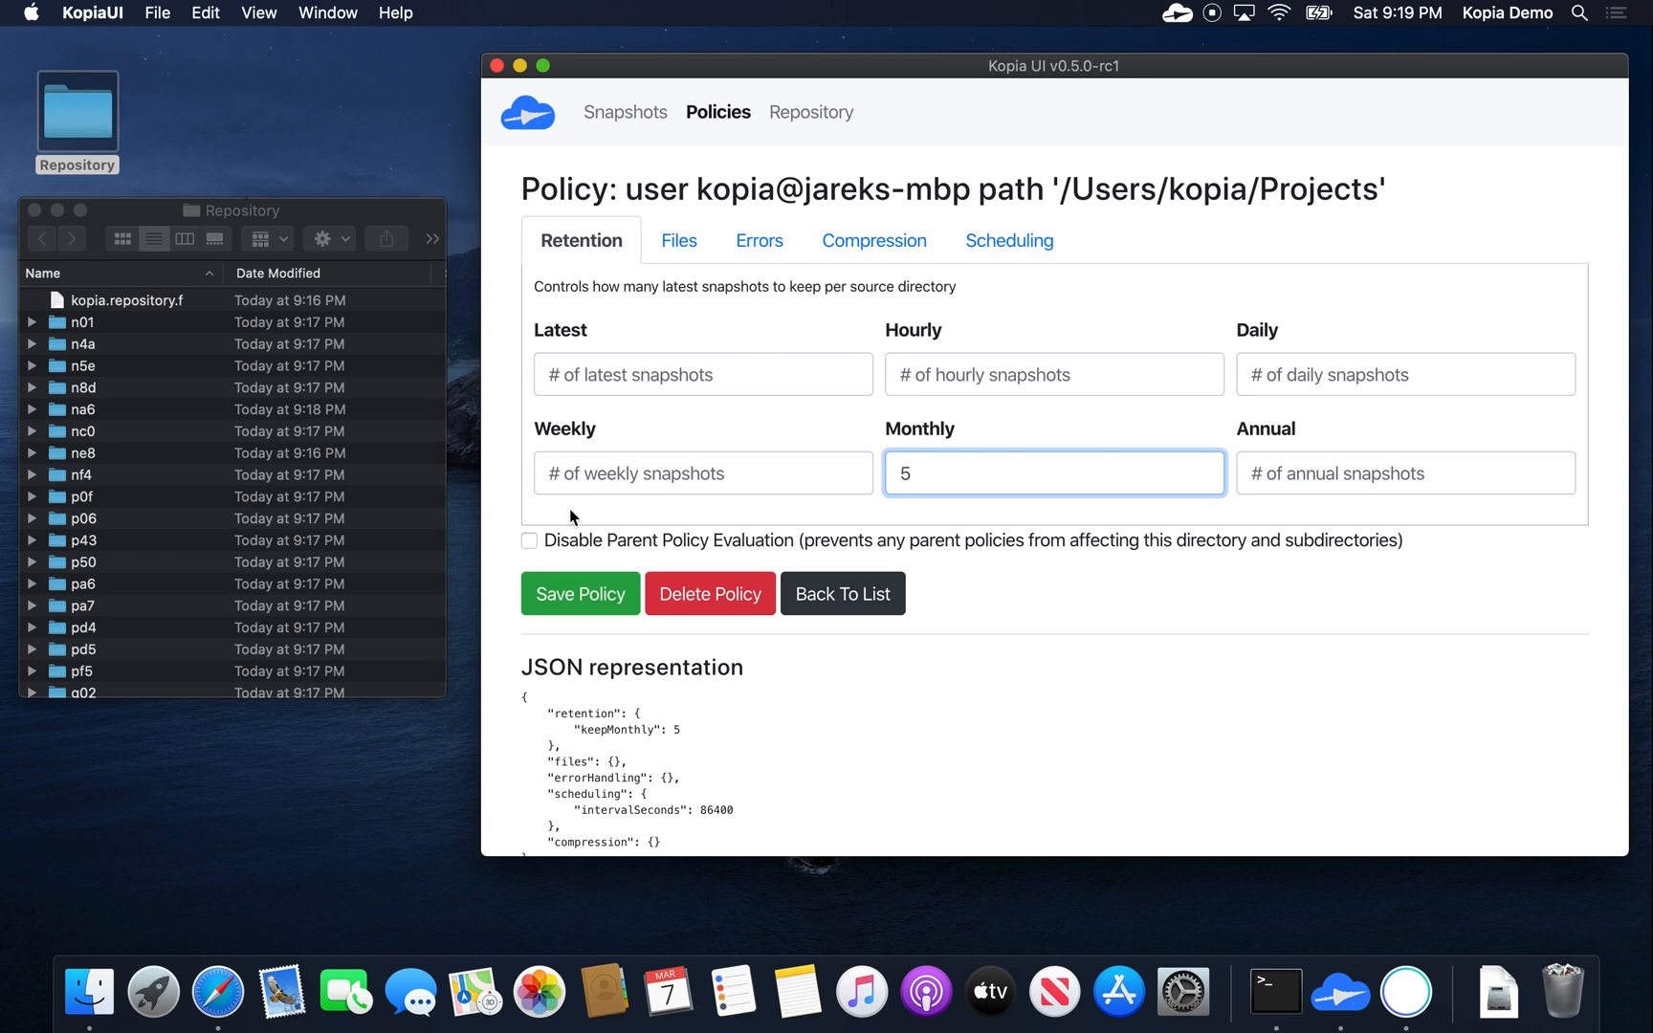
pyautogui.moveTo(679, 242)
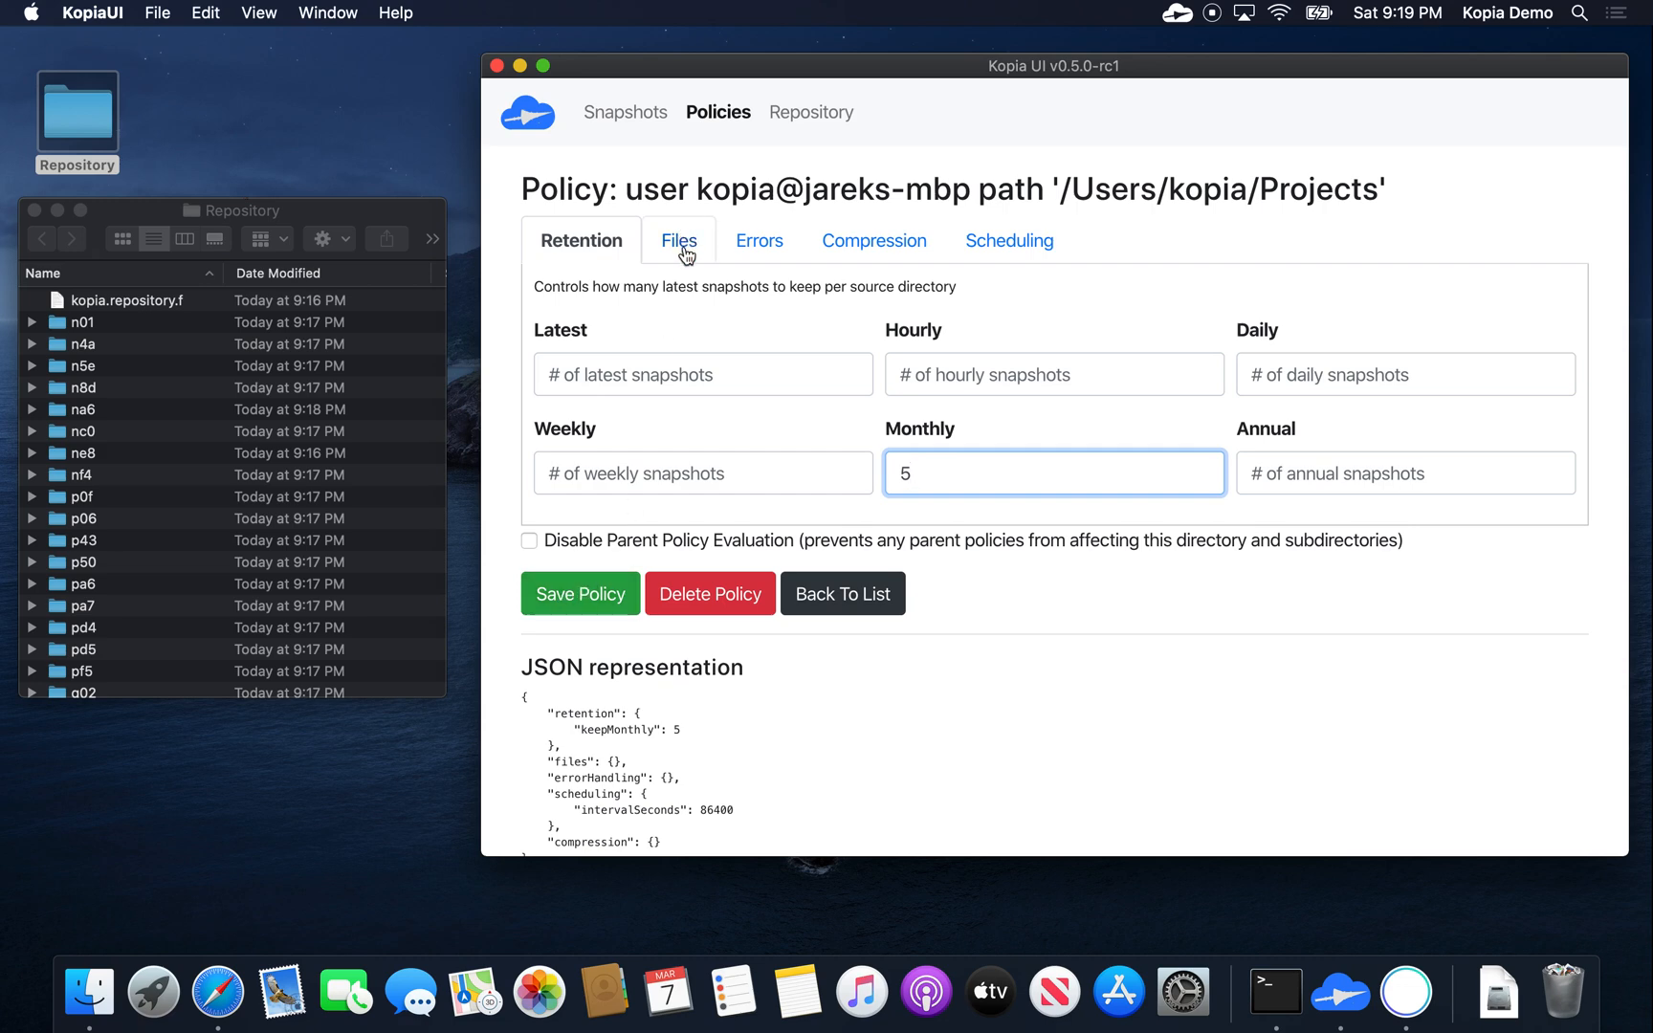
# Step: Add ignore rules *.jpeg and *.svg to the Projects policy's Files settings
pyautogui.click(678, 241)
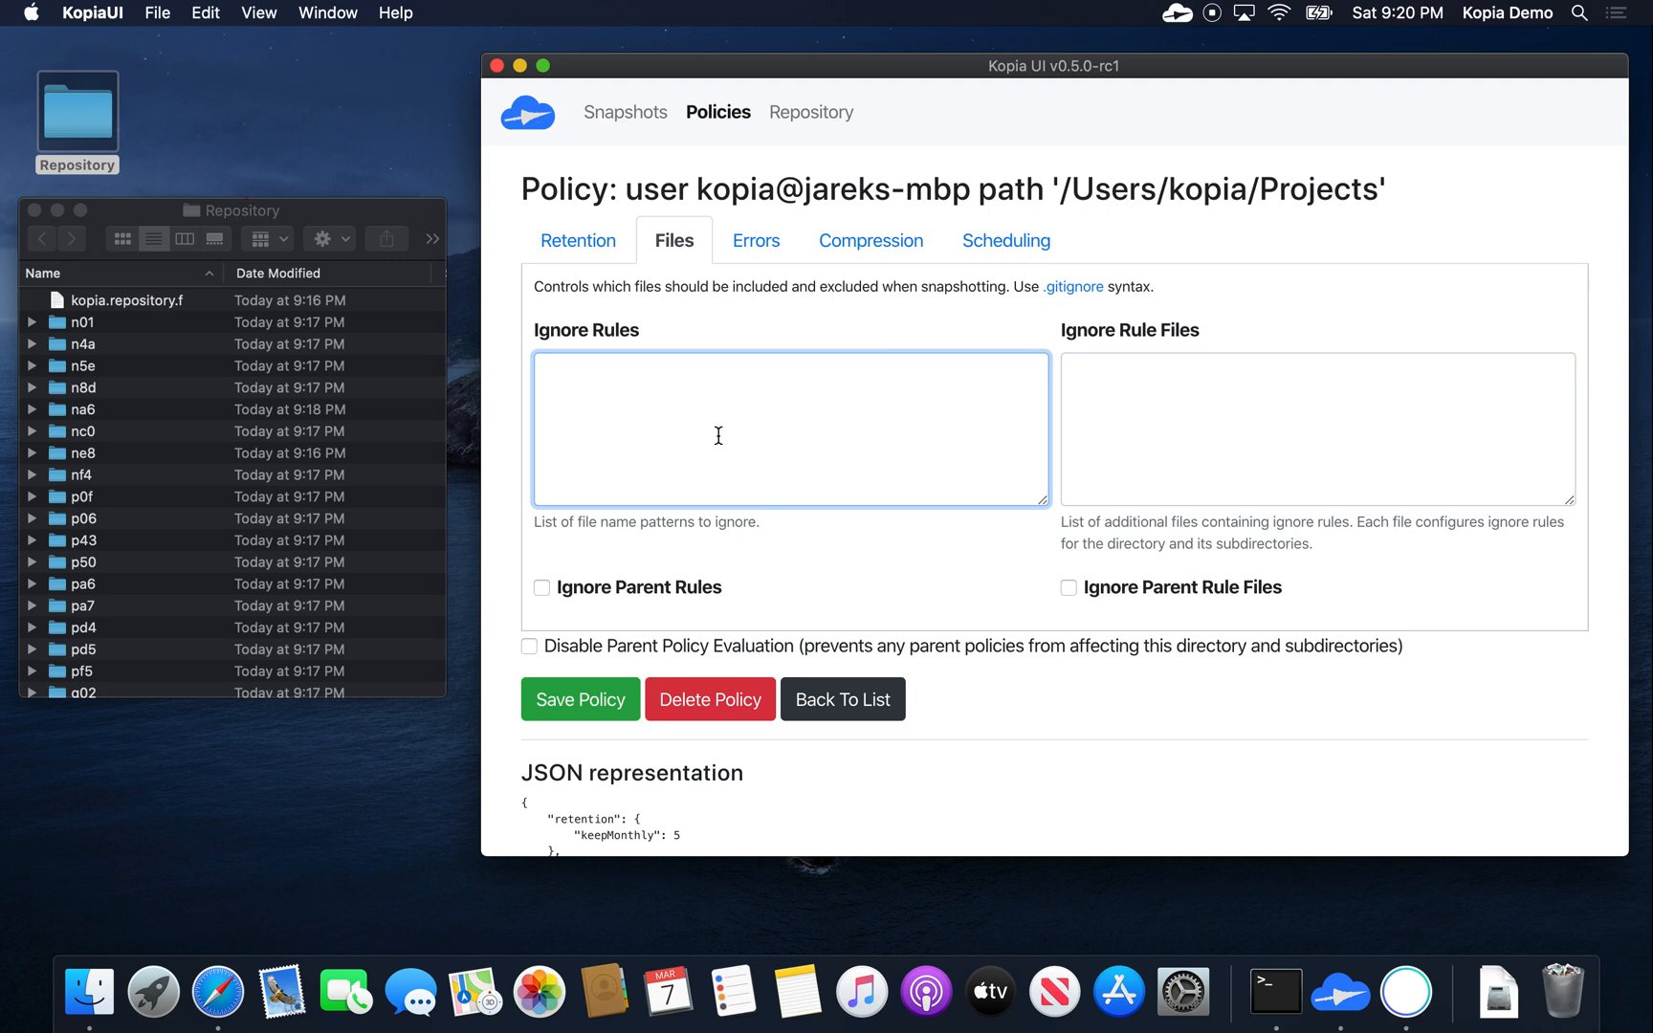
pyautogui.write('*.jpeg')
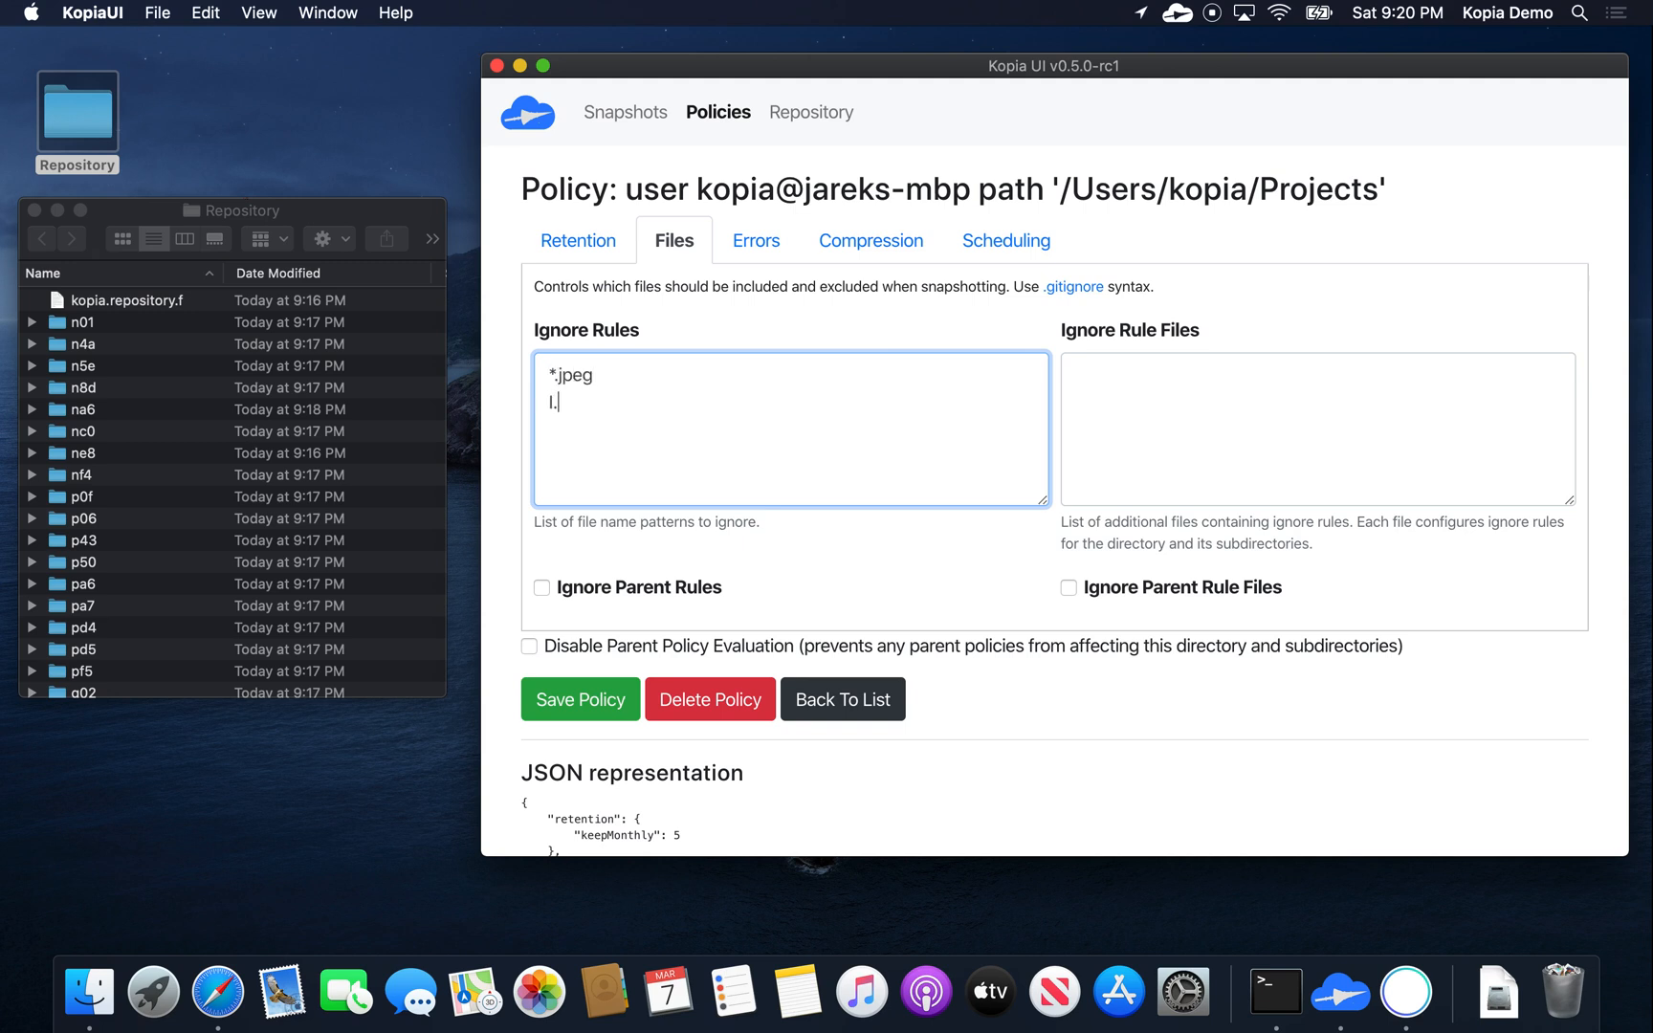
pyautogui.write('*.svg')
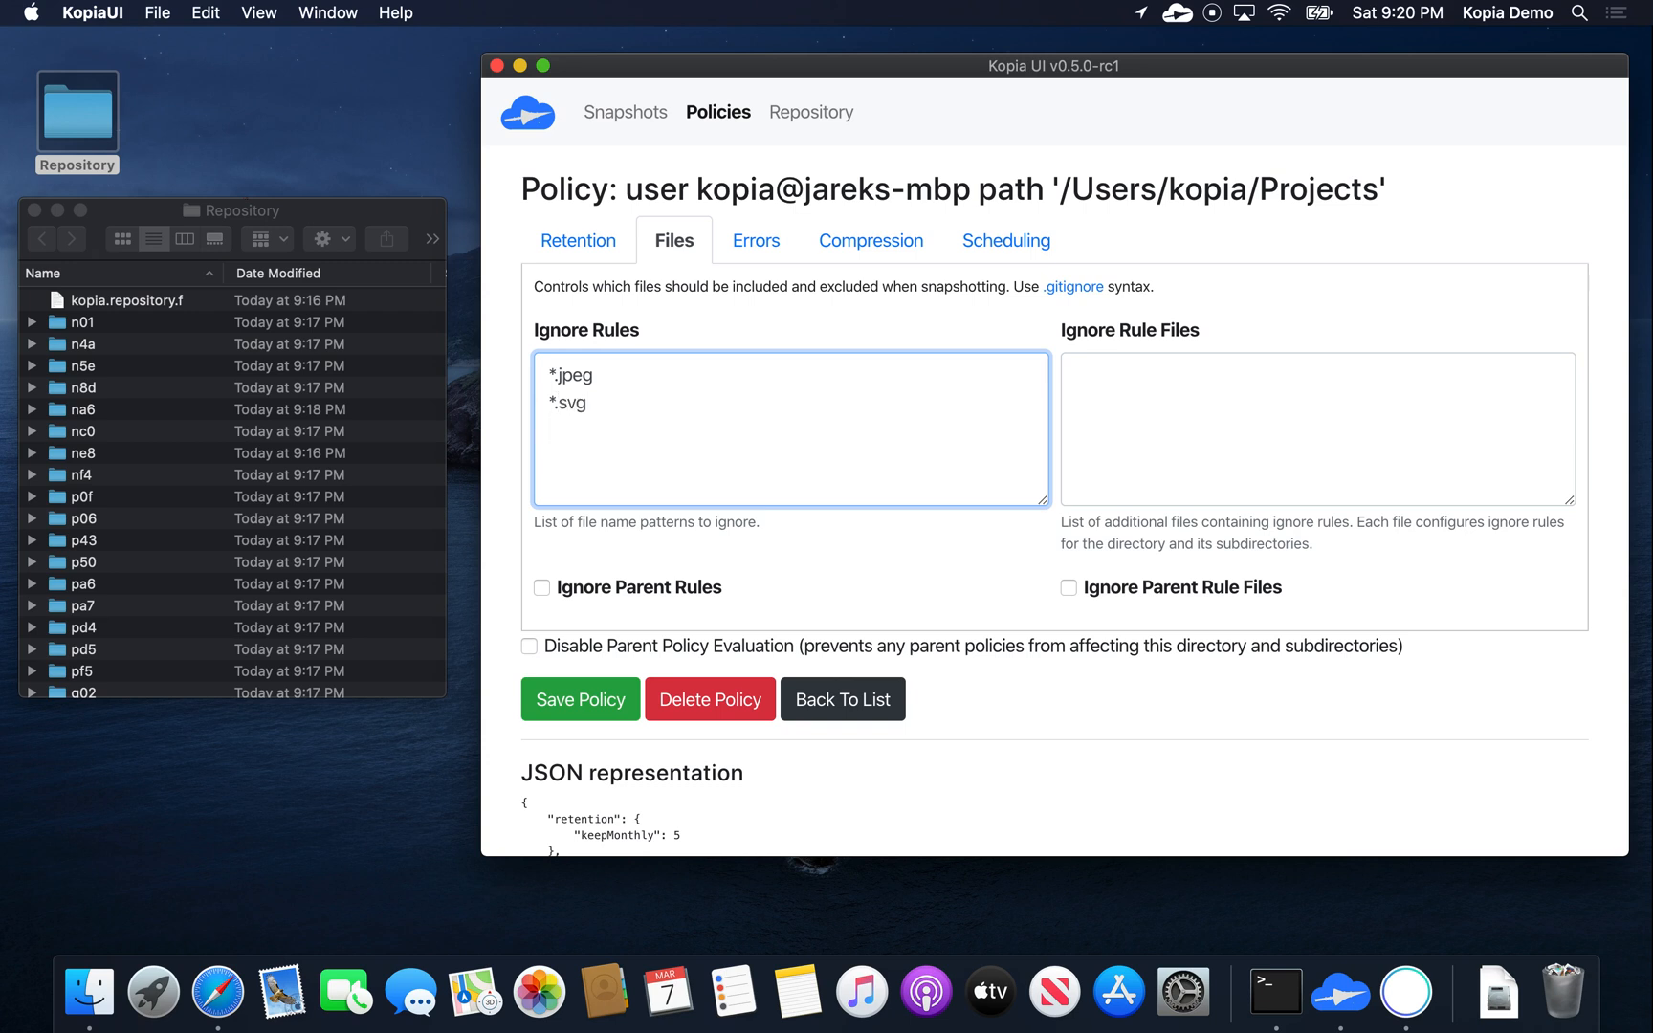
pyautogui.moveTo(756, 241)
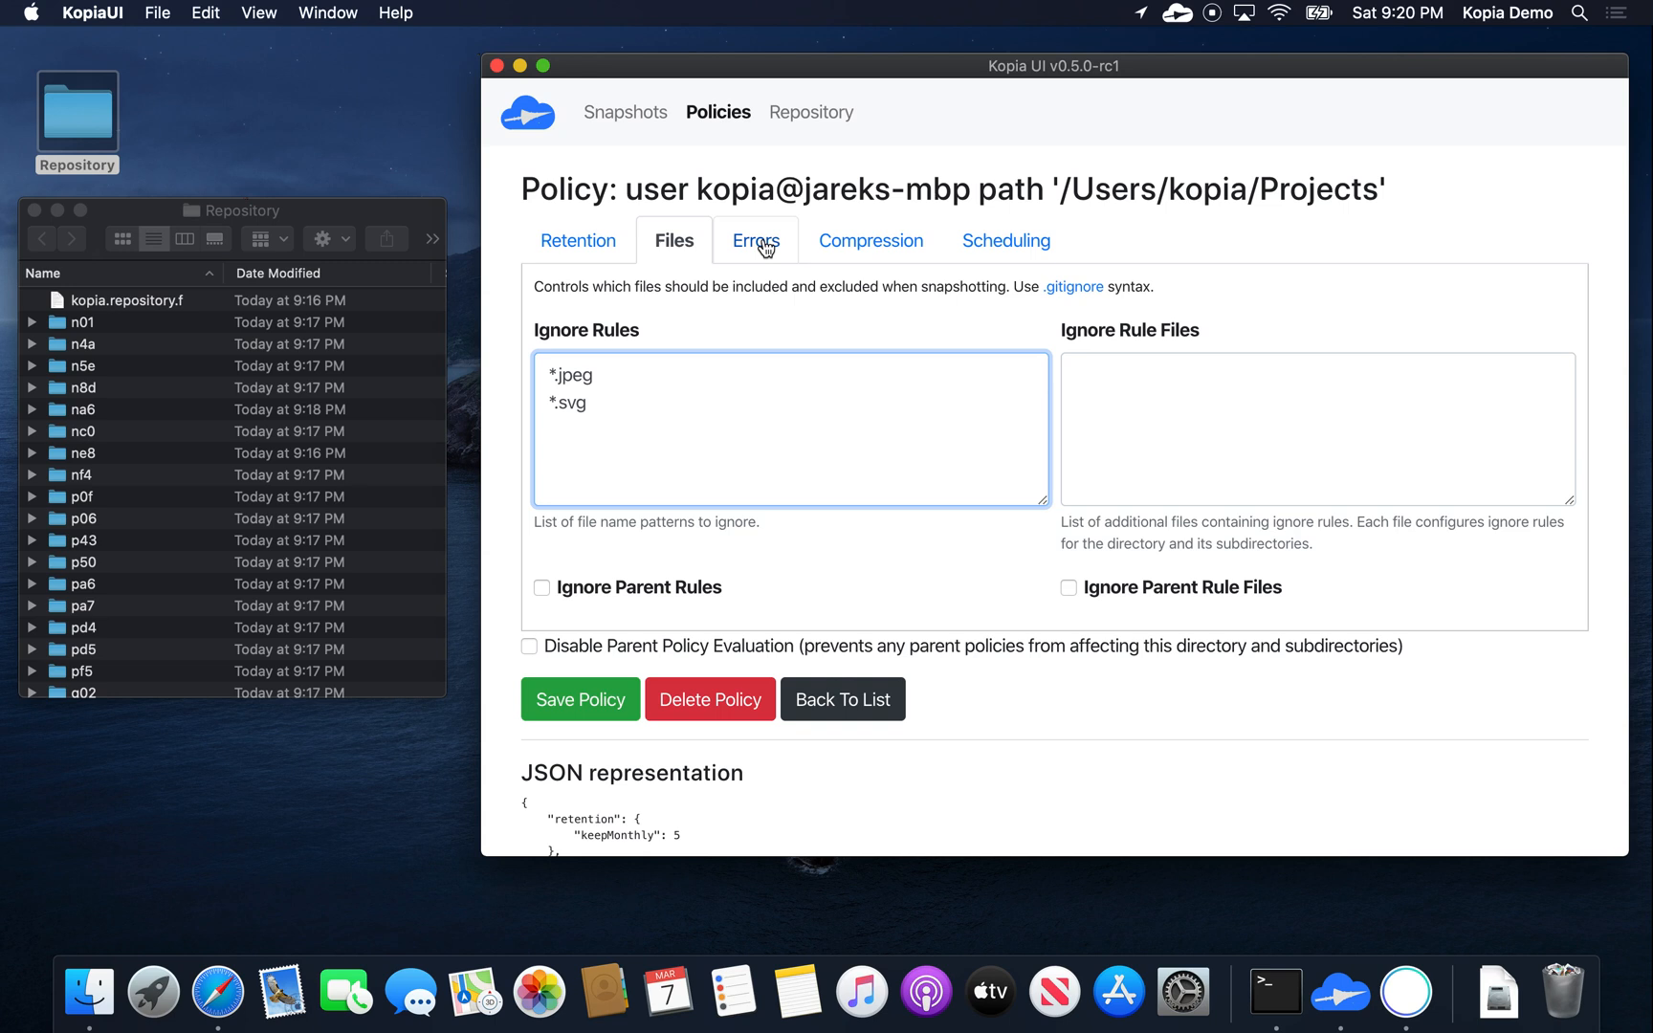
pyautogui.moveTo(765, 252)
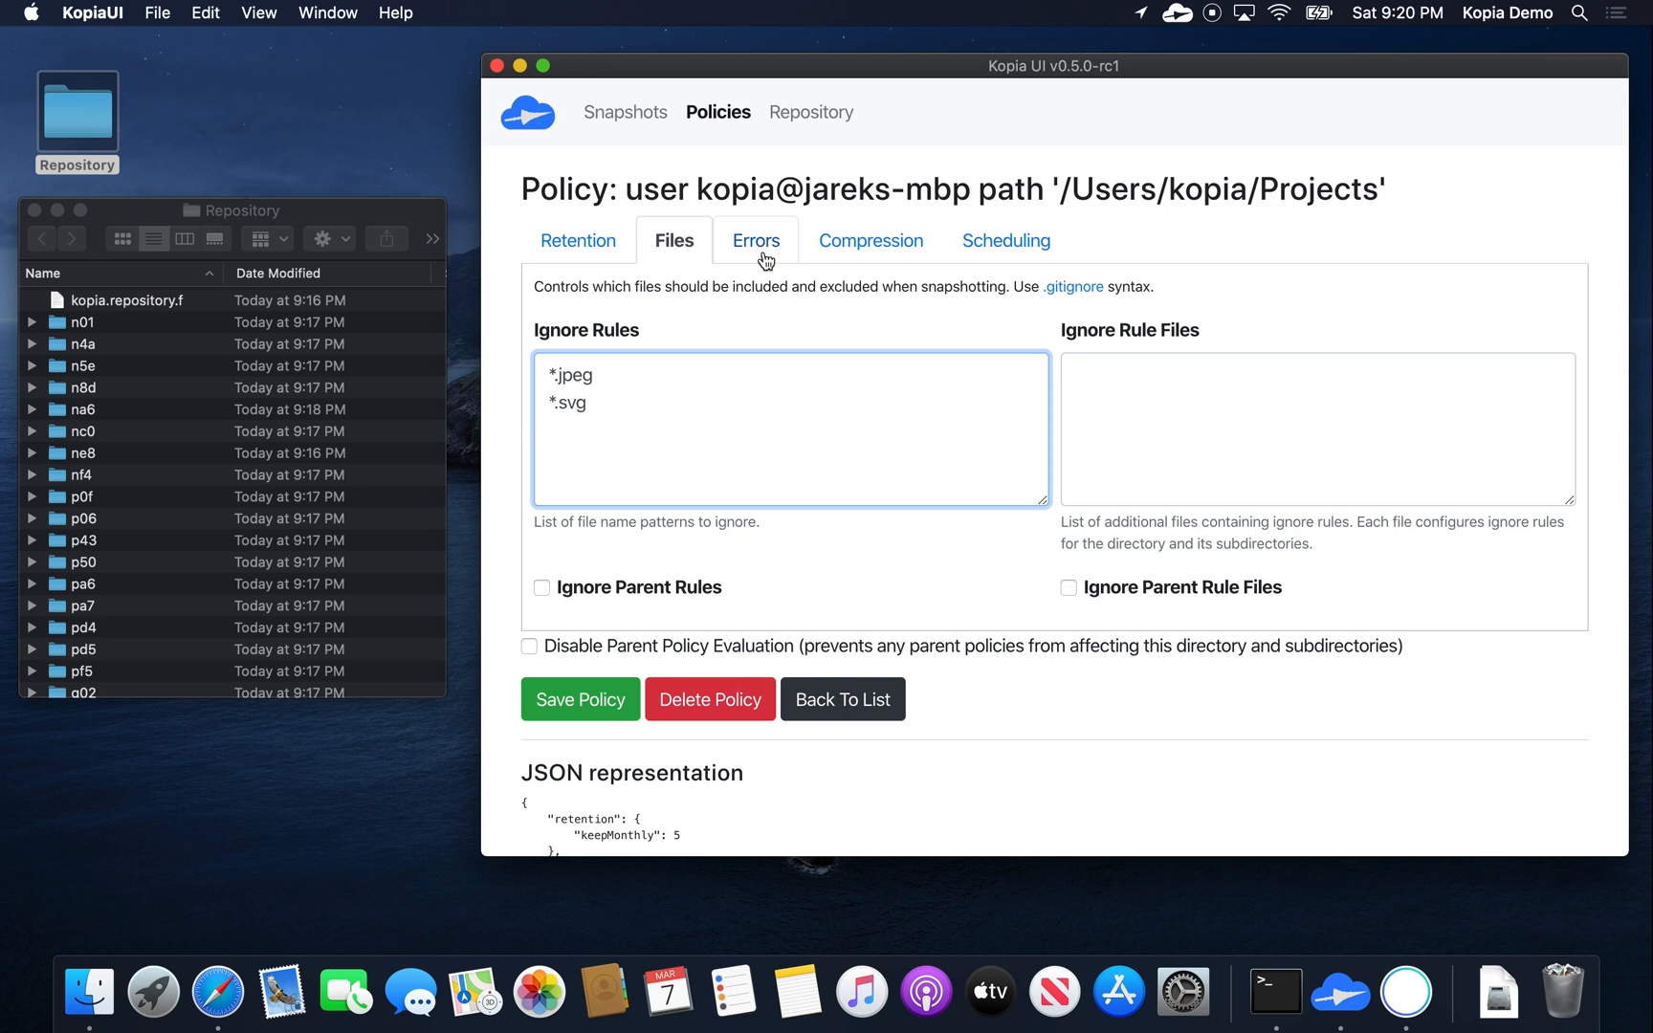
# Step: Review error handling, keep compression (none), confirm the 86400-second schedule and recheck the ignore rules
pyautogui.click(756, 241)
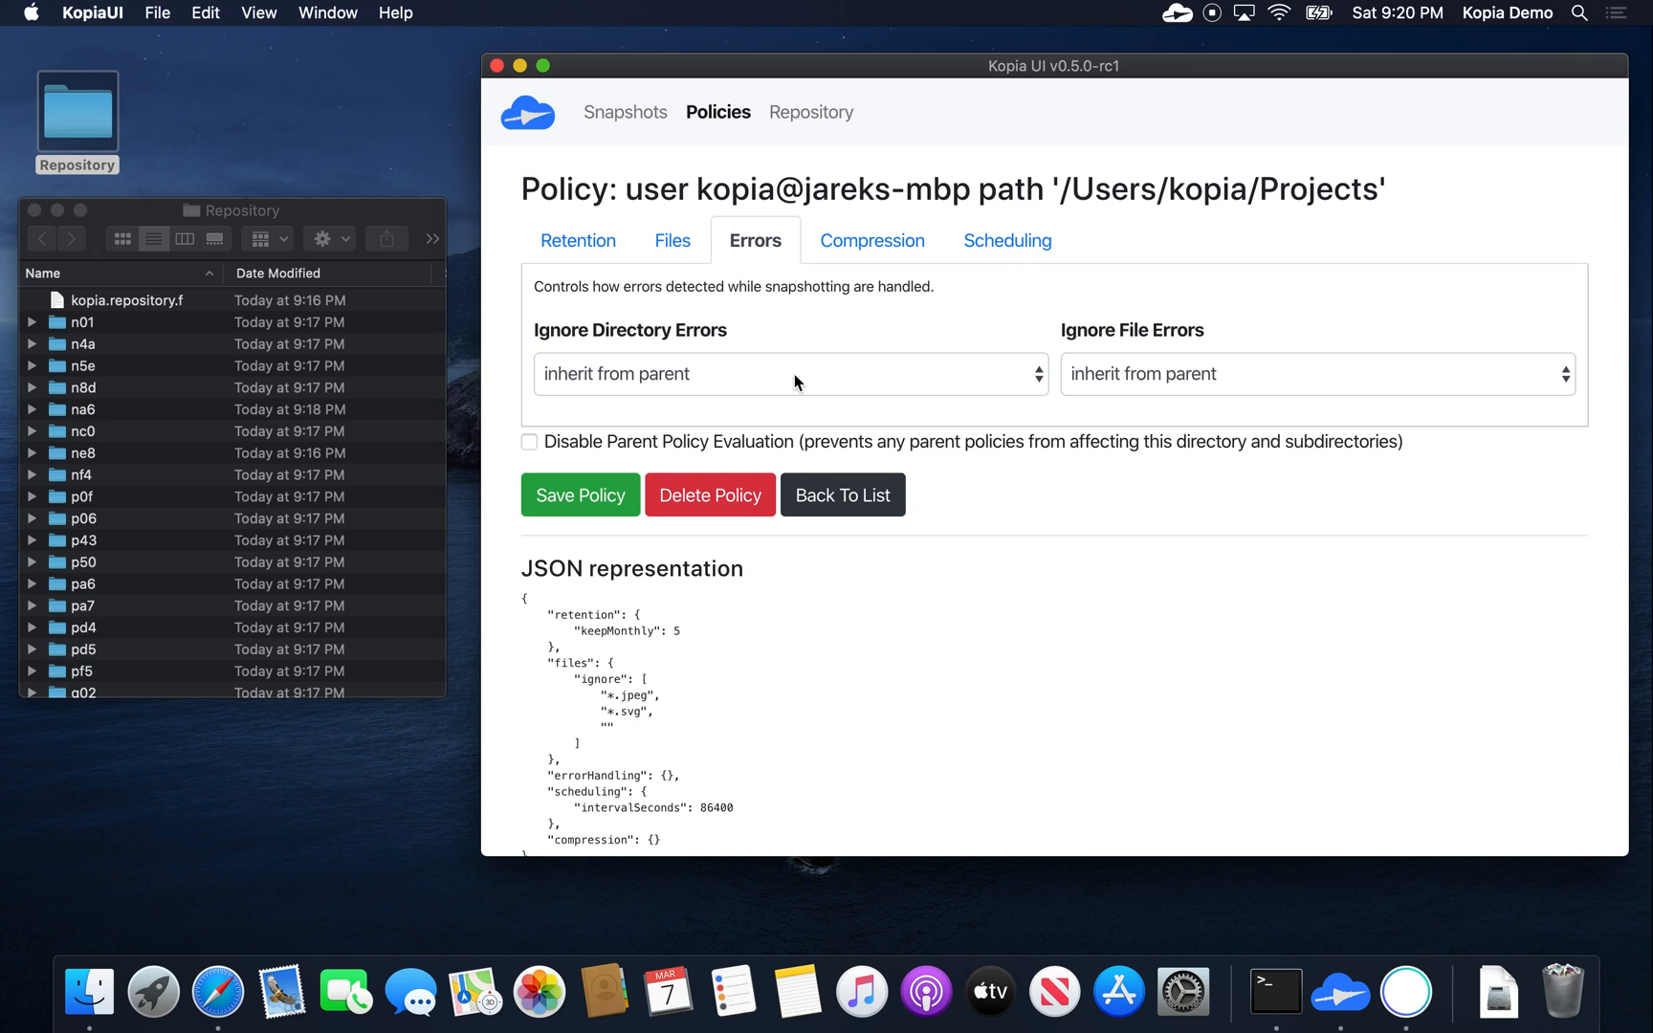
pyautogui.click(788, 373)
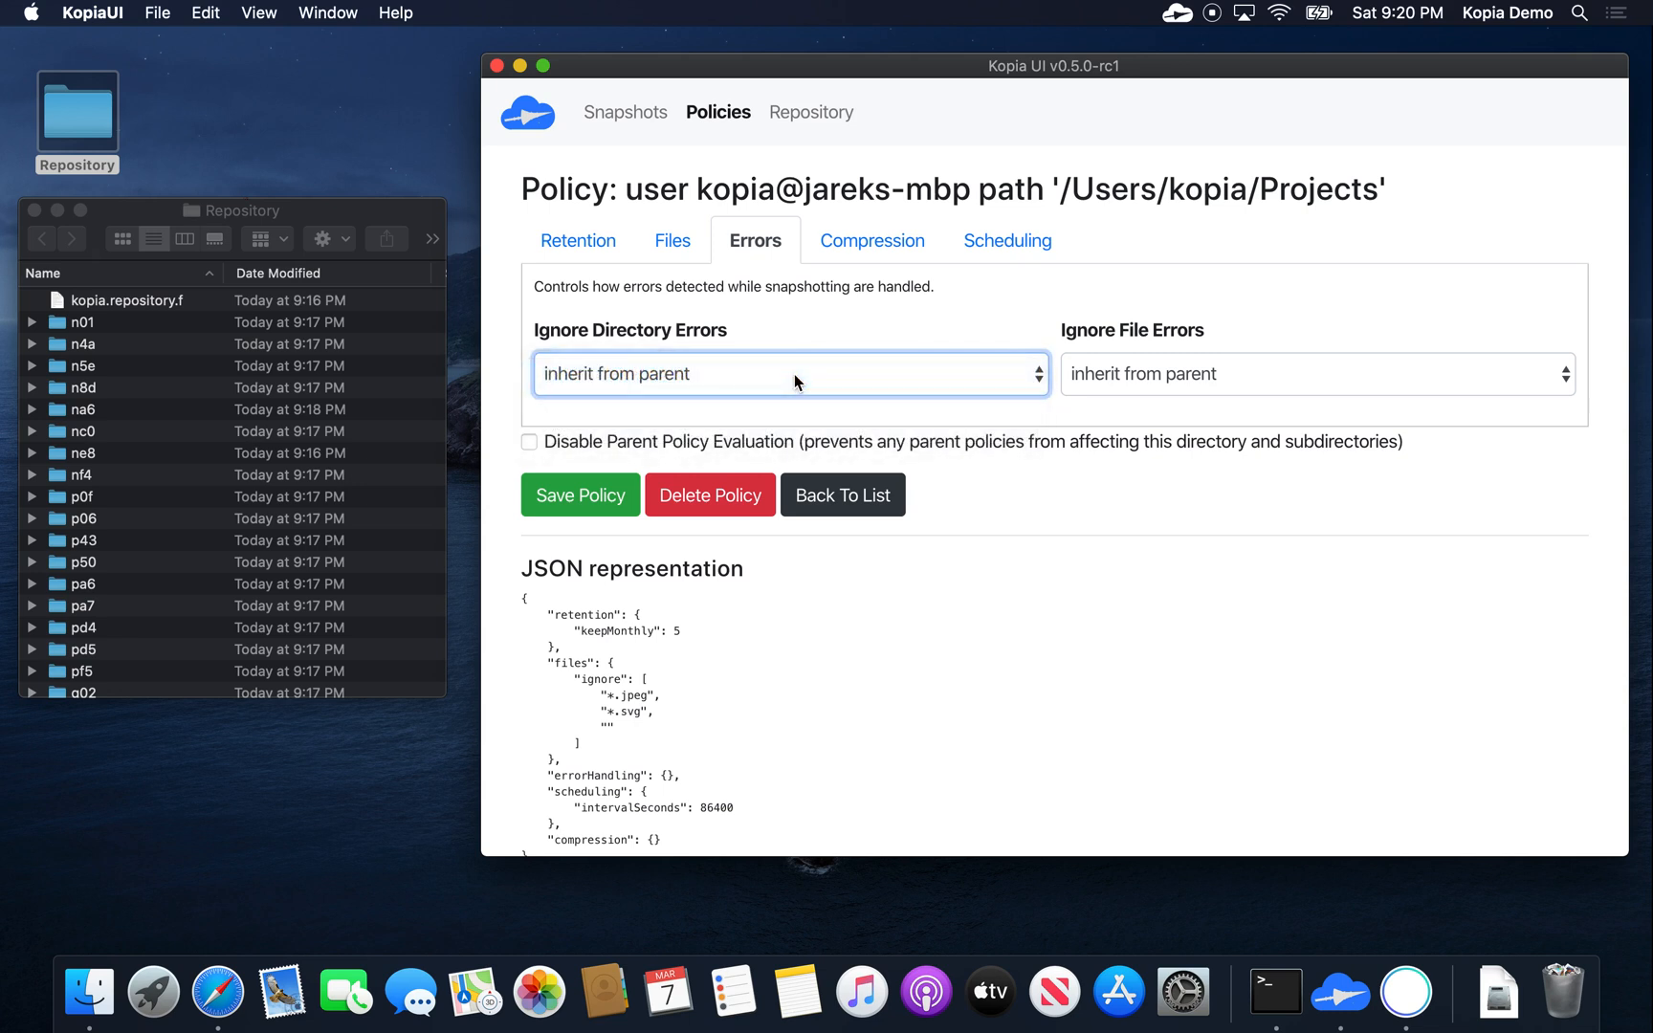
pyautogui.click(871, 241)
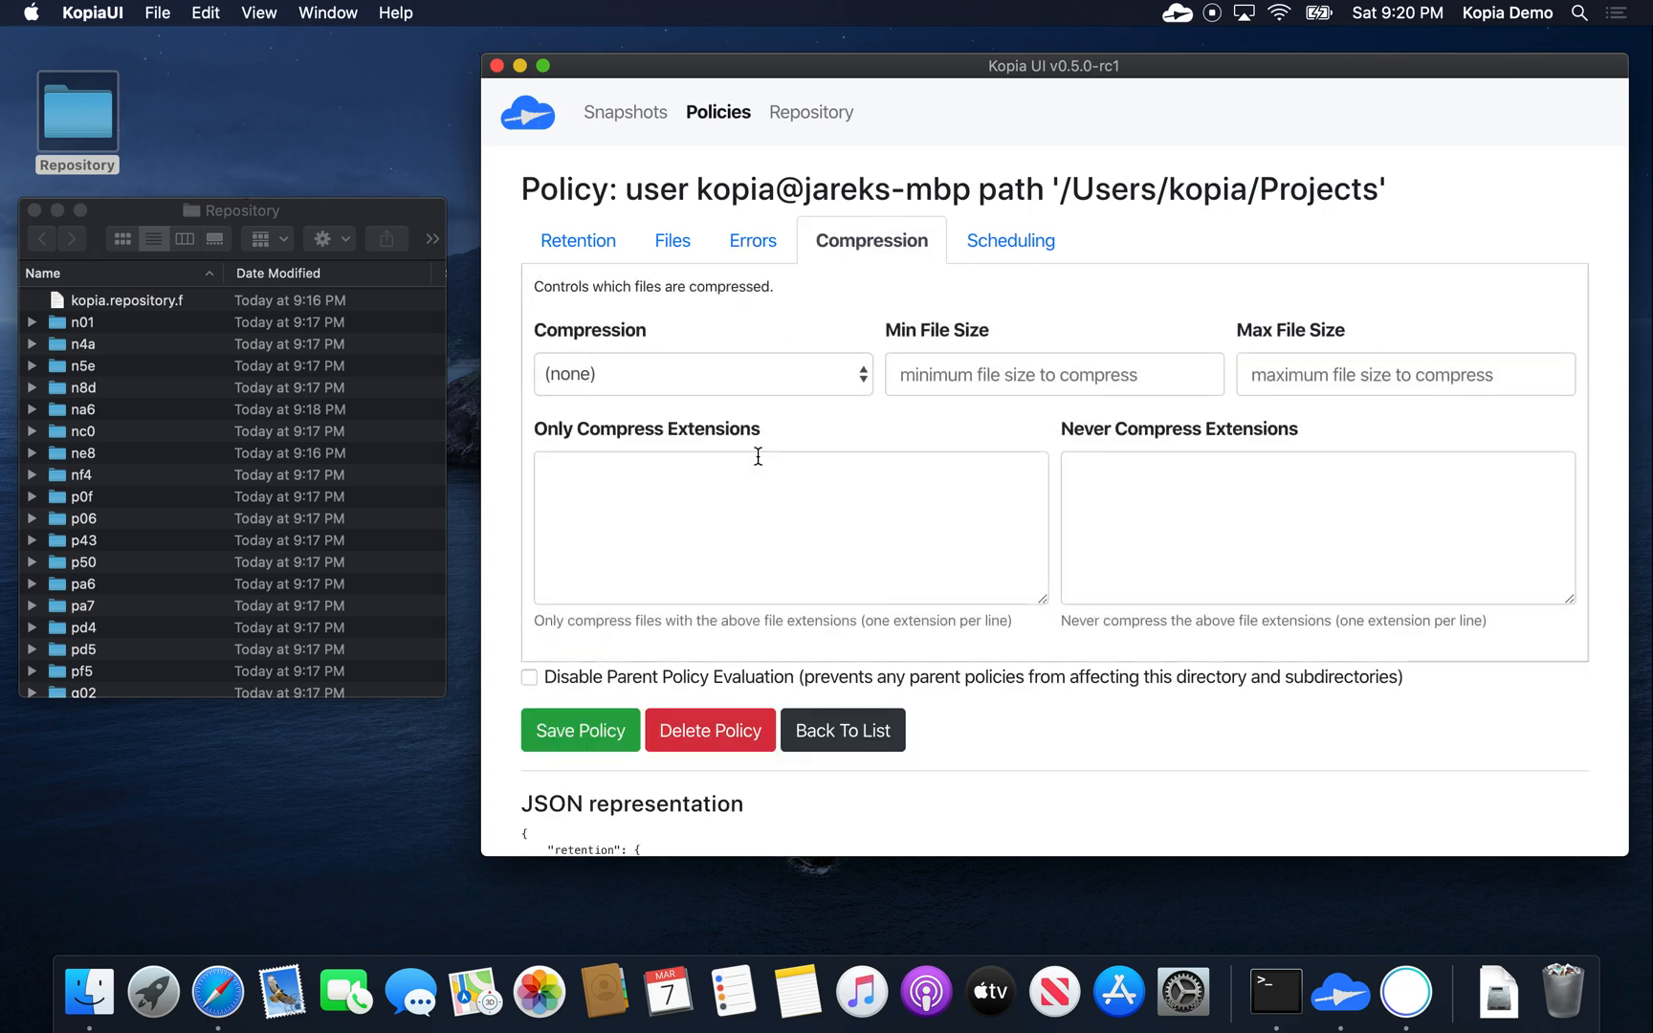
pyautogui.click(700, 373)
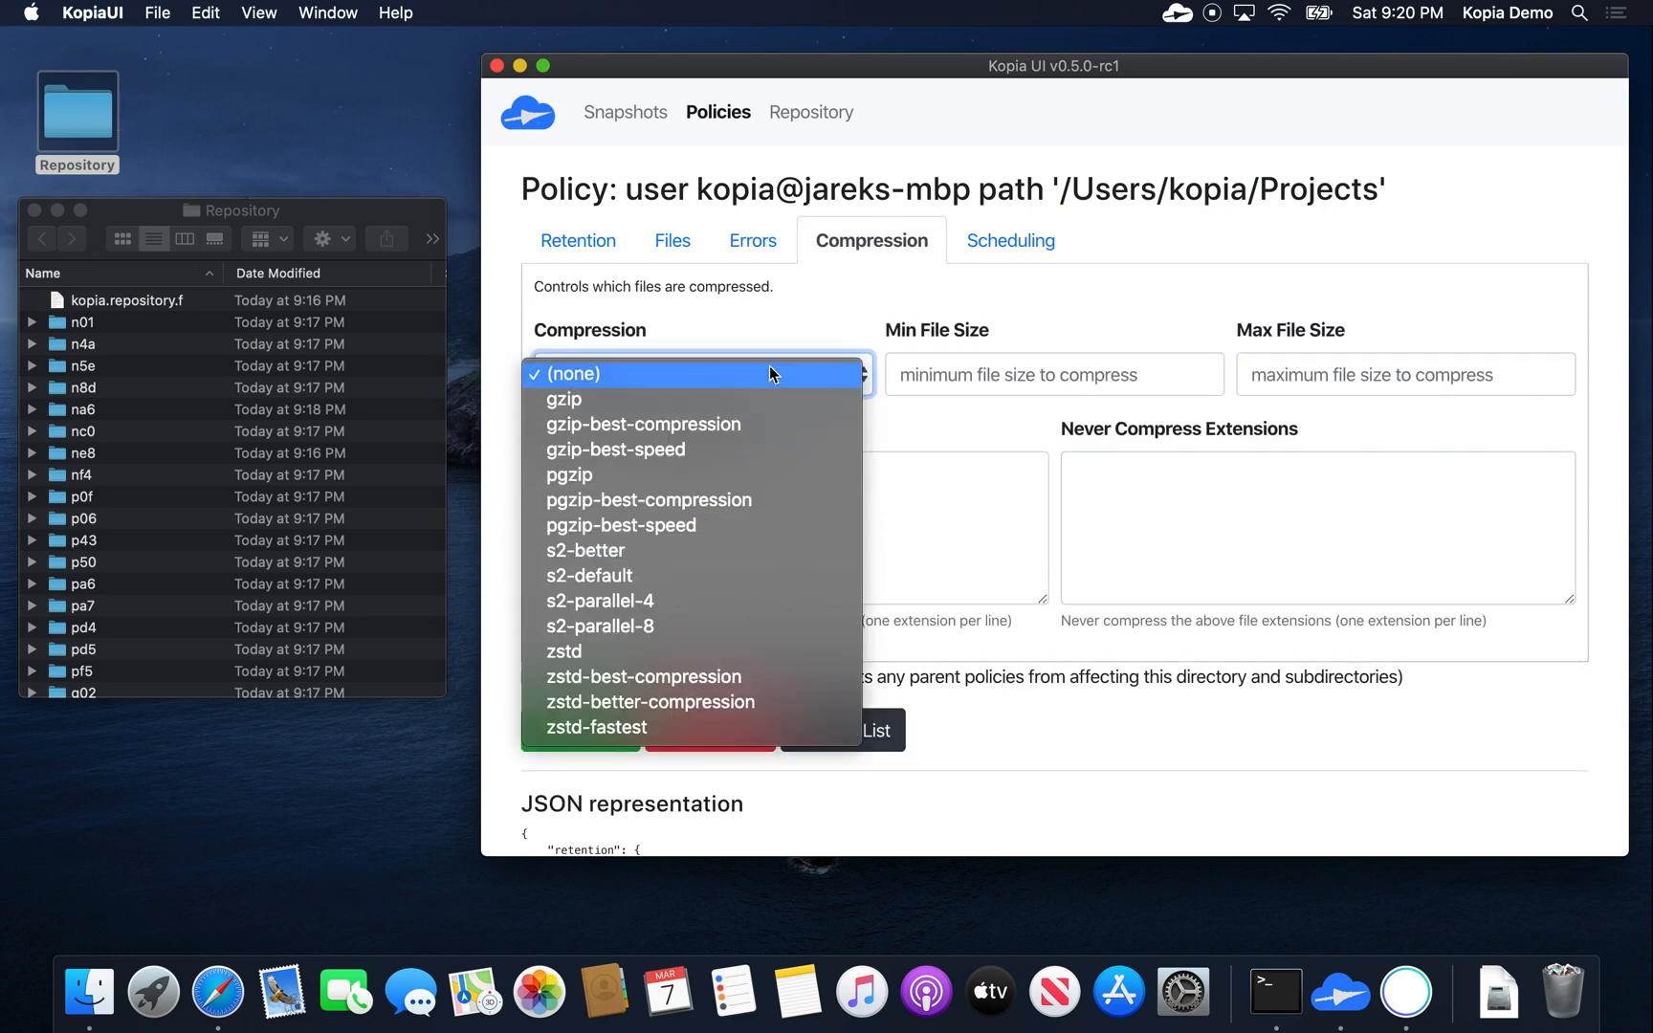
pyautogui.click(1004, 241)
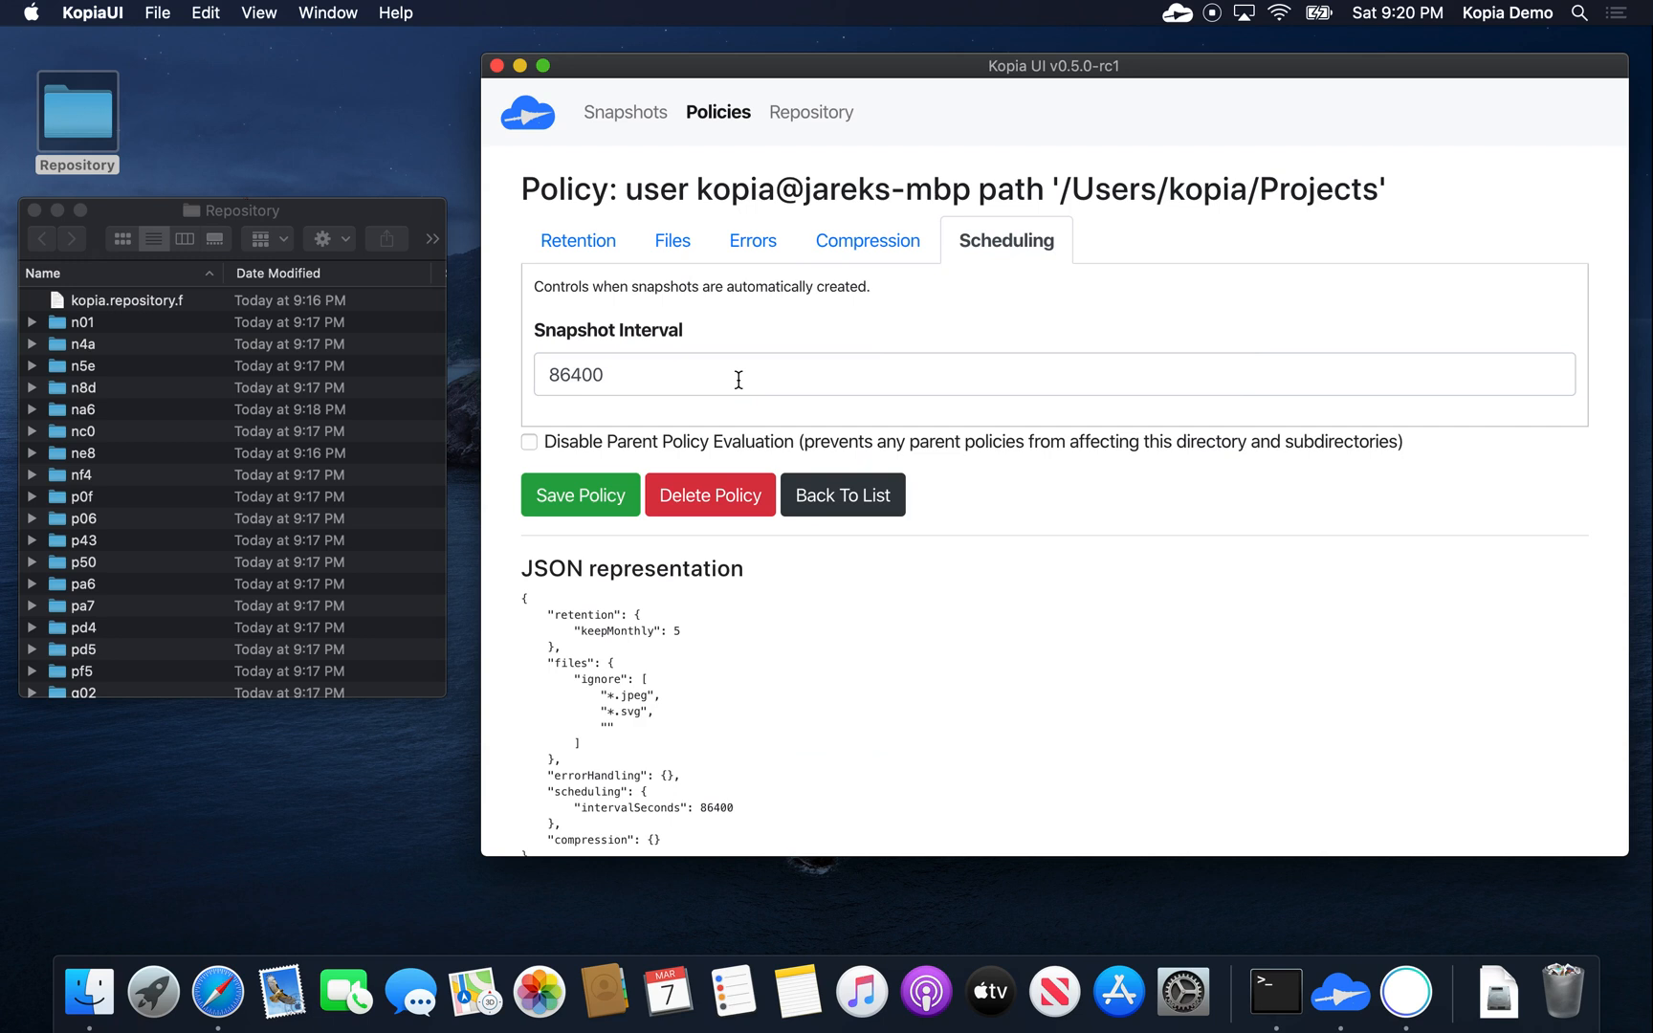
pyautogui.moveTo(671, 241)
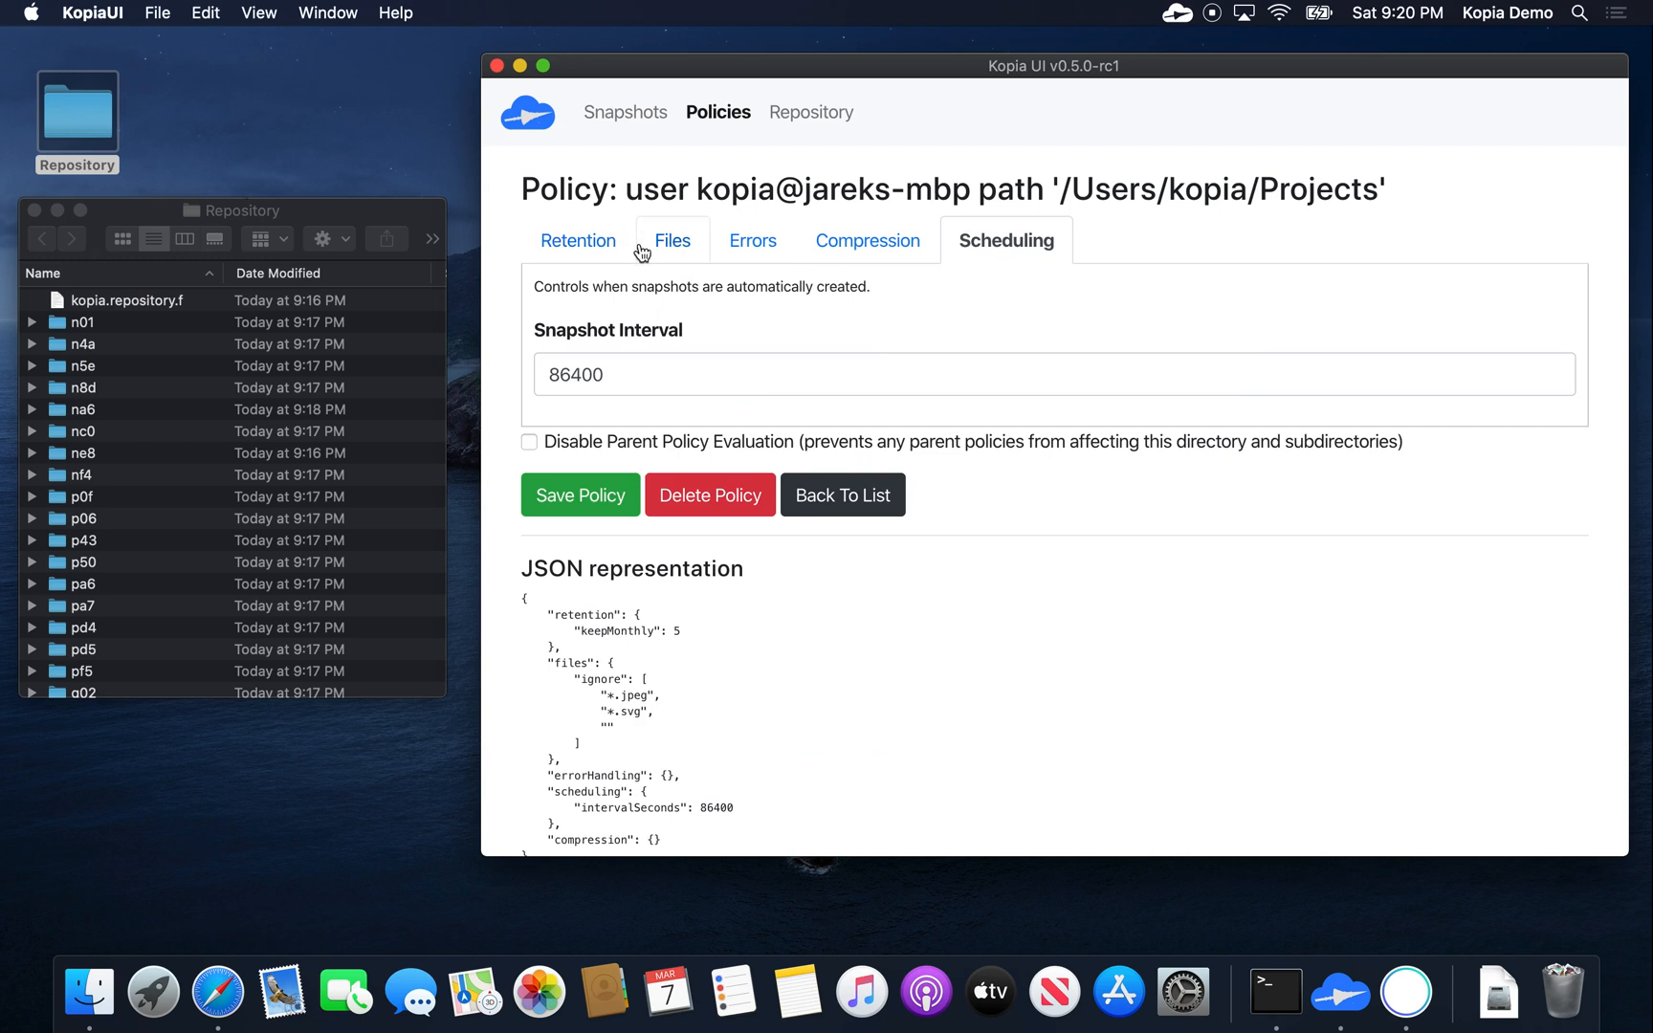
pyautogui.click(674, 241)
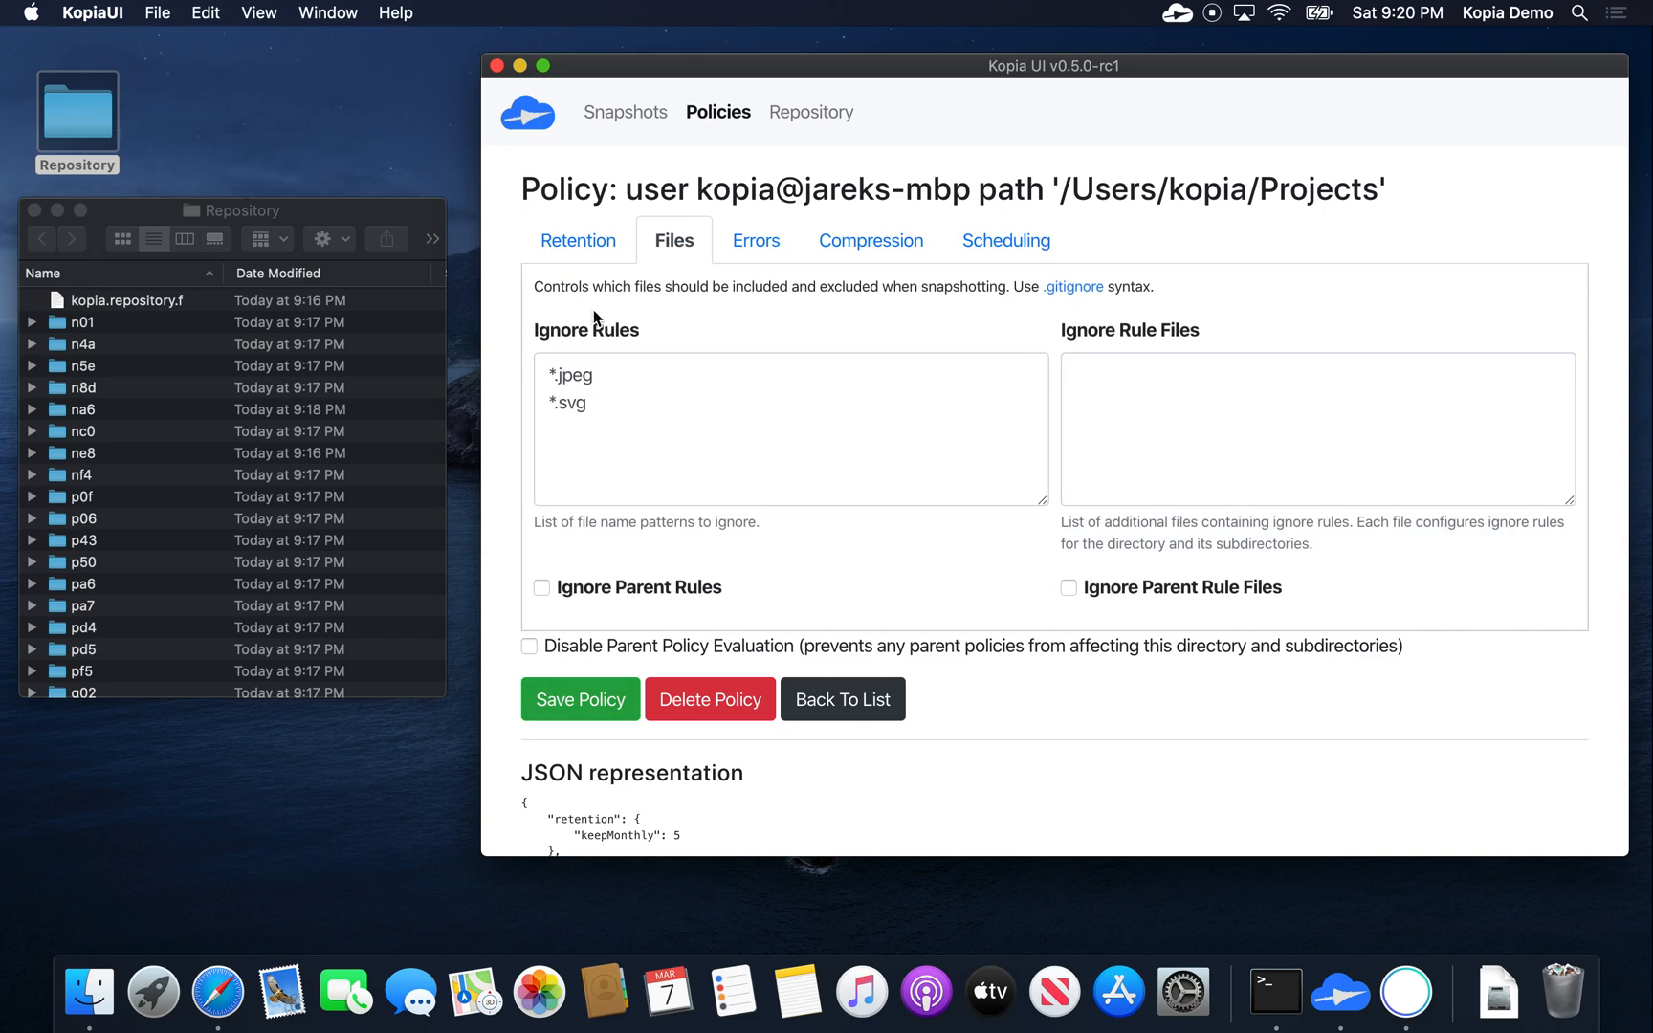
# Step: Save the Projects policy and take a fresh 48.2 MB snapshot of /Users/kopia/Projects
pyautogui.click(842, 698)
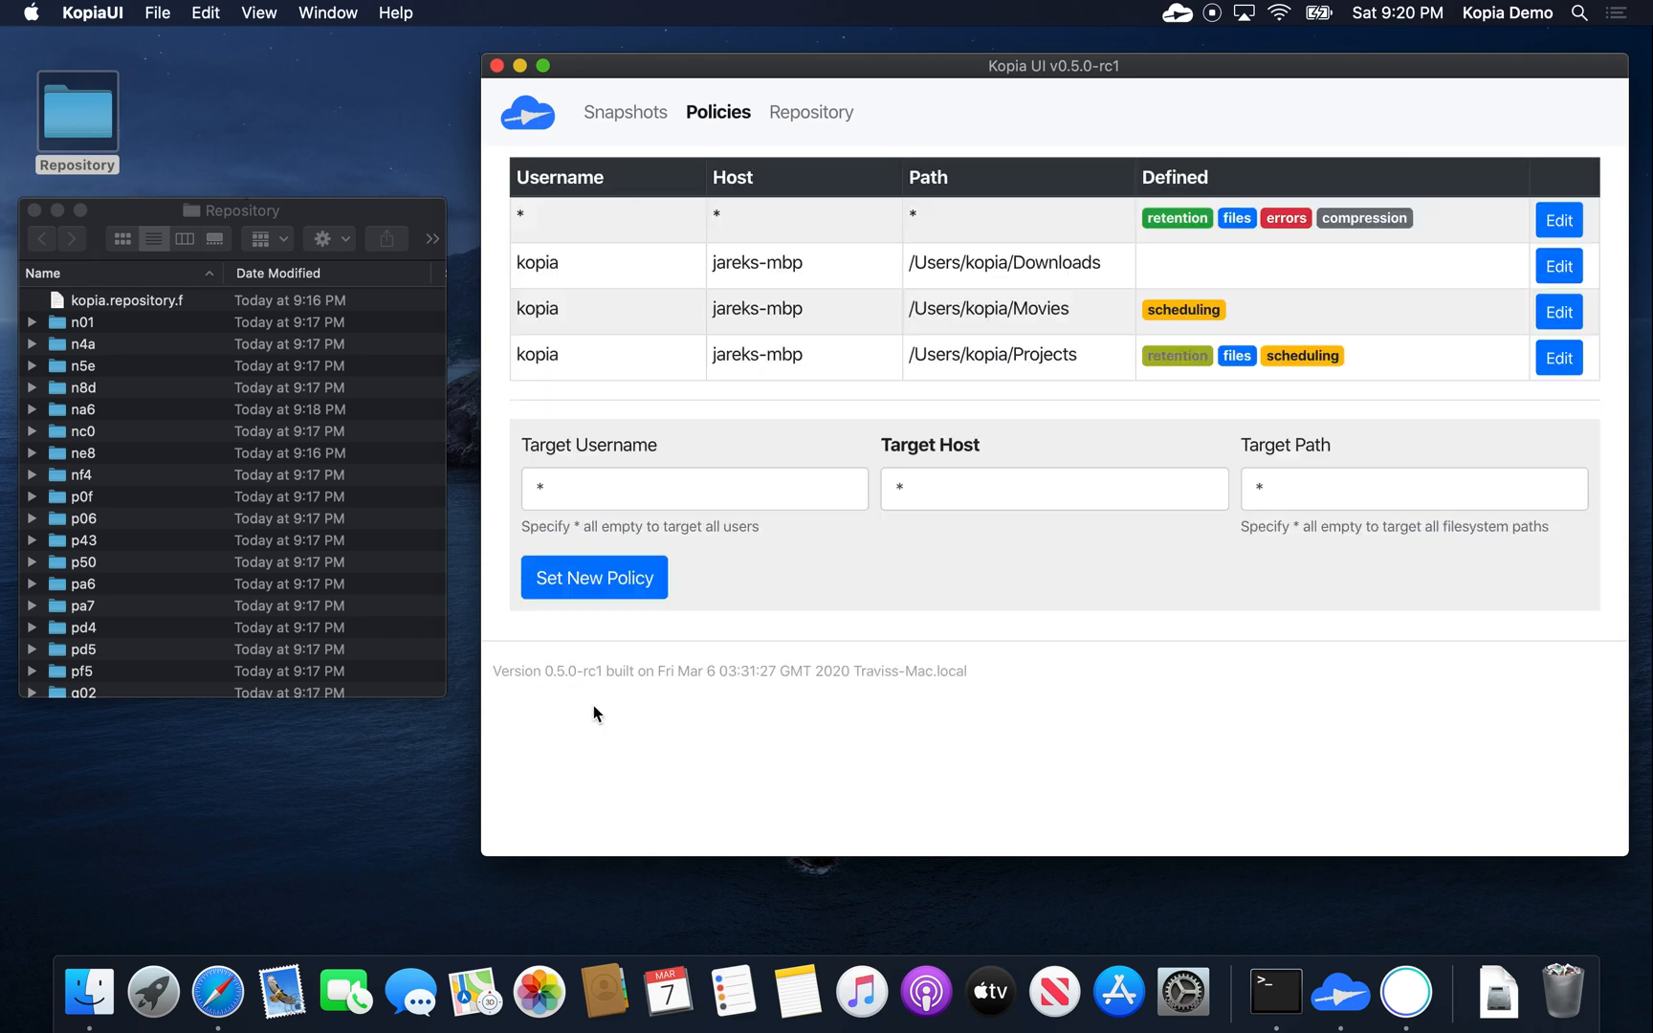
pyautogui.click(625, 111)
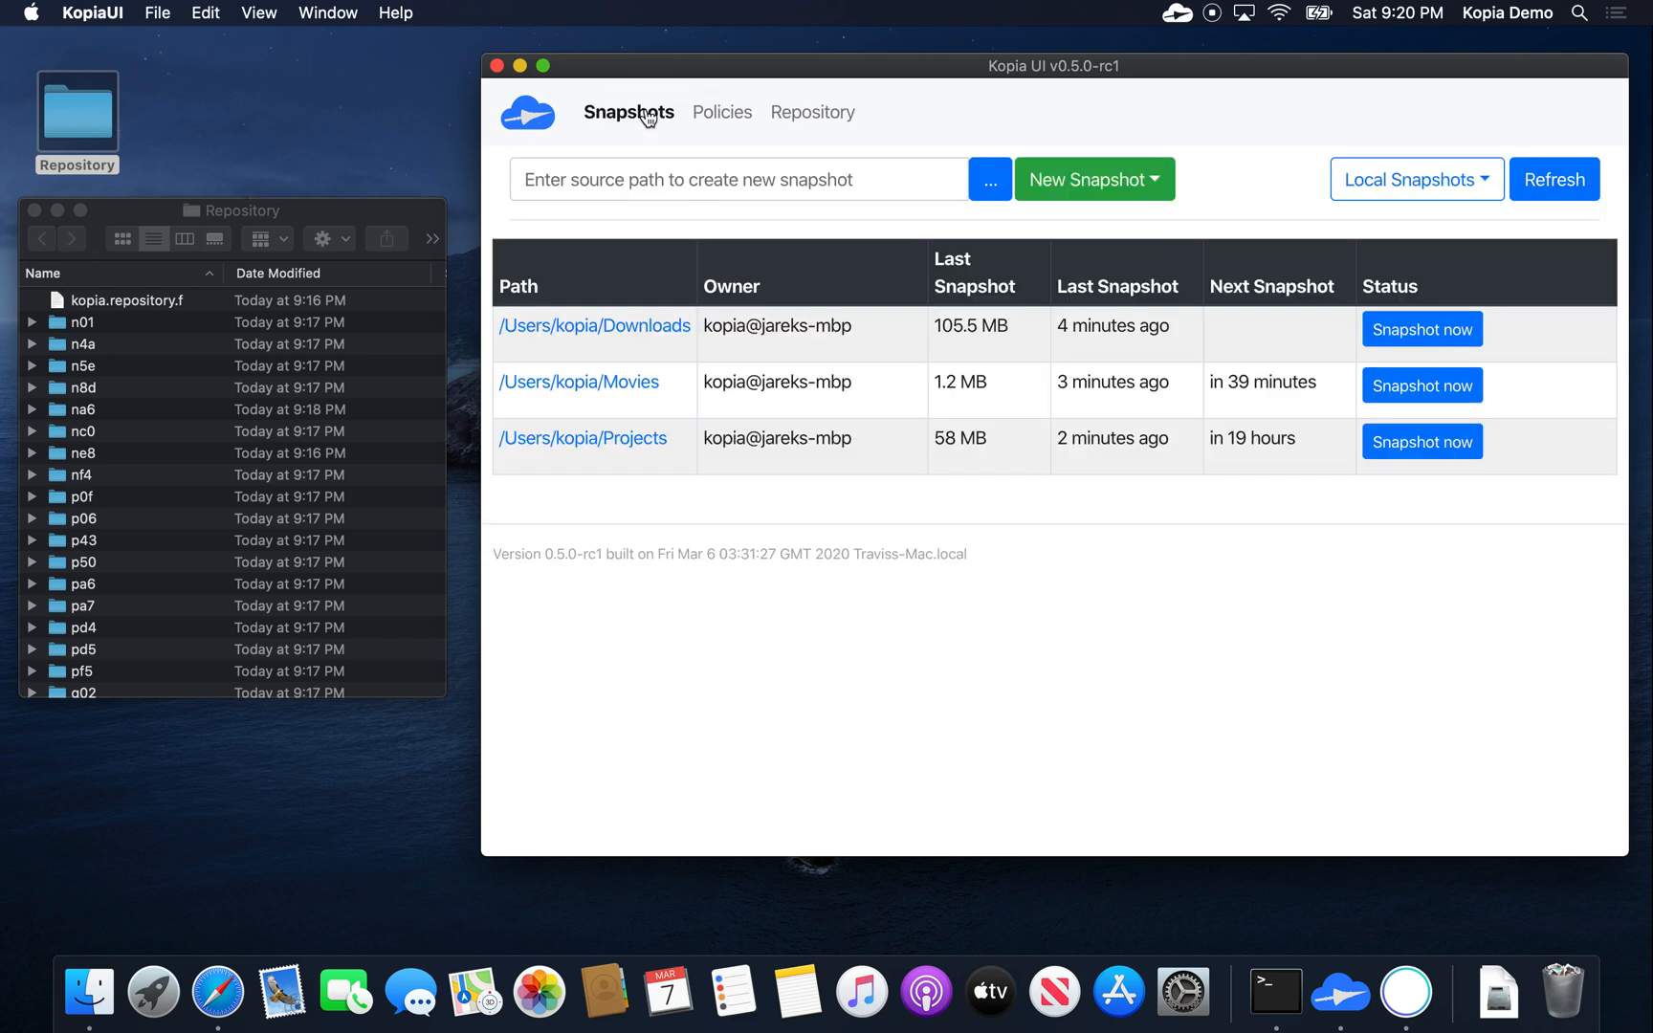
pyautogui.moveTo(1081, 514)
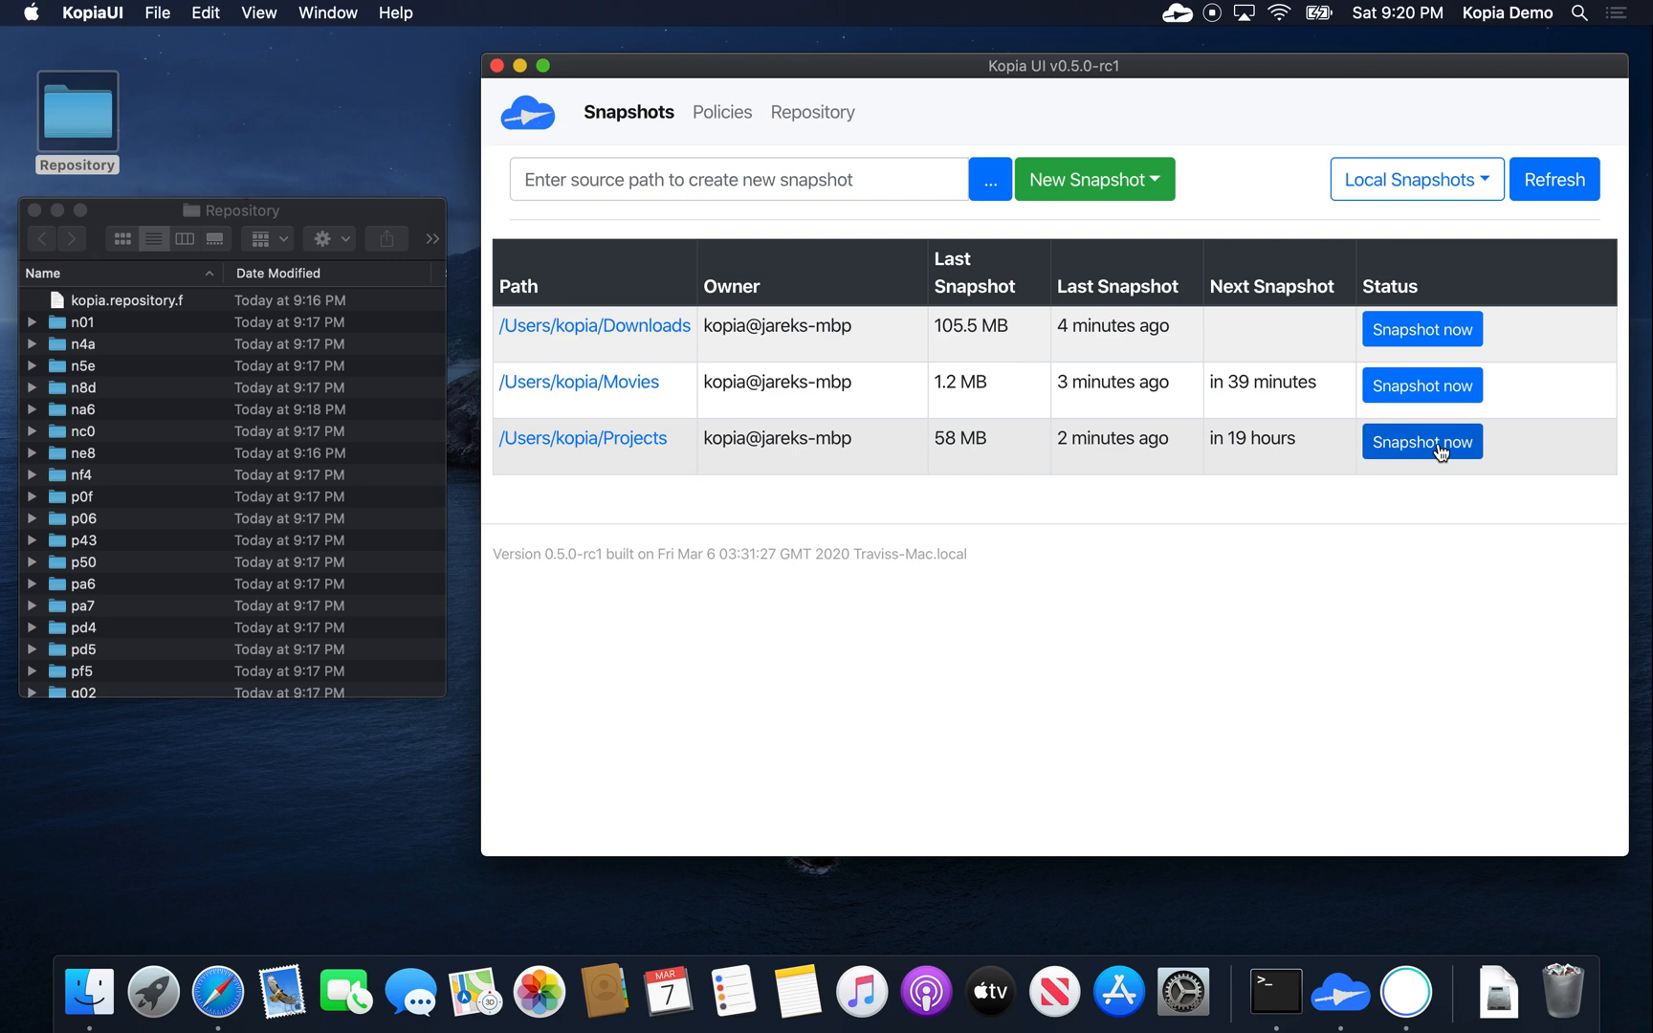
pyautogui.click(1421, 439)
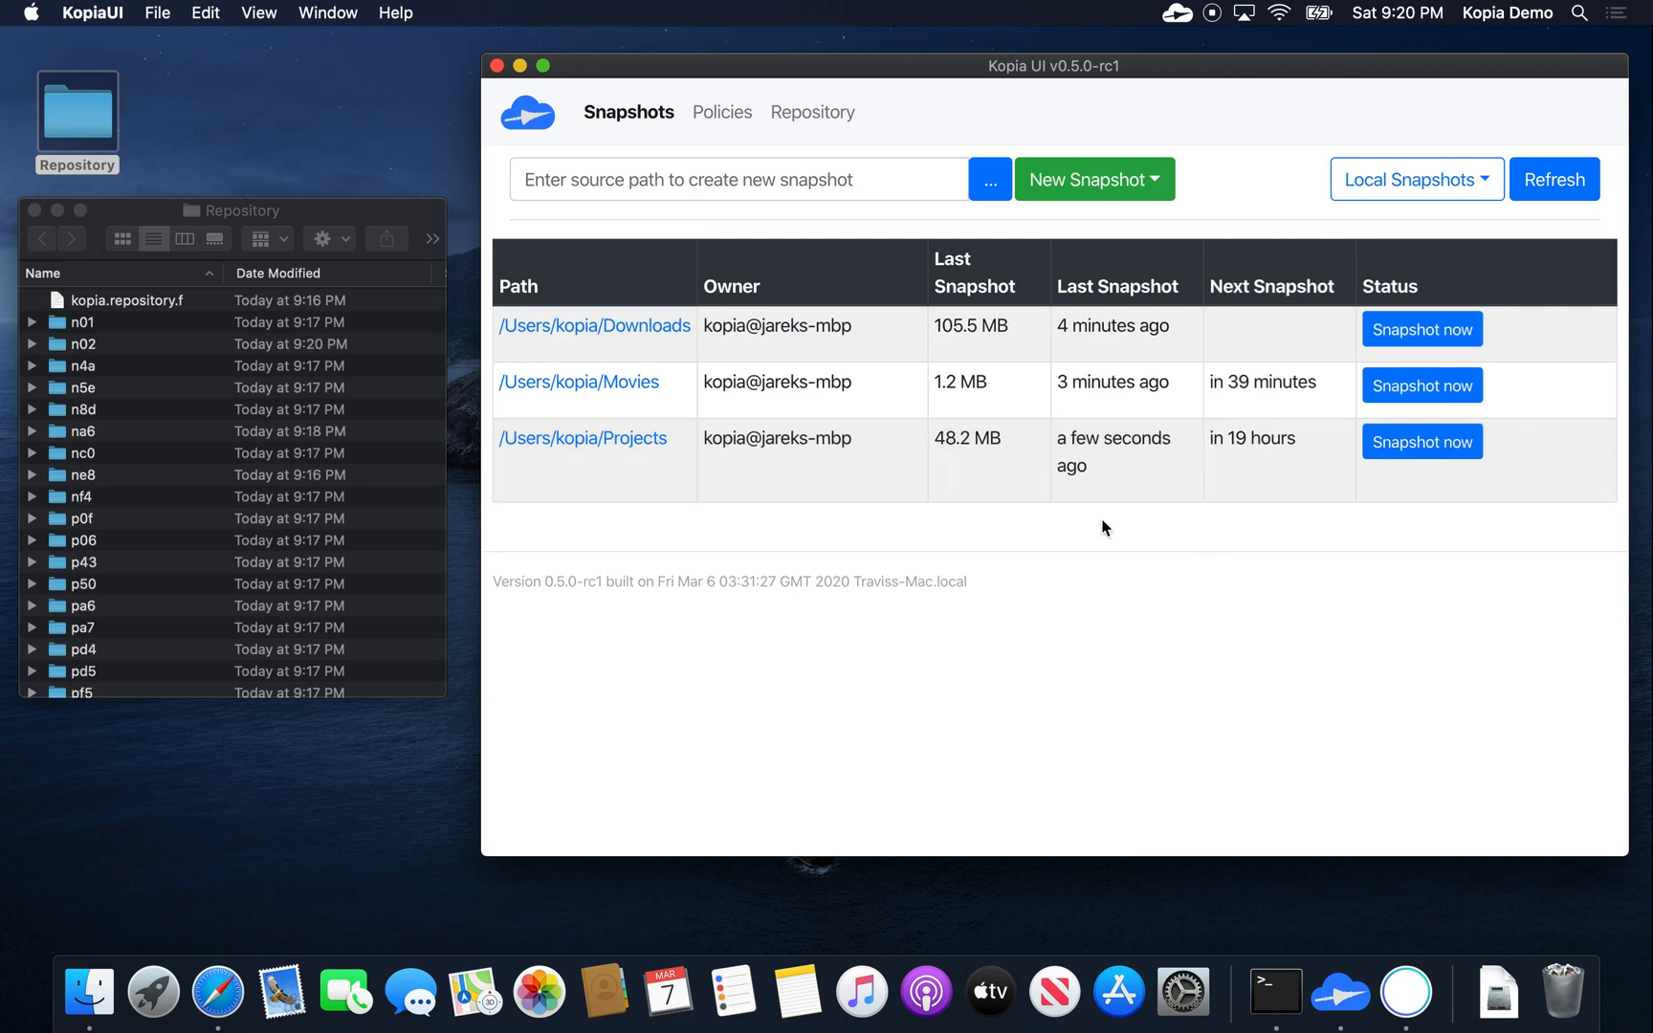
pyautogui.moveTo(1016, 451)
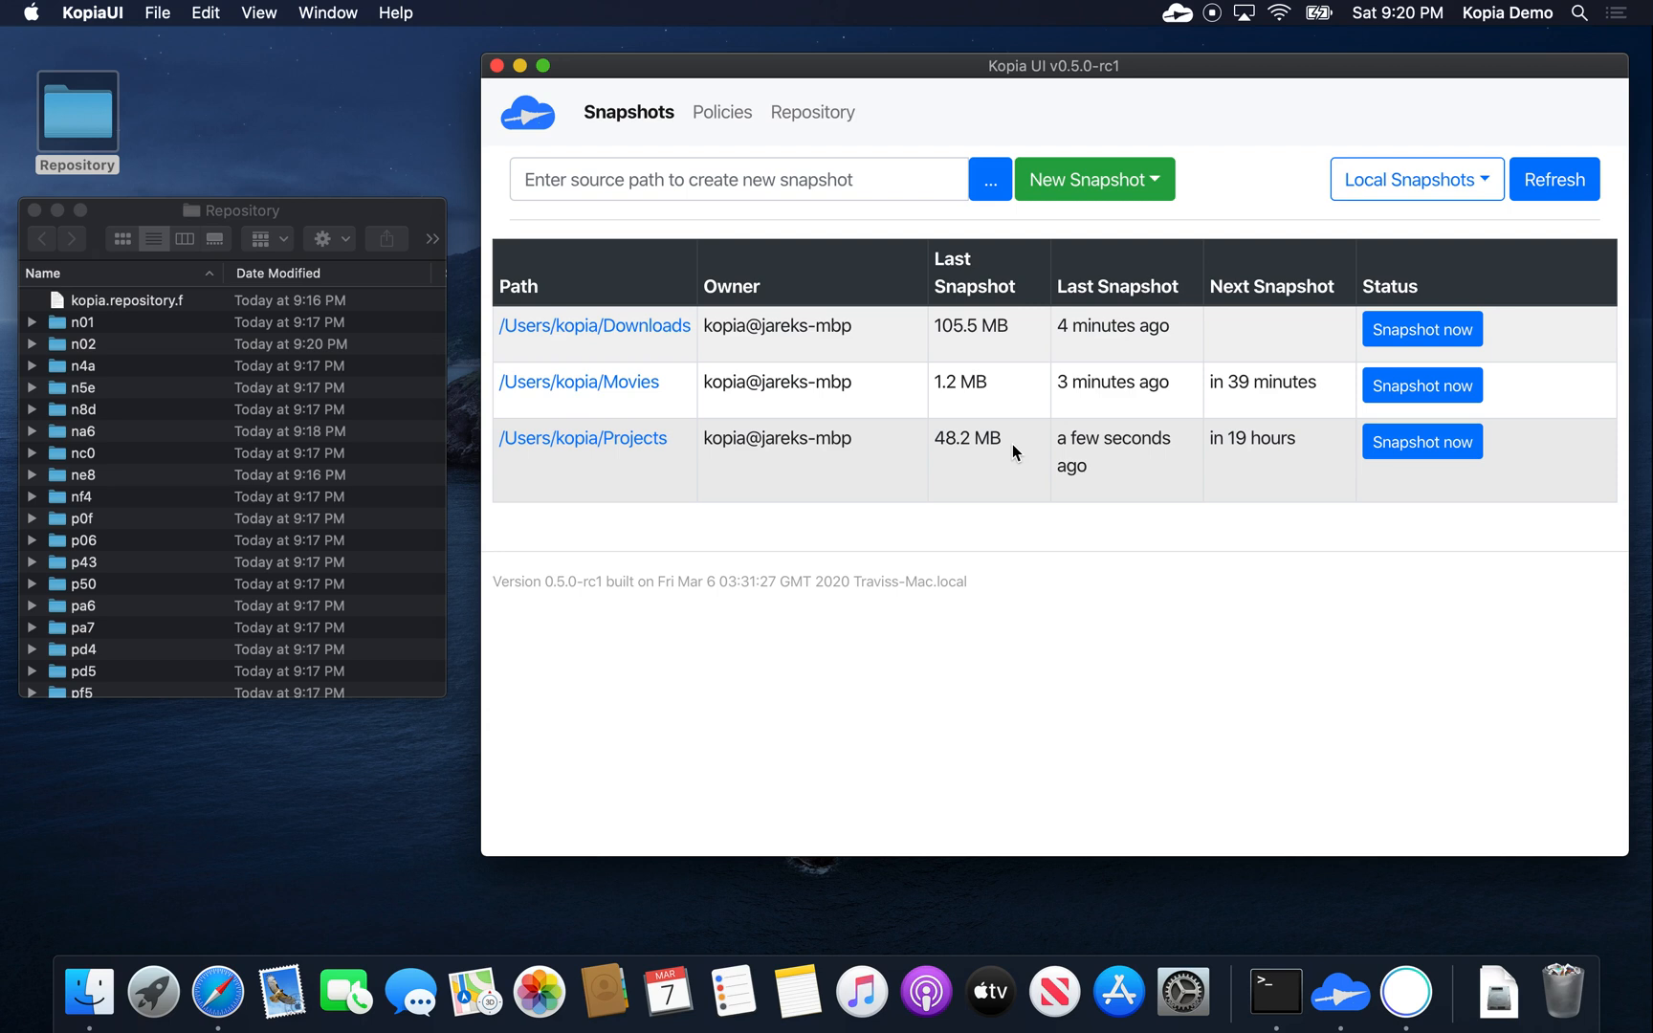
pyautogui.moveTo(943, 448)
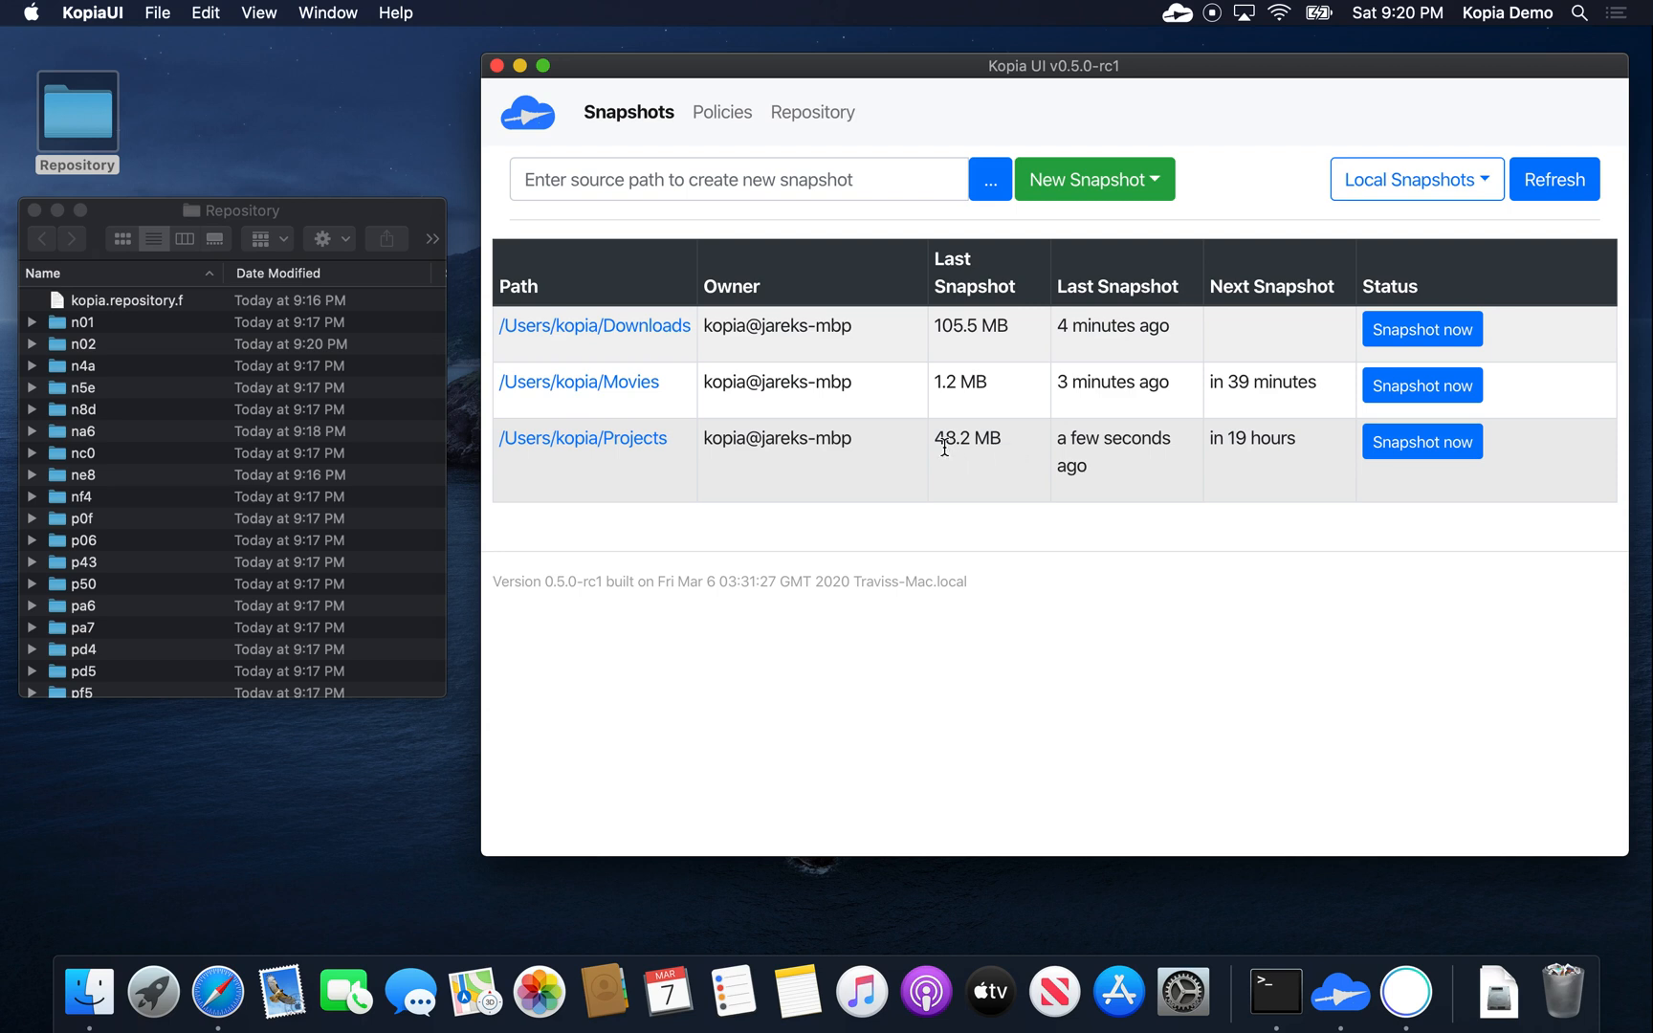
pyautogui.click(584, 439)
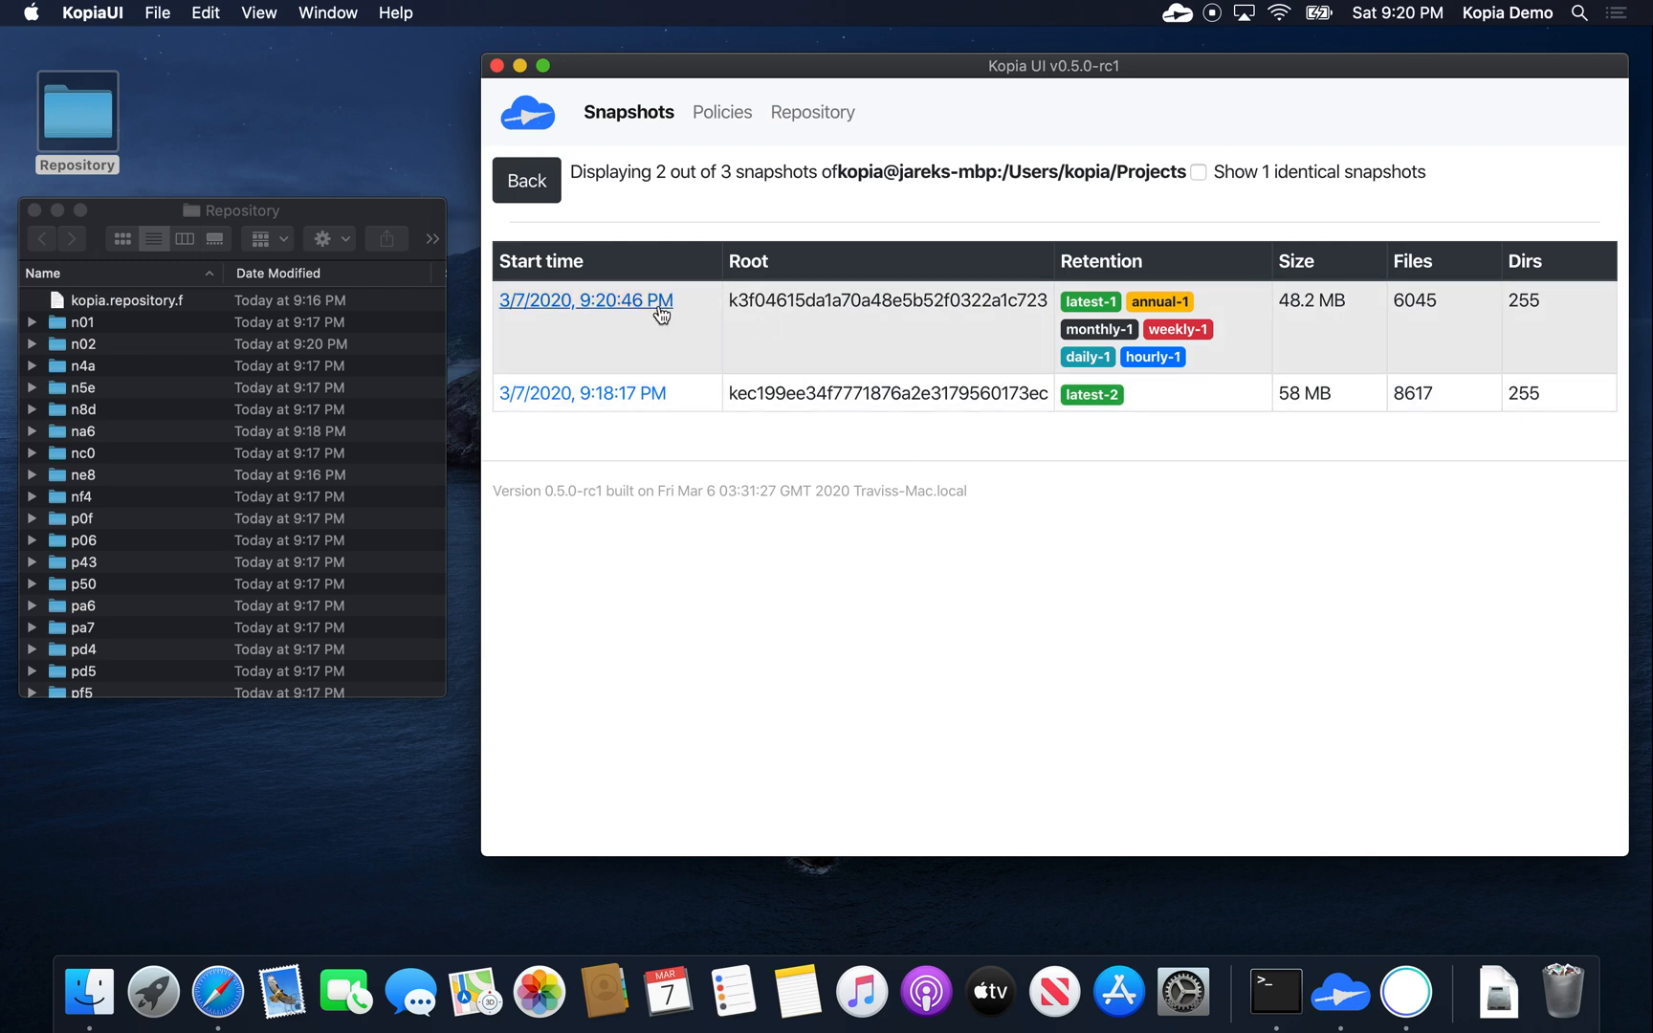
pyautogui.moveTo(886, 304)
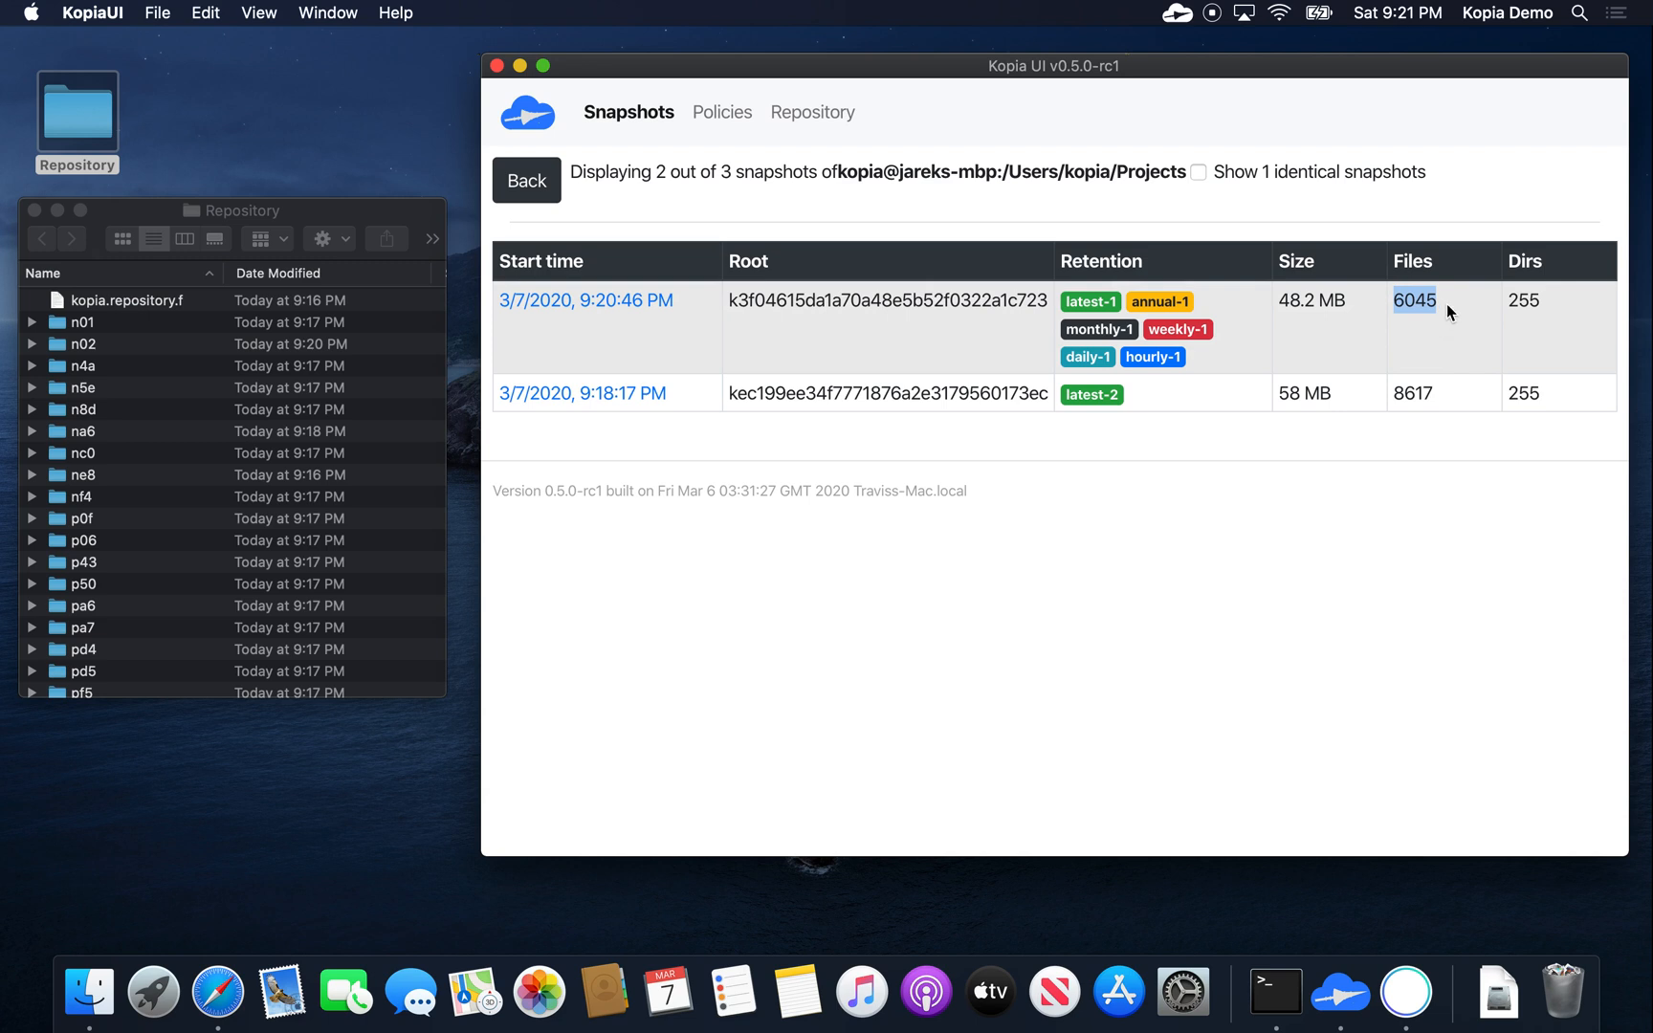
pyautogui.moveTo(1450, 402)
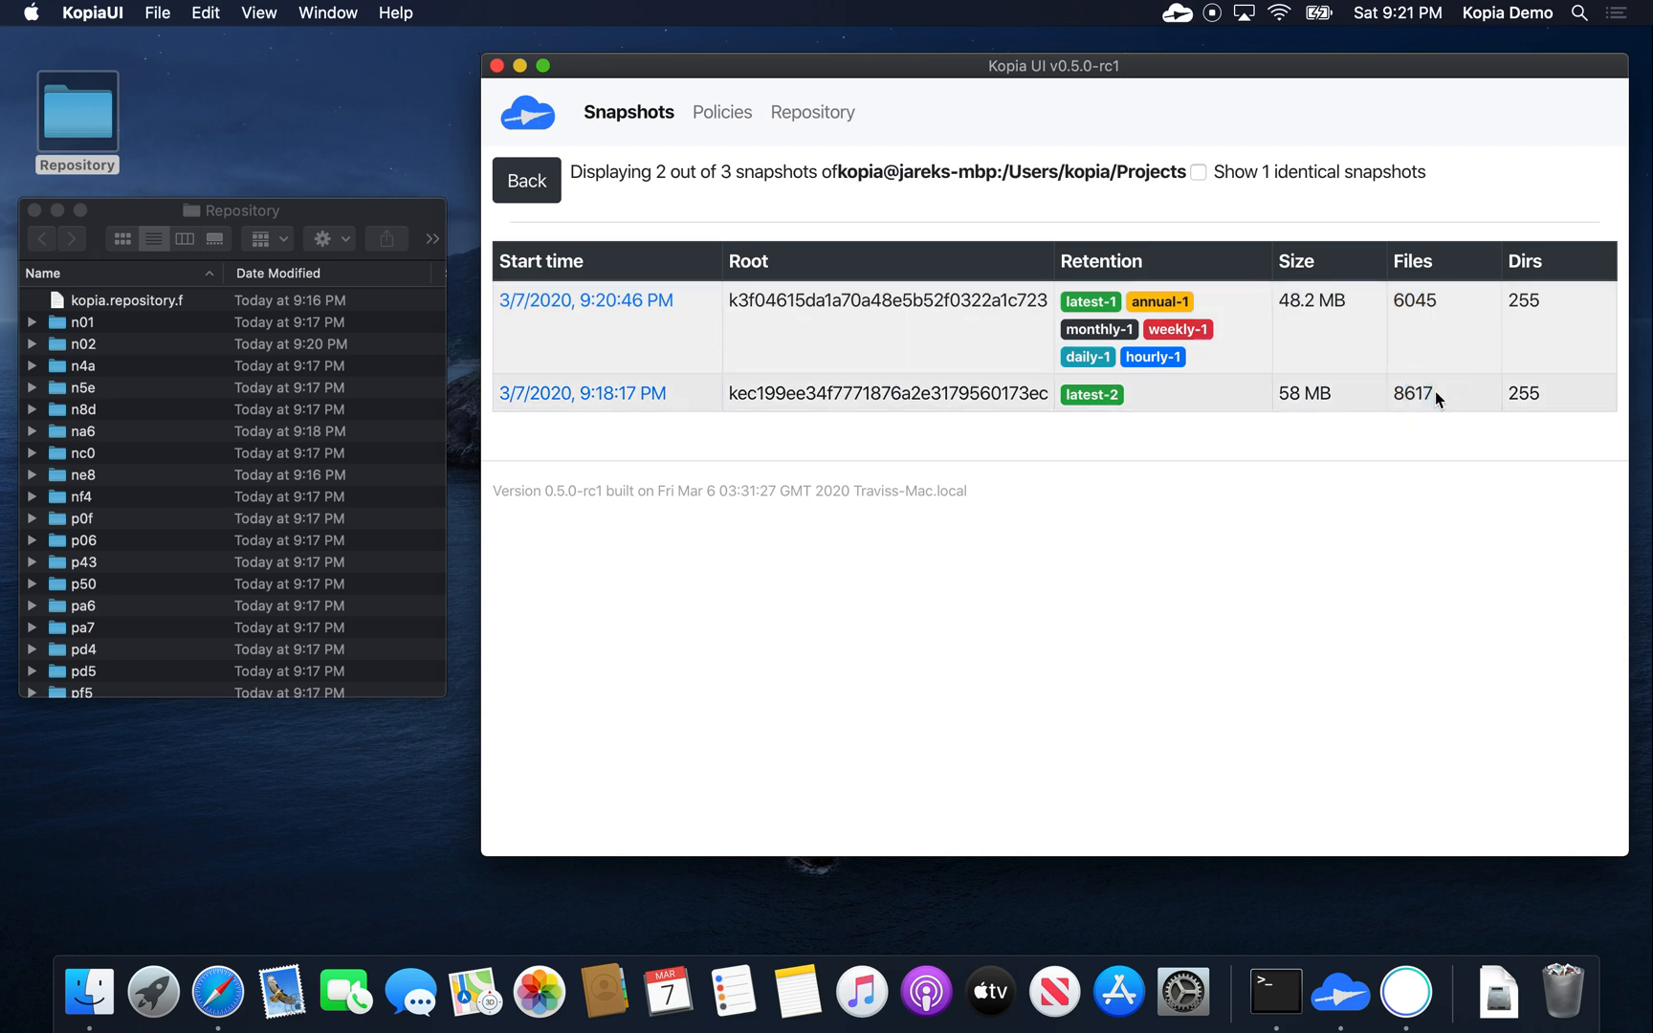
pyautogui.click(524, 180)
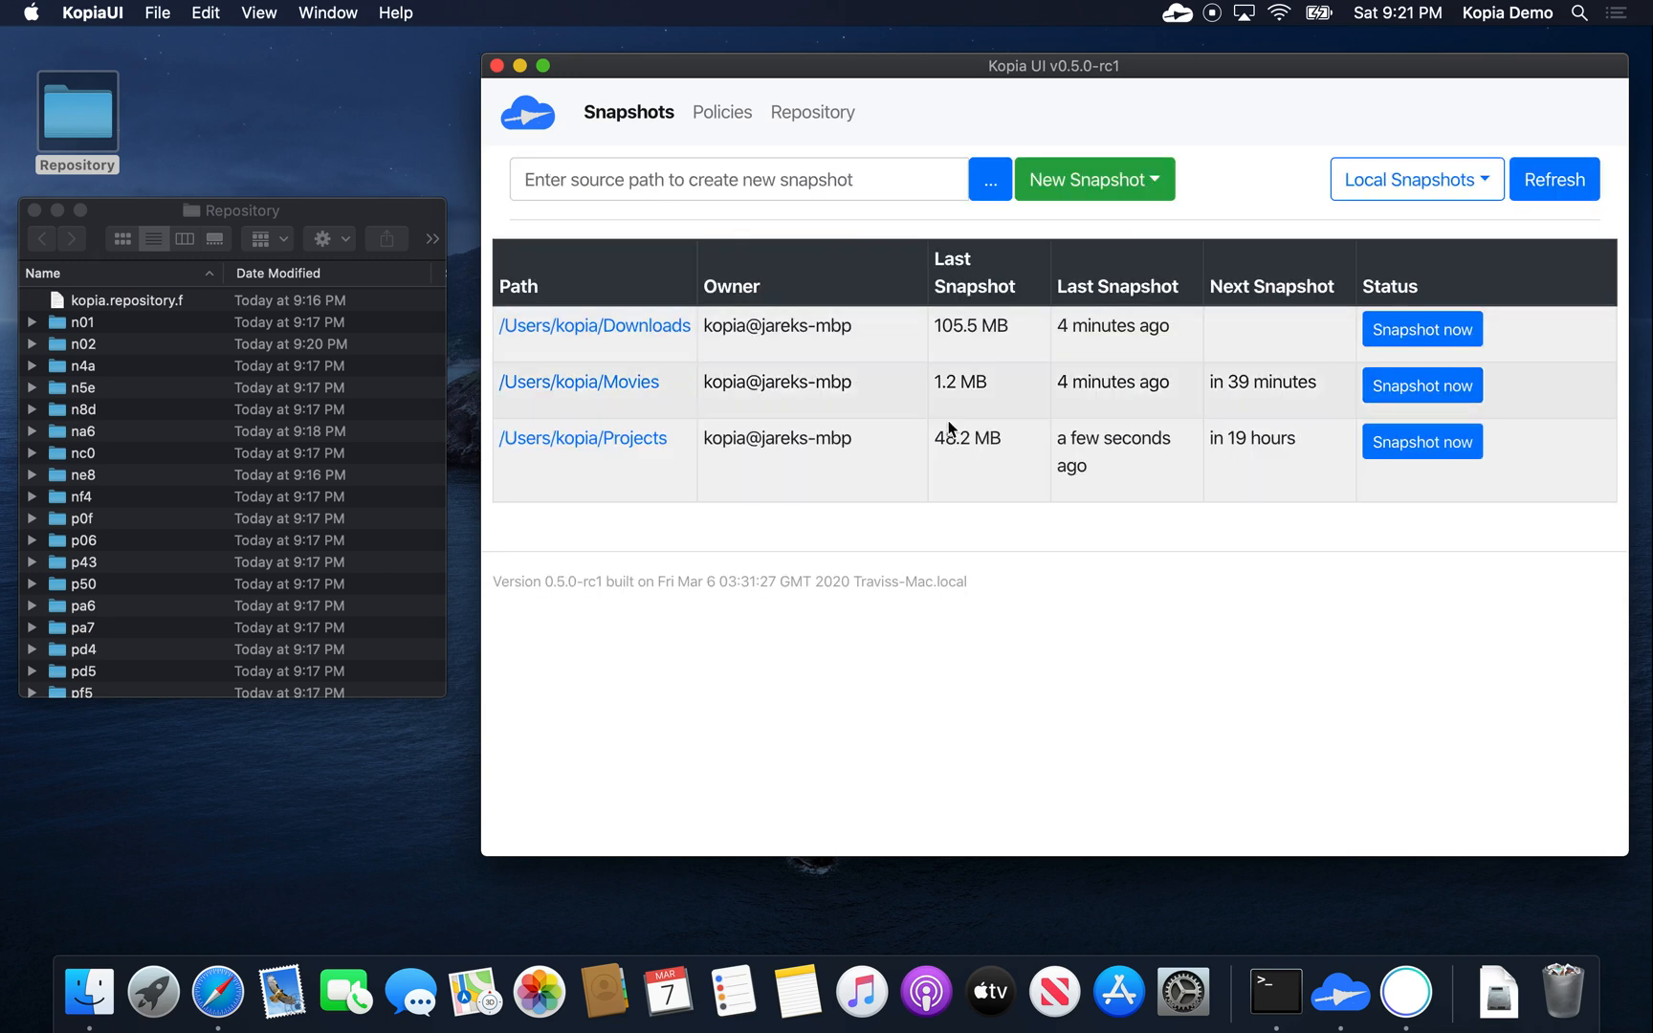
pyautogui.moveTo(679, 440)
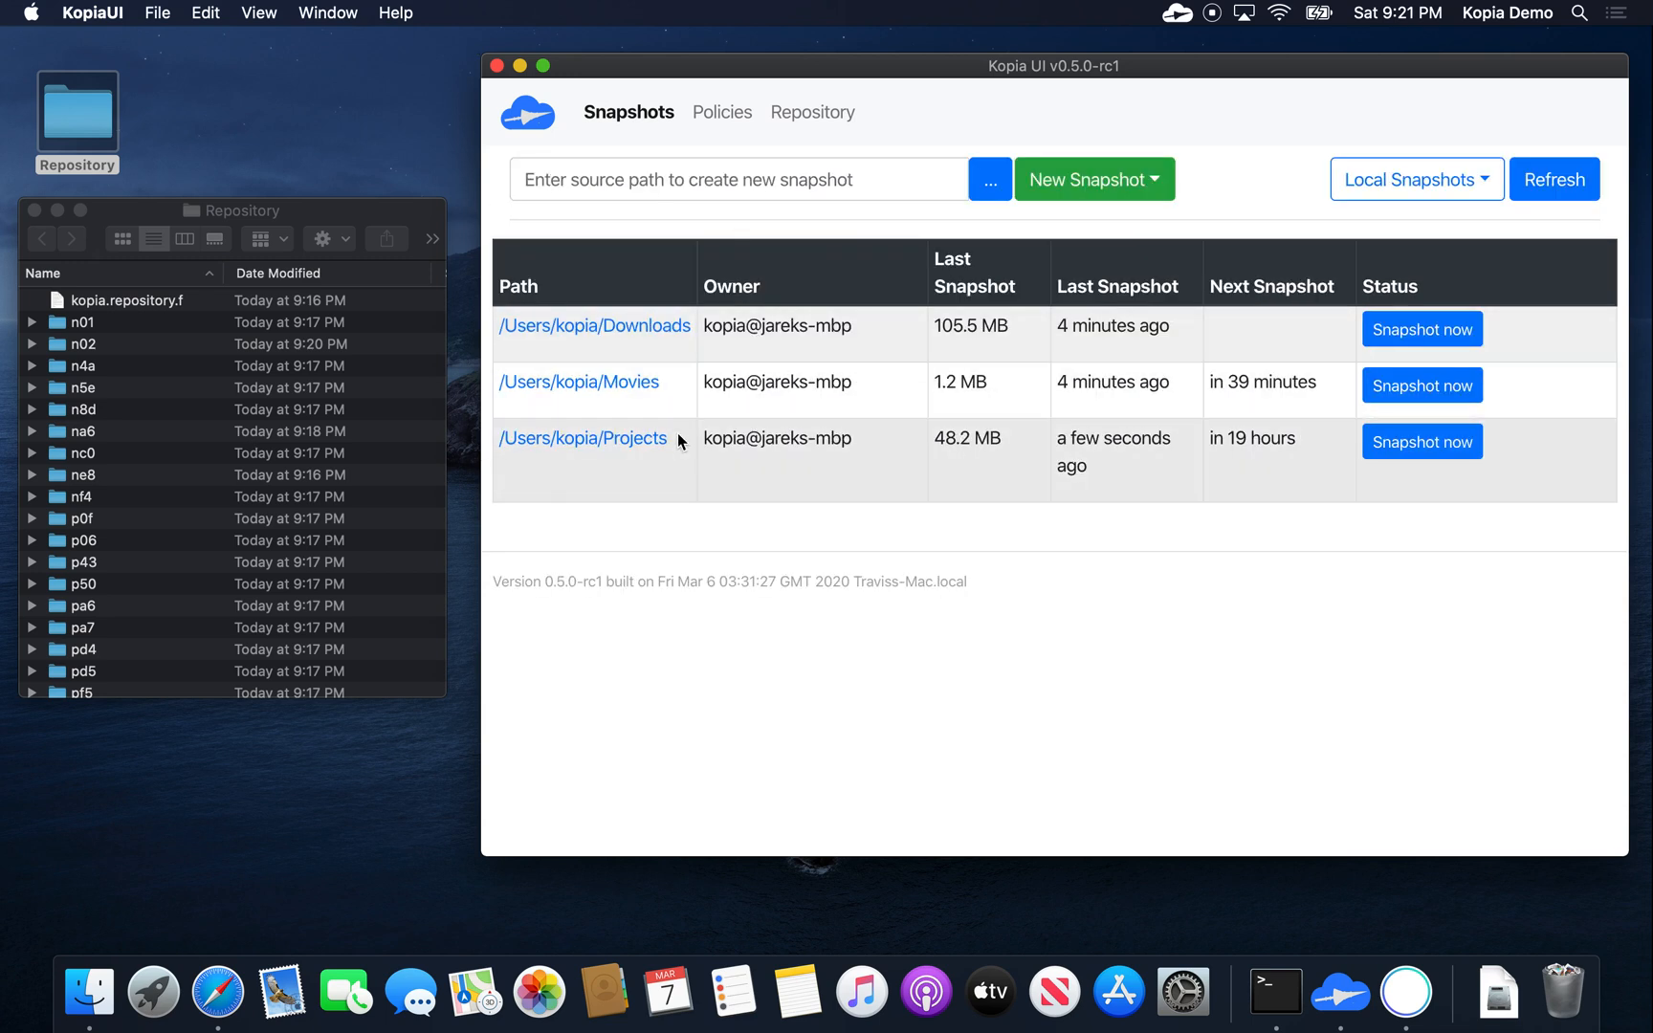
pyautogui.moveTo(654, 447)
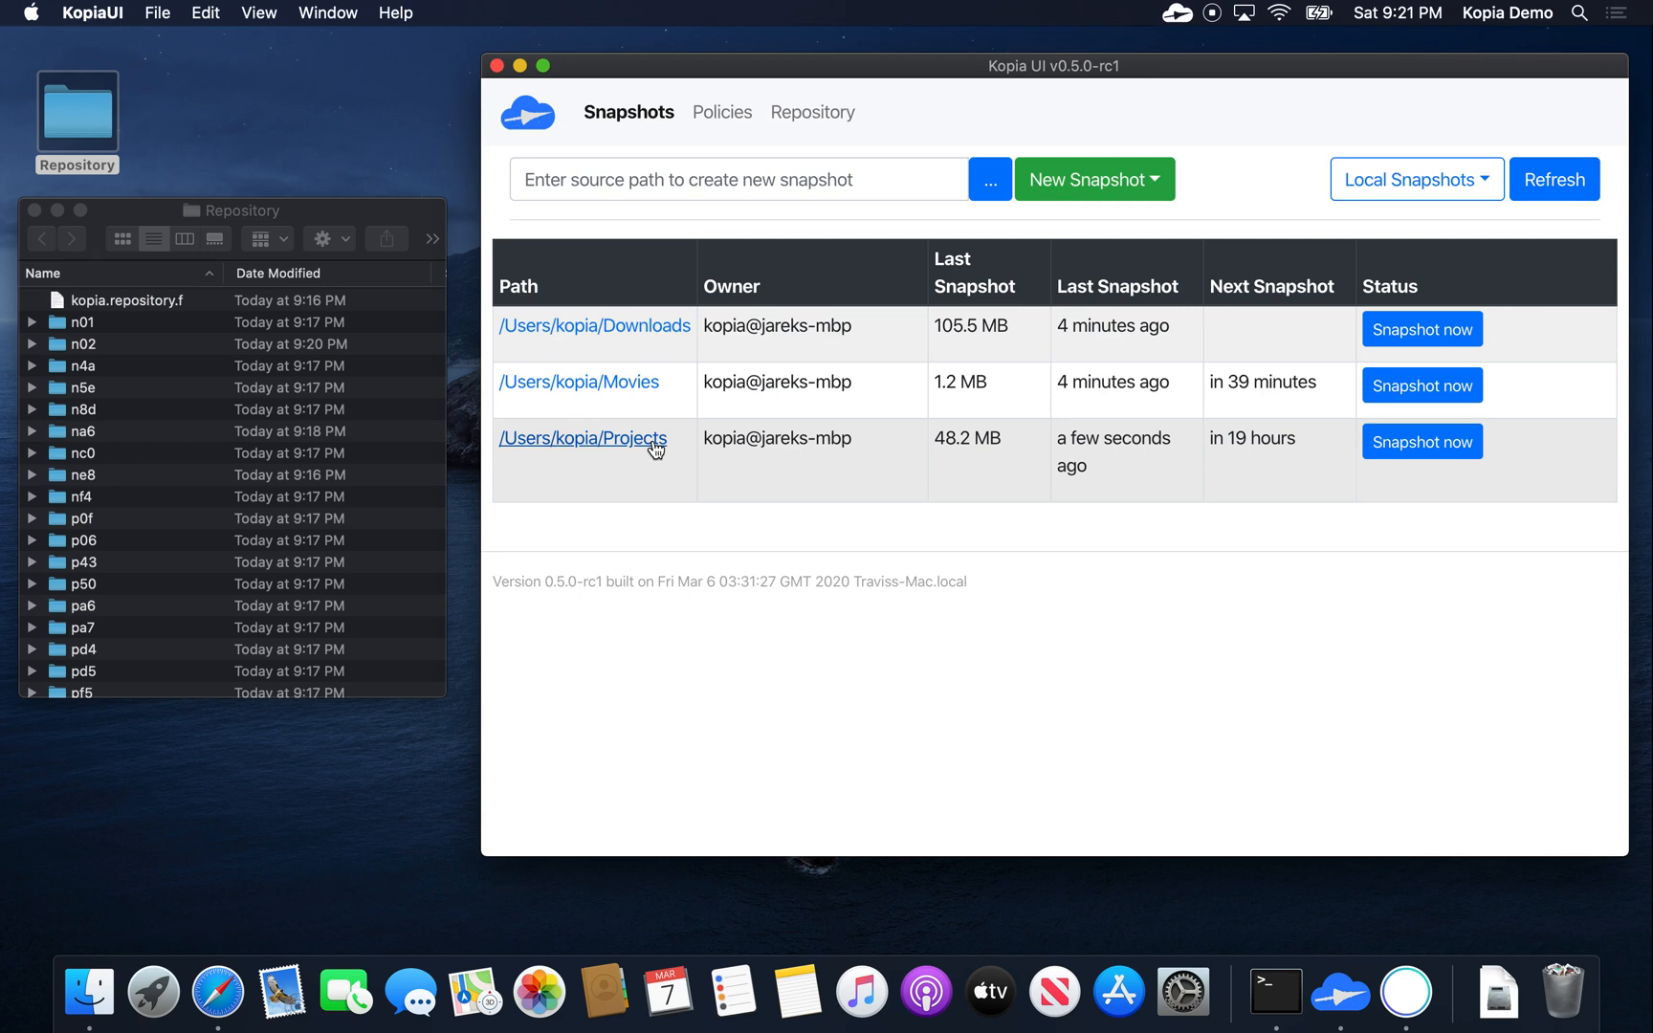
# Step: Browse the newest 9:20:46 PM Projects snapshot through all three pages of contents
pyautogui.click(581, 438)
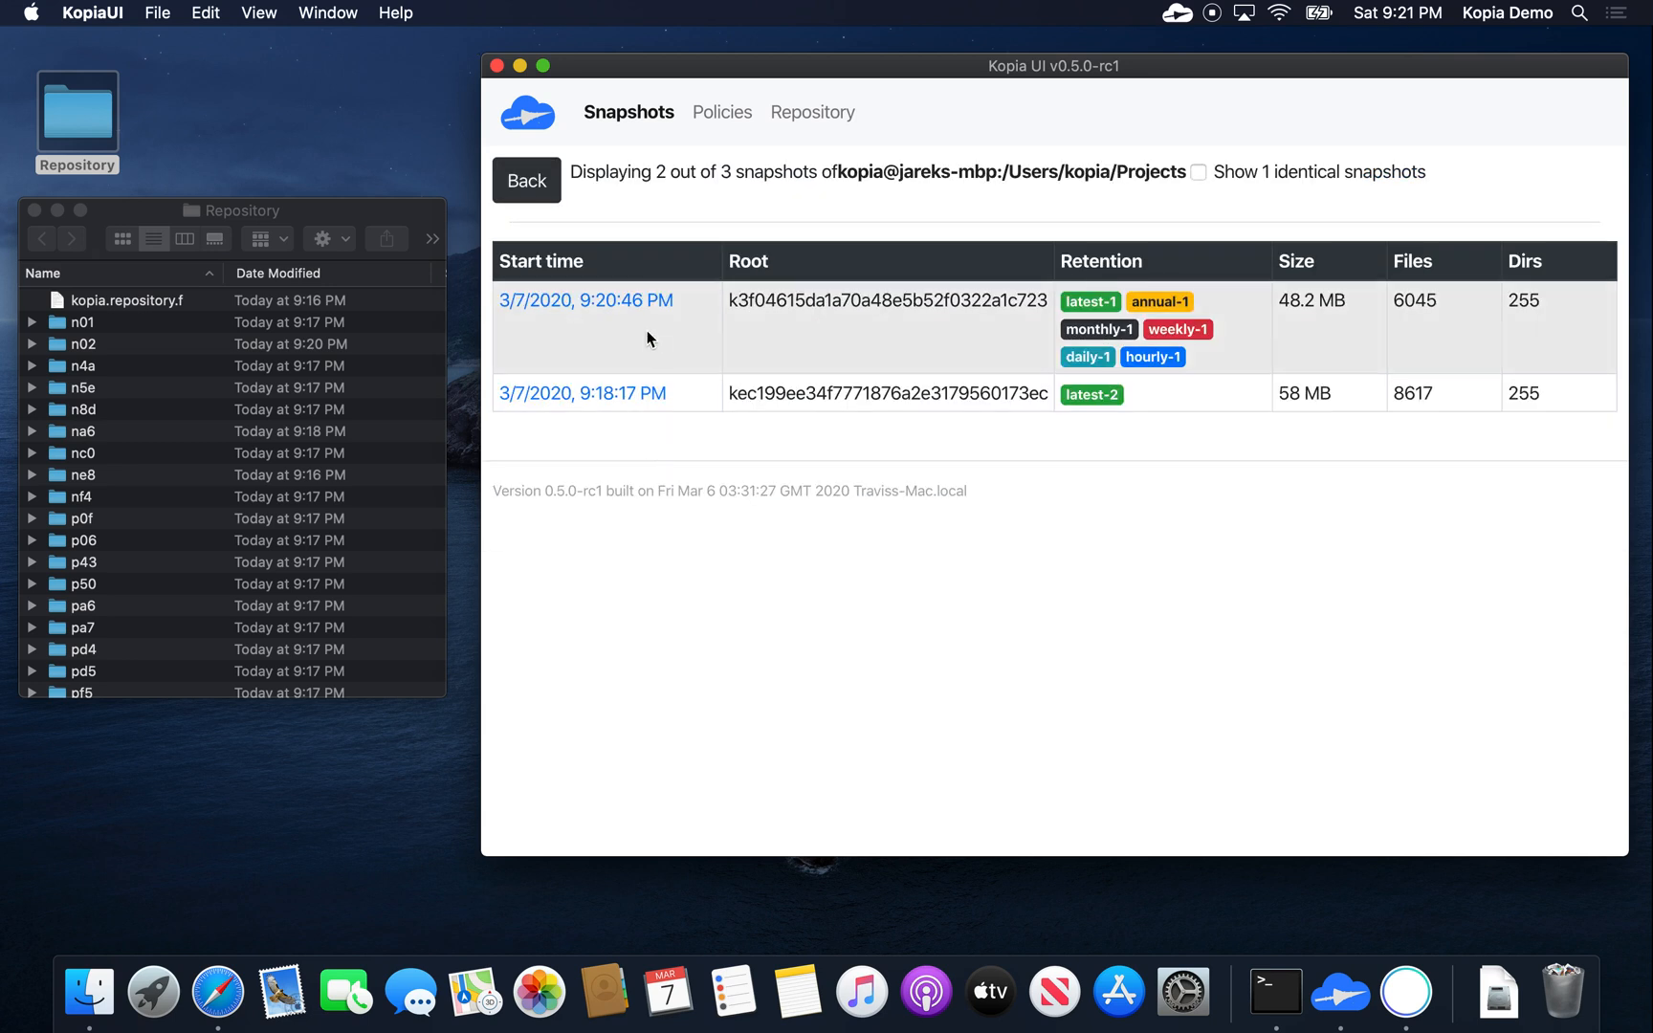
pyautogui.moveTo(646, 307)
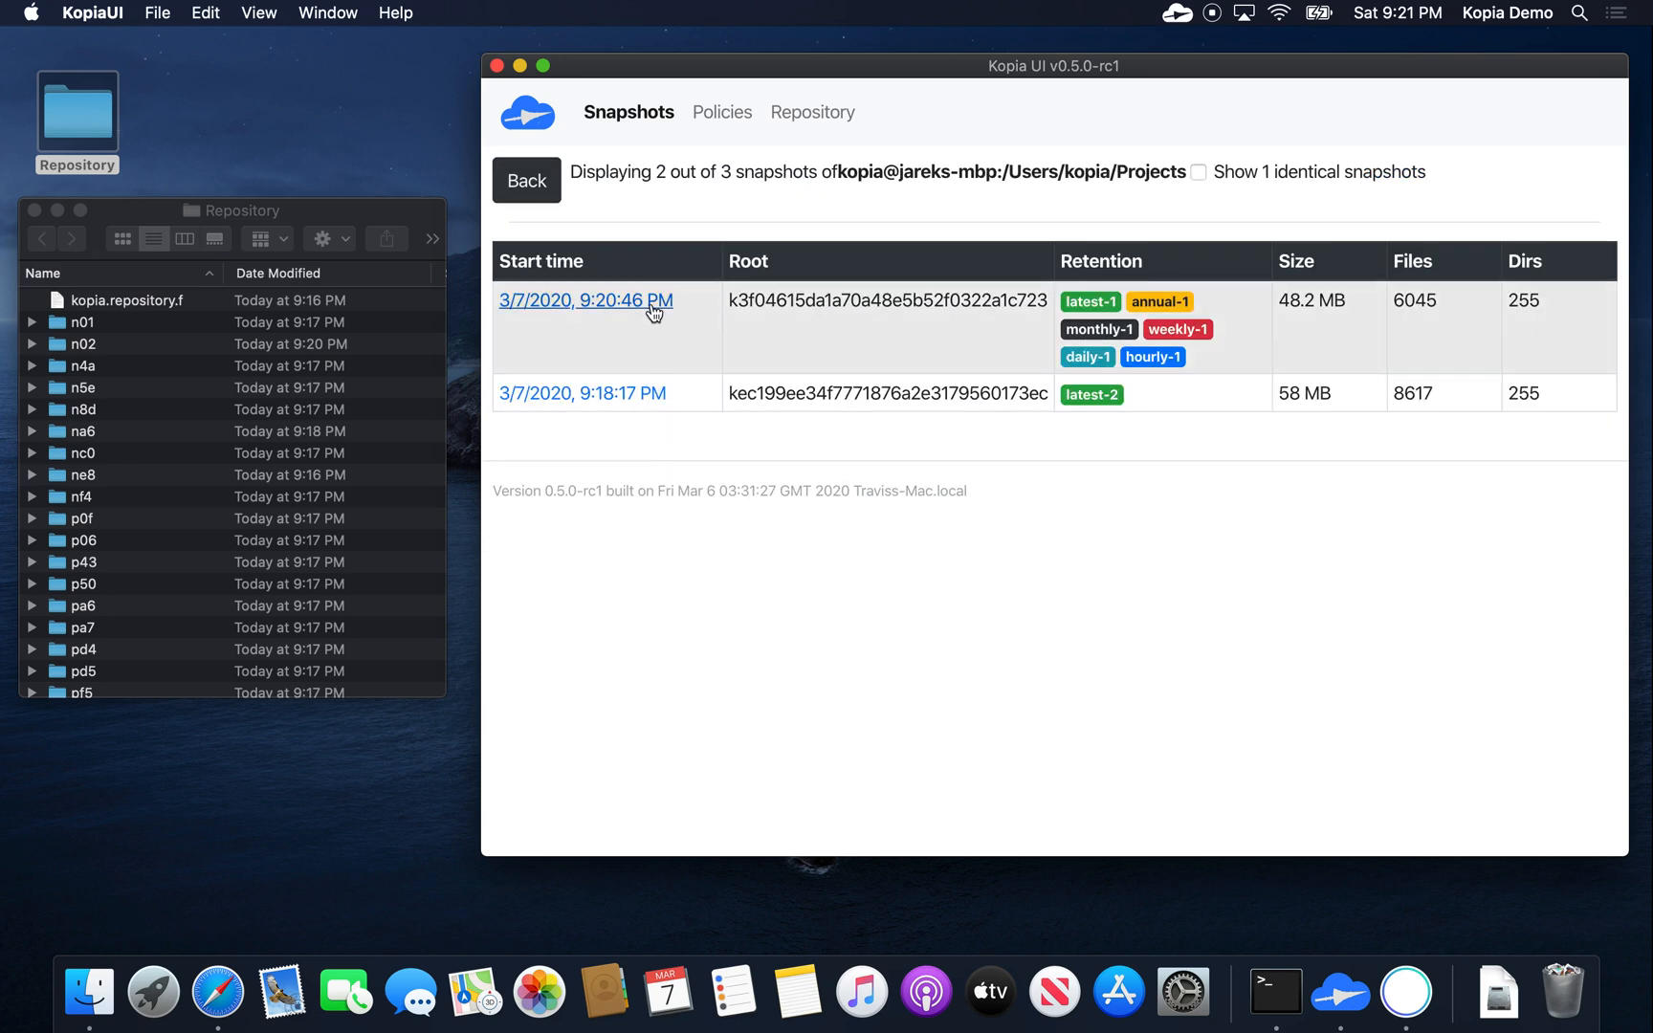
pyautogui.click(584, 300)
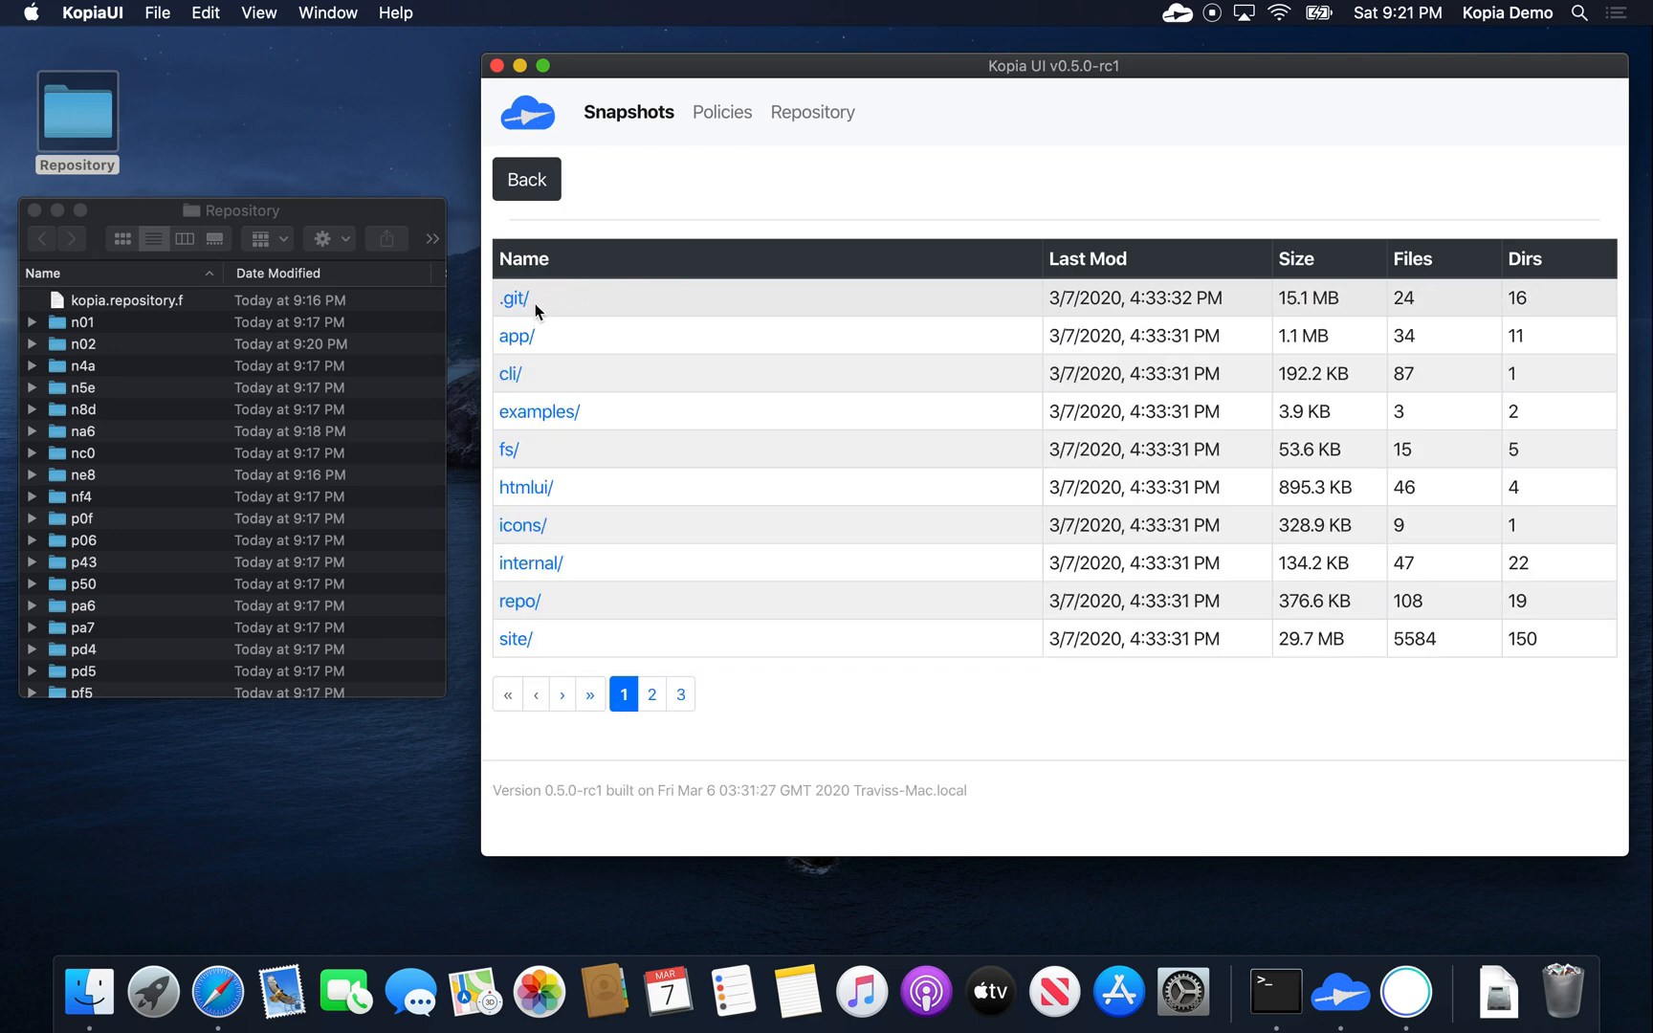
pyautogui.click(653, 694)
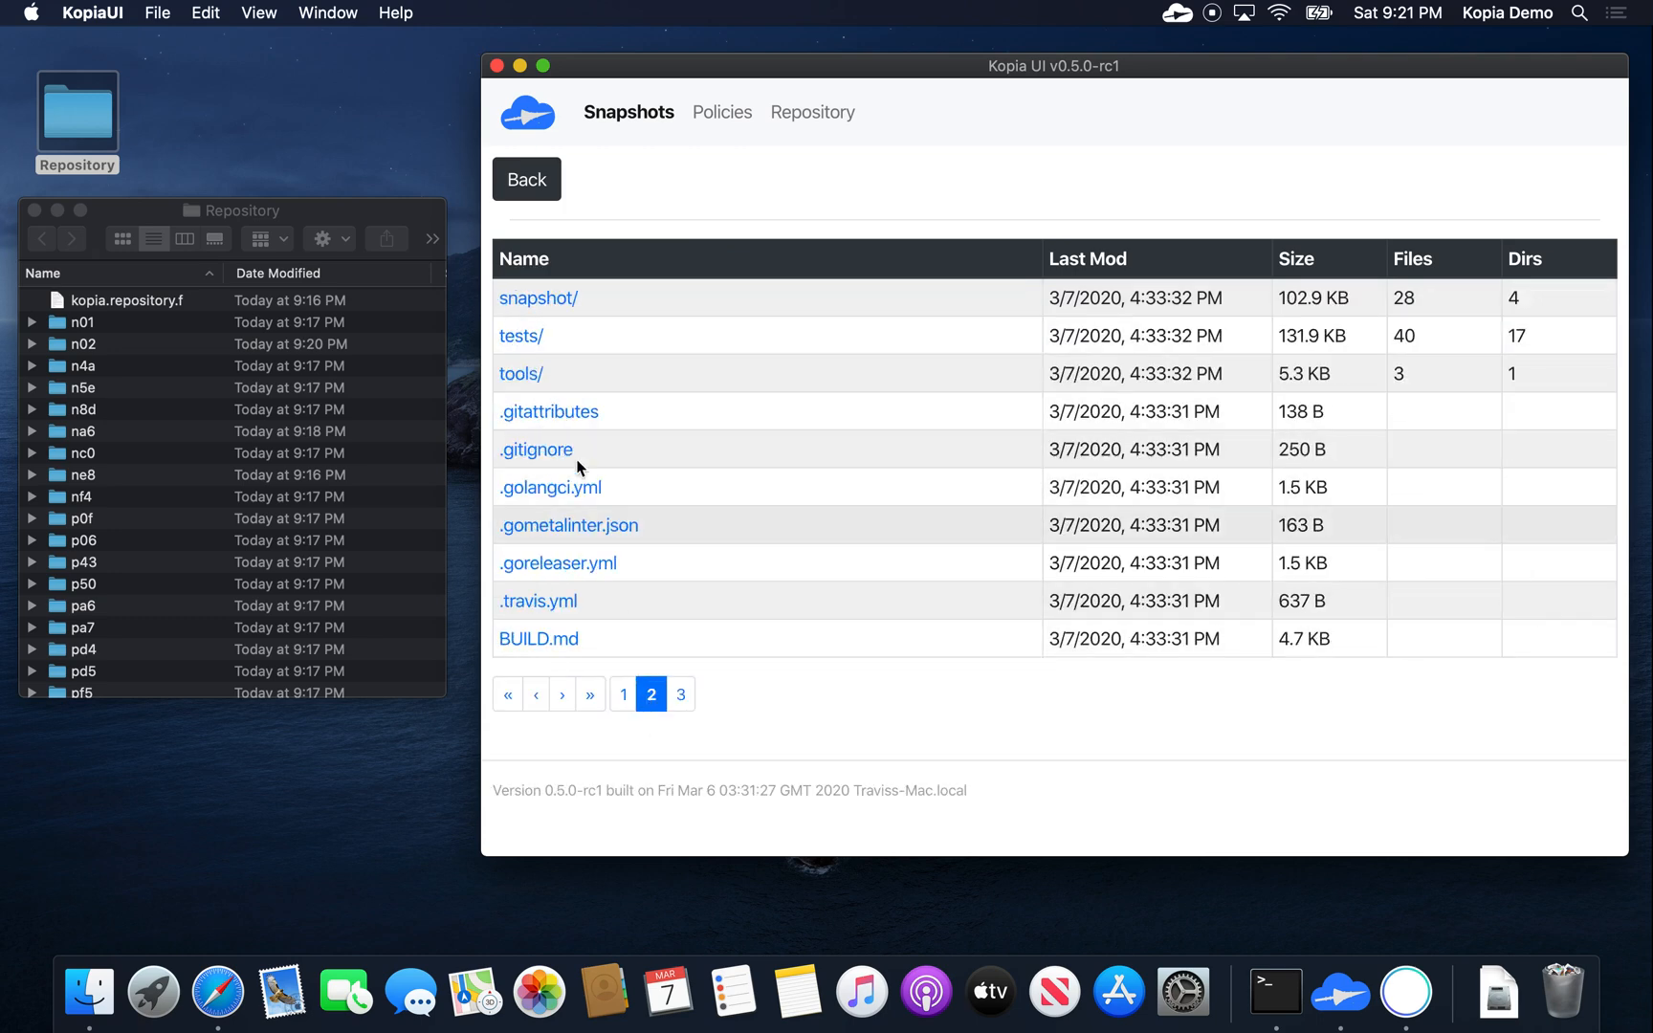
pyautogui.click(679, 694)
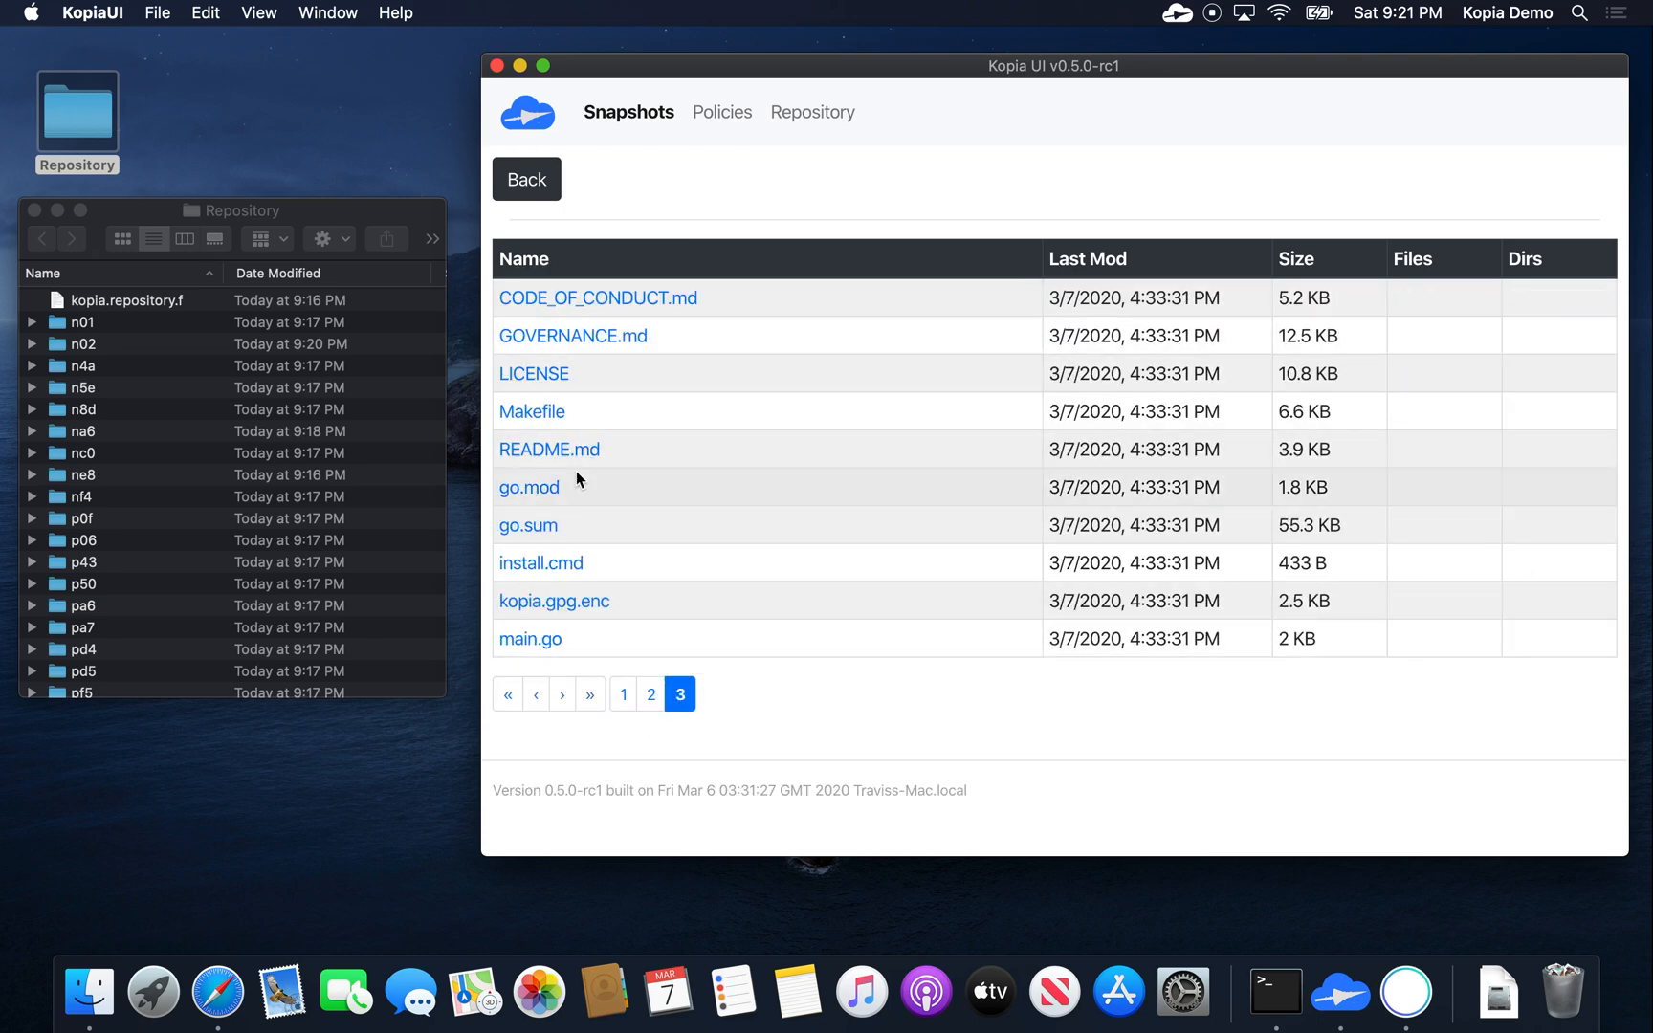
# Step: Retrieve install.cmd from the snapshot and dismiss its save prompt
pyautogui.click(542, 563)
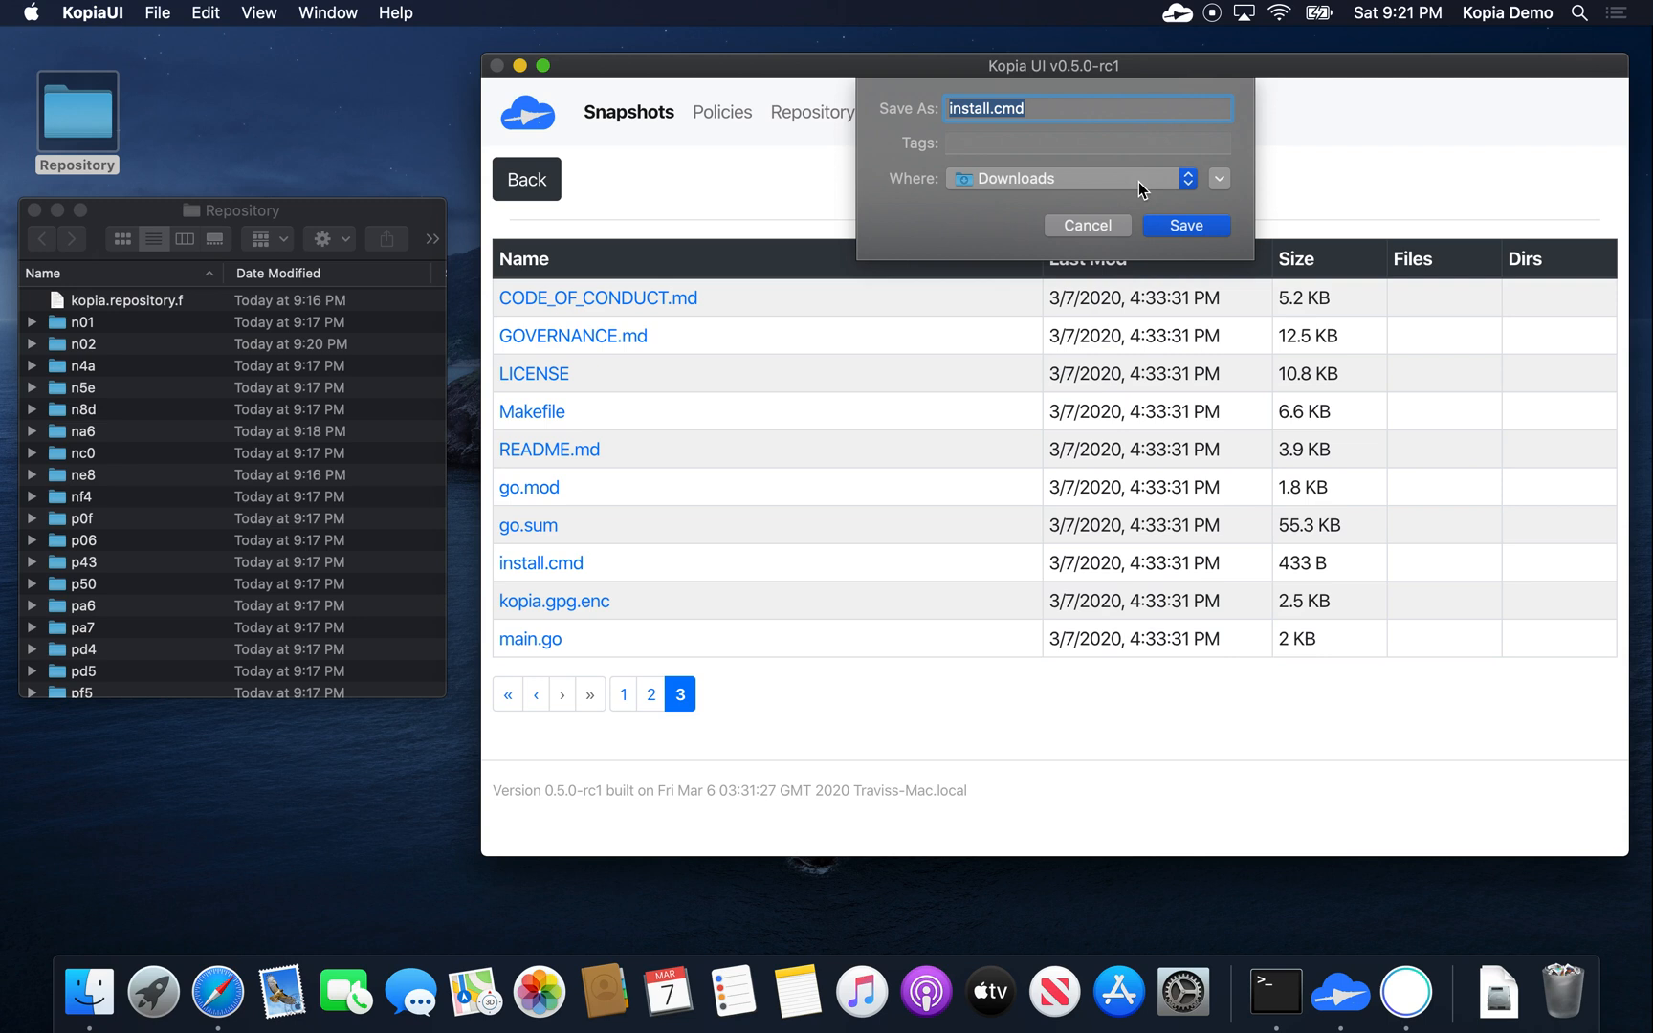
pyautogui.moveTo(1110, 224)
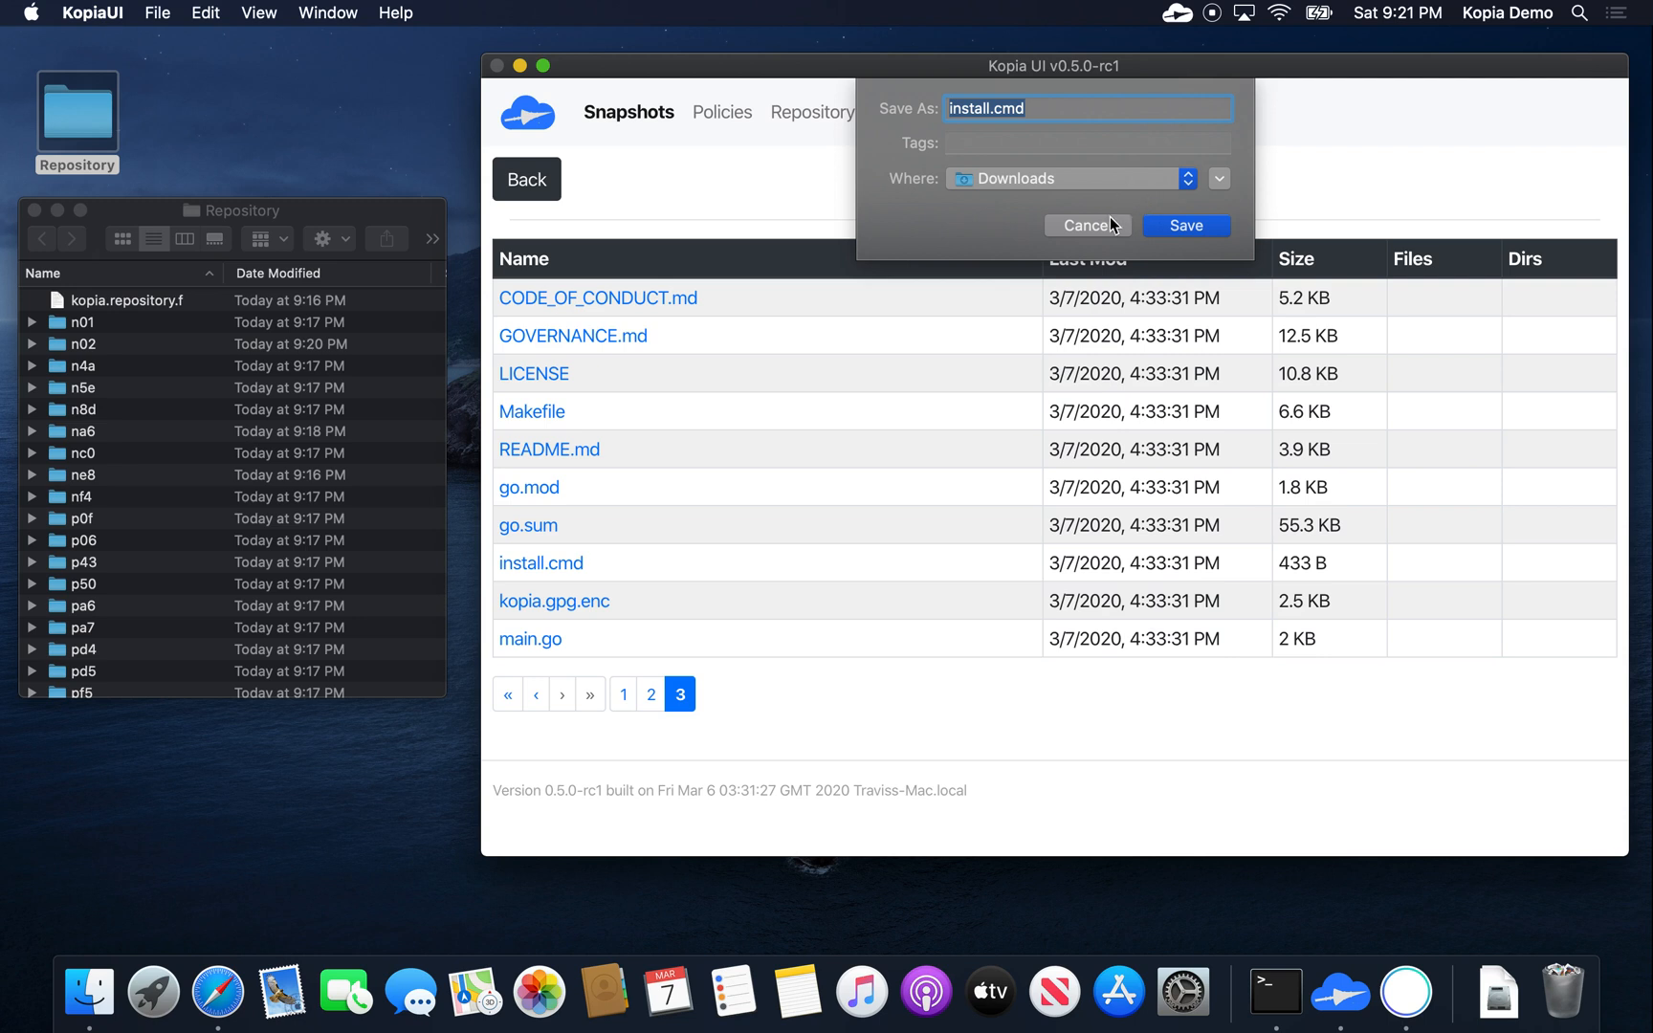
pyautogui.click(1086, 226)
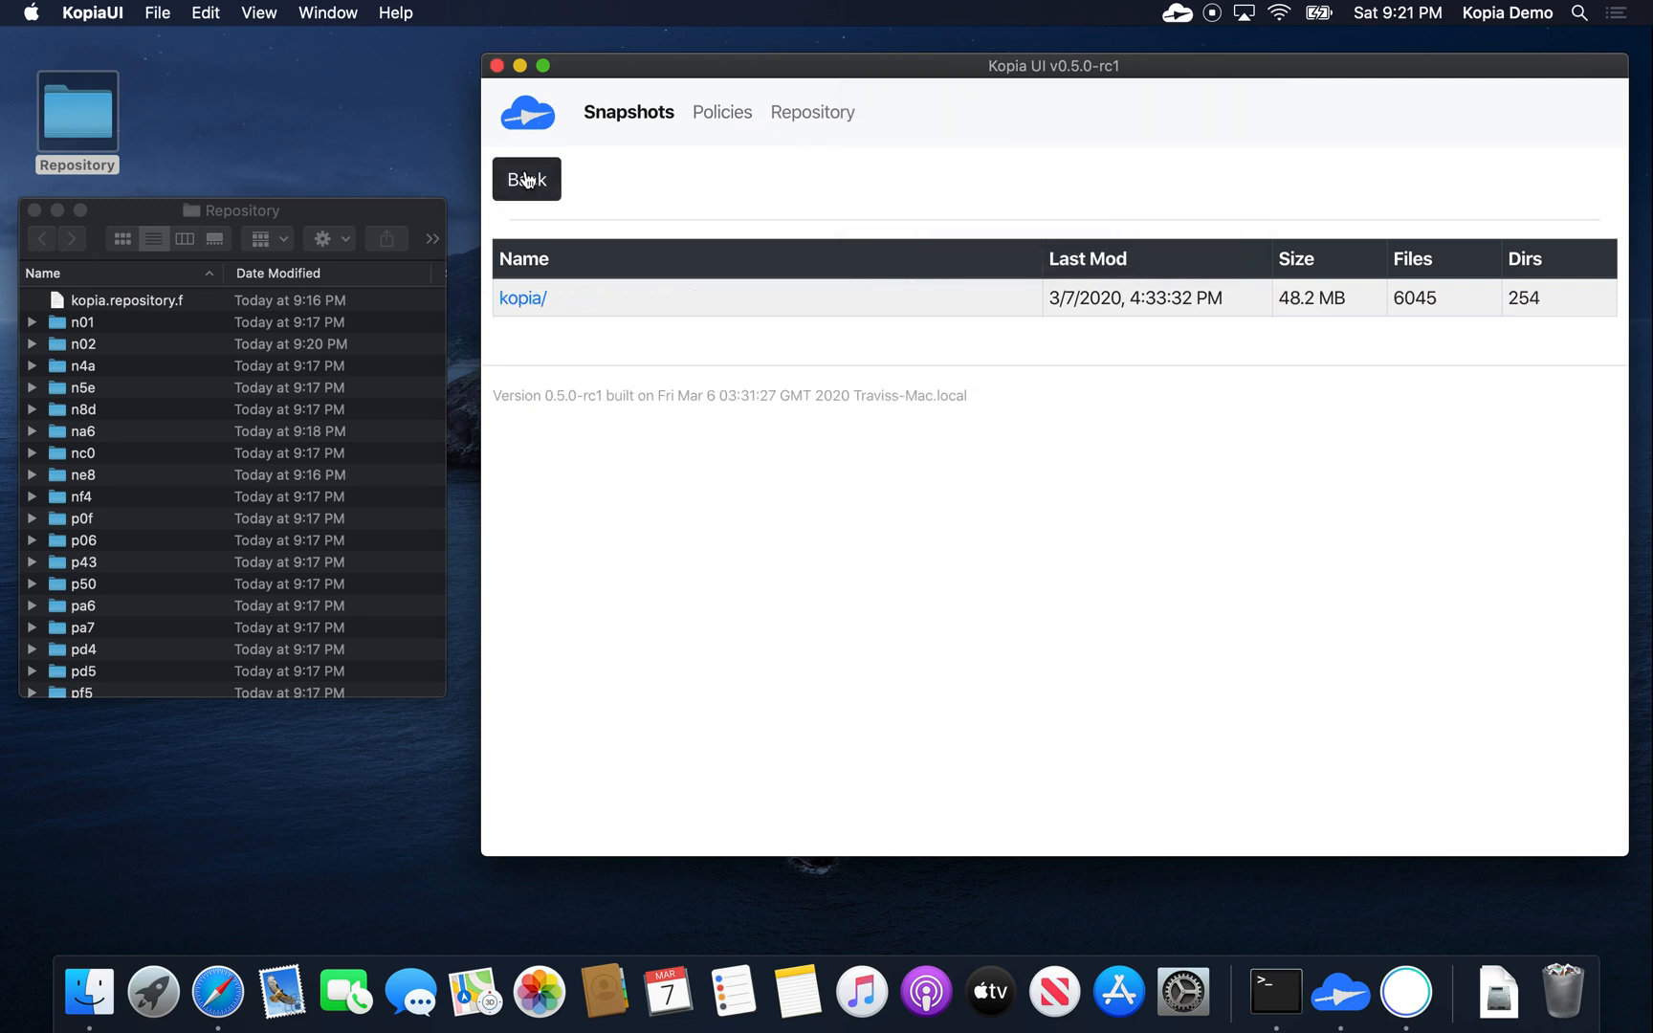
# Step: Return to the snapshot sources list showing Projects at 48.2 MB
pyautogui.click(526, 178)
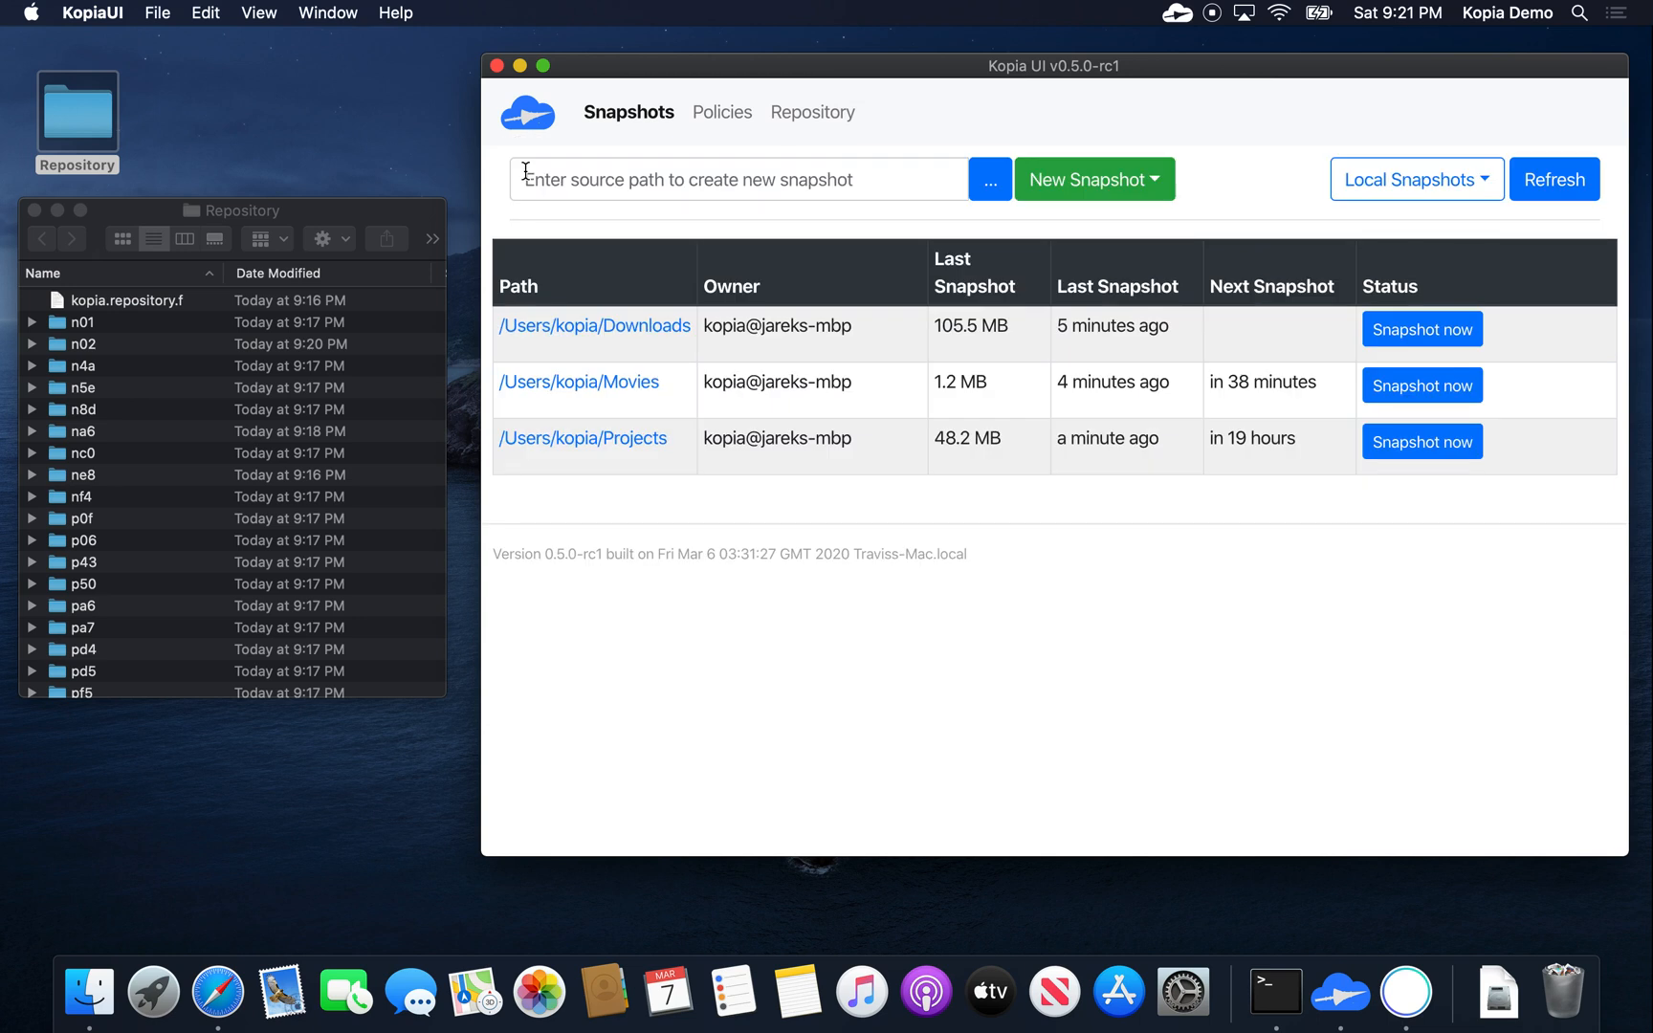
pyautogui.moveTo(497, 273)
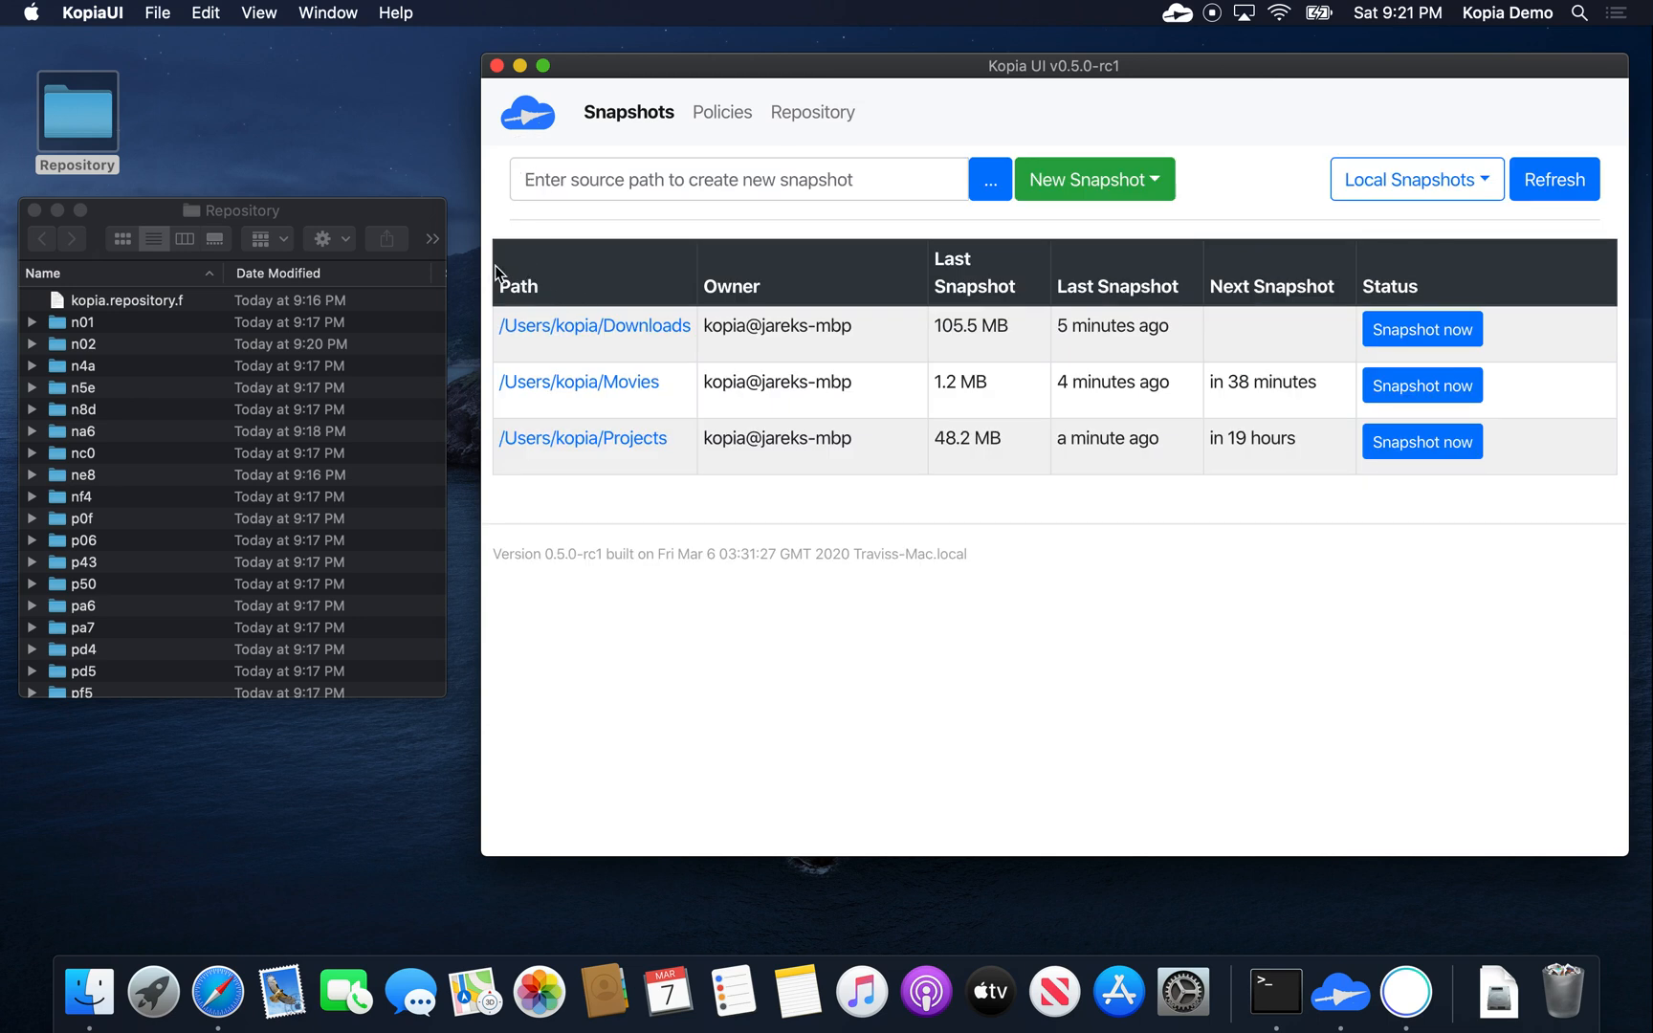
pyautogui.moveTo(494, 271)
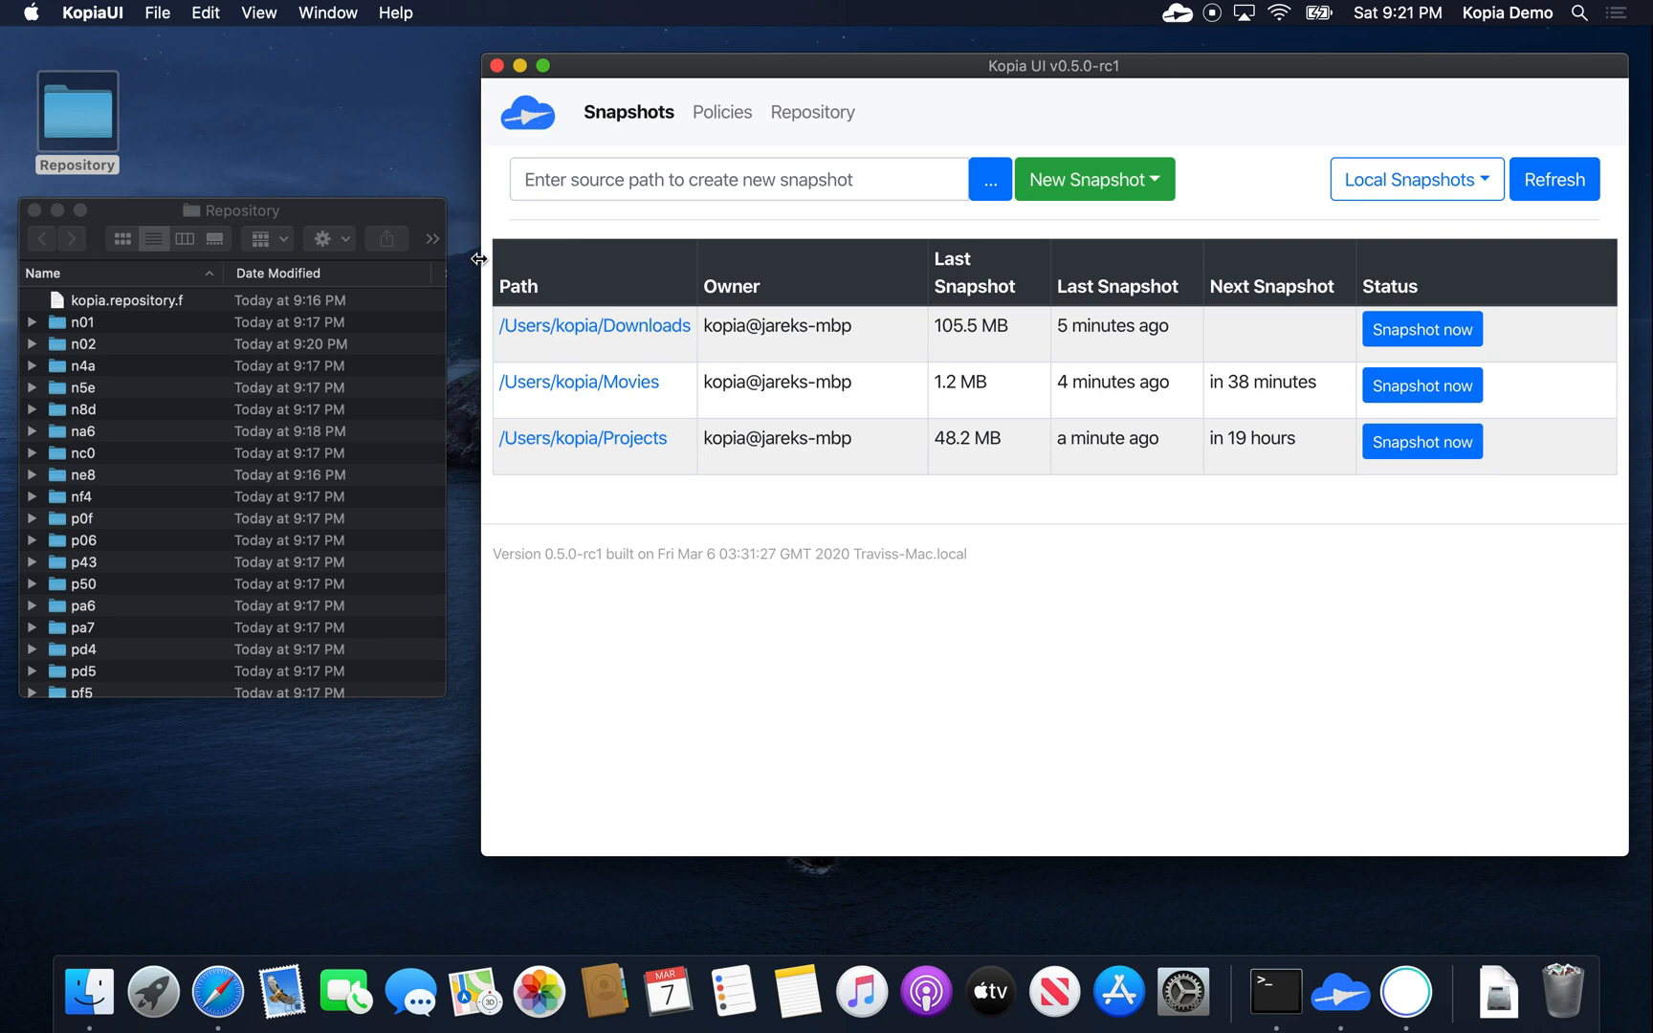
pyautogui.moveTo(514, 549)
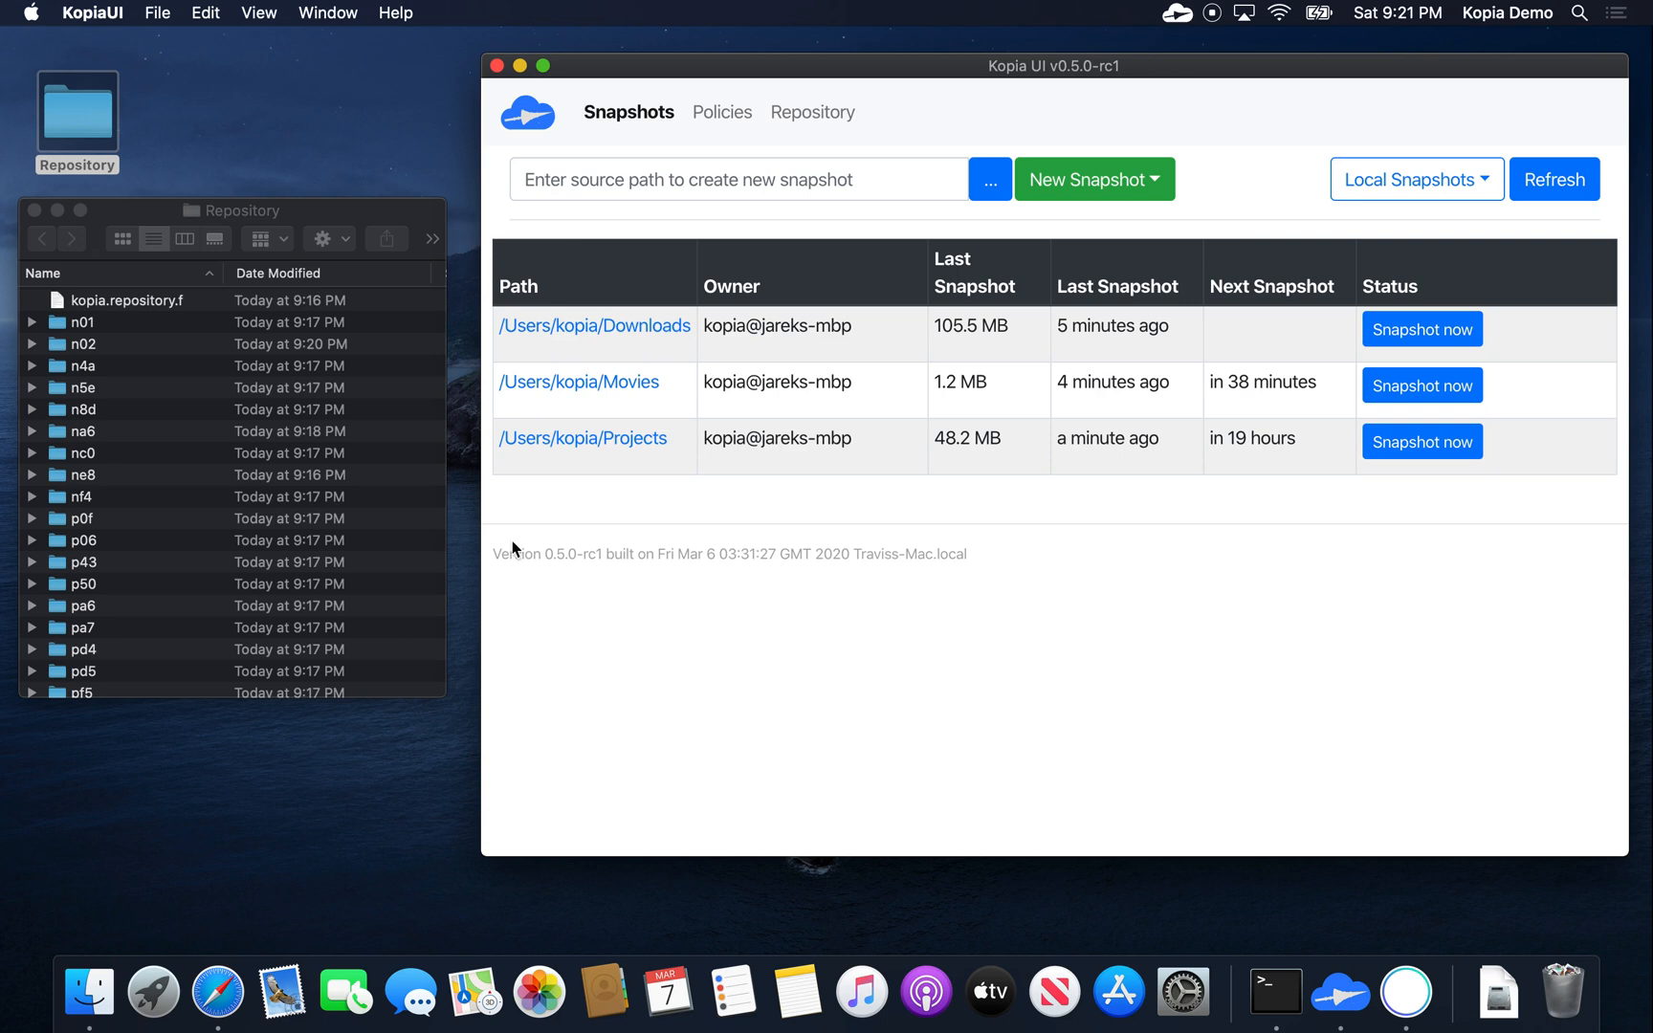
pyautogui.moveTo(499, 859)
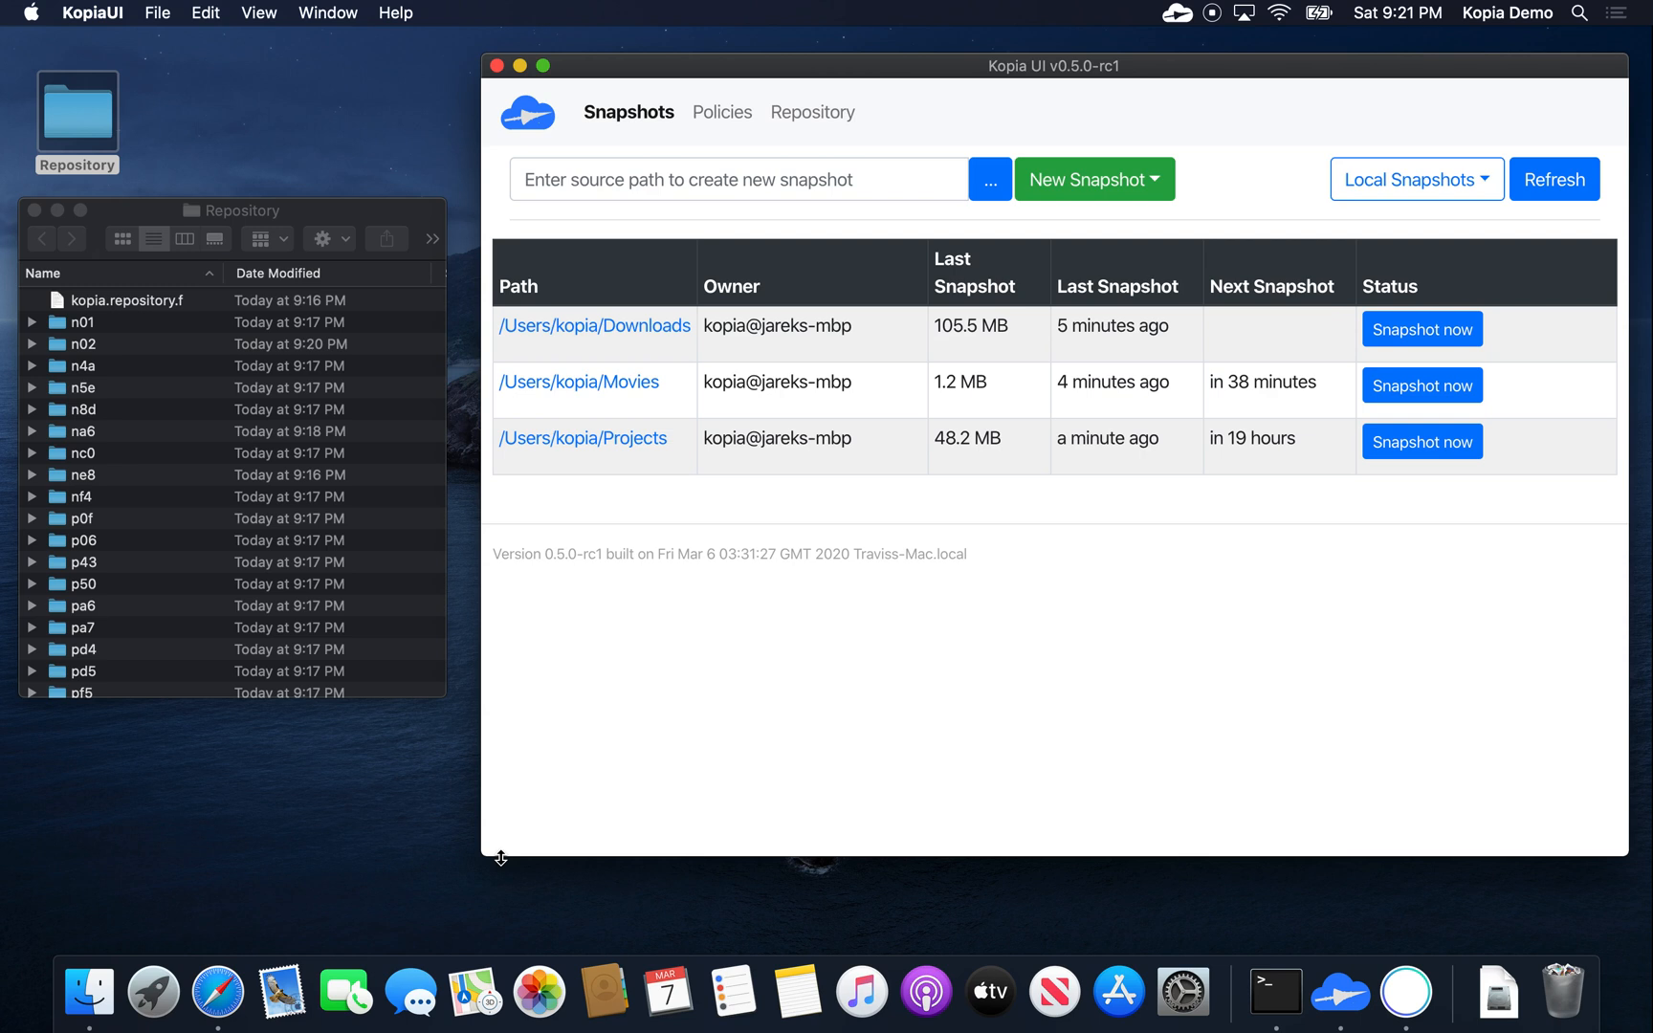
pyautogui.moveTo(1010, 478)
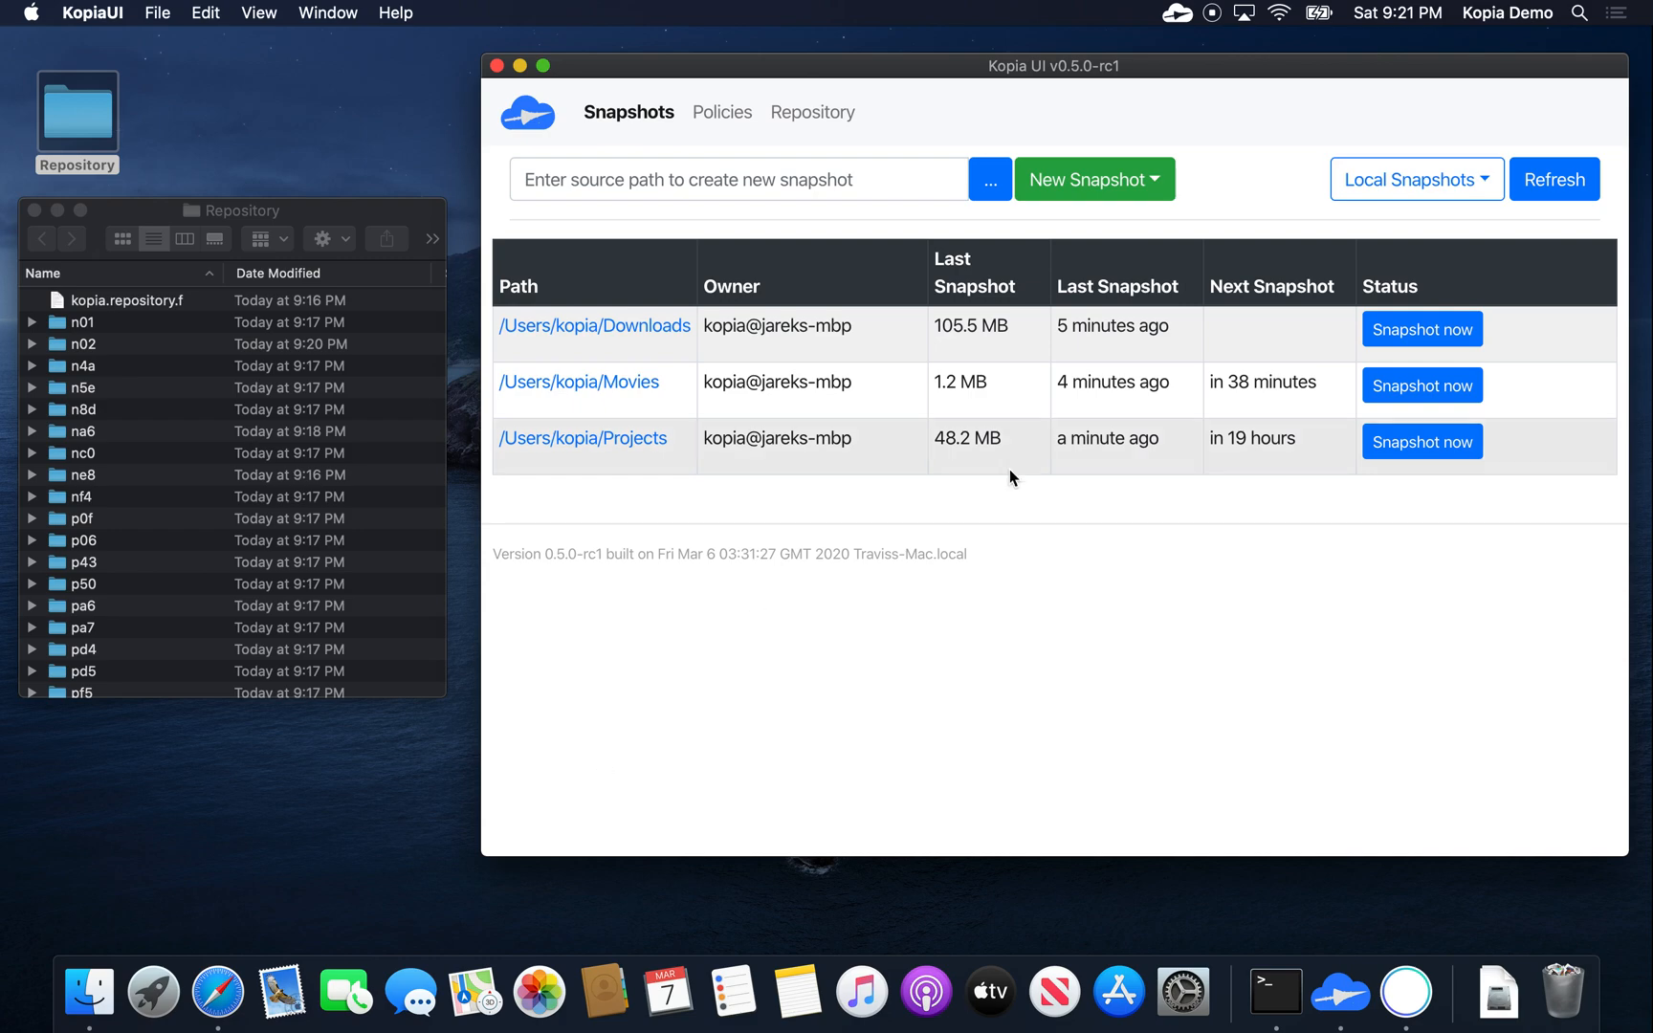